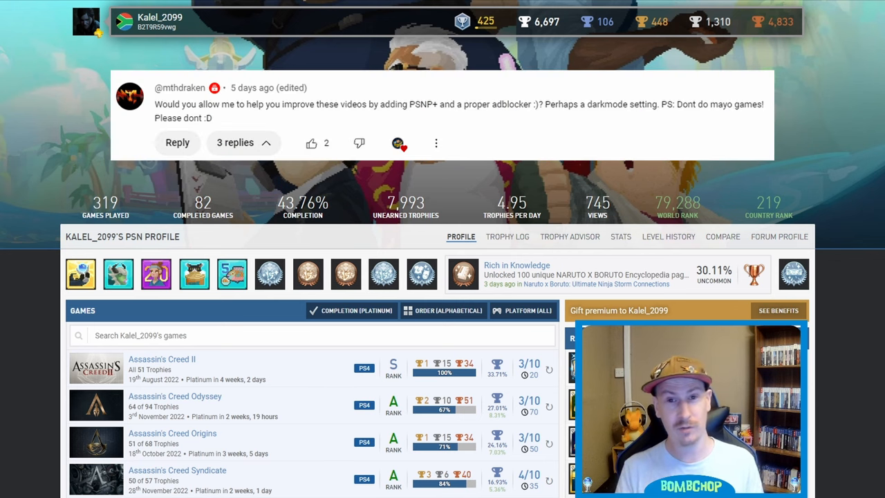
Scroll Kalel_2099's games list down to the Batman: Arkham Asylum and Arkham City entries.
click(235, 143)
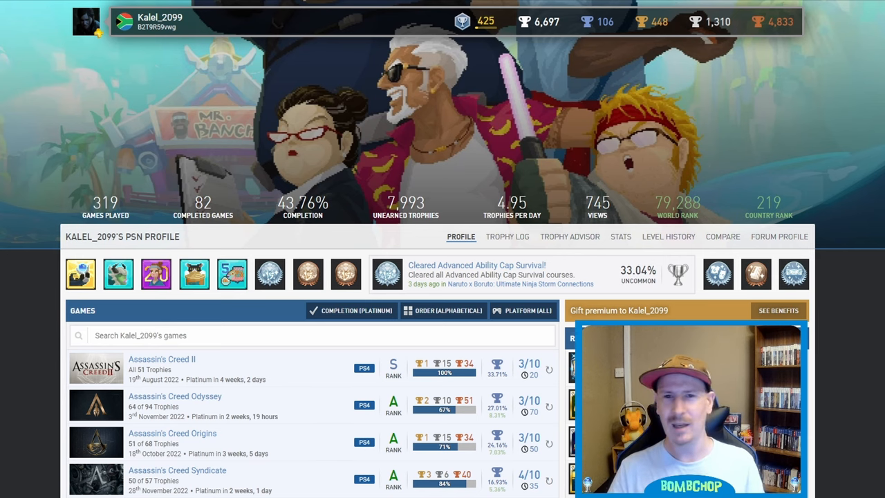
scroll(down, 3)
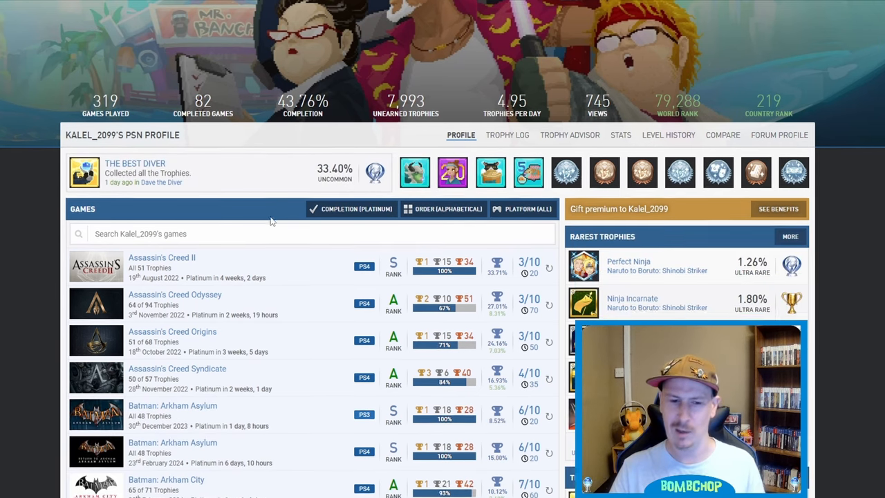
scroll(down, 3)
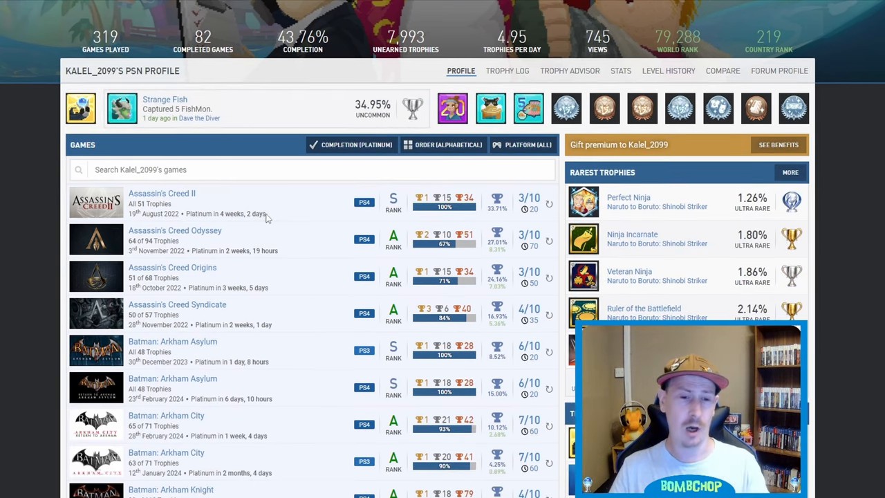
mouse_move(275, 229)
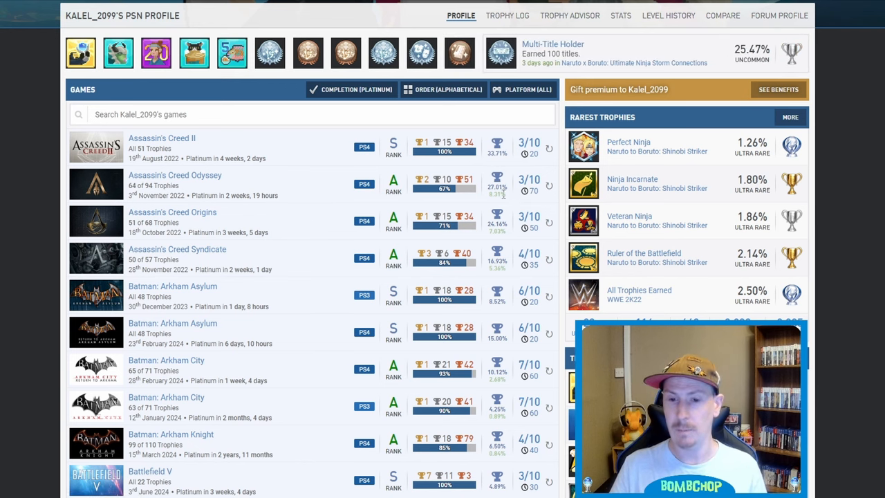
mouse_move(532, 196)
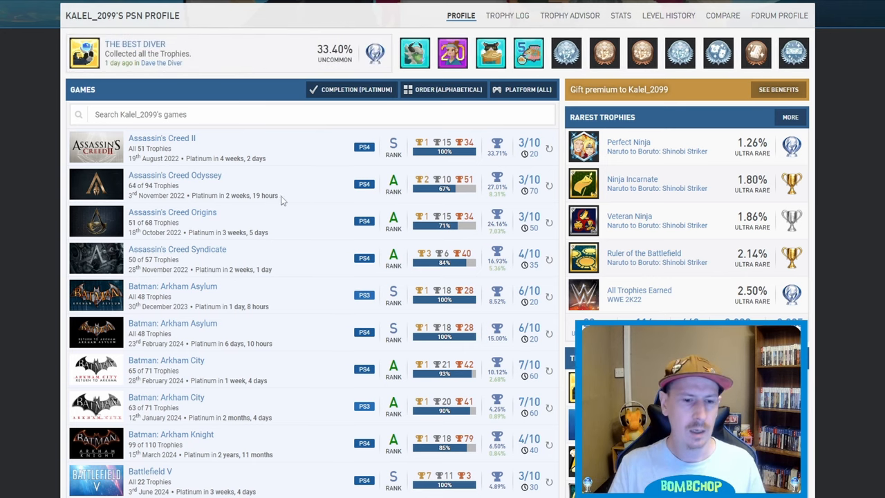
Scroll the games list past Battlefield V to Days Gone and Death's Door.
scroll(down, 3)
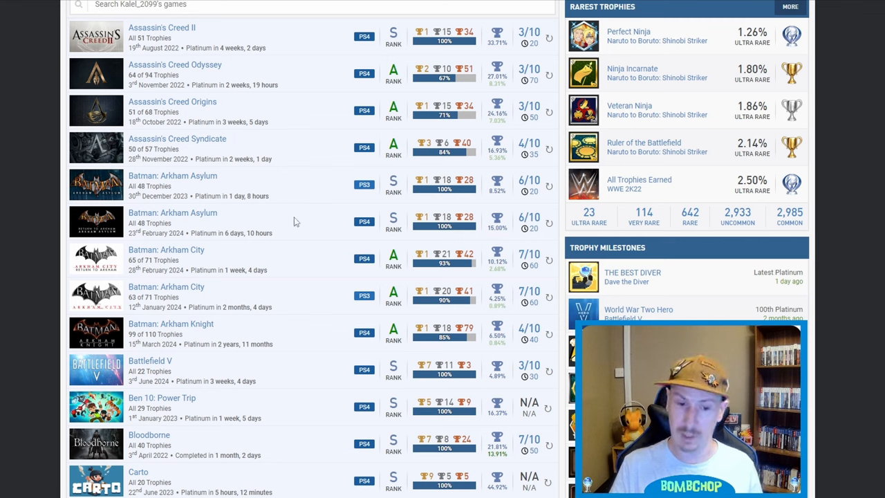
mouse_move(285, 307)
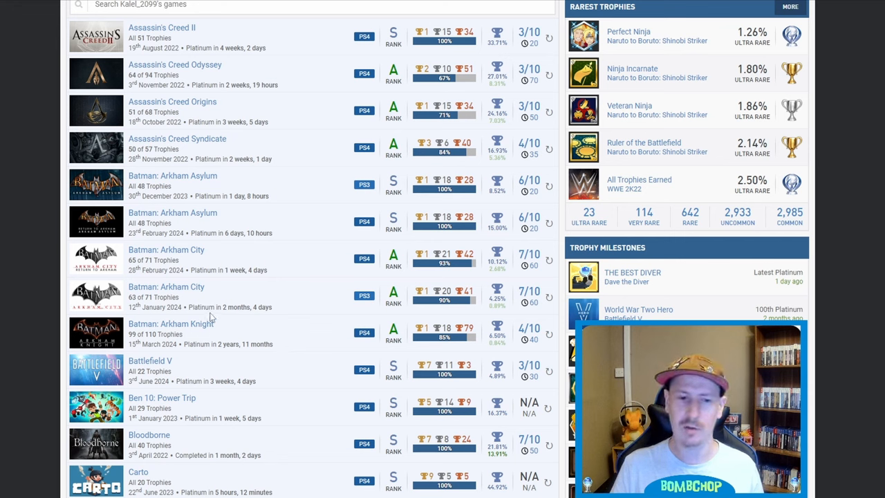
mouse_move(282, 287)
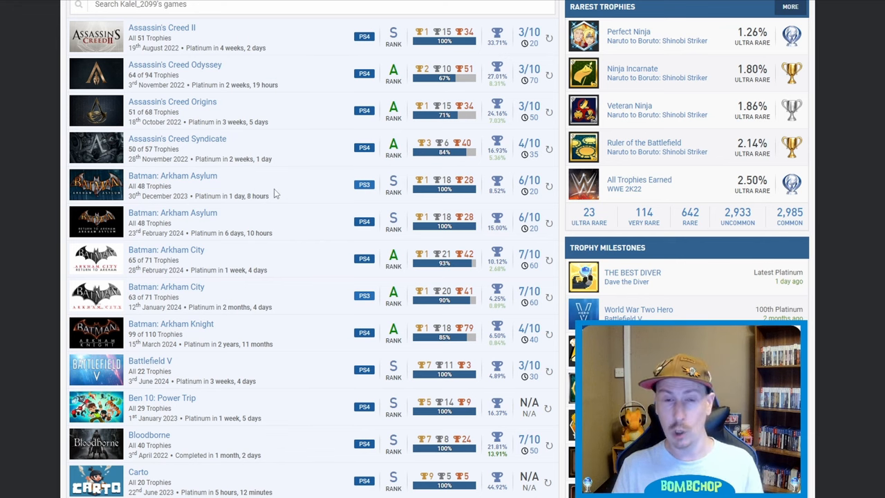
mouse_move(539, 192)
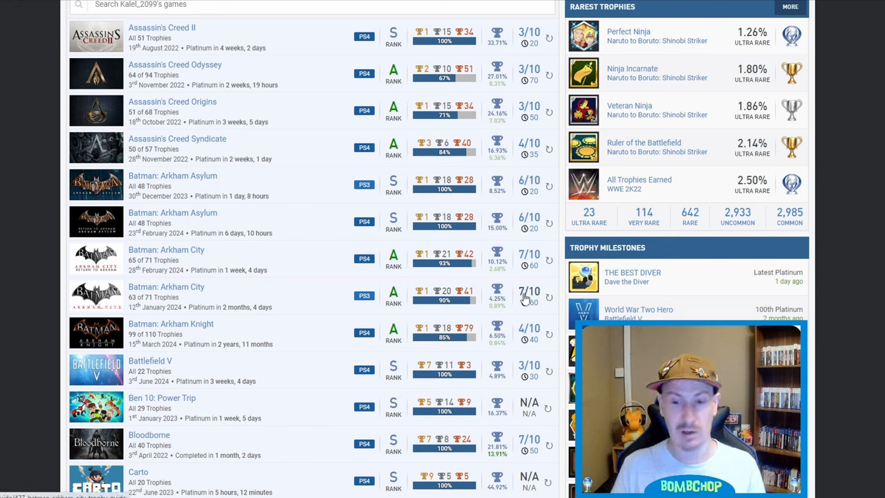
mouse_move(527, 204)
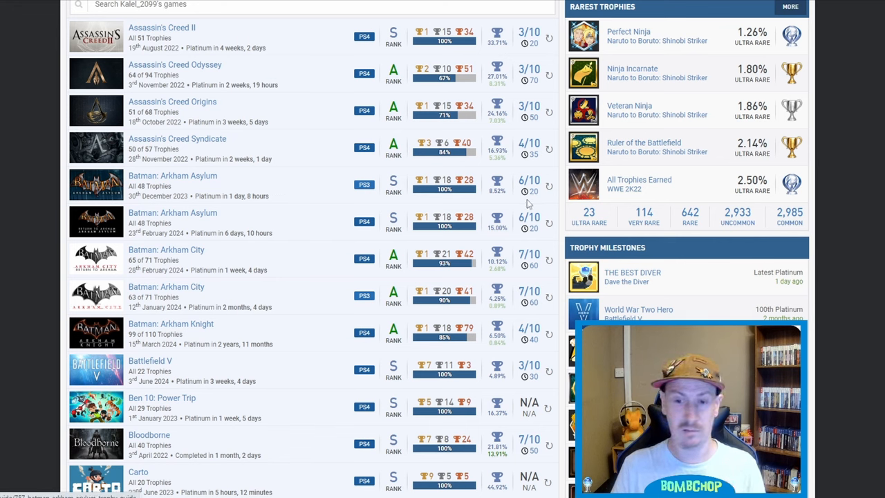
mouse_move(505, 294)
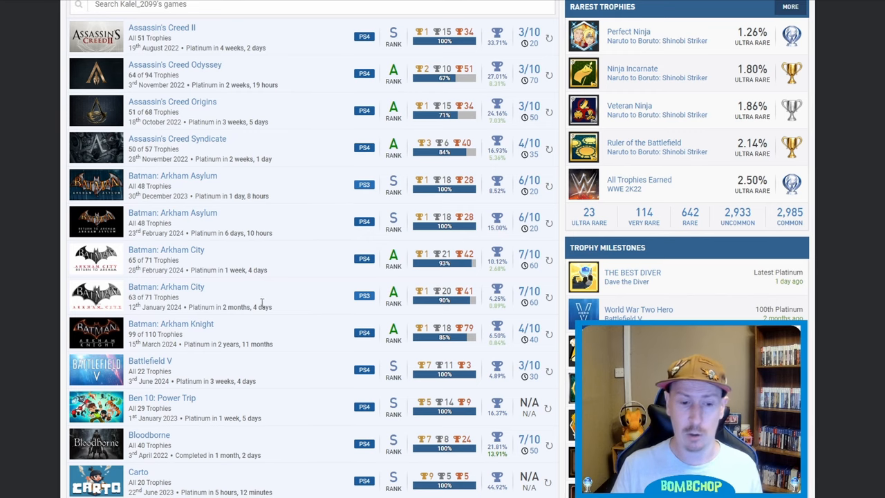
scroll(down, 3)
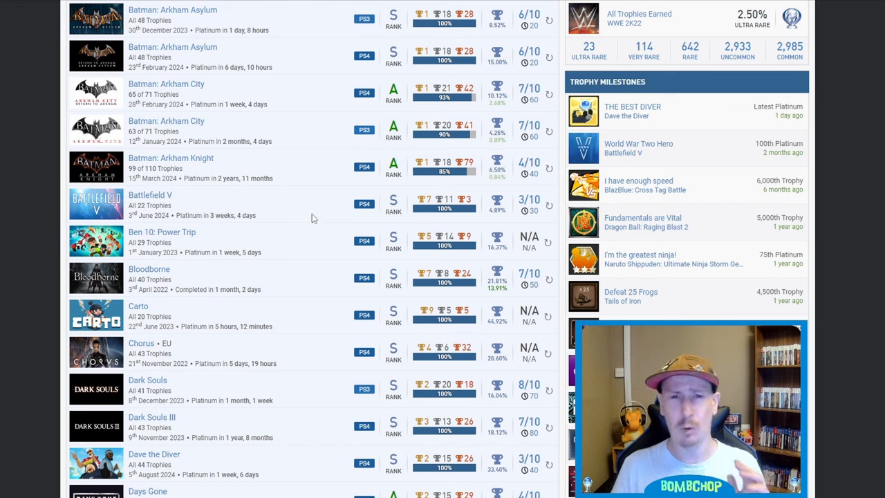
mouse_move(304, 211)
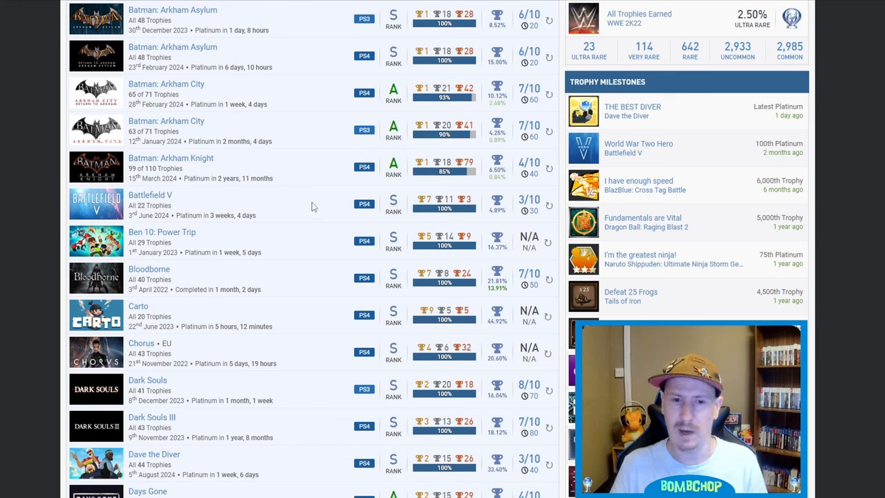
mouse_move(316, 210)
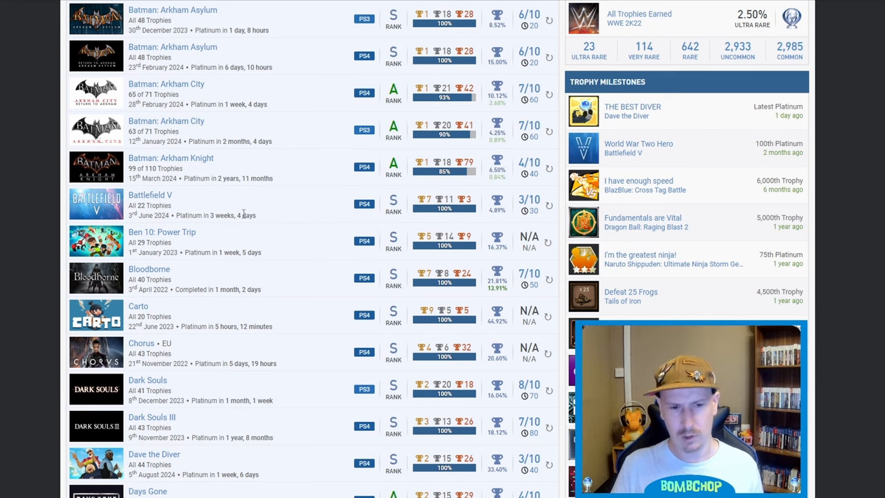
mouse_move(470, 223)
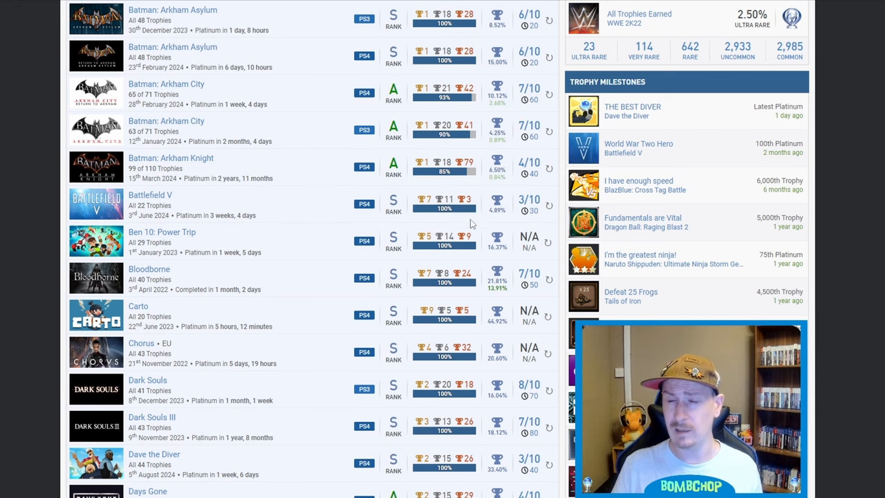
scroll(down, 3)
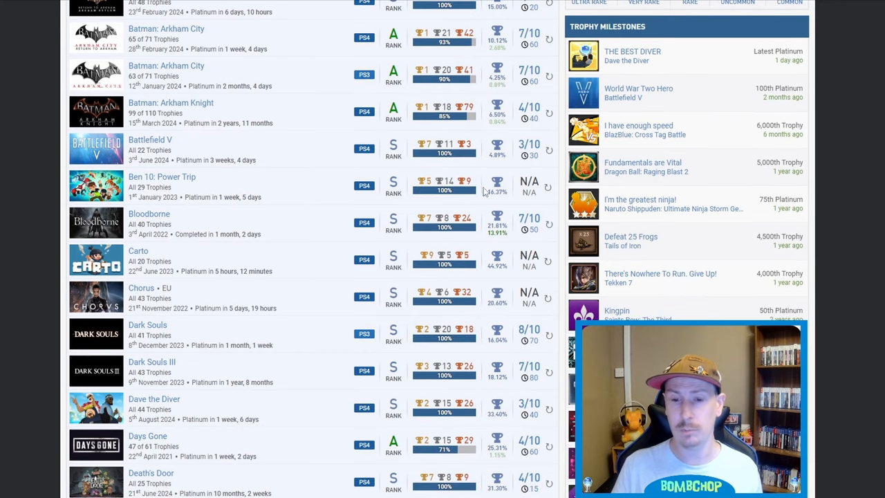
mouse_move(311, 182)
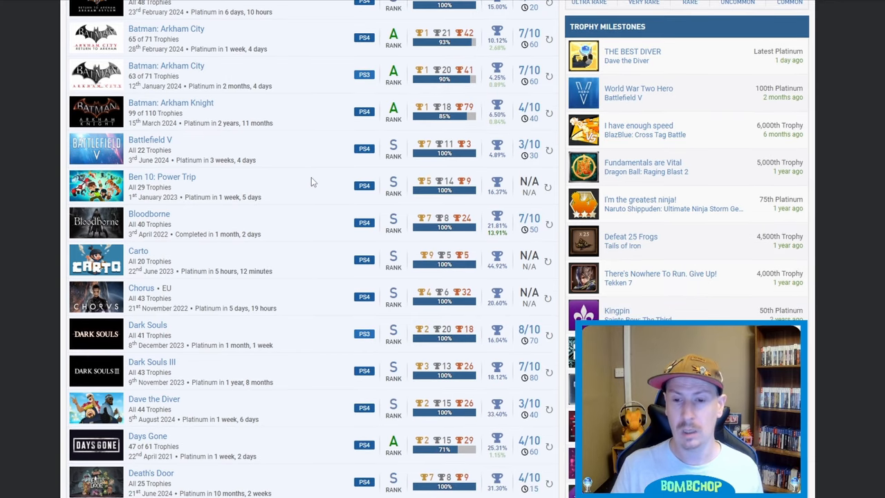
Scroll the games list on to Demon Slayer: Kimetsu no Yaiba and Dirt 5.
scroll(down, 3)
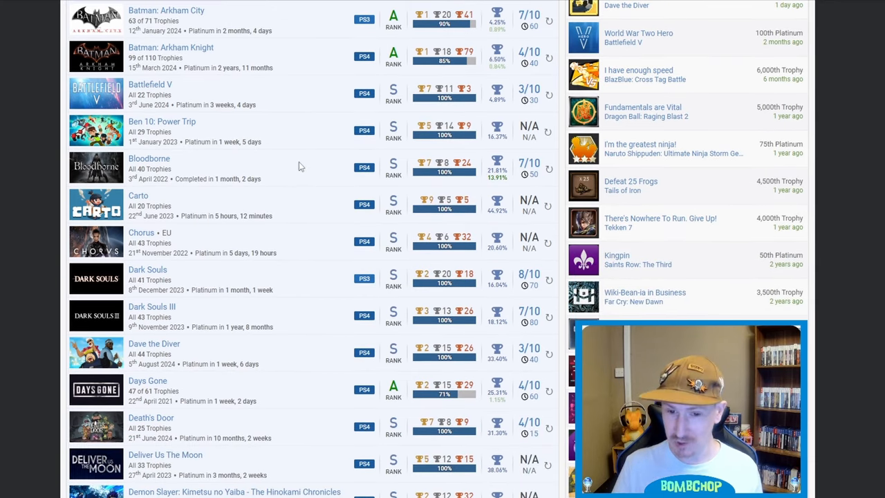
mouse_move(329, 177)
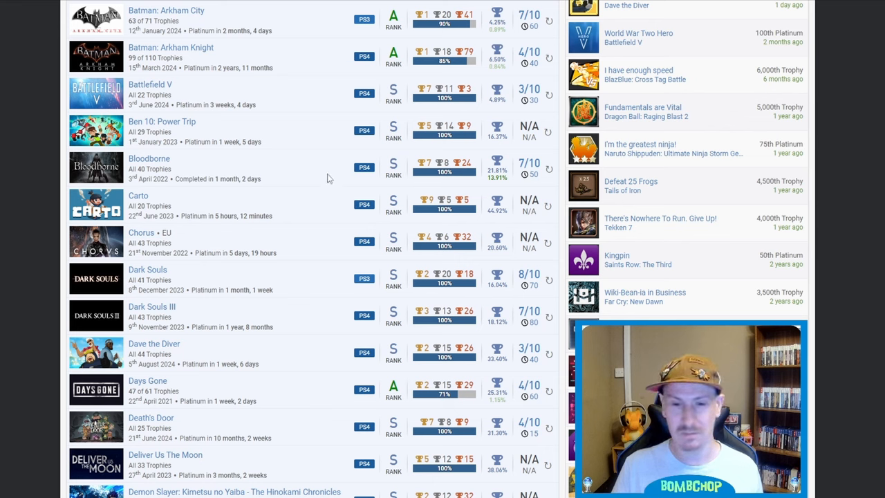
mouse_move(353, 171)
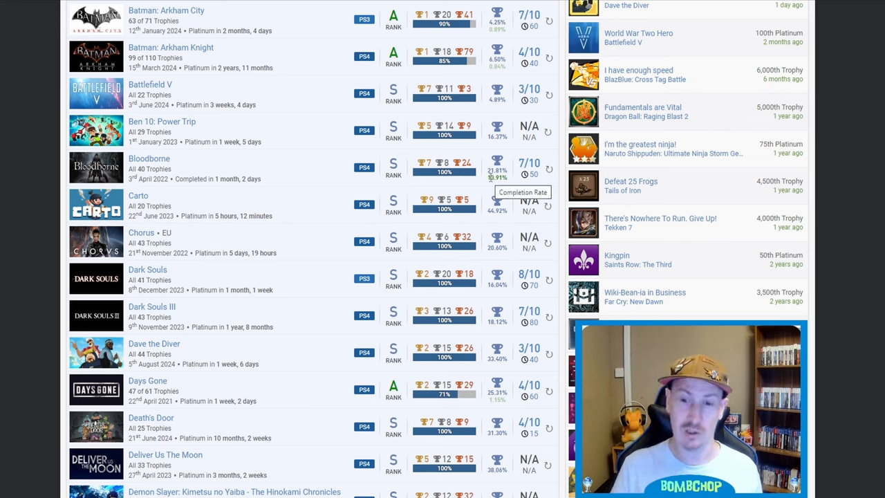
mouse_move(316, 175)
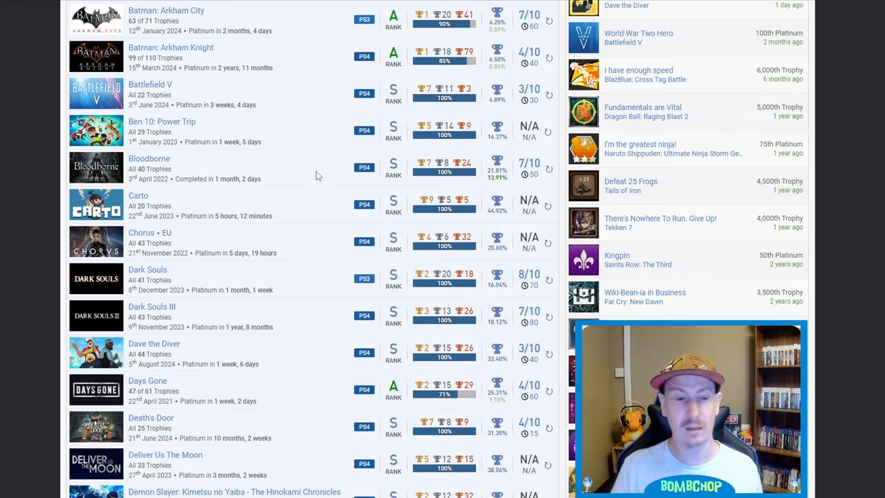
mouse_move(250, 178)
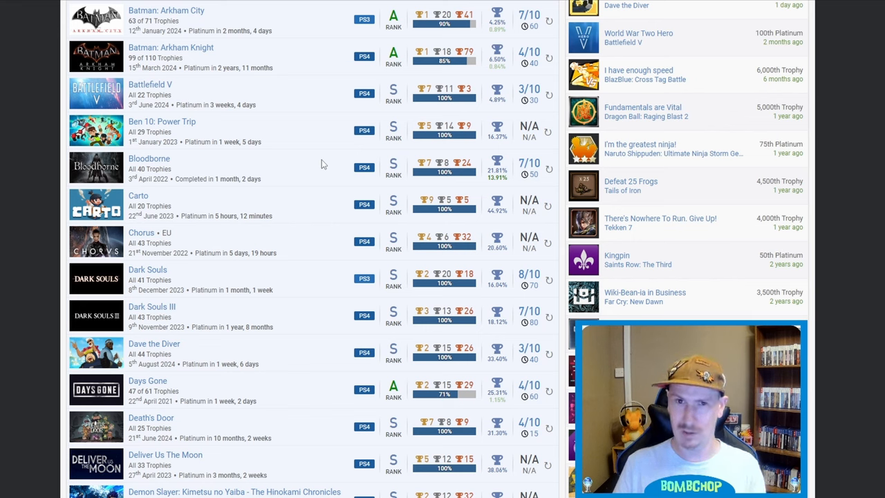
mouse_move(296, 175)
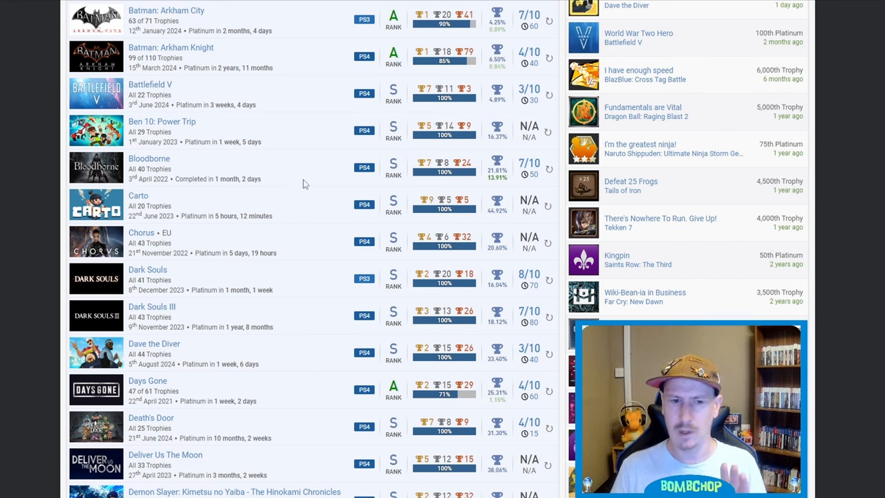
mouse_move(307, 175)
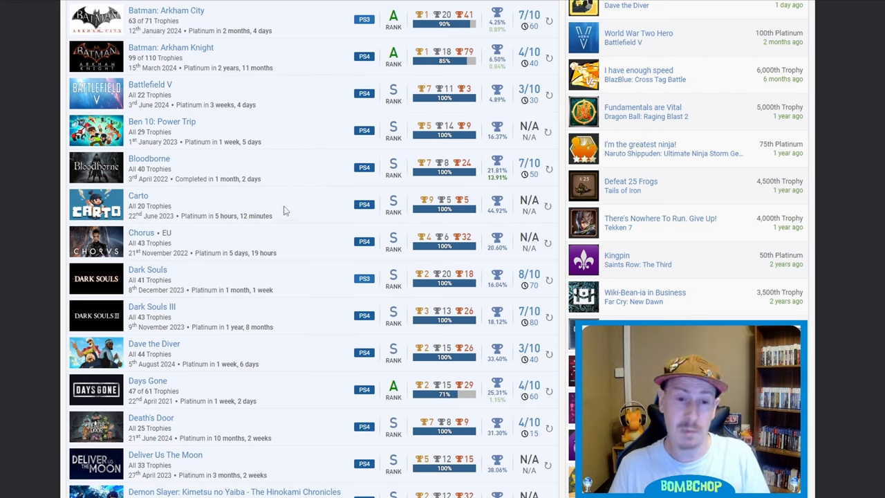
mouse_move(301, 164)
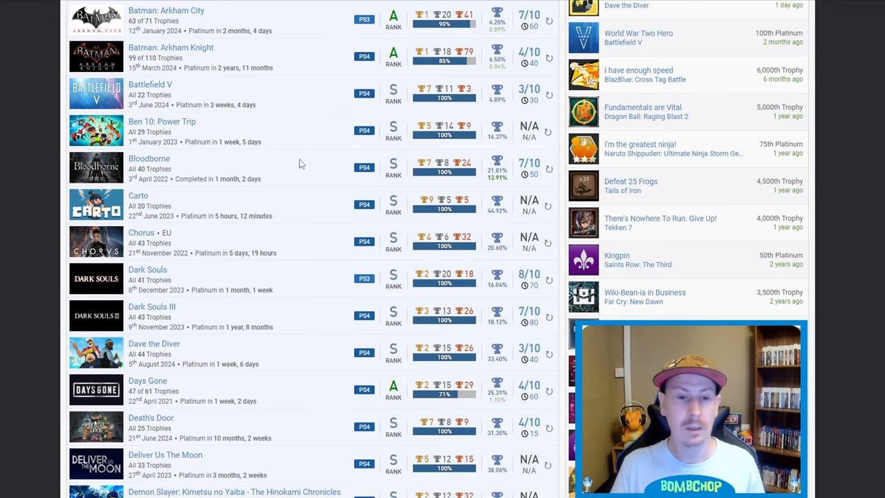
scroll(down, 3)
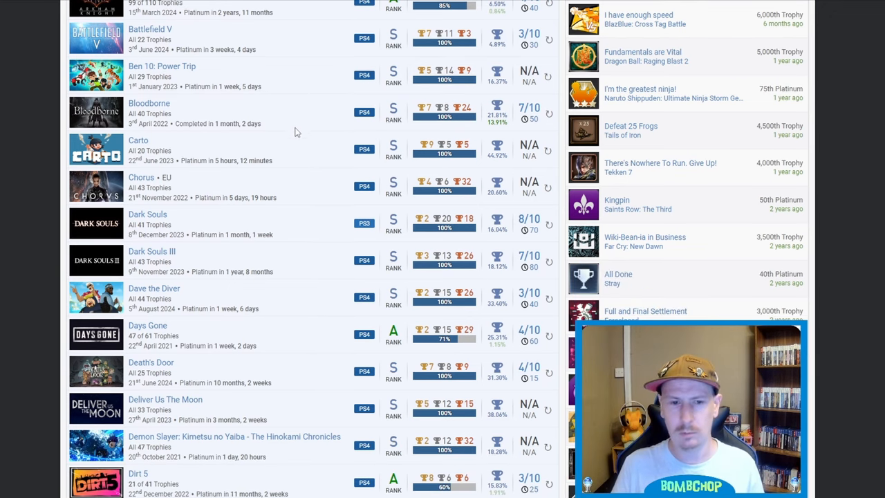
mouse_move(518, 158)
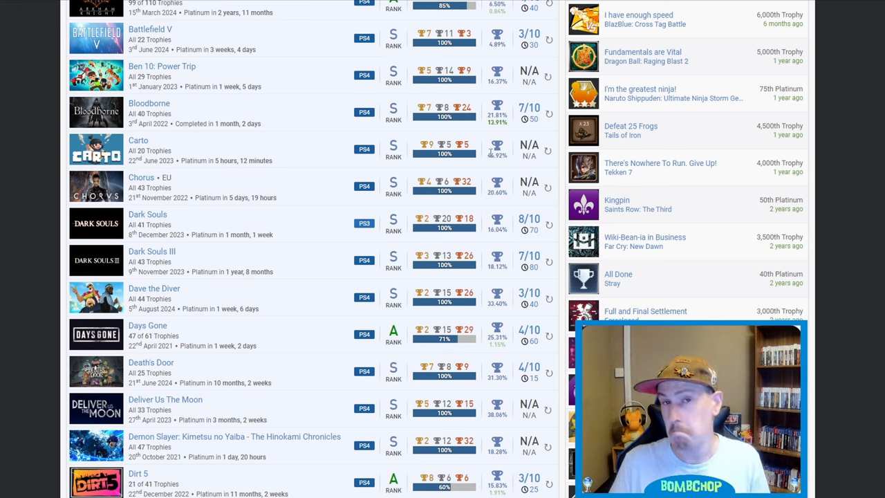
mouse_move(498, 163)
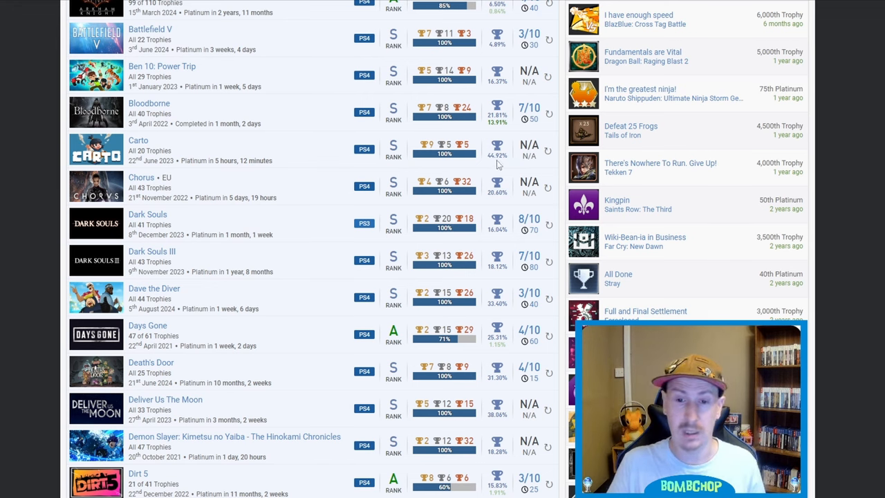
mouse_move(470, 148)
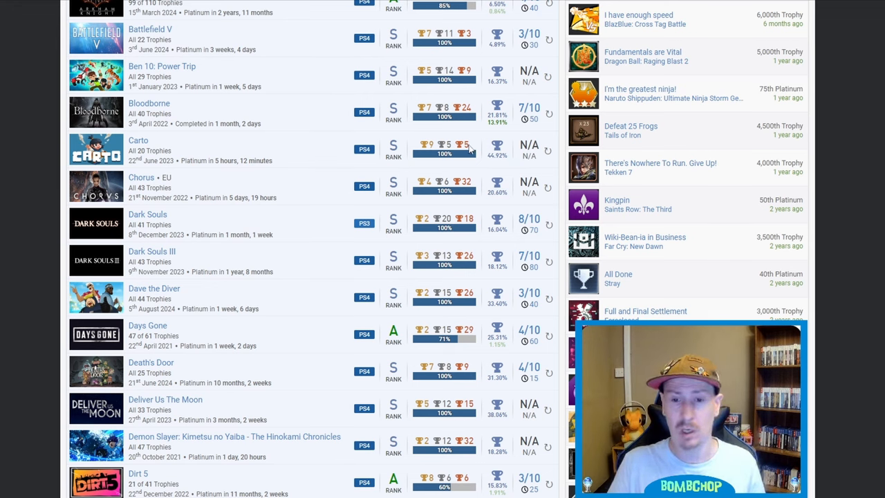
mouse_move(312, 146)
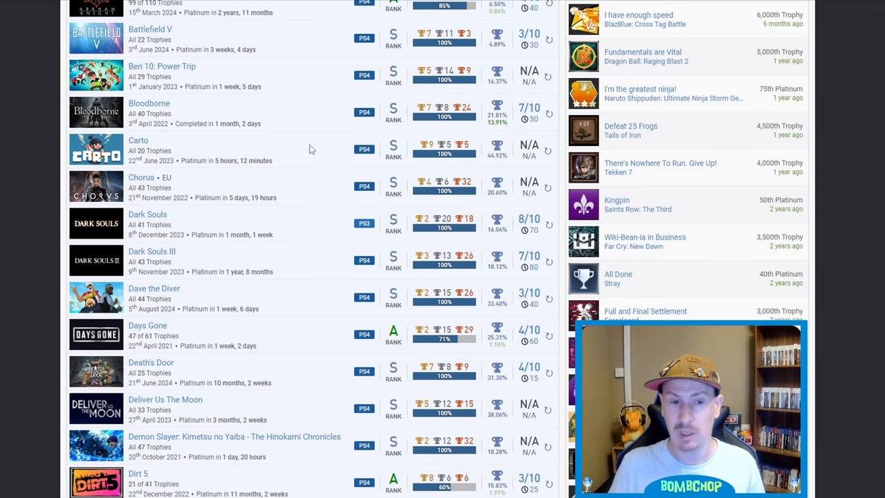
Scroll the games list down to Dodgeball Academia and Dragon Ball Xenoverse 2.
scroll(down, 3)
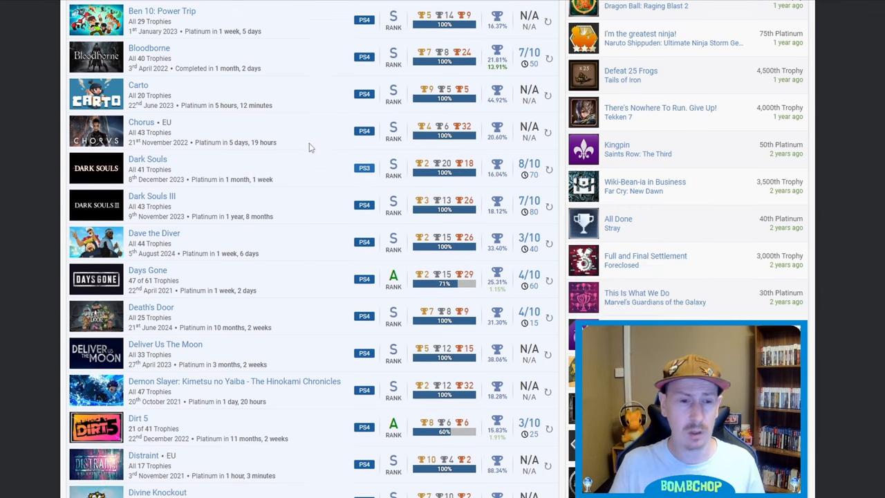
mouse_move(479, 122)
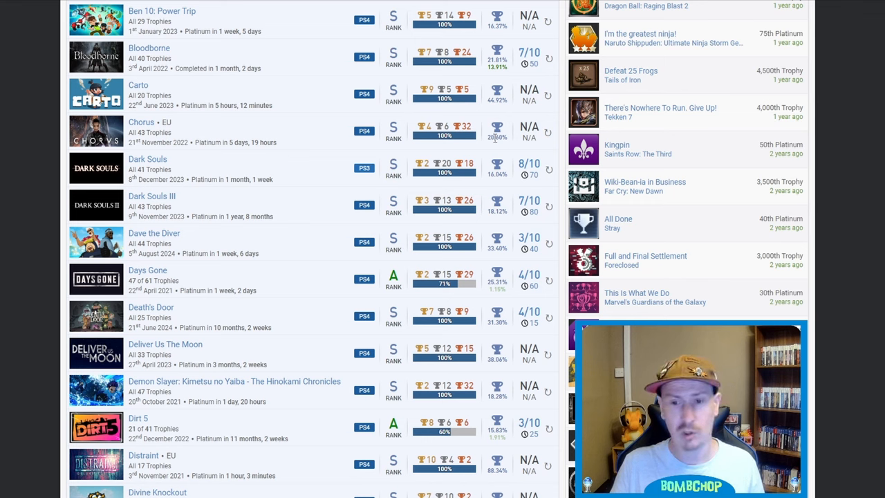
mouse_move(320, 112)
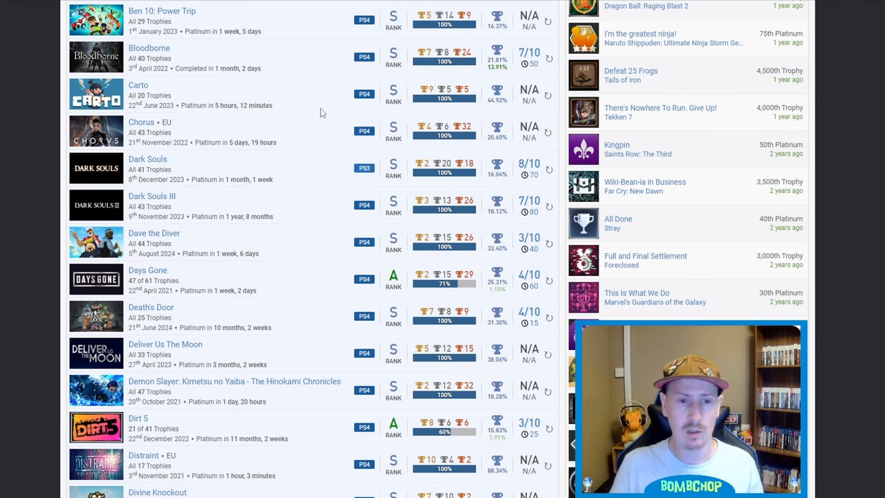
scroll(down, 3)
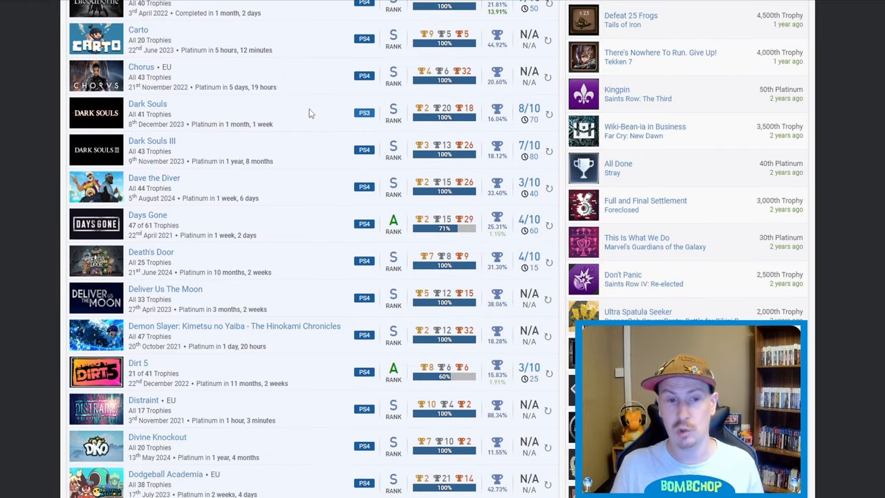
mouse_move(314, 155)
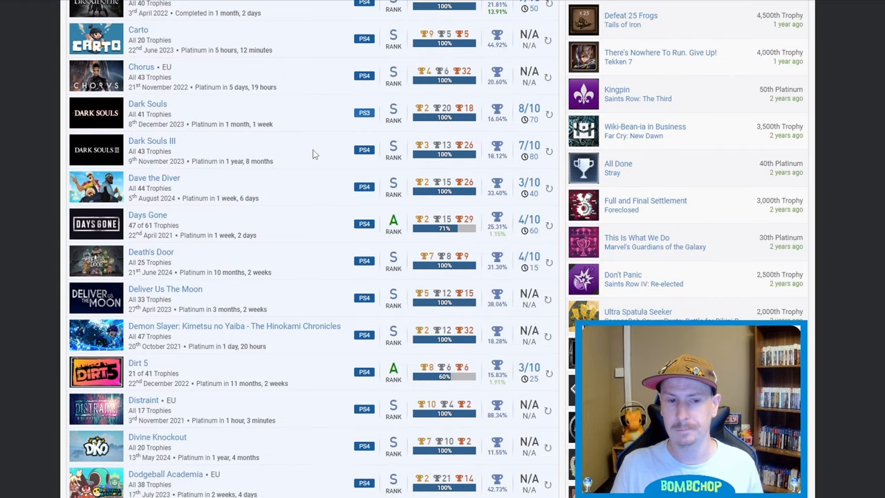
mouse_move(291, 112)
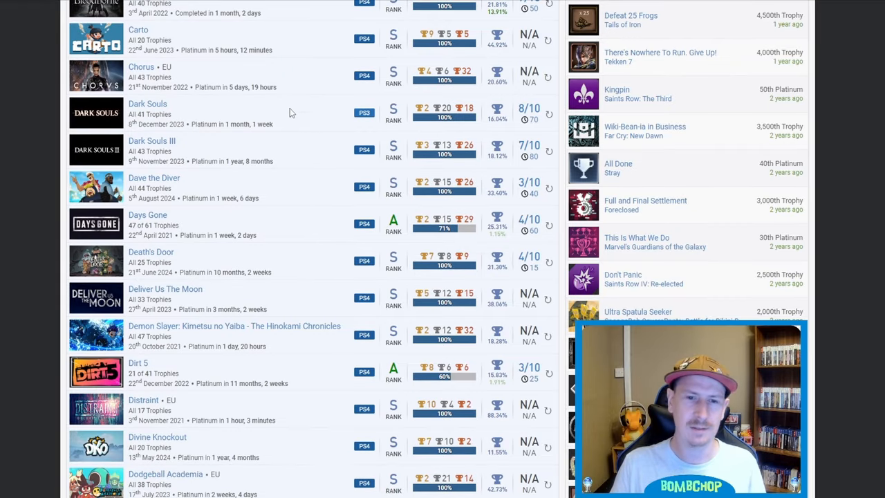
mouse_move(251, 151)
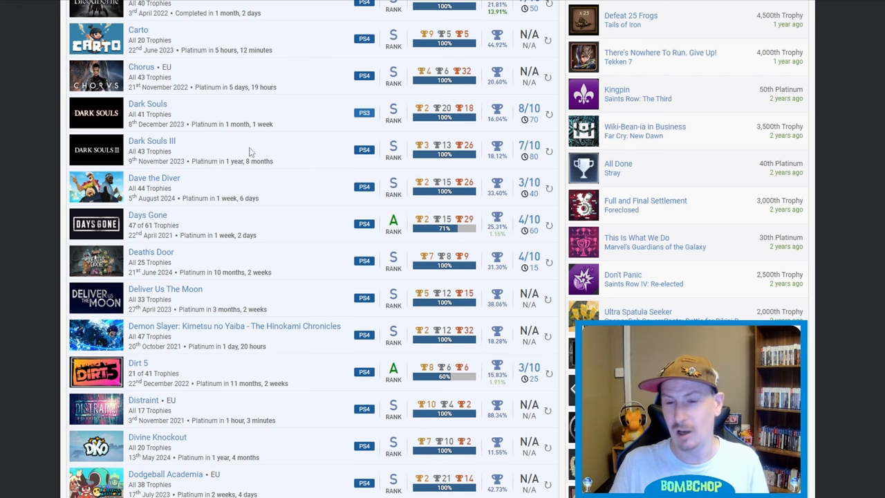
mouse_move(513, 113)
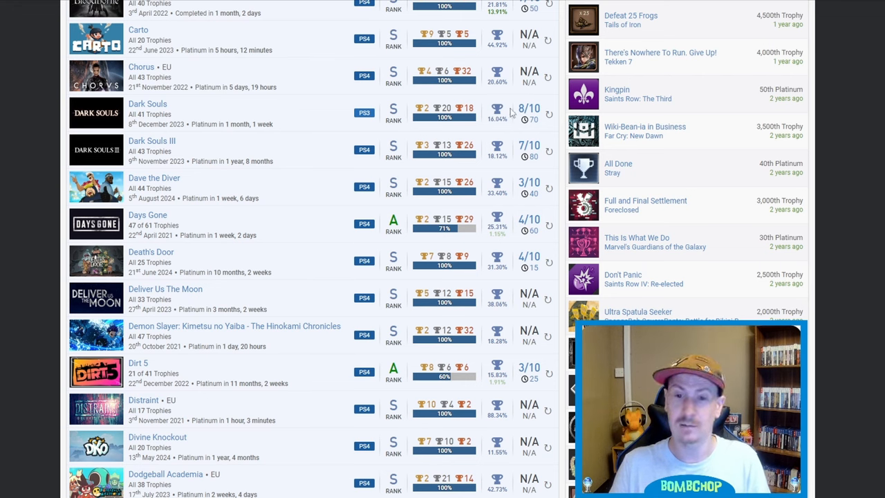
mouse_move(329, 134)
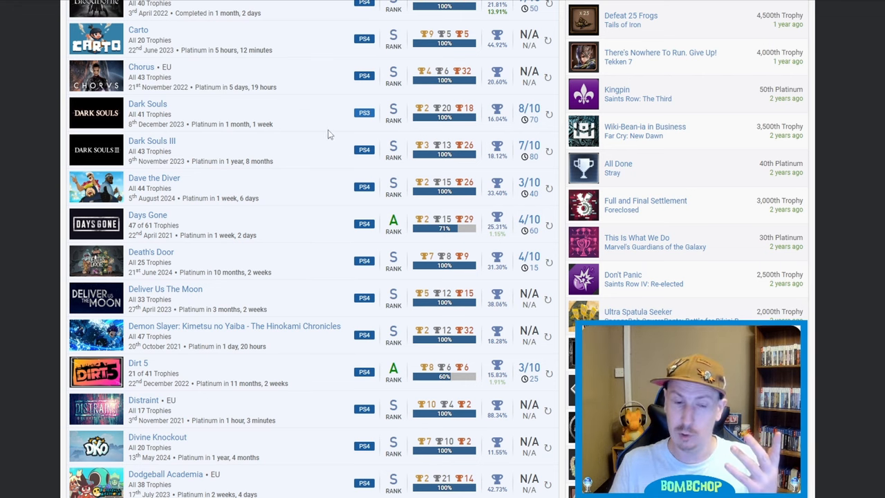
mouse_move(308, 135)
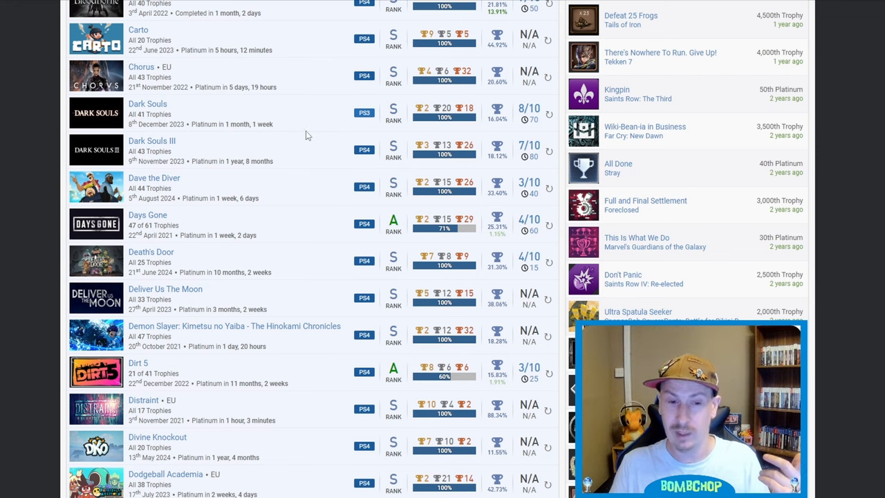
mouse_move(317, 124)
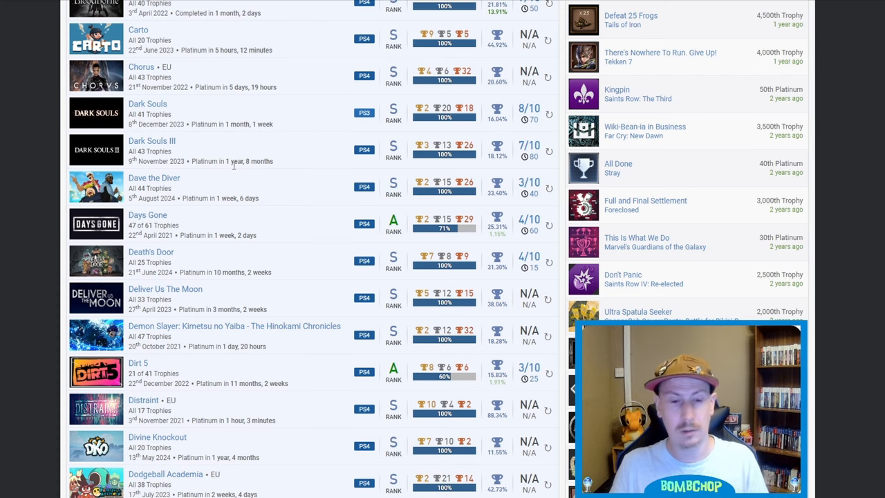
scroll(down, 3)
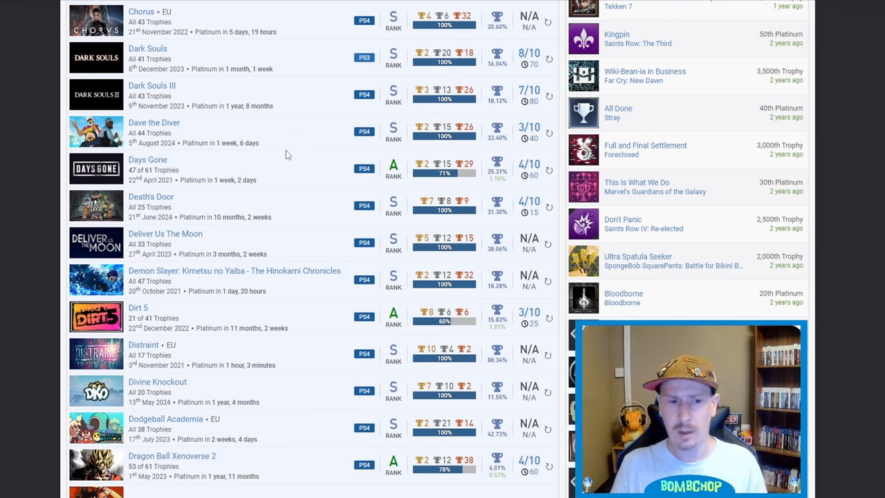
mouse_move(321, 162)
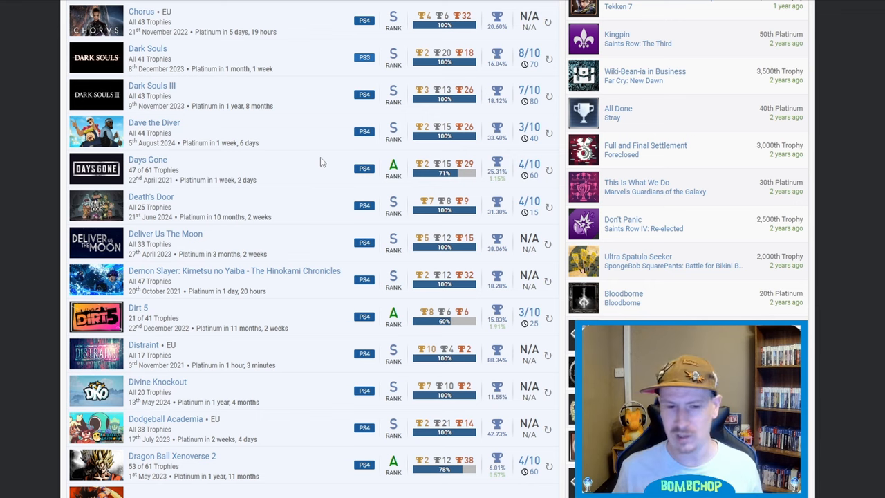
mouse_move(310, 175)
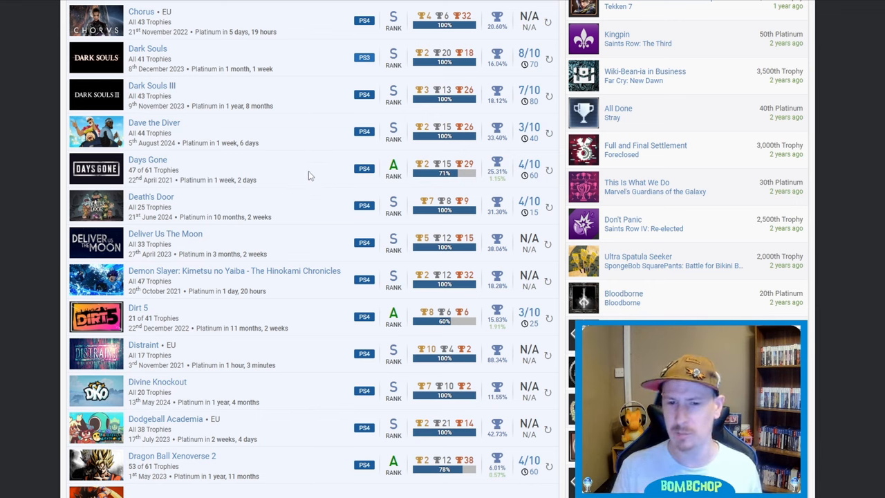
mouse_move(291, 176)
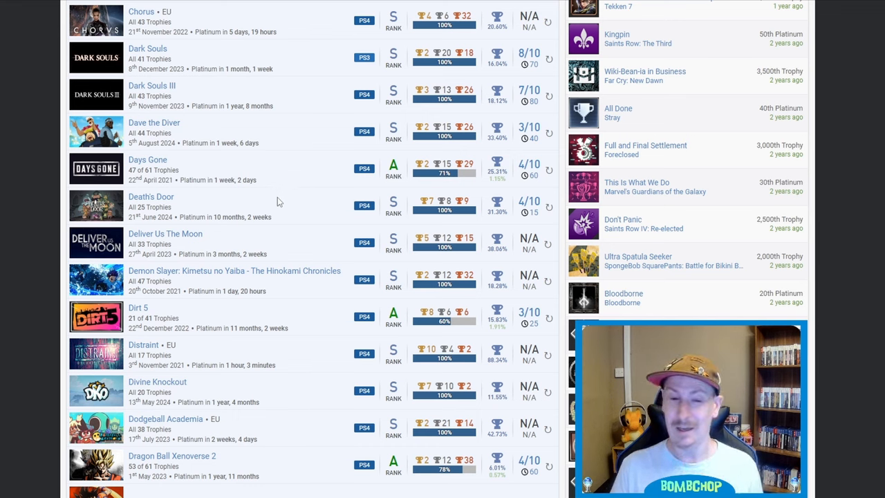
mouse_move(475, 211)
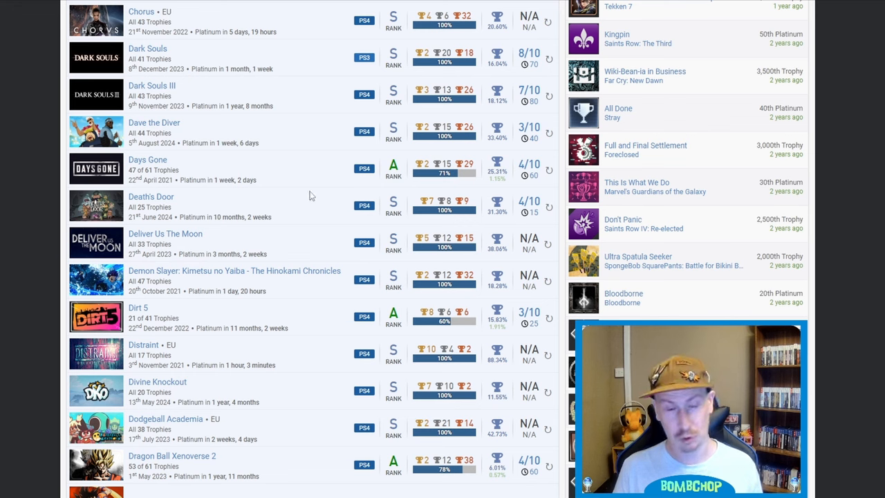
mouse_move(304, 209)
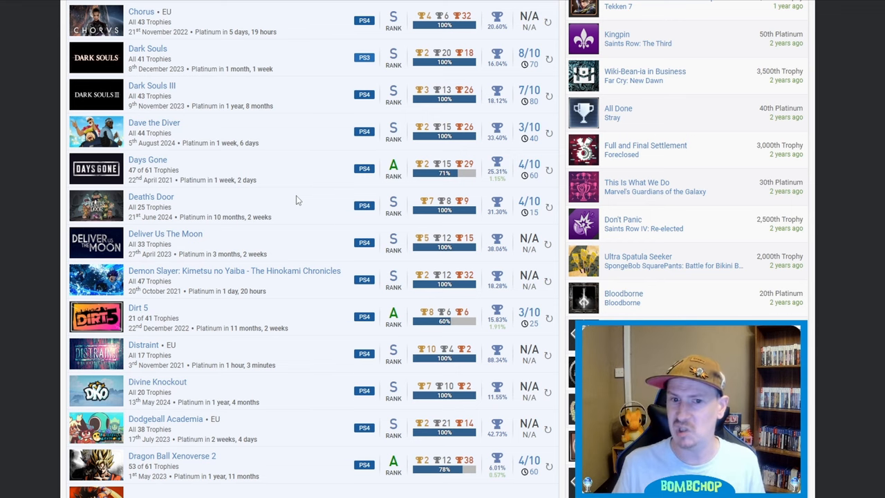
mouse_move(344, 216)
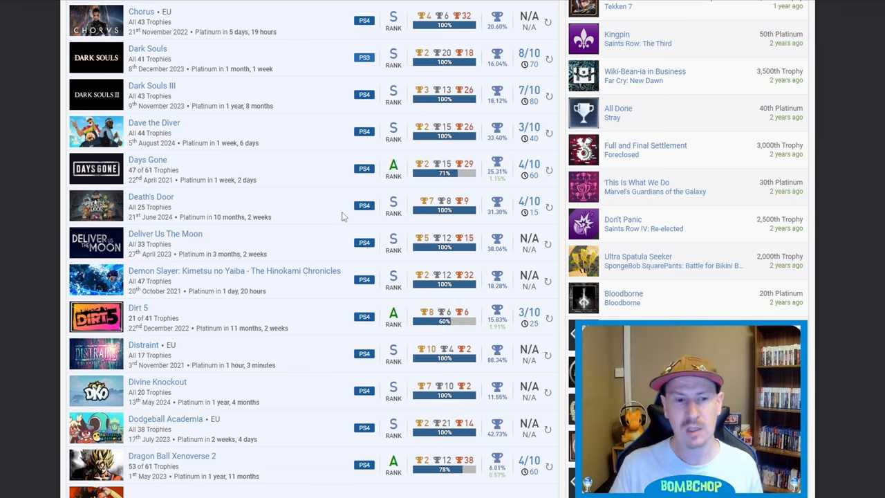
Scroll the games list down to Evil West and Far Cry 3: Classic Edition.
scroll(down, 3)
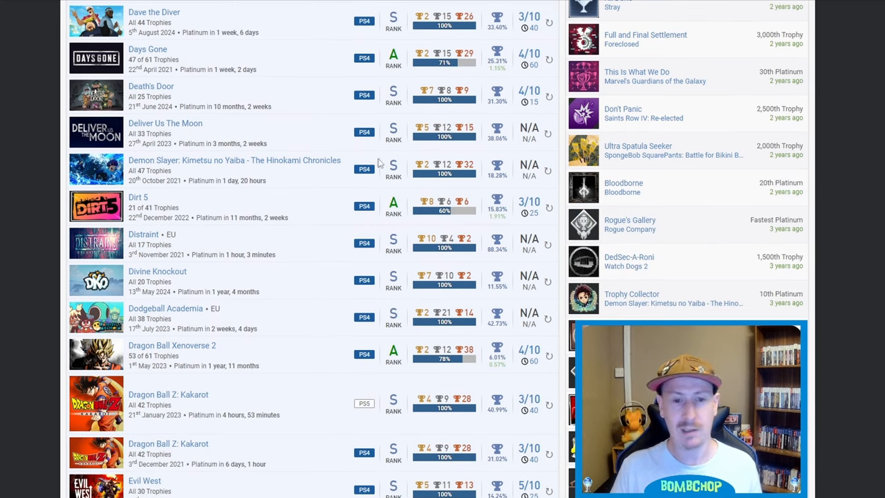
mouse_move(468, 140)
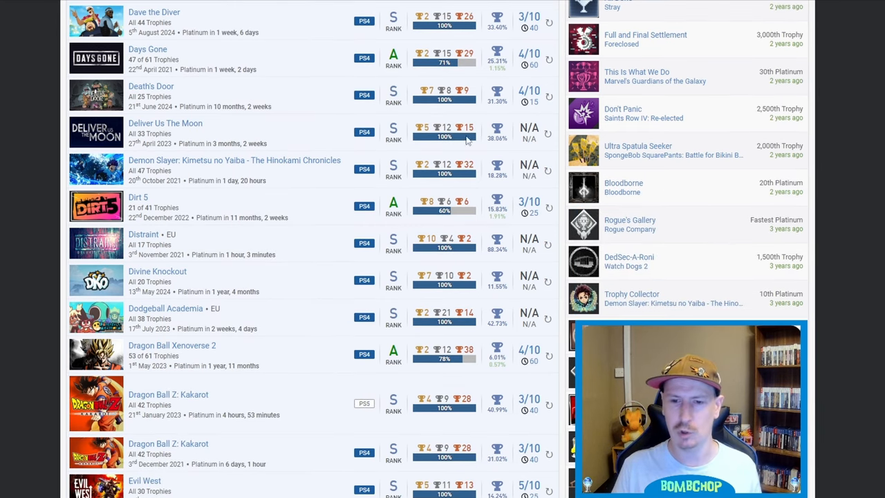
mouse_move(355, 134)
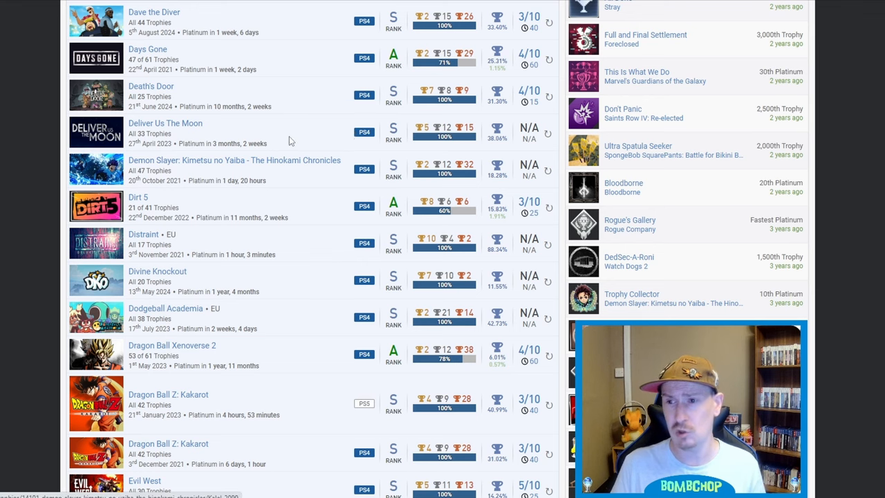
mouse_move(349, 131)
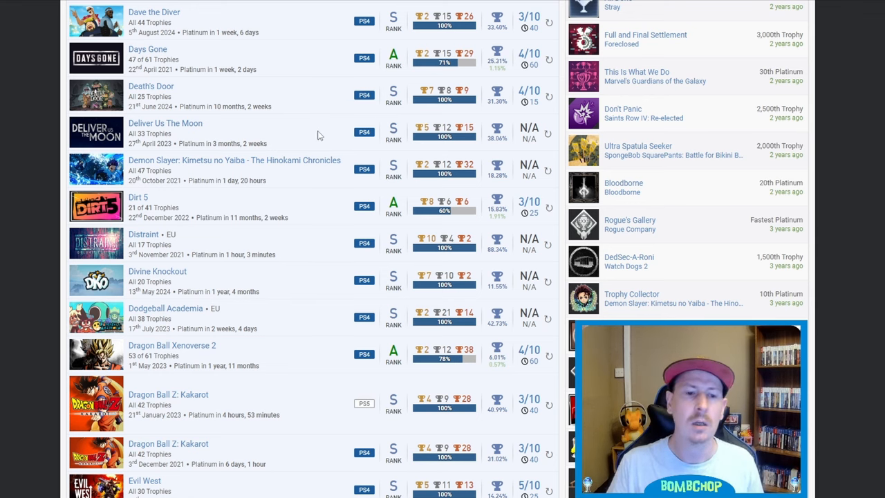
mouse_move(237, 214)
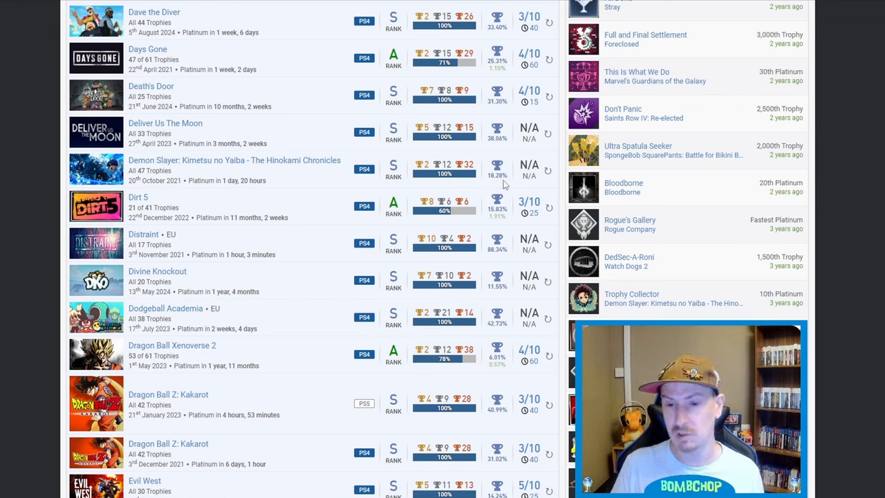
mouse_move(497, 169)
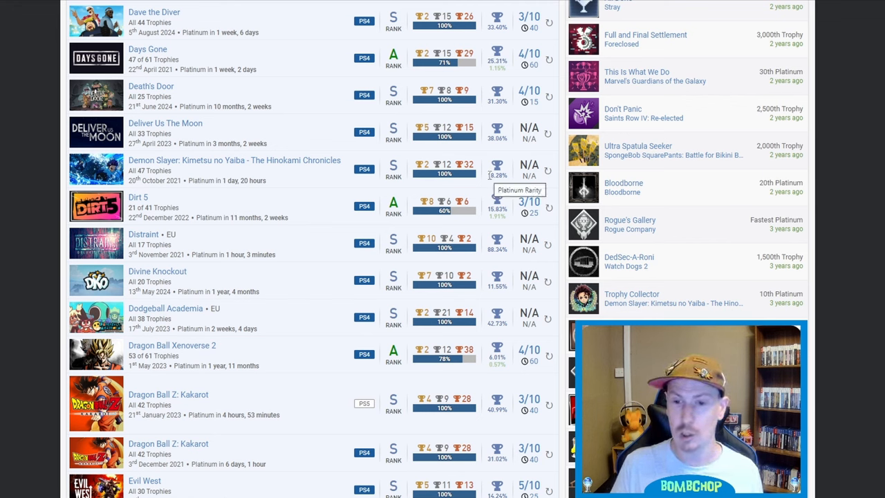
mouse_move(415, 185)
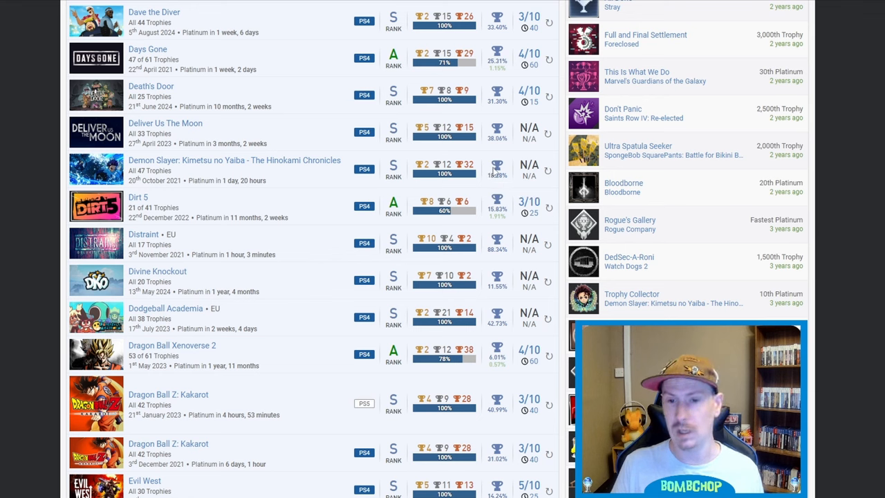
mouse_move(315, 158)
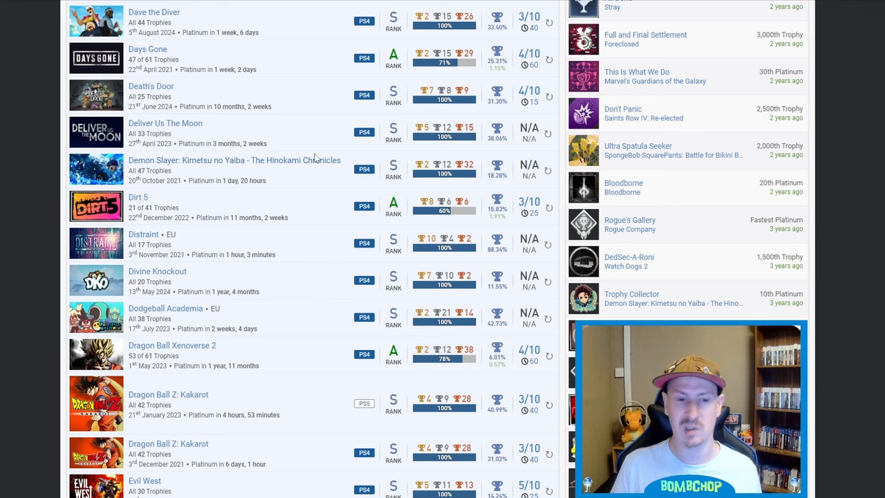
scroll(down, 3)
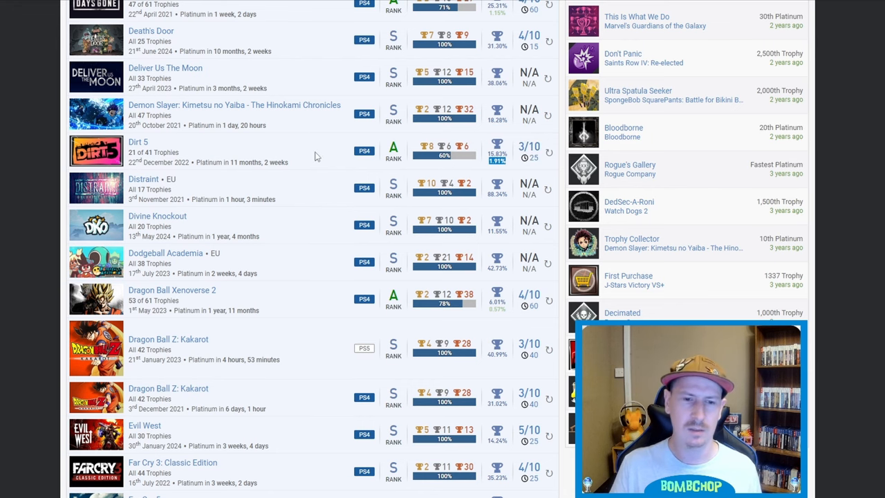
scroll(down, 3)
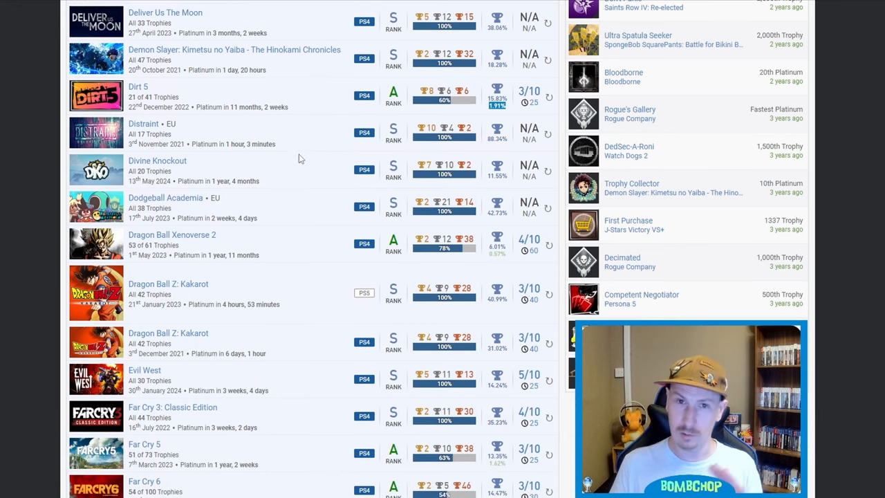
mouse_move(314, 132)
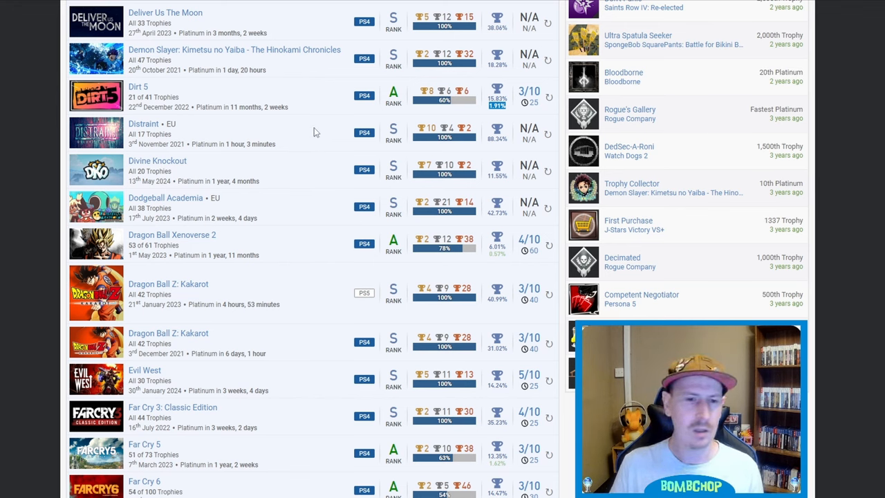
mouse_move(414, 138)
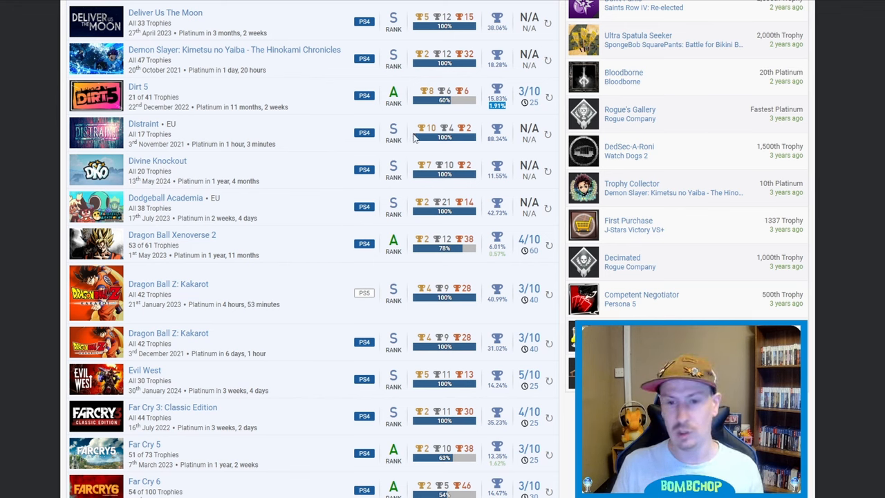
mouse_move(489, 141)
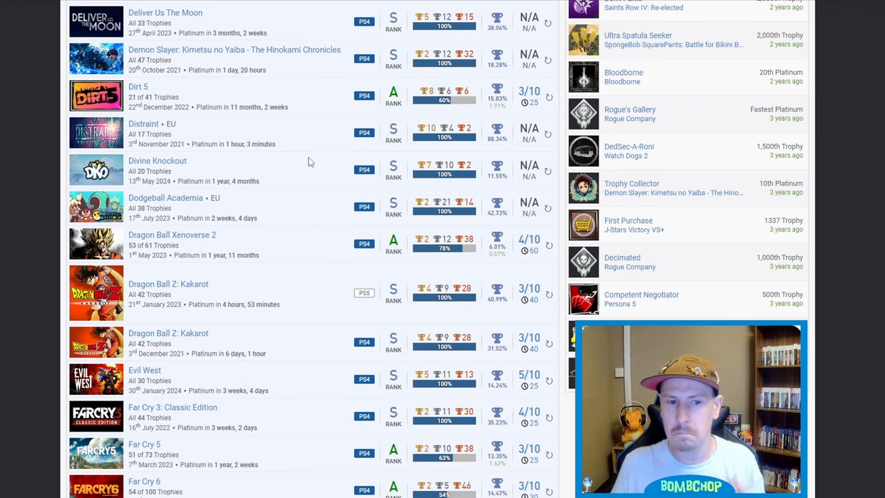
mouse_move(303, 189)
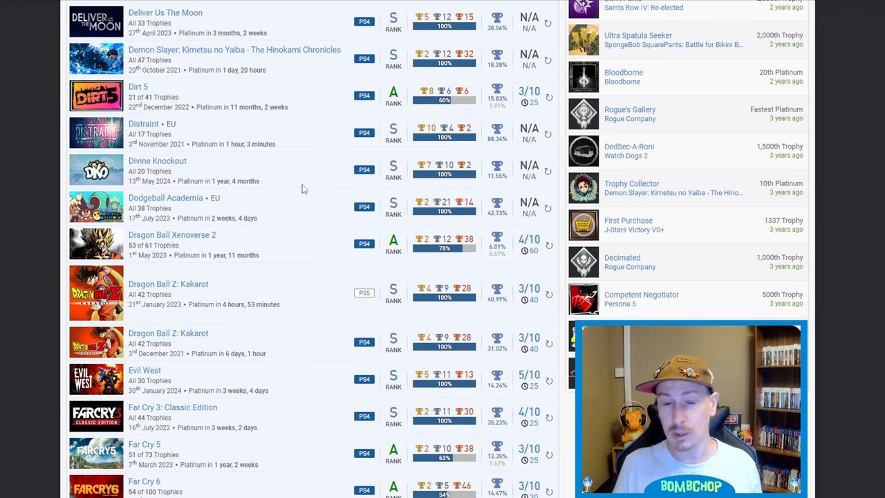
mouse_move(499, 169)
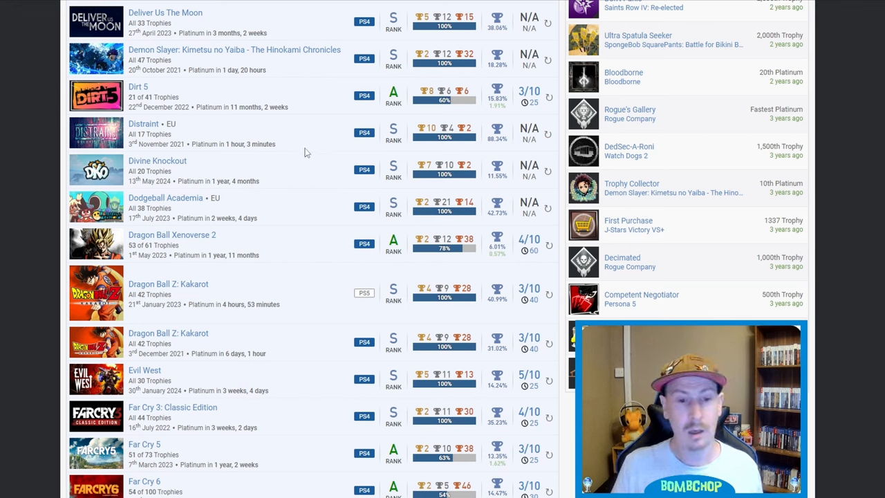
mouse_move(303, 212)
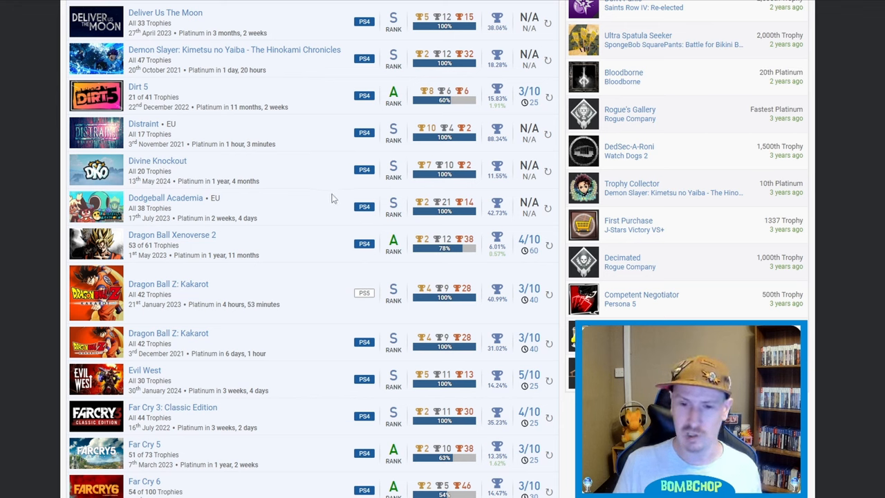
mouse_move(491, 213)
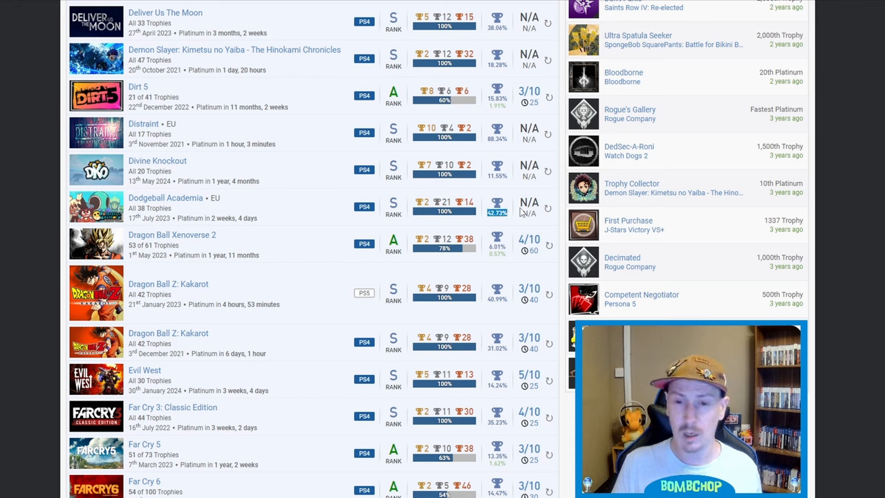
mouse_move(346, 207)
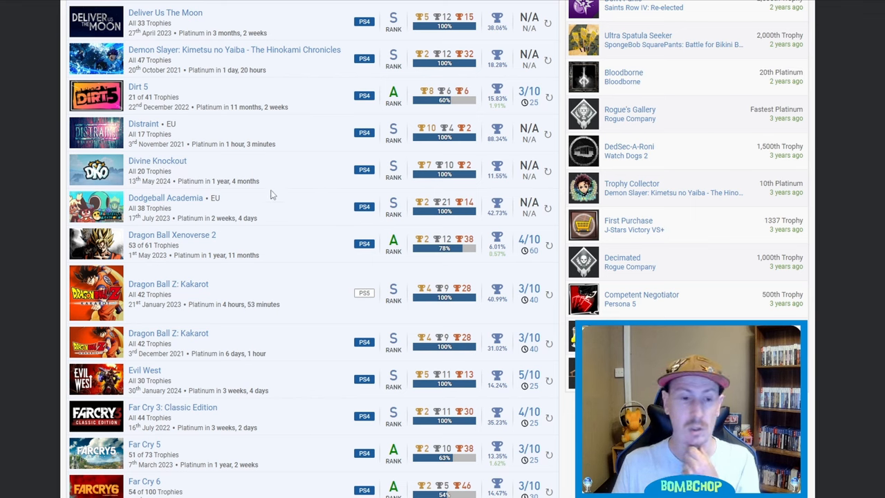
mouse_move(289, 227)
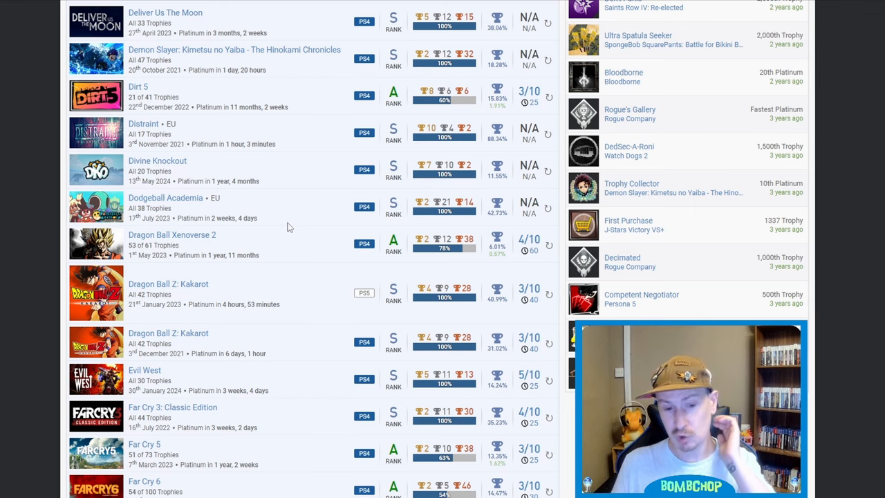
mouse_move(348, 217)
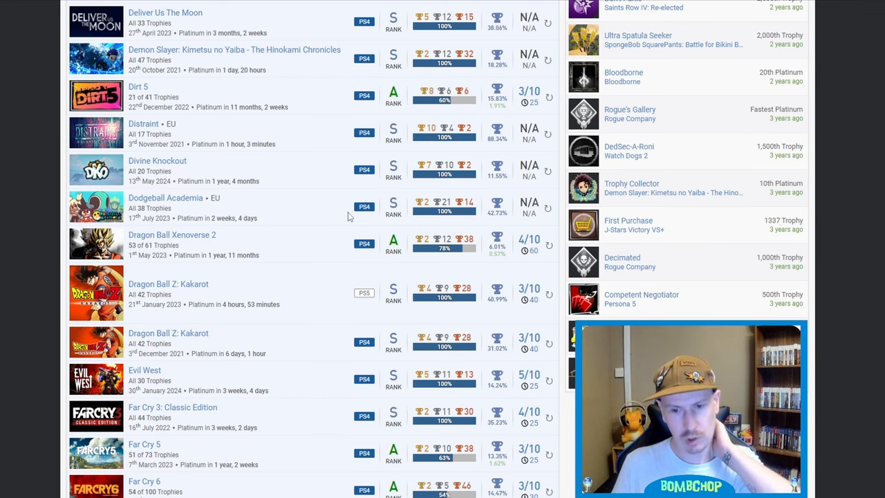
mouse_move(291, 240)
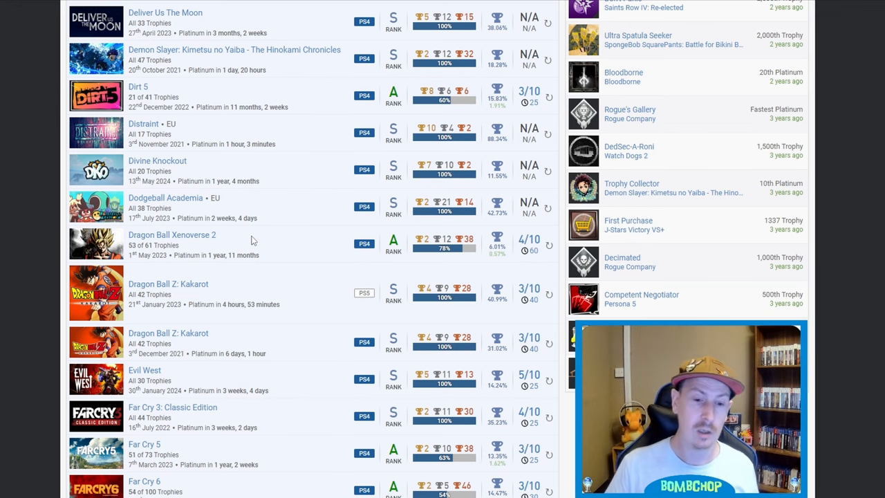
mouse_move(290, 298)
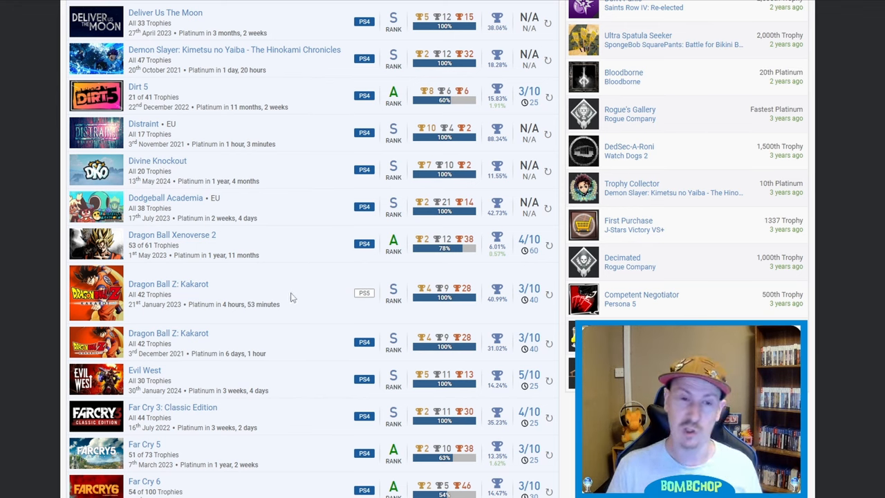
mouse_move(236, 289)
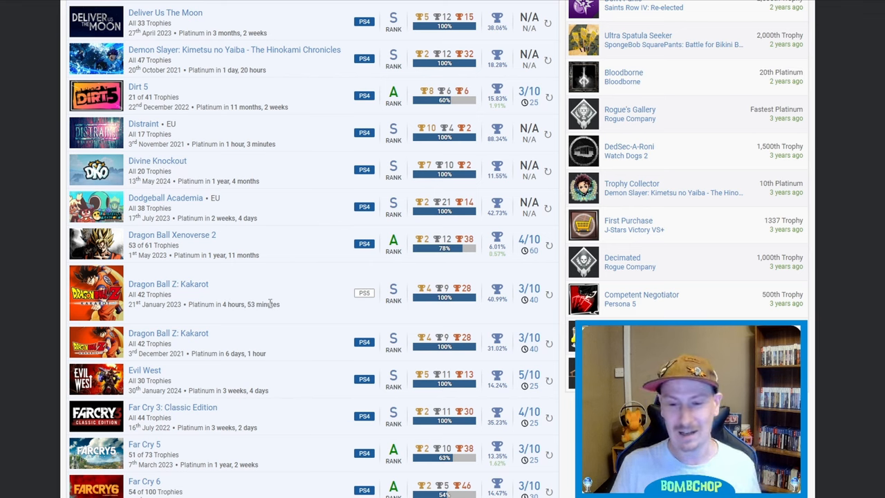
mouse_move(278, 346)
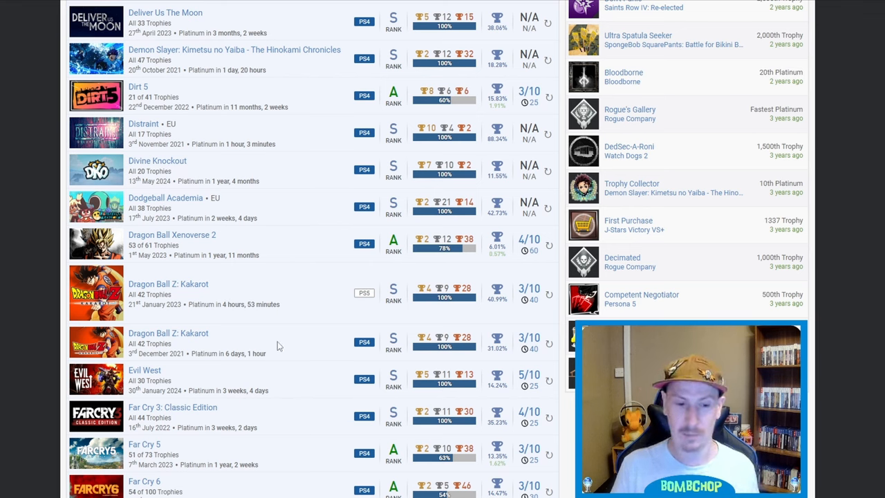
mouse_move(291, 299)
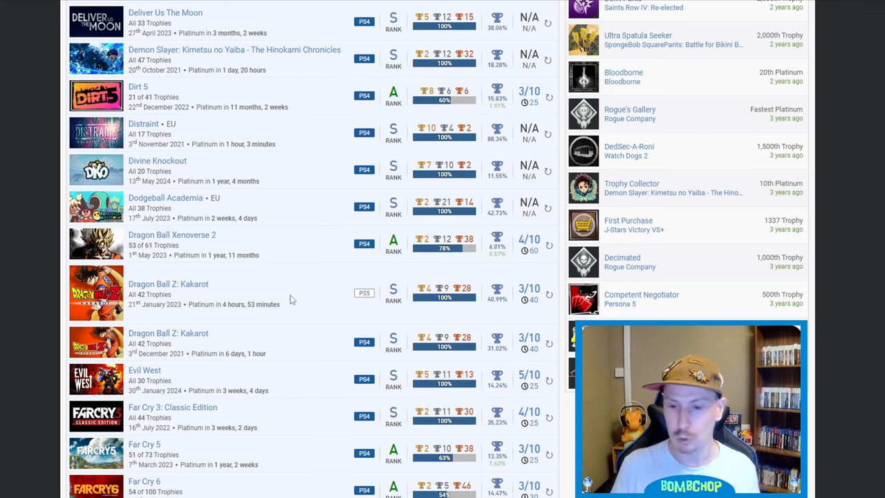
mouse_move(358, 271)
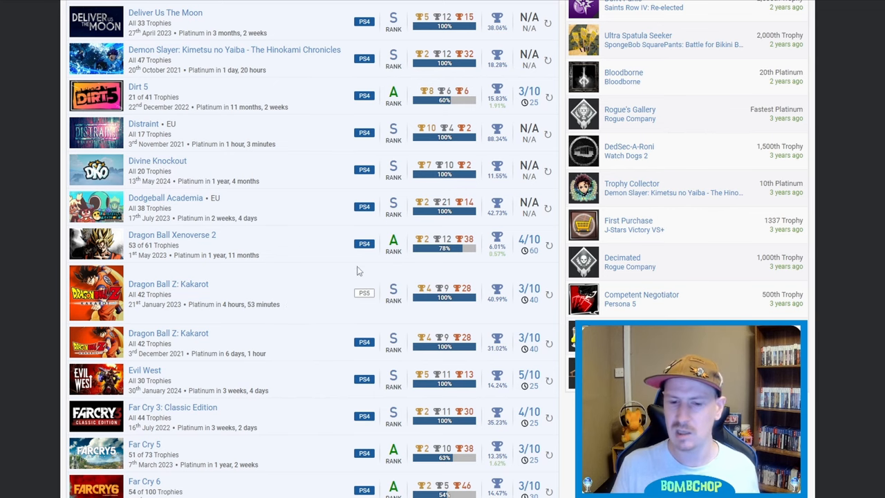
Scroll to Gravity Rush Remastered, Horizon Forbidden West and Horizon Zero Dawn.
scroll(down, 3)
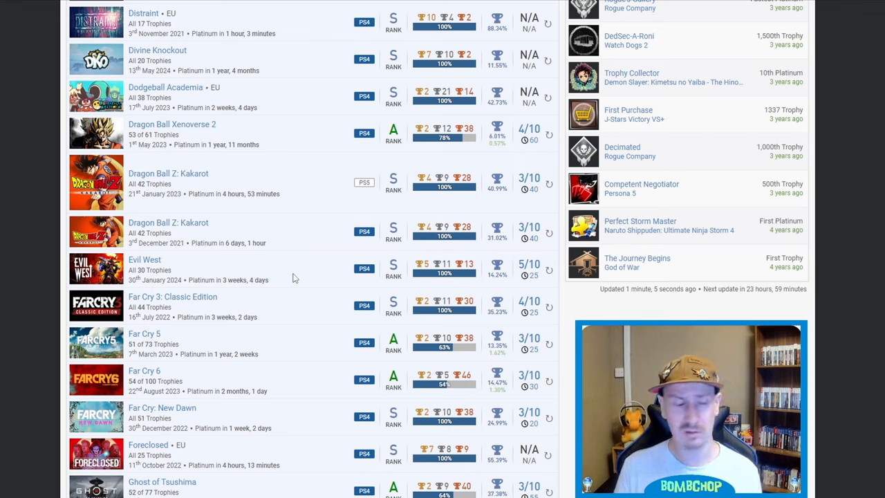
mouse_move(310, 276)
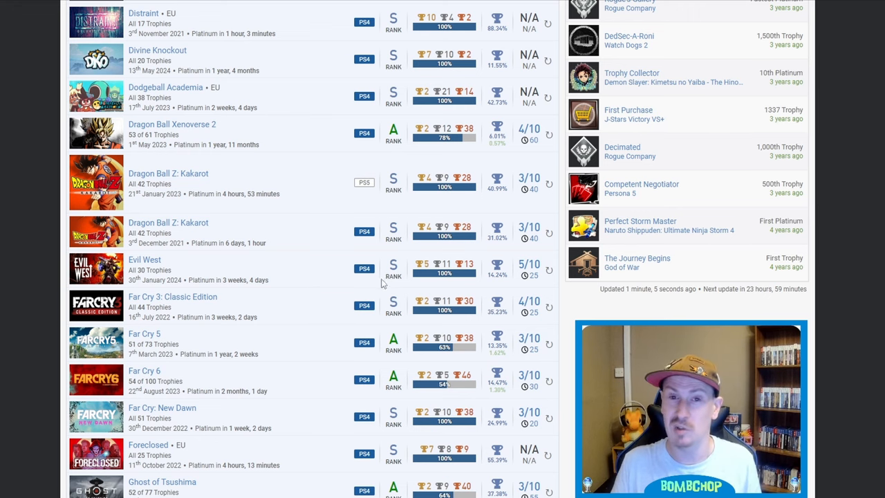
mouse_move(294, 288)
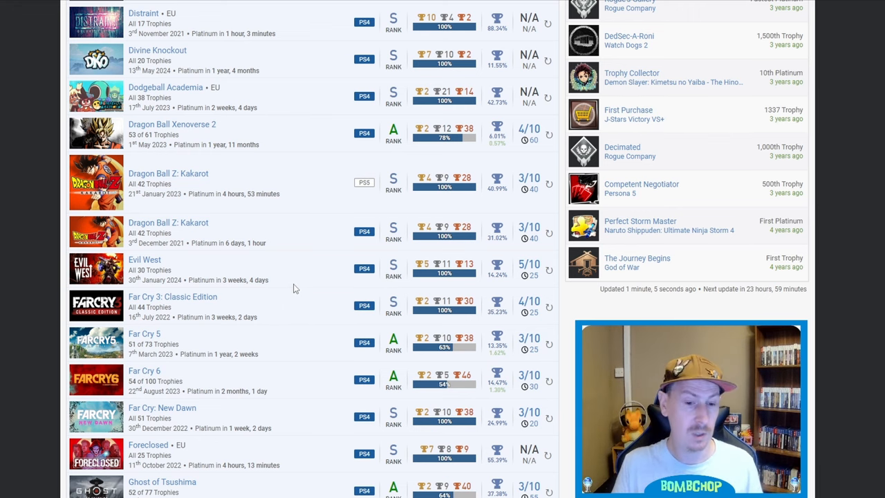
scroll(down, 3)
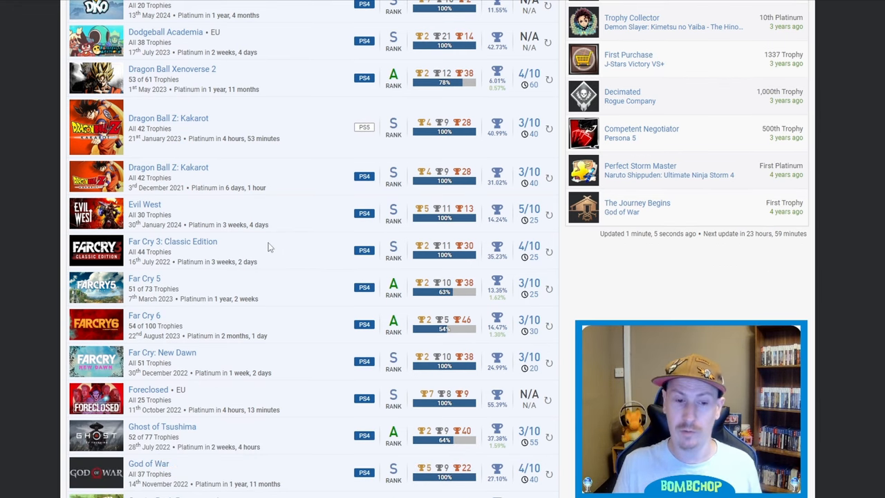
mouse_move(281, 359)
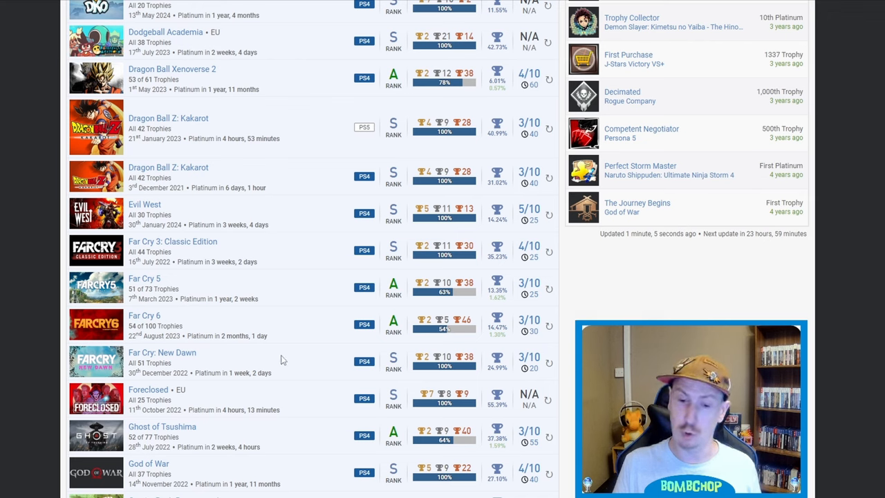
mouse_move(261, 273)
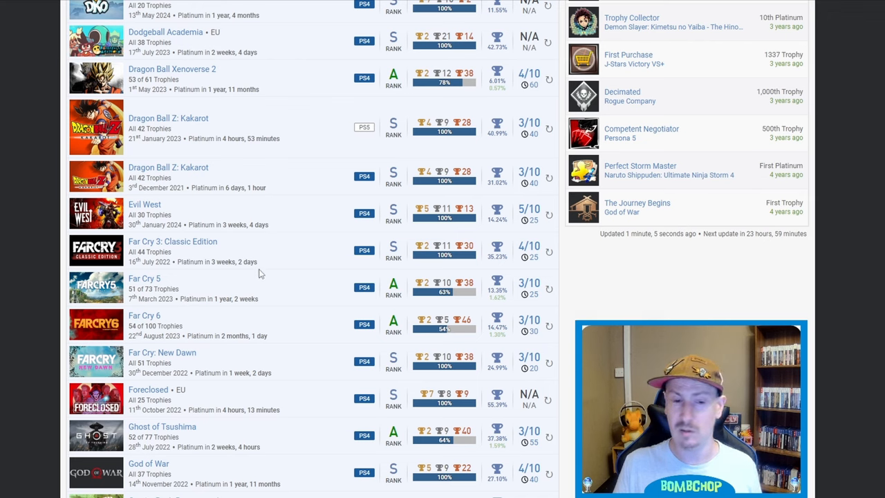
mouse_move(385, 256)
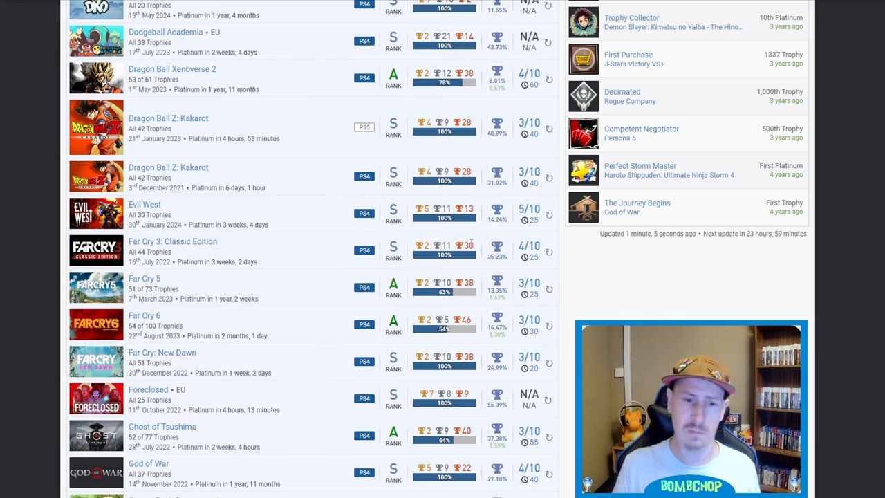
mouse_move(311, 274)
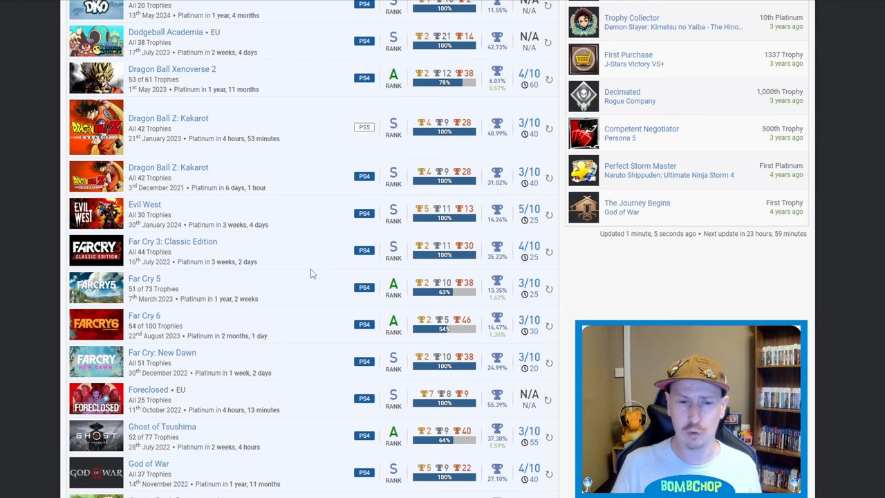
mouse_move(261, 258)
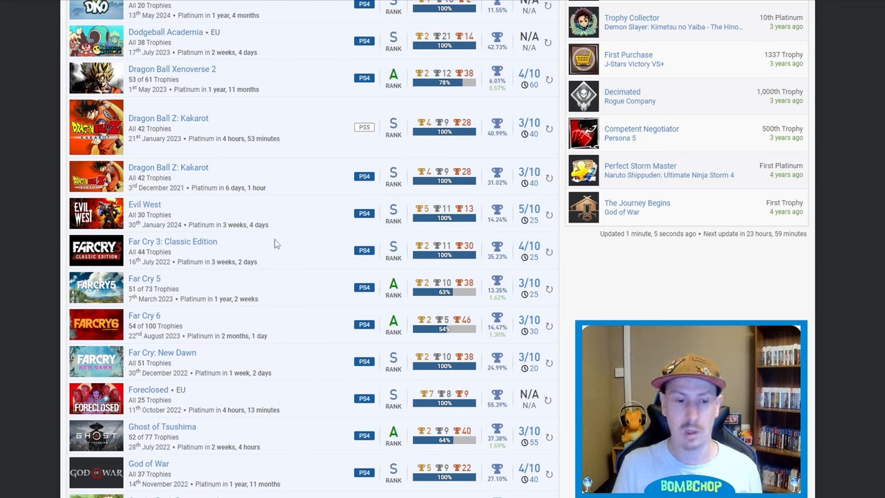
mouse_move(159, 305)
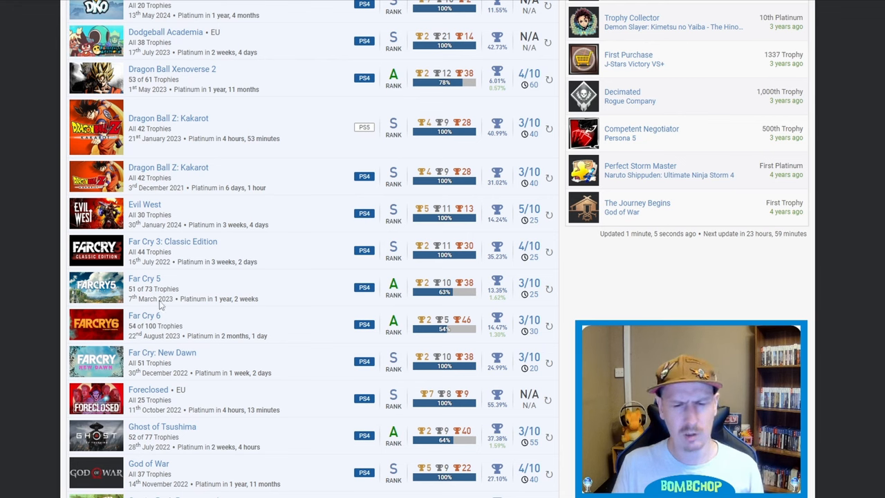
mouse_move(339, 335)
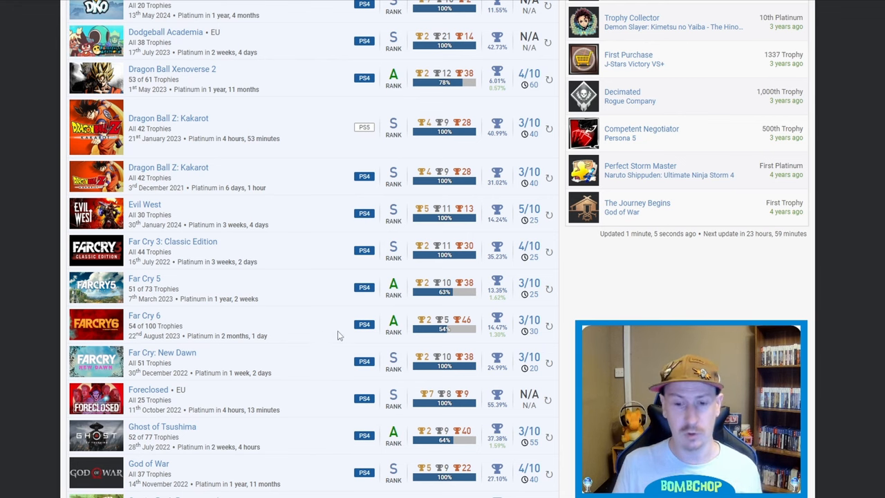
mouse_move(460, 330)
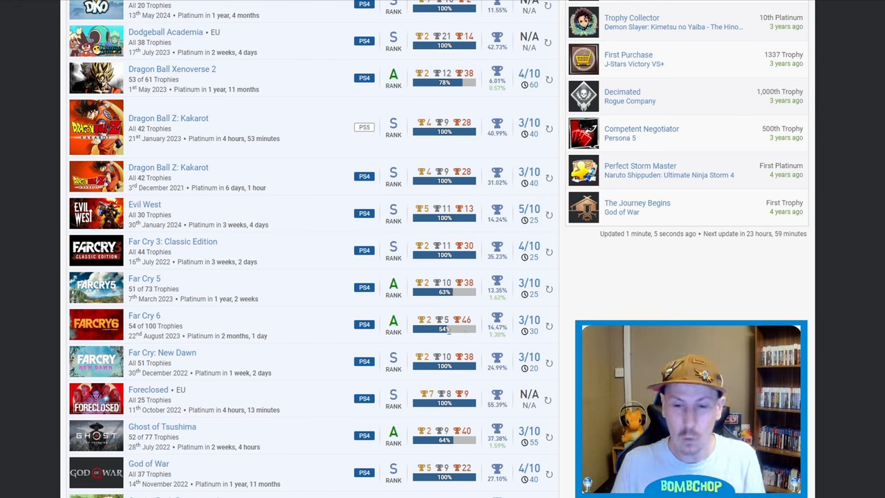
mouse_move(453, 333)
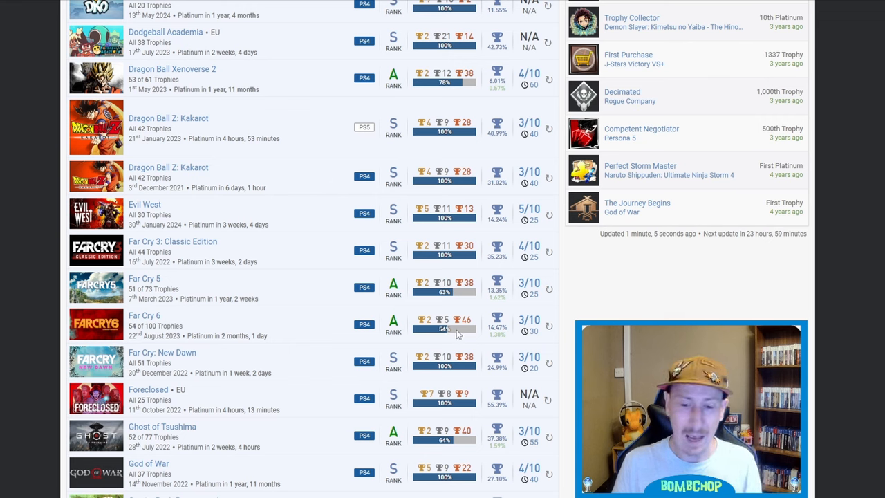
mouse_move(393, 352)
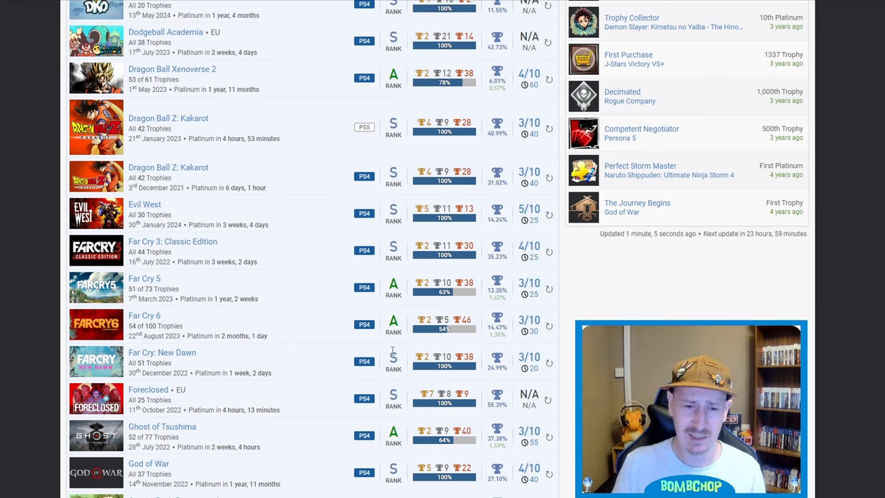
mouse_move(289, 355)
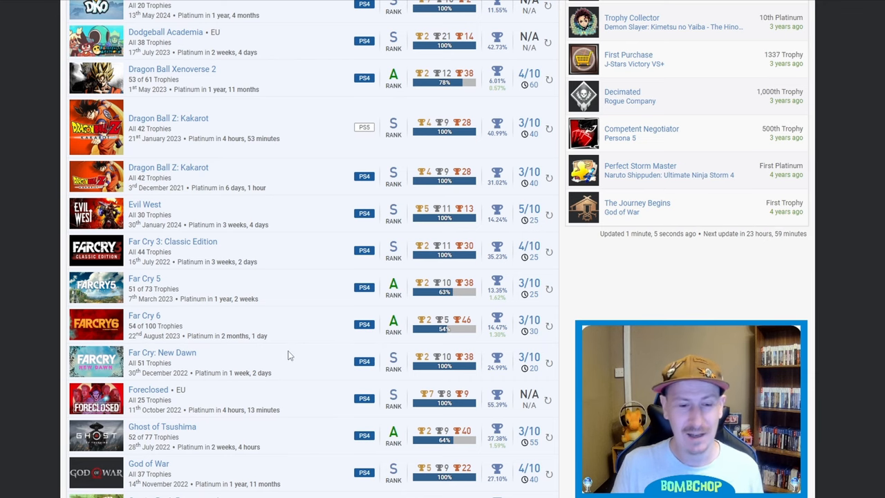
scroll(down, 3)
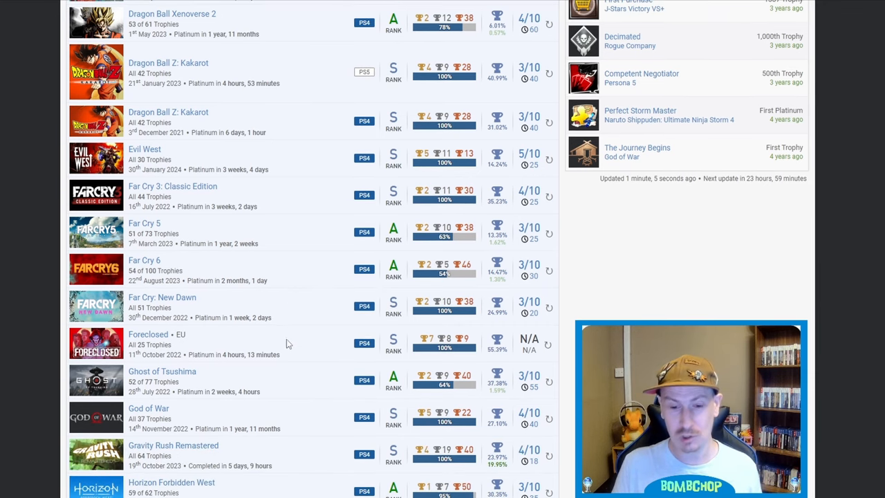
mouse_move(503, 346)
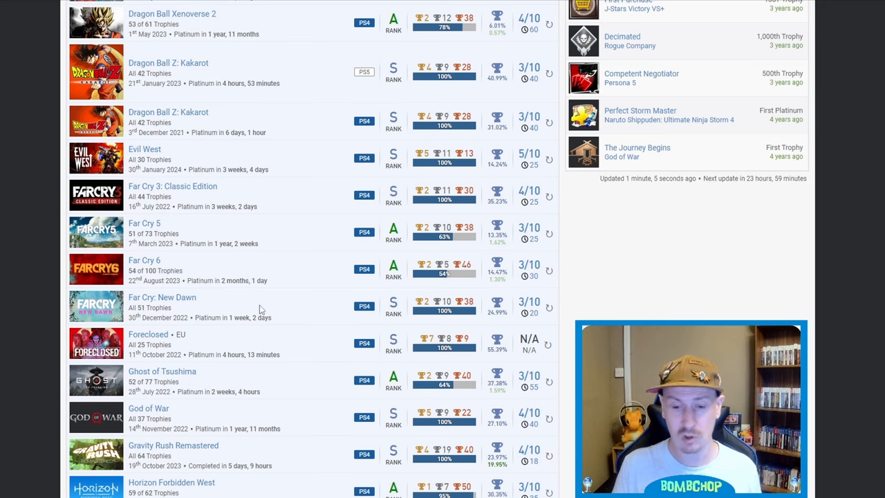
scroll(down, 3)
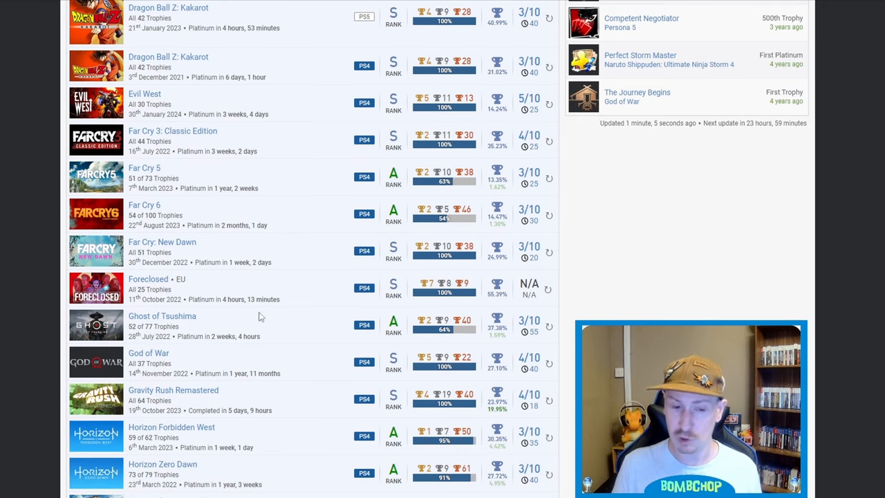
mouse_move(300, 336)
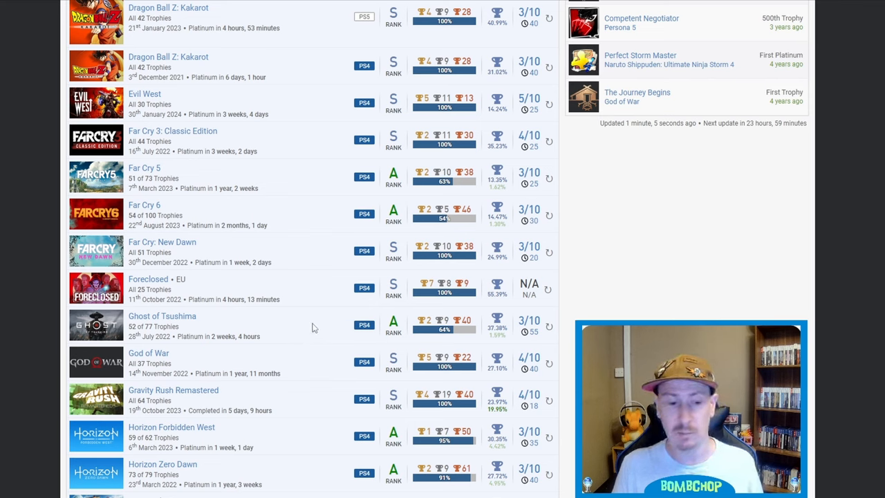
mouse_move(318, 321)
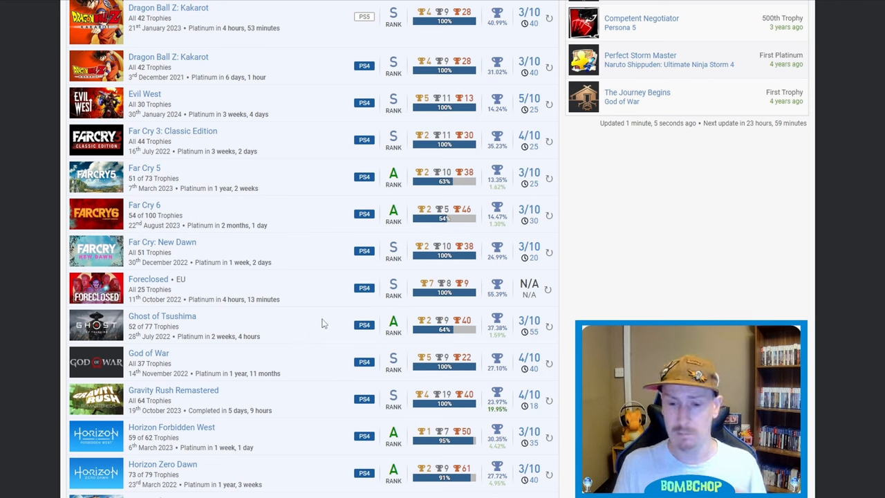
scroll(down, 3)
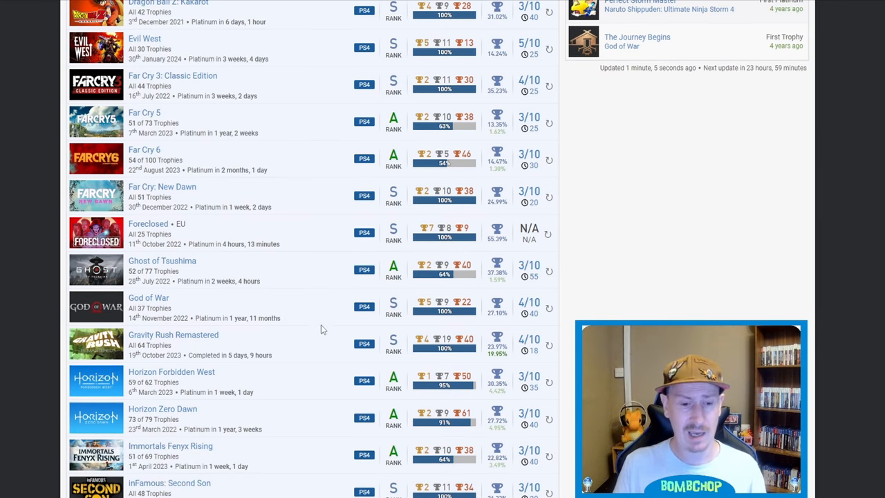
mouse_move(312, 309)
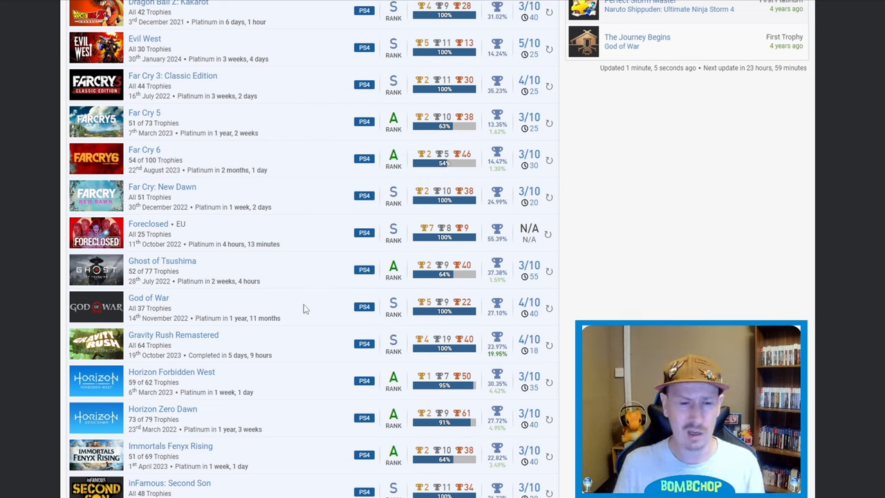
mouse_move(300, 312)
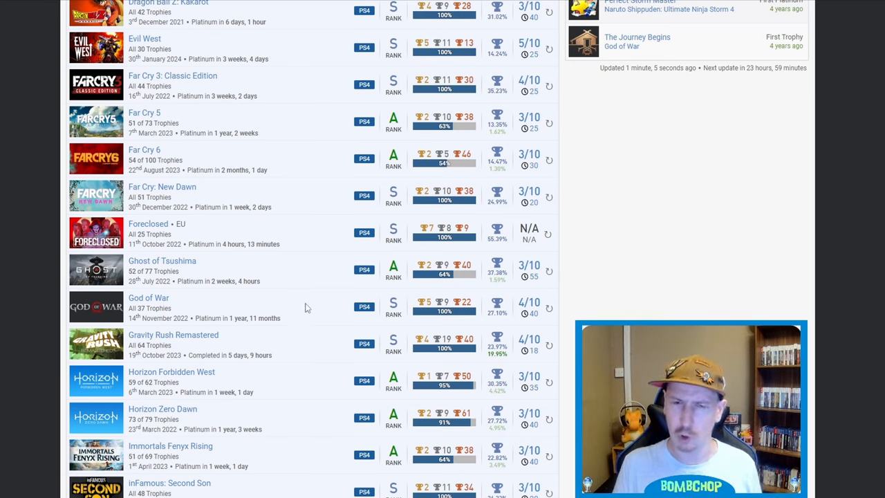
mouse_move(303, 311)
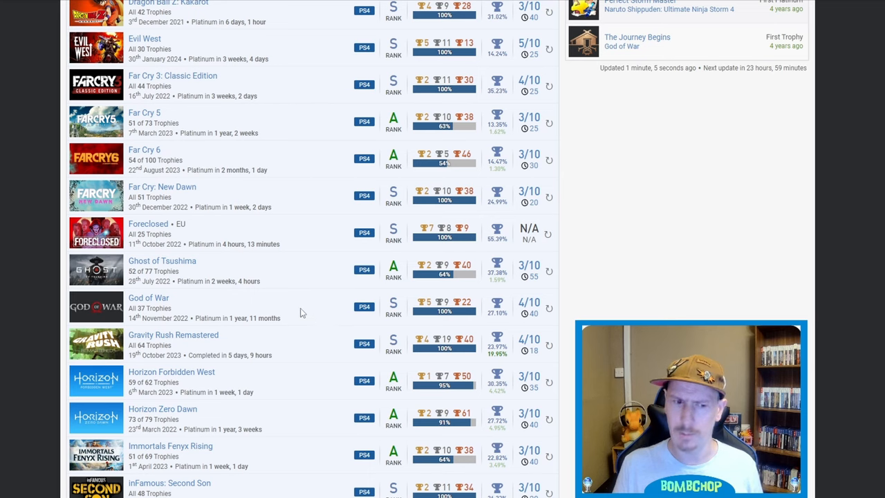
mouse_move(321, 307)
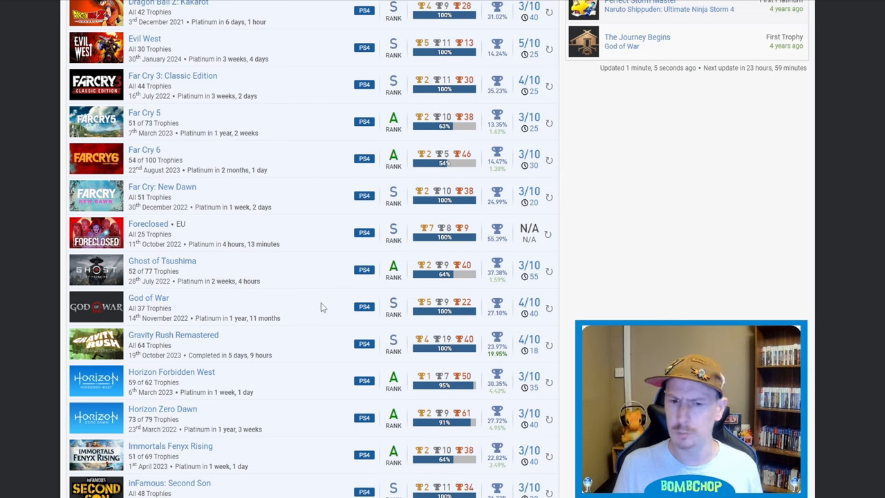
mouse_move(299, 309)
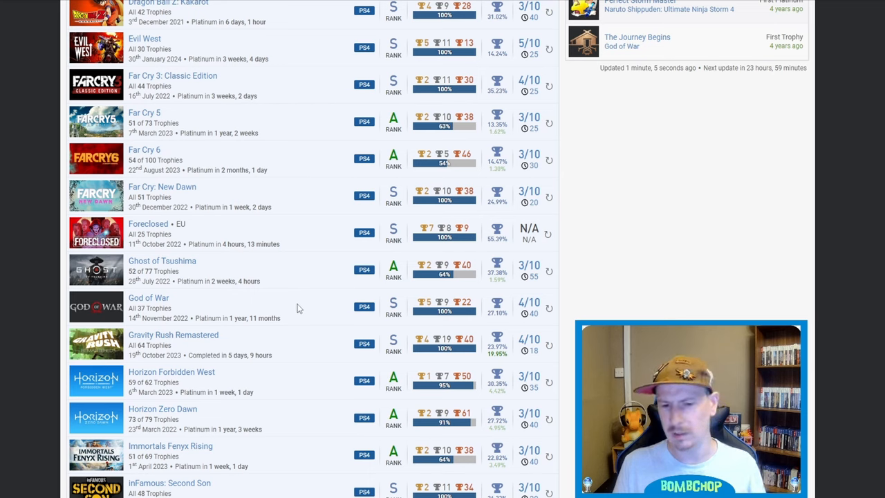
mouse_move(301, 335)
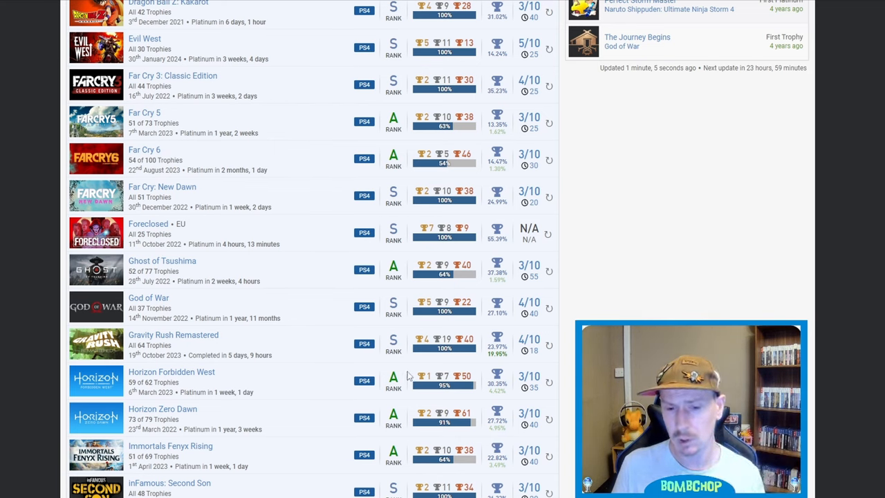
mouse_move(198, 348)
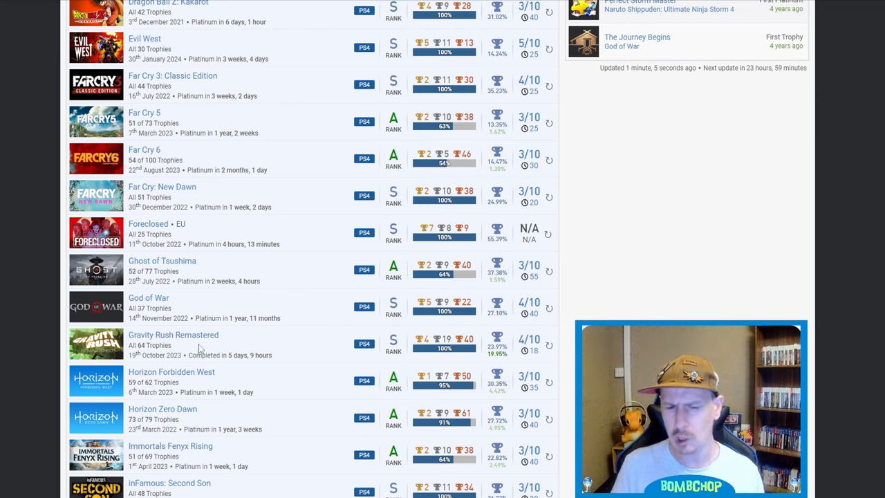
mouse_move(317, 347)
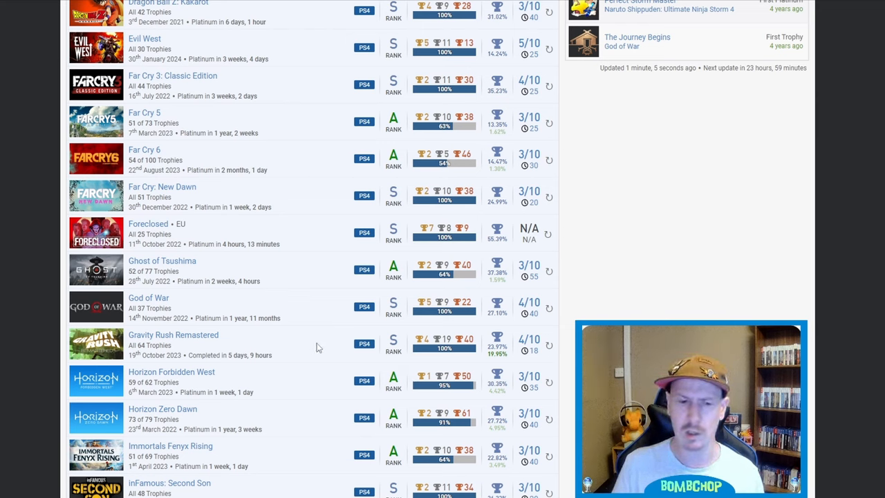
mouse_move(306, 343)
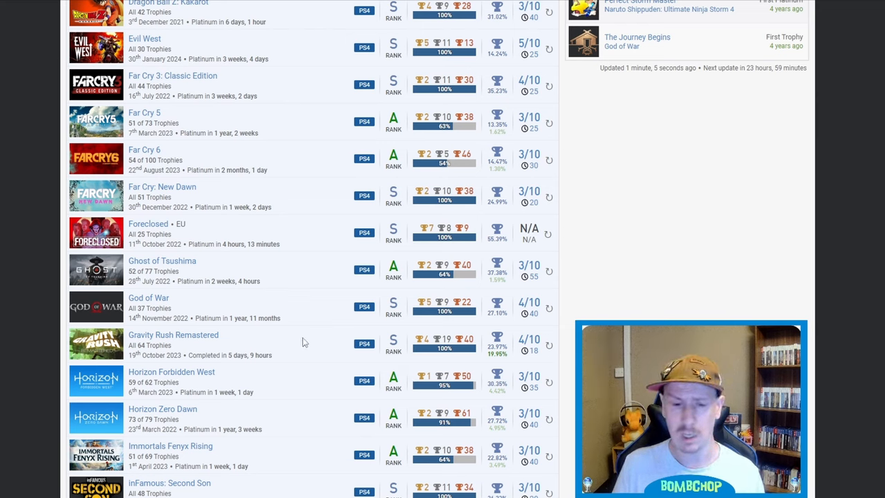
mouse_move(327, 331)
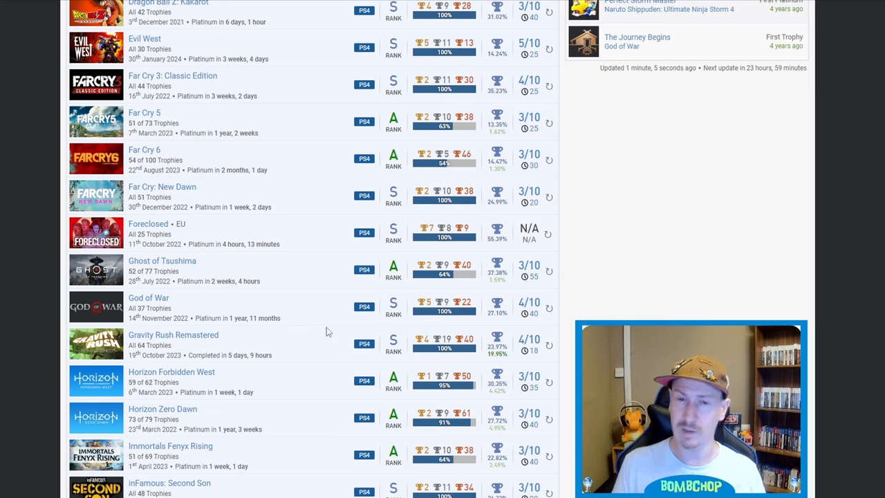
mouse_move(275, 341)
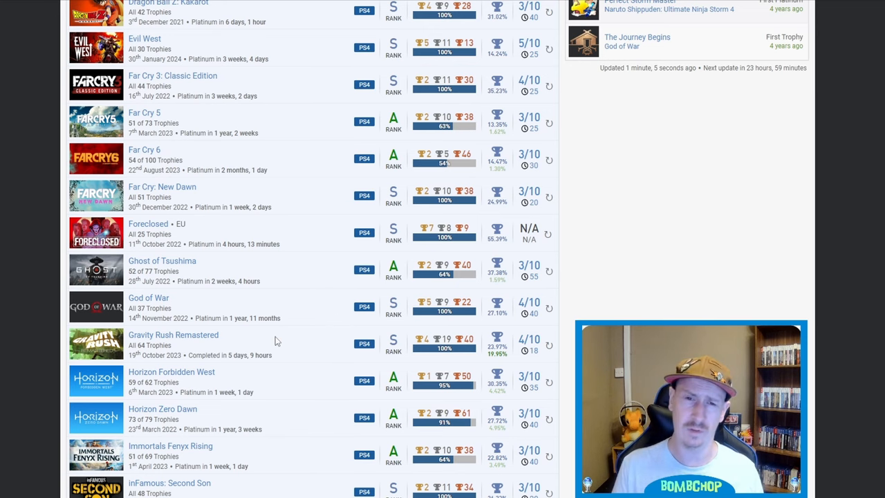
Scroll the games list slightly so Lake appears below inFamous: Second Son.
scroll(down, 3)
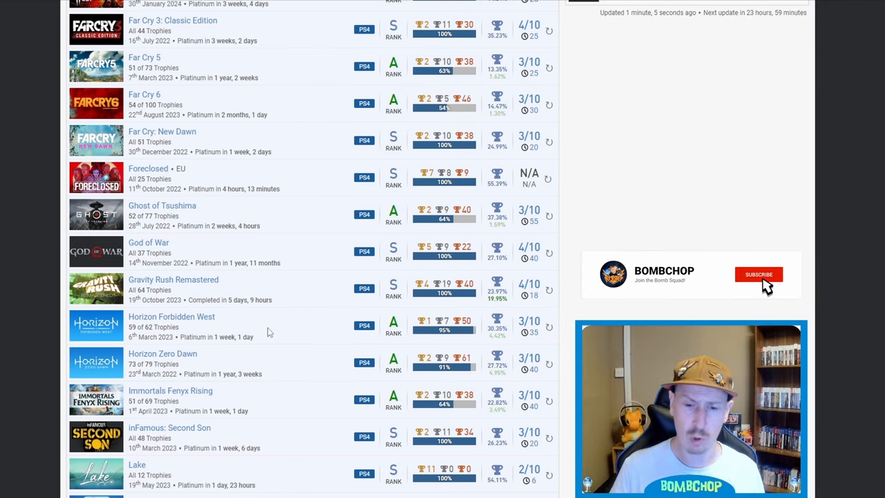
click(758, 274)
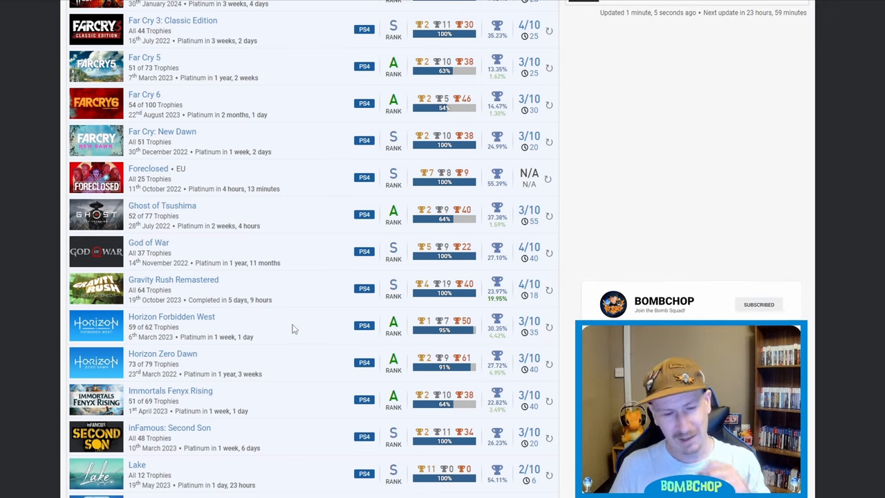
mouse_move(288, 357)
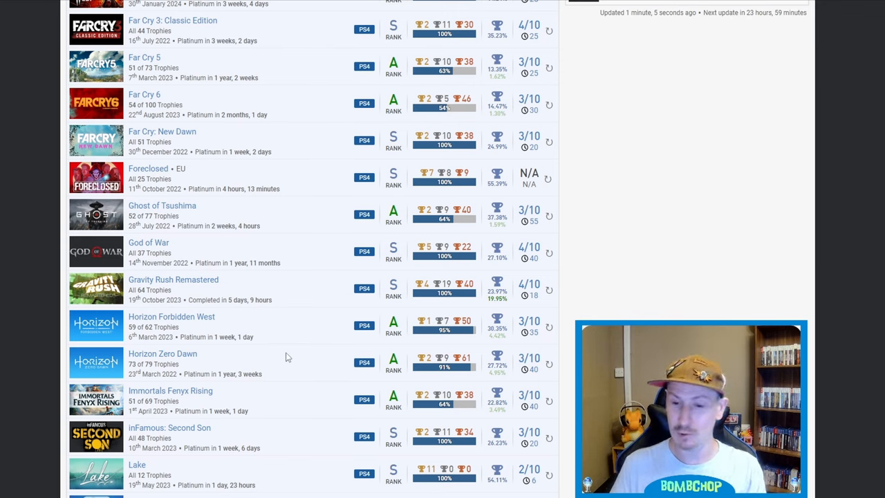
mouse_move(279, 359)
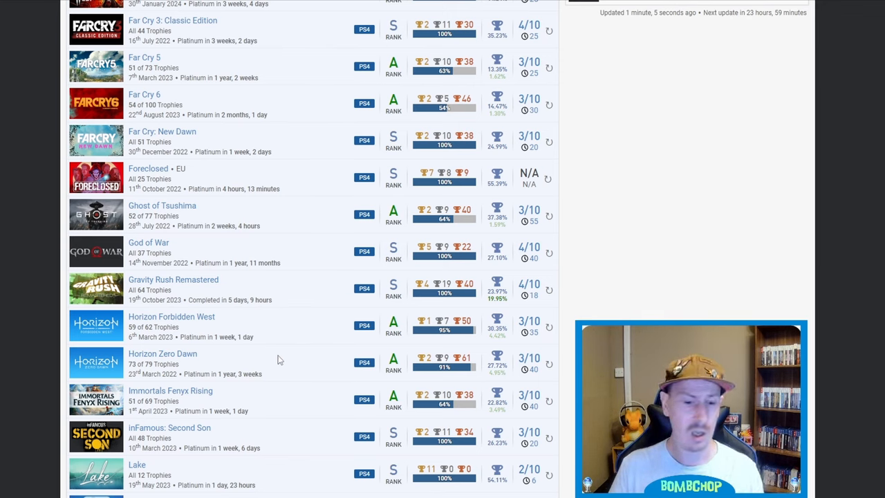
mouse_move(277, 330)
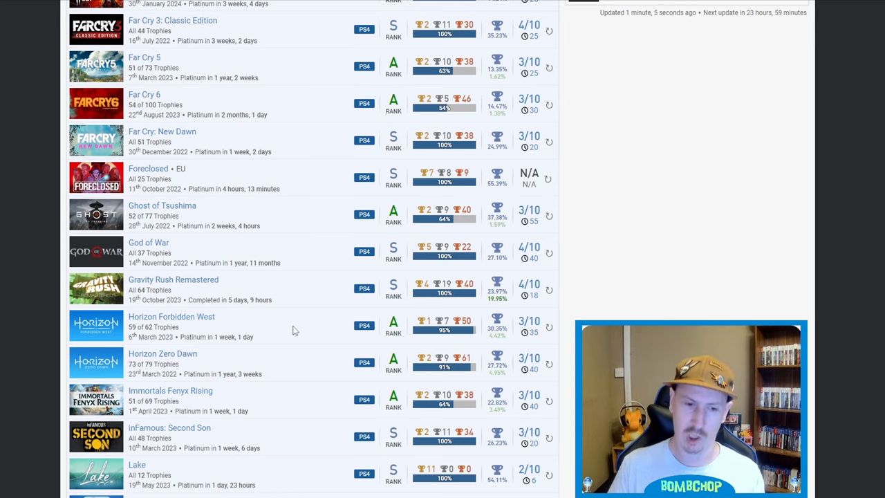
mouse_move(282, 324)
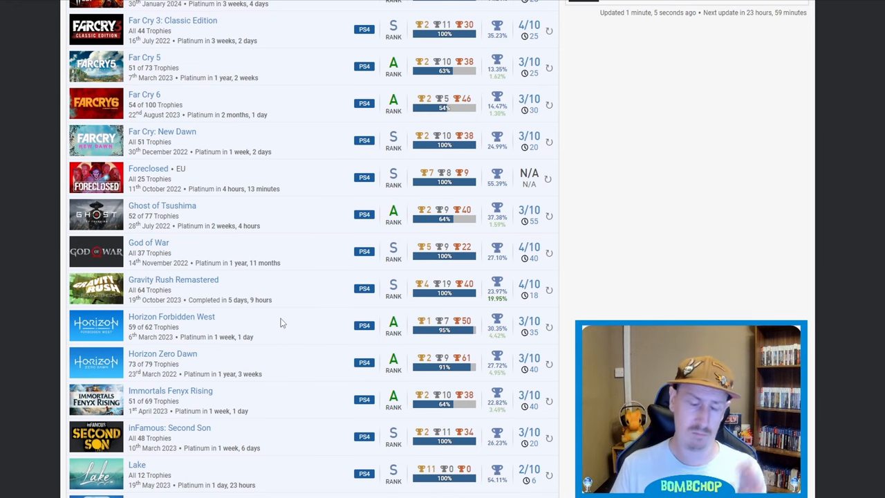
Scroll the games list to reveal Last Stop and LEGO DC Super-Villains below Lake.
scroll(down, 3)
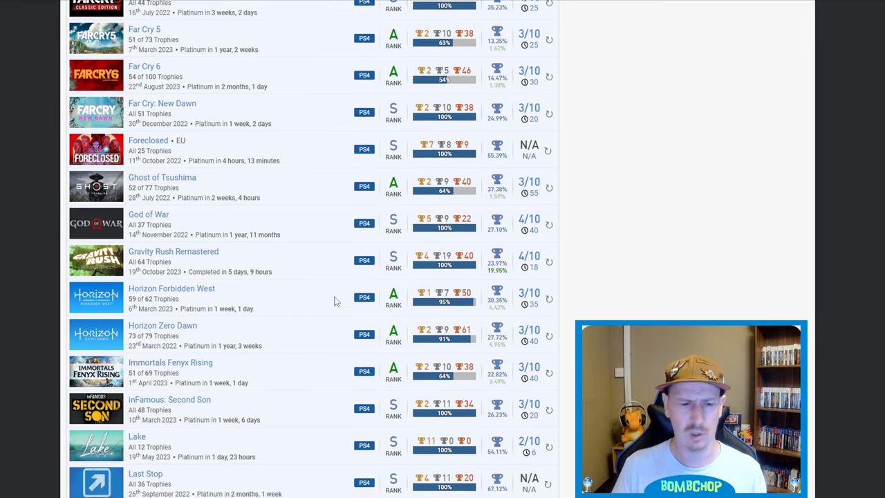
scroll(down, 3)
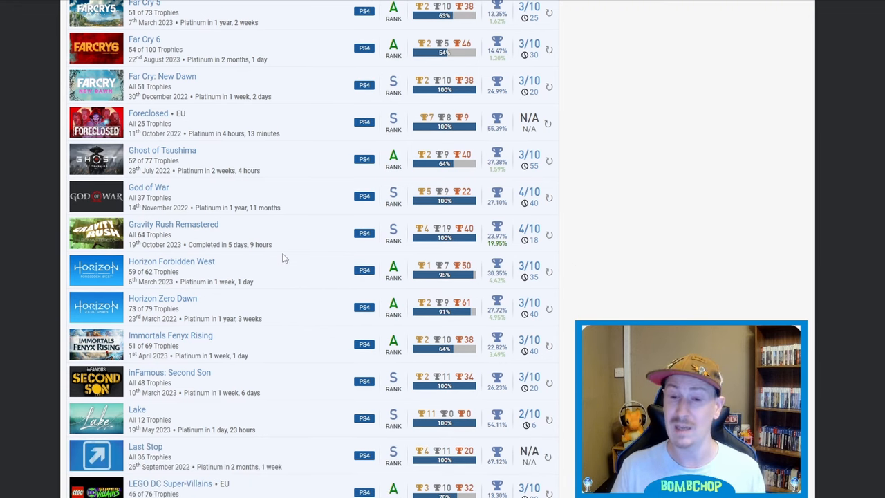
mouse_move(276, 316)
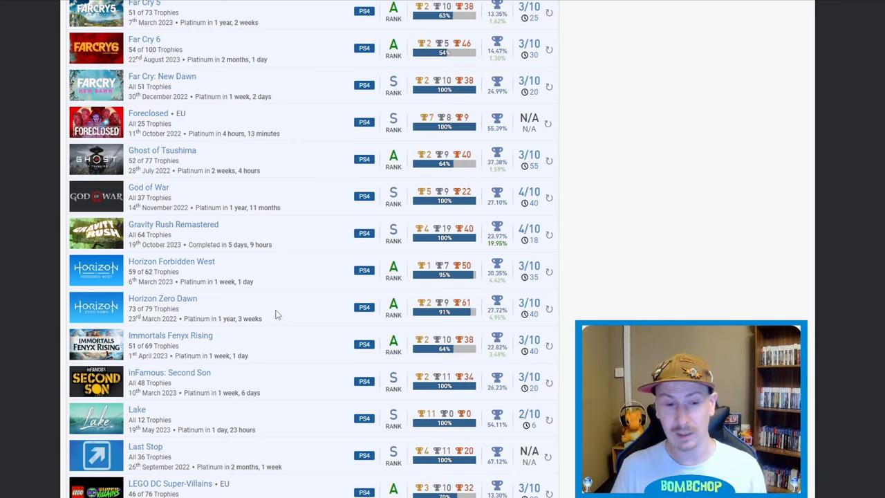
mouse_move(262, 337)
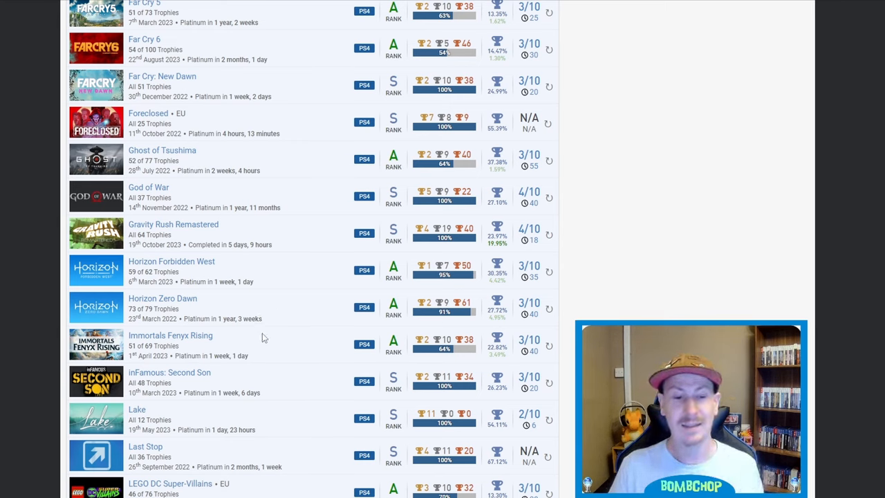
mouse_move(520, 343)
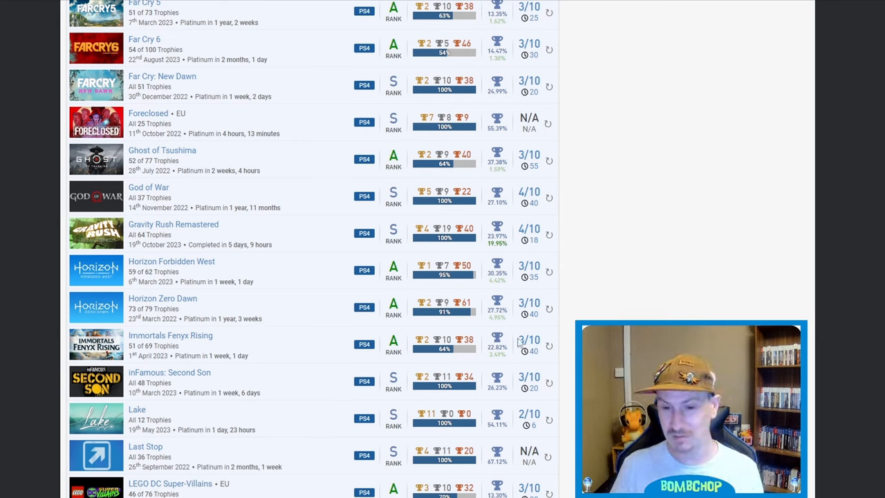
mouse_move(304, 346)
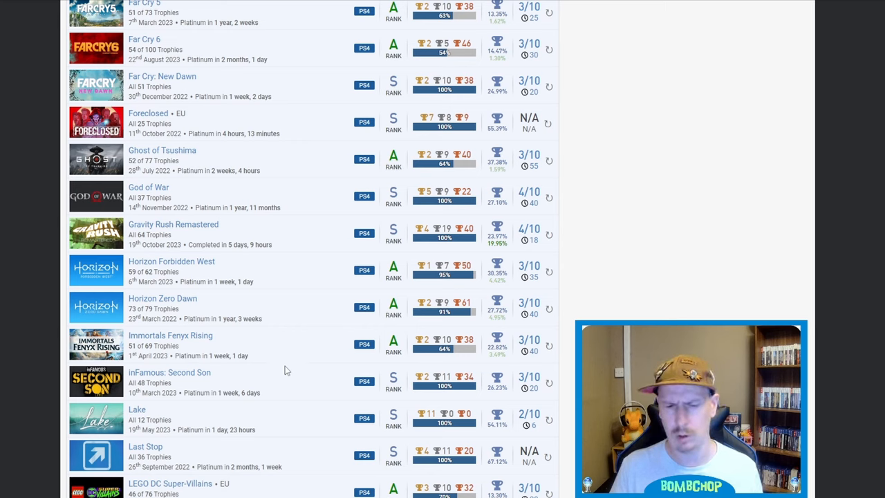
mouse_move(261, 378)
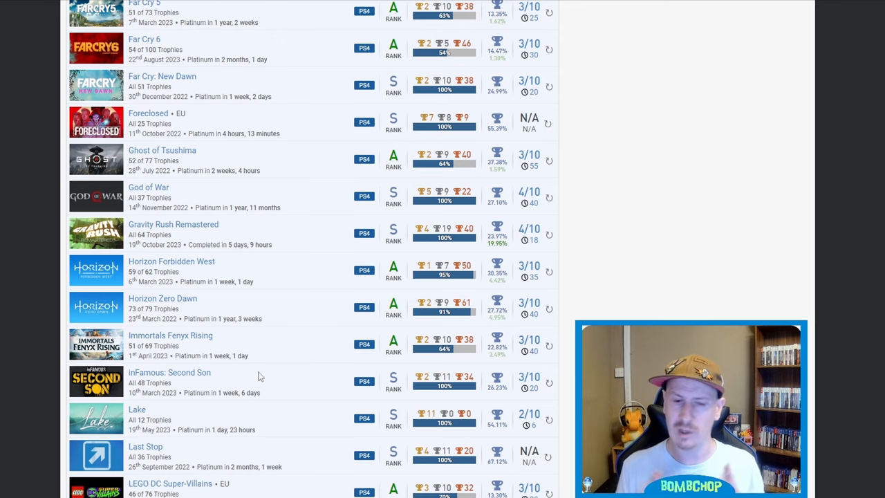
mouse_move(242, 373)
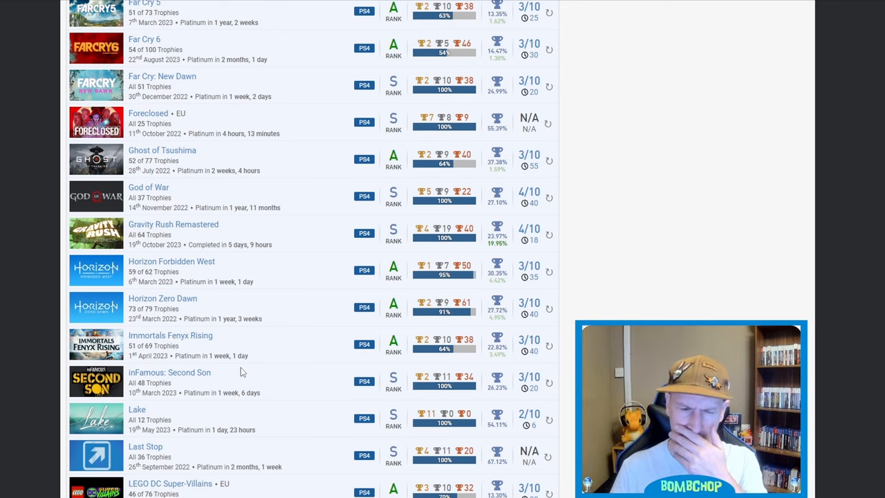
scroll(down, 3)
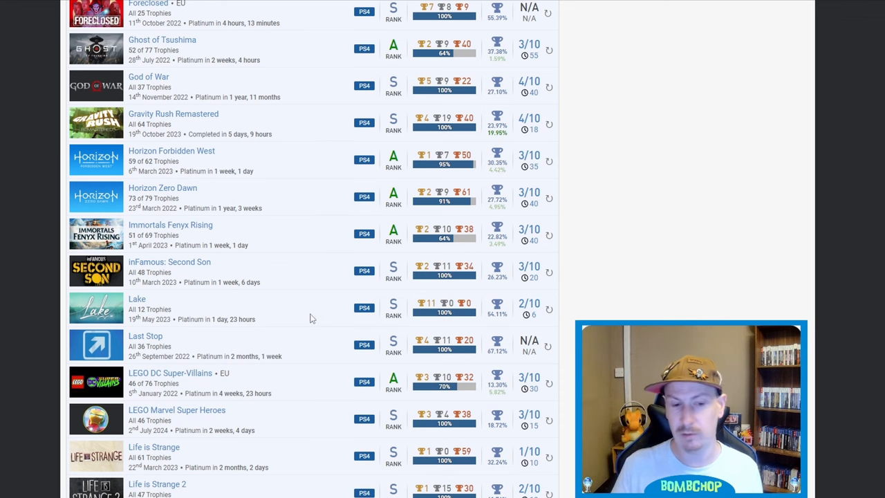
scroll(down, 3)
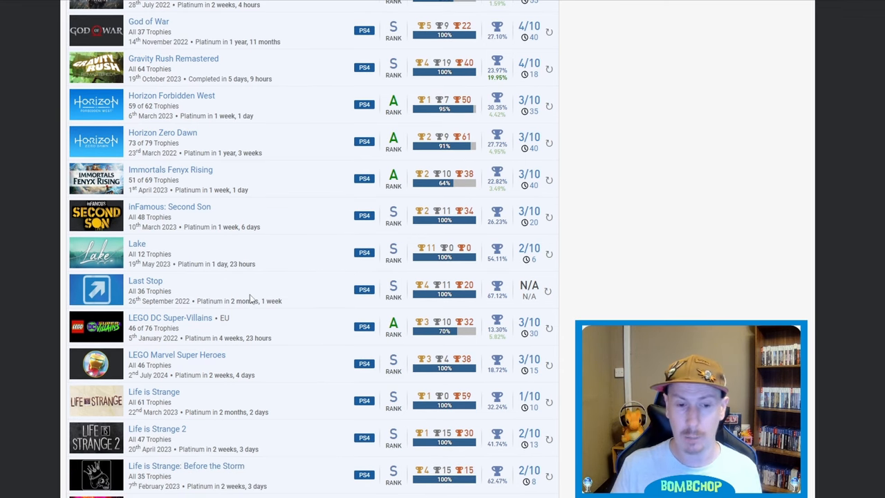
mouse_move(279, 299)
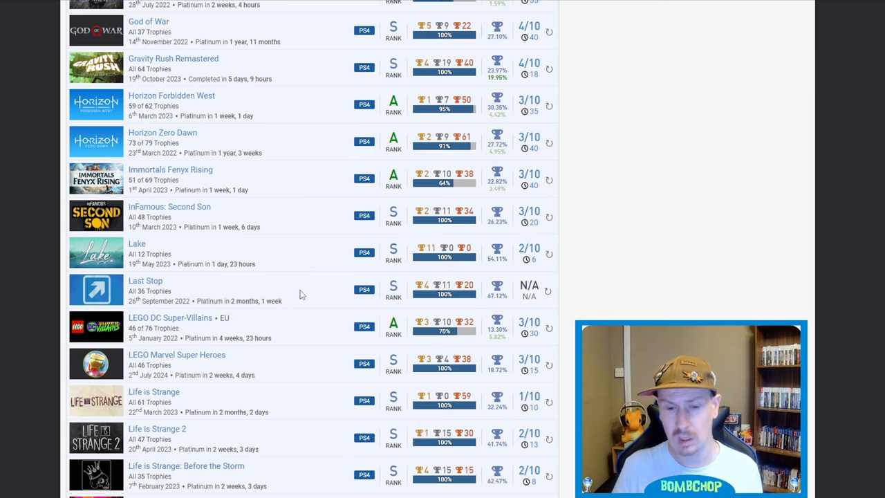
scroll(down, 3)
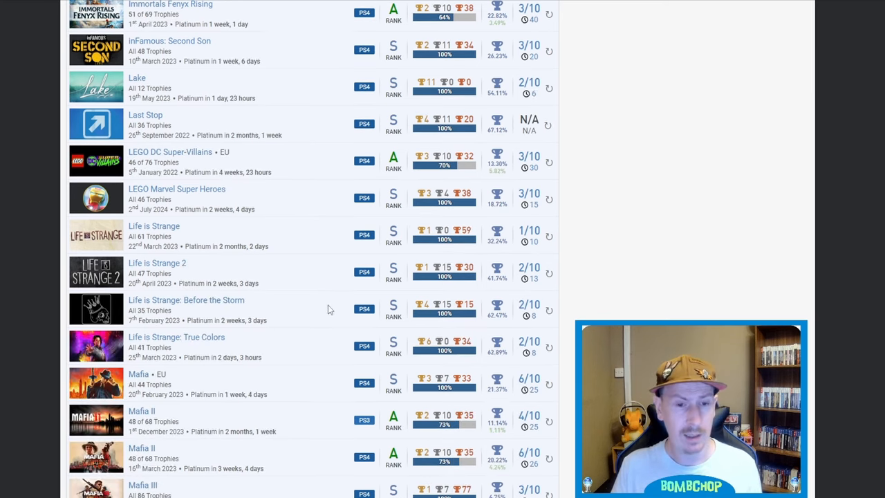
mouse_move(216, 210)
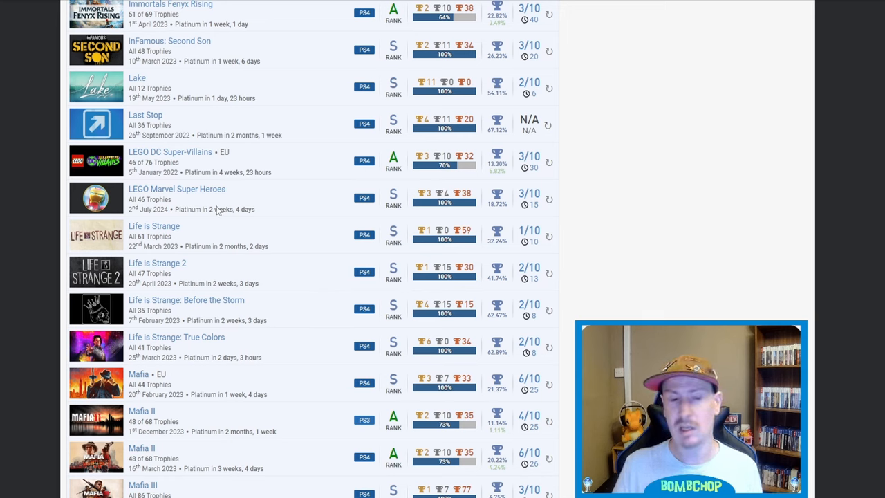
mouse_move(472, 173)
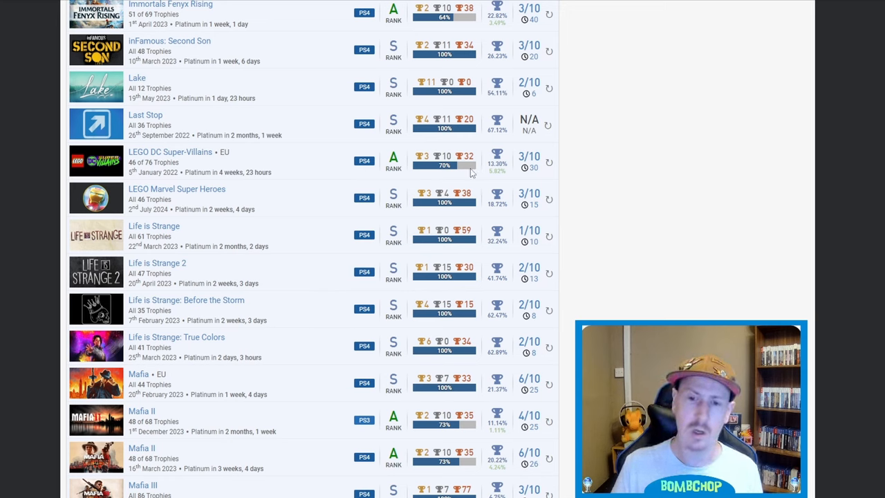
mouse_move(338, 153)
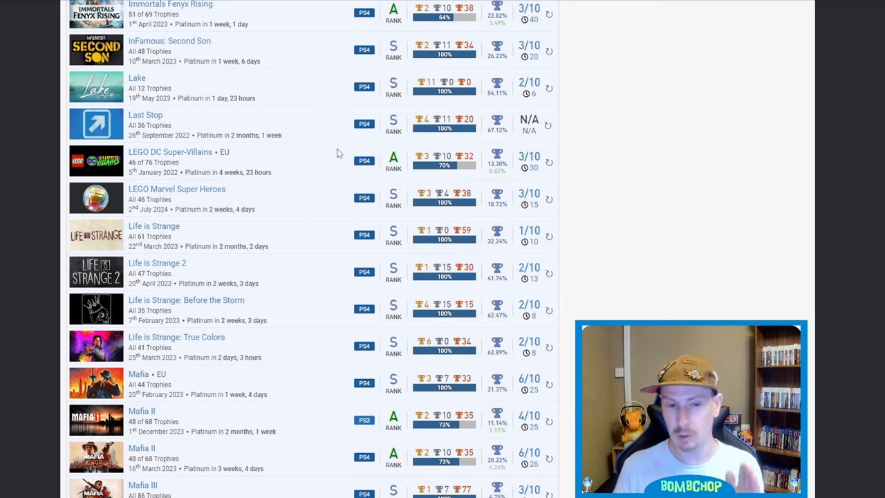
mouse_move(341, 191)
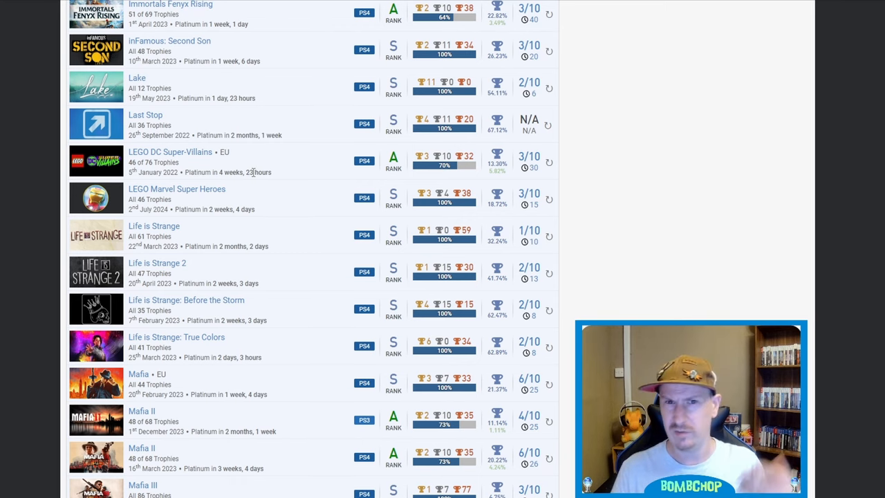
mouse_move(309, 153)
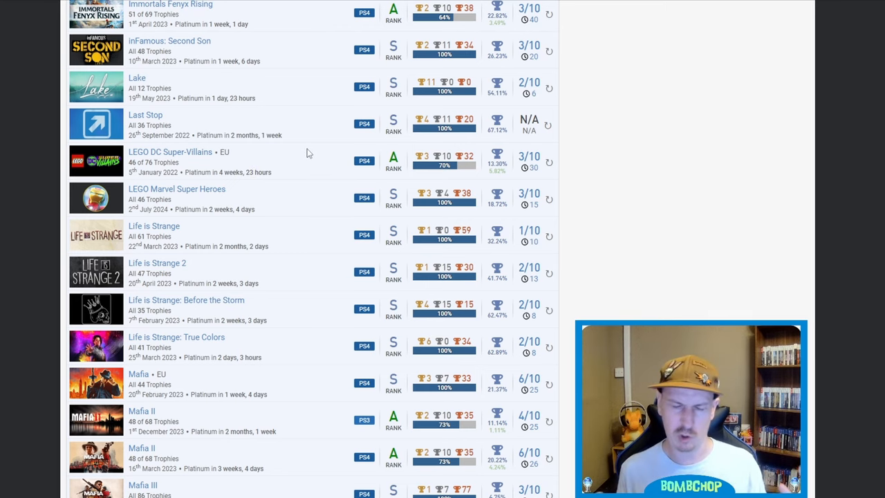
mouse_move(536, 182)
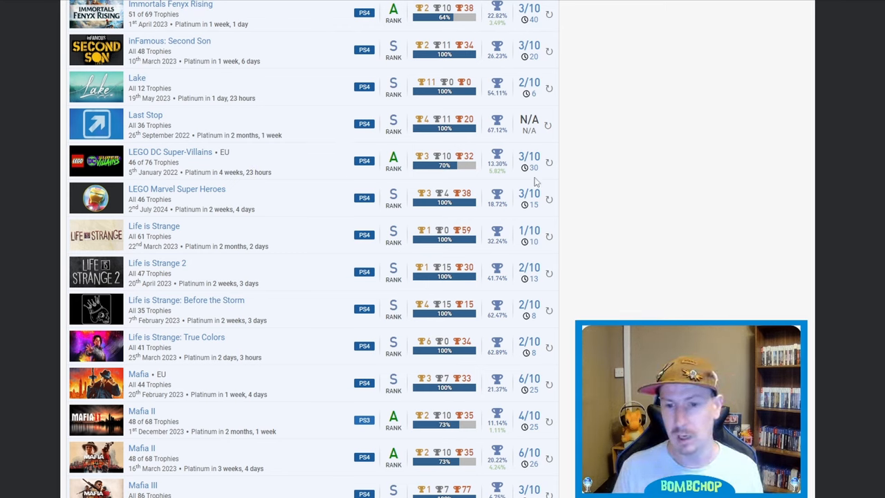
mouse_move(443, 154)
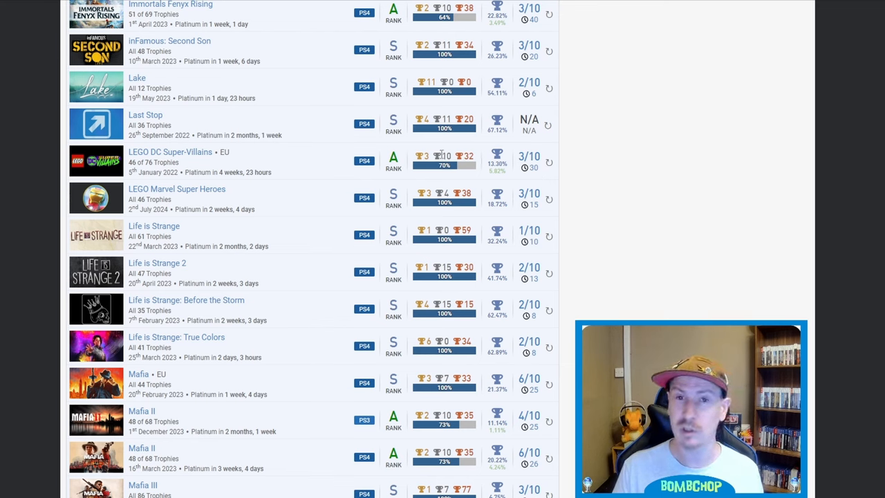
mouse_move(521, 216)
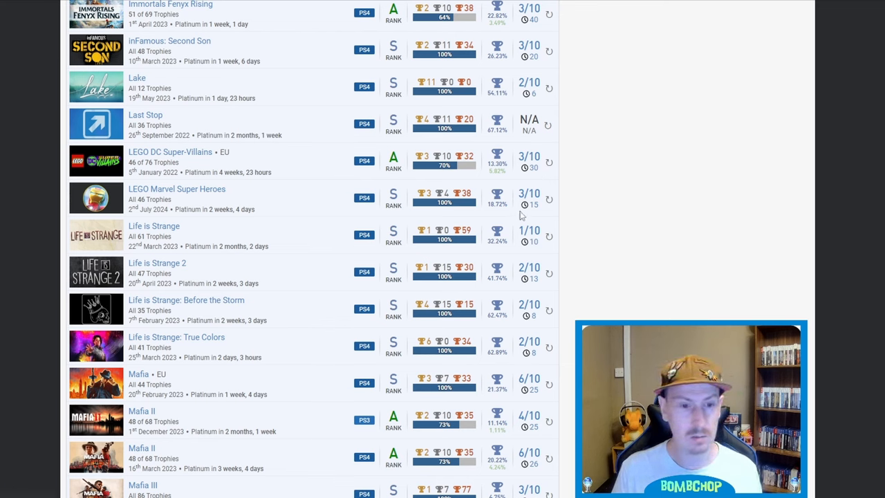
mouse_move(485, 202)
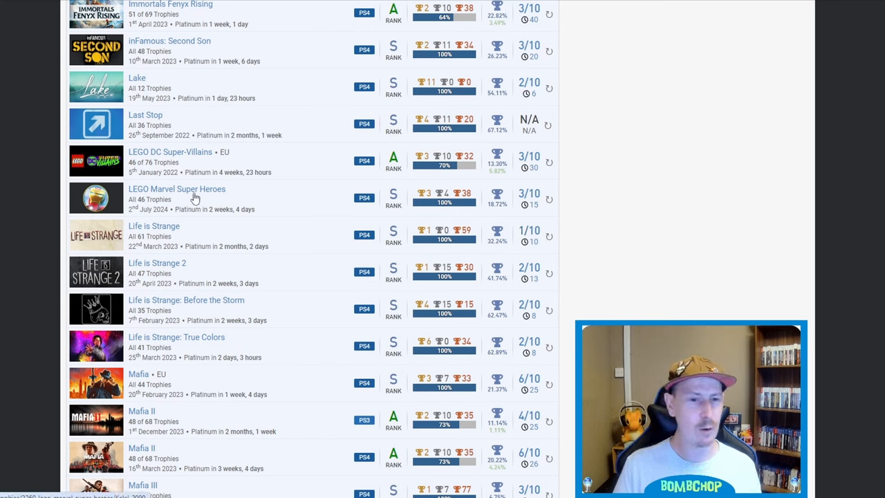
mouse_move(282, 221)
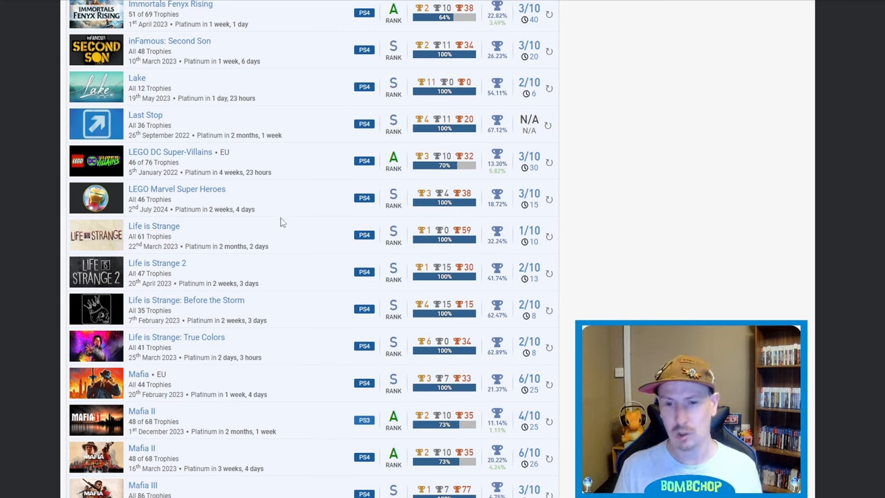
mouse_move(259, 284)
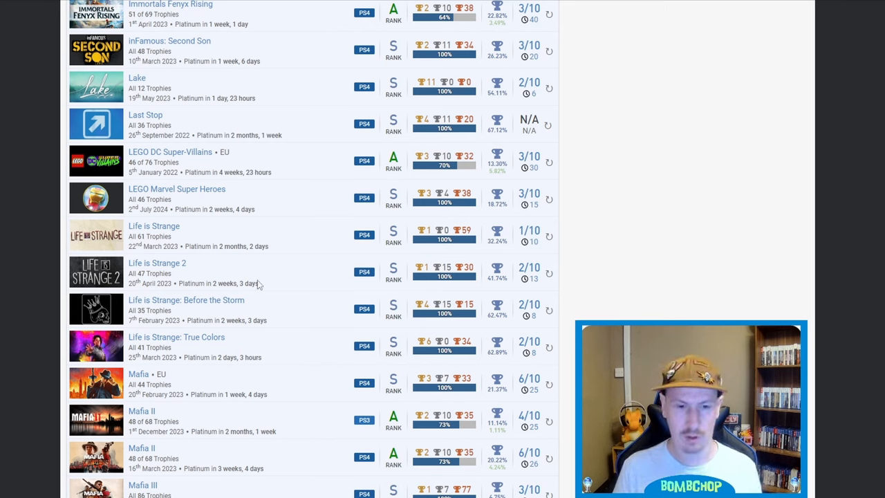
mouse_move(326, 364)
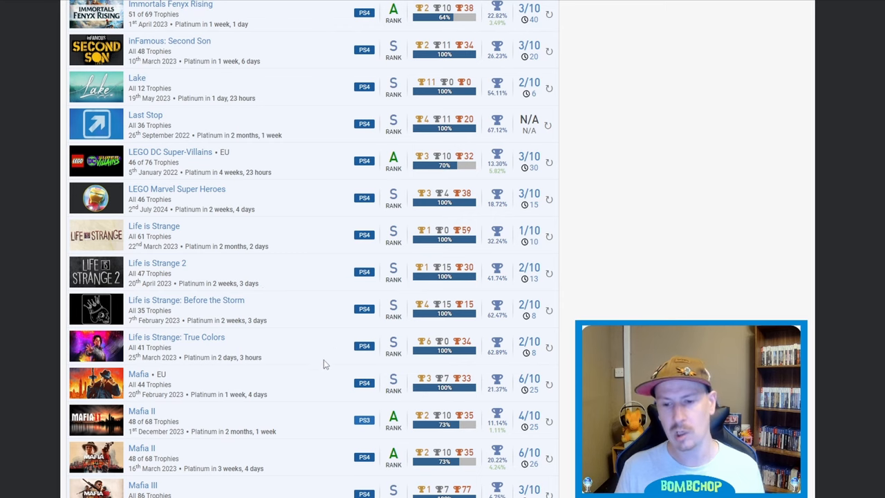
mouse_move(293, 326)
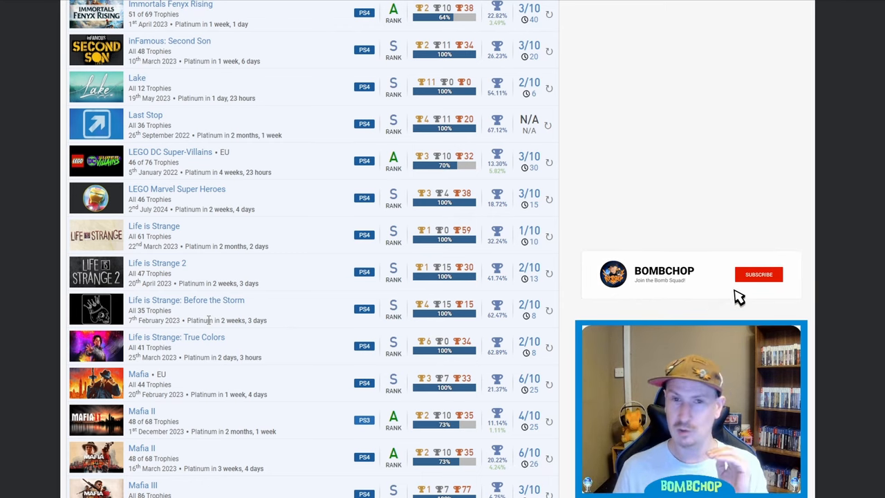
click(758, 275)
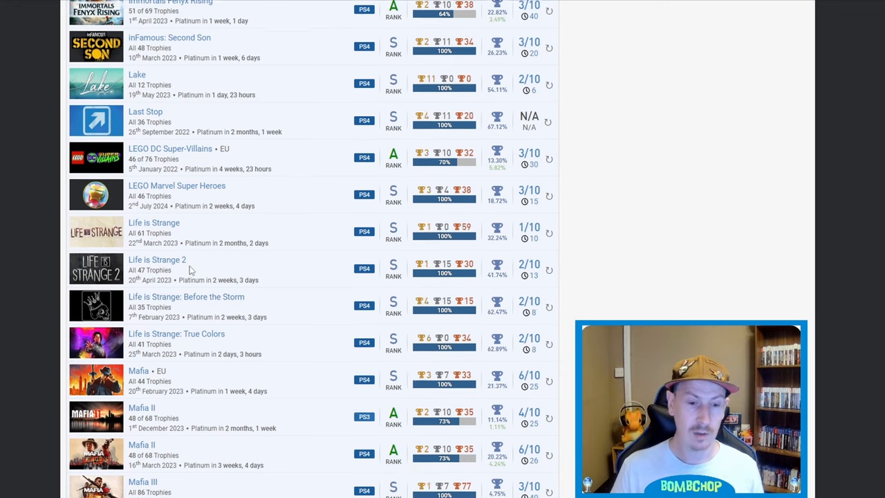
Scroll the games list through Maneater and the Marvel titles to Mortal Kombat 11.
scroll(down, 3)
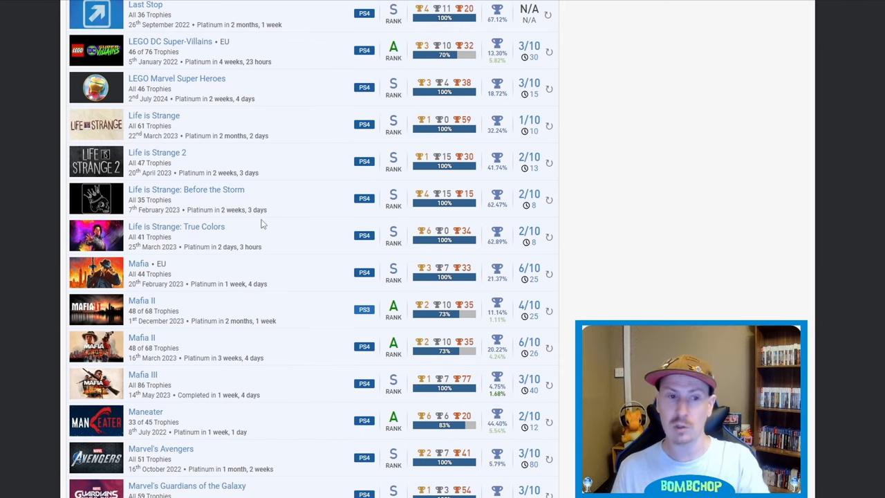
scroll(down, 3)
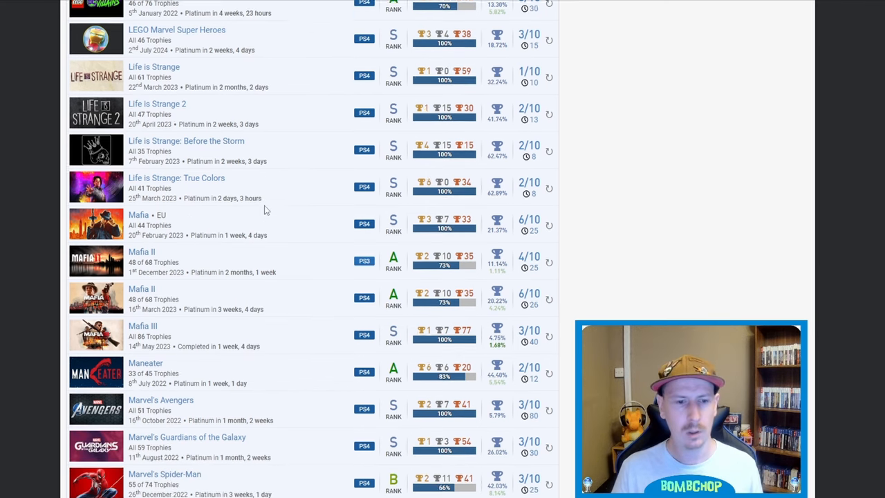
scroll(down, 3)
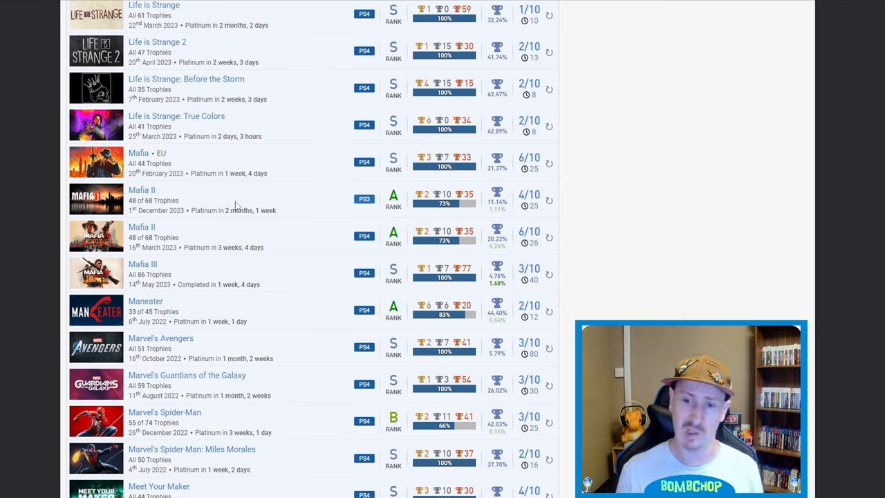
mouse_move(291, 204)
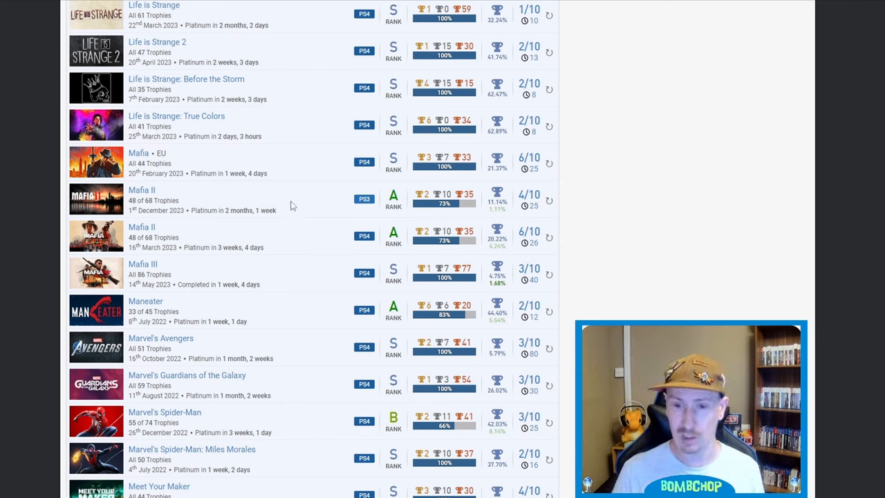
mouse_move(280, 173)
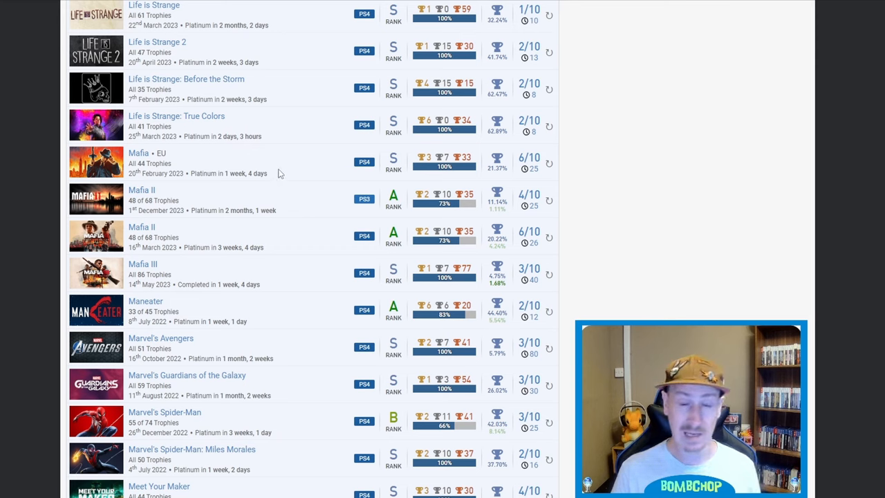
mouse_move(273, 176)
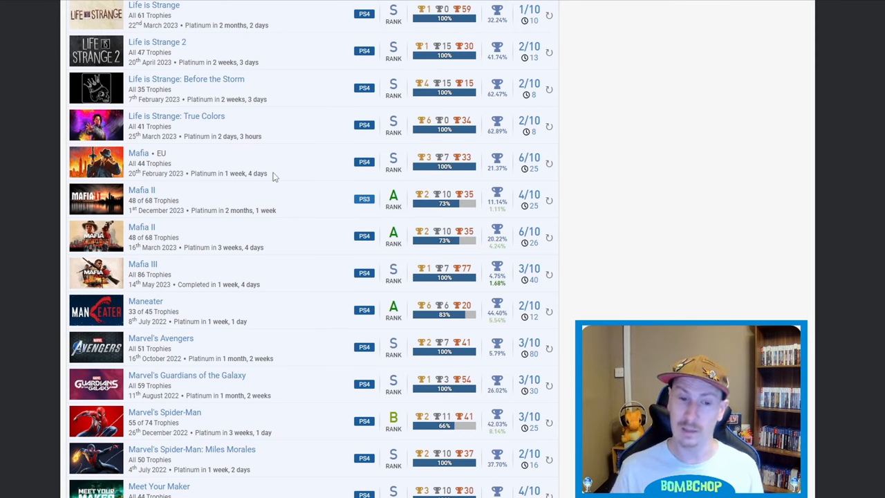
mouse_move(214, 225)
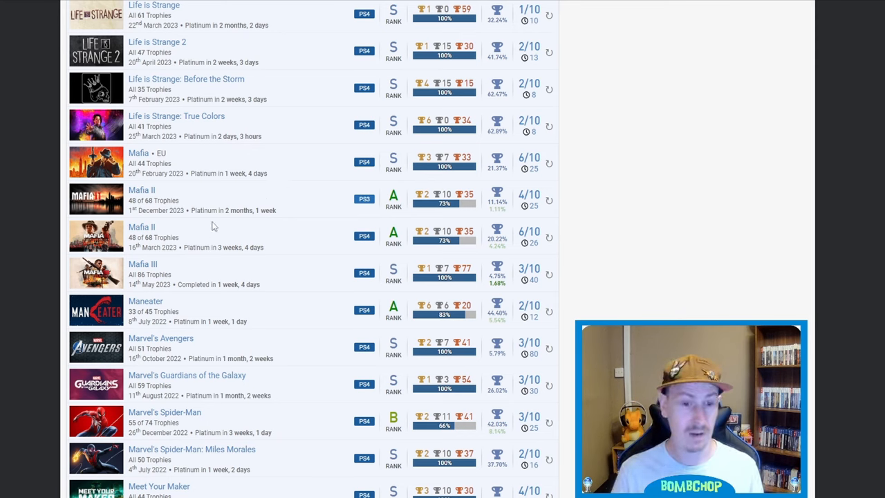
mouse_move(276, 242)
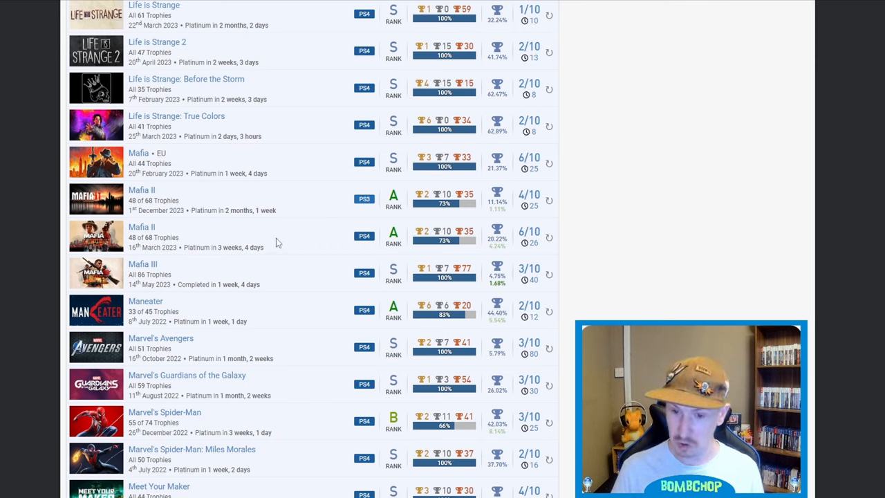
mouse_move(238, 245)
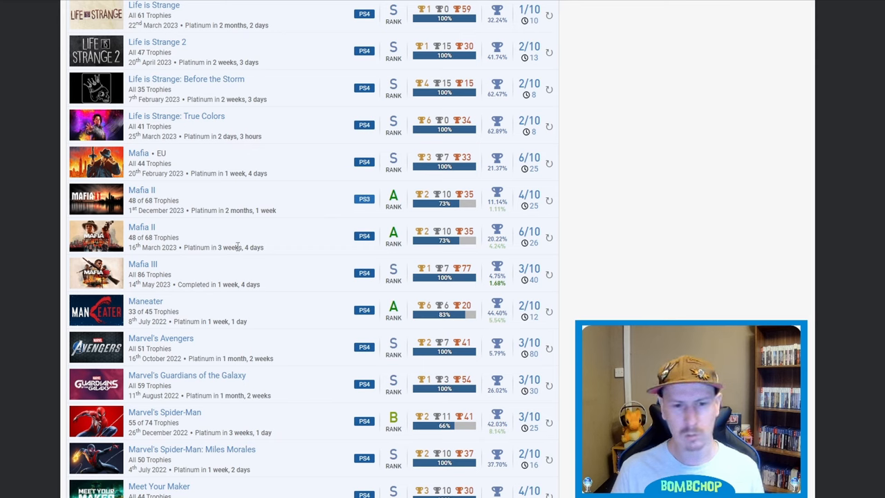
mouse_move(358, 216)
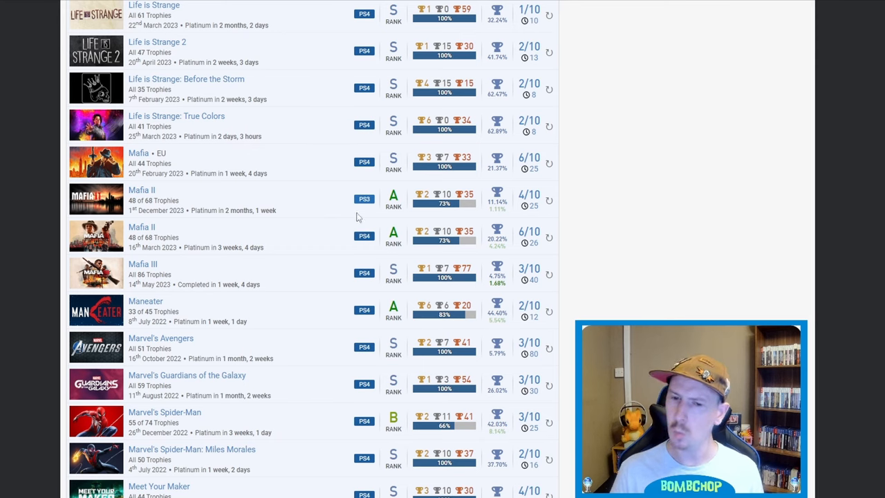
mouse_move(317, 193)
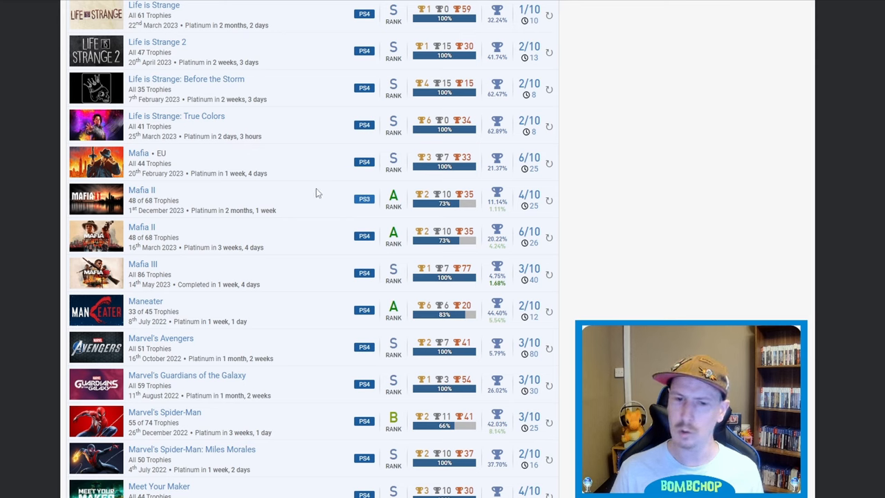
mouse_move(529, 195)
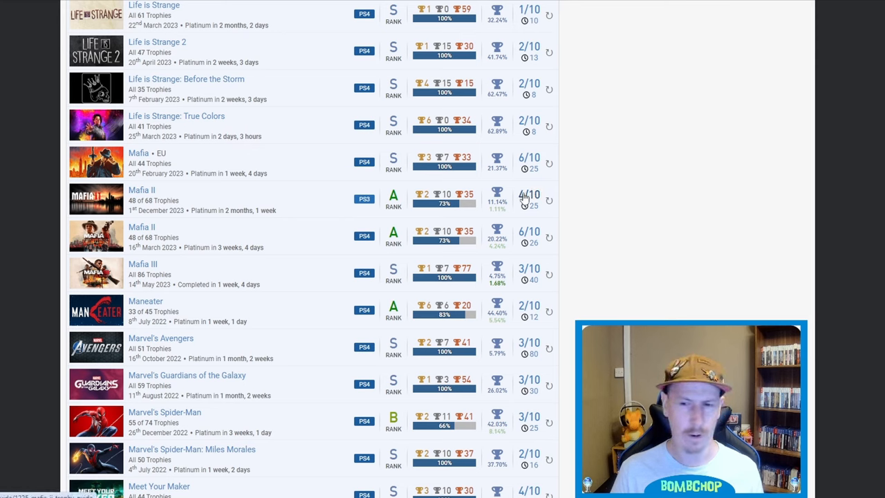
mouse_move(499, 226)
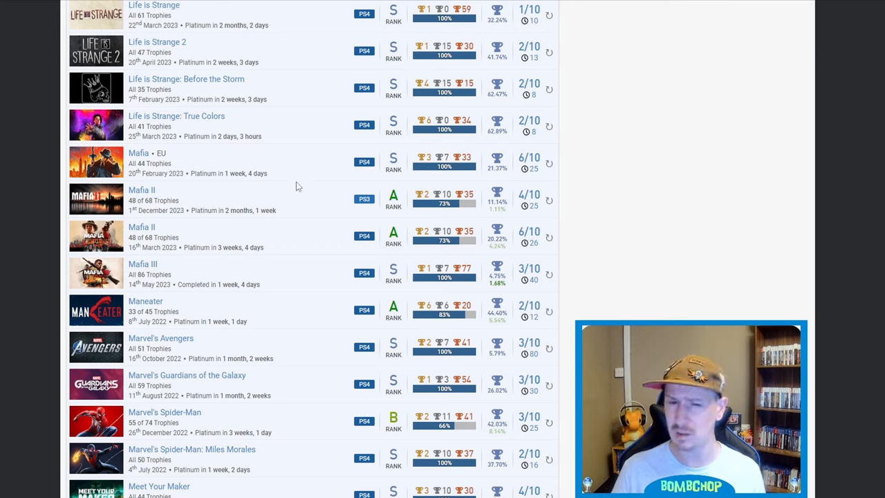
mouse_move(192, 229)
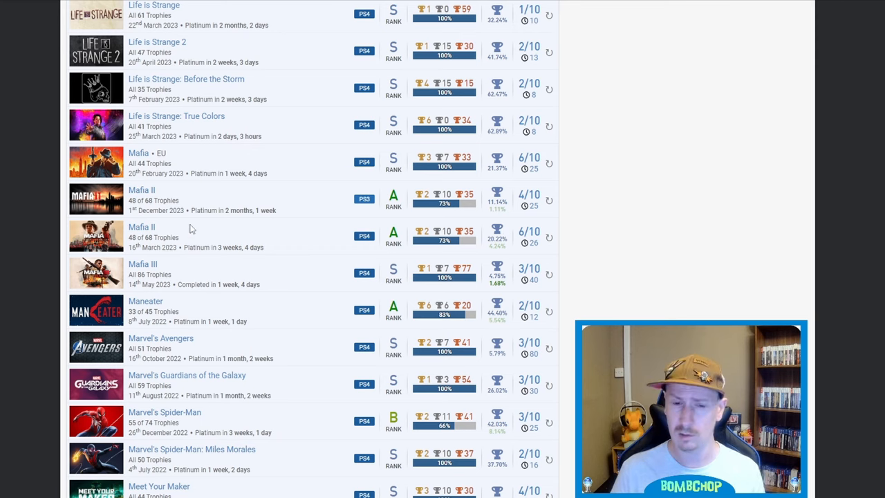
mouse_move(301, 235)
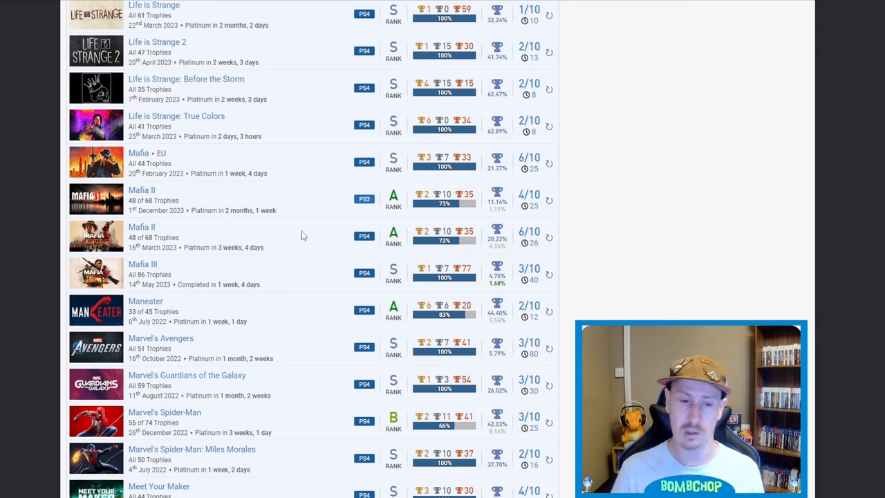
mouse_move(302, 206)
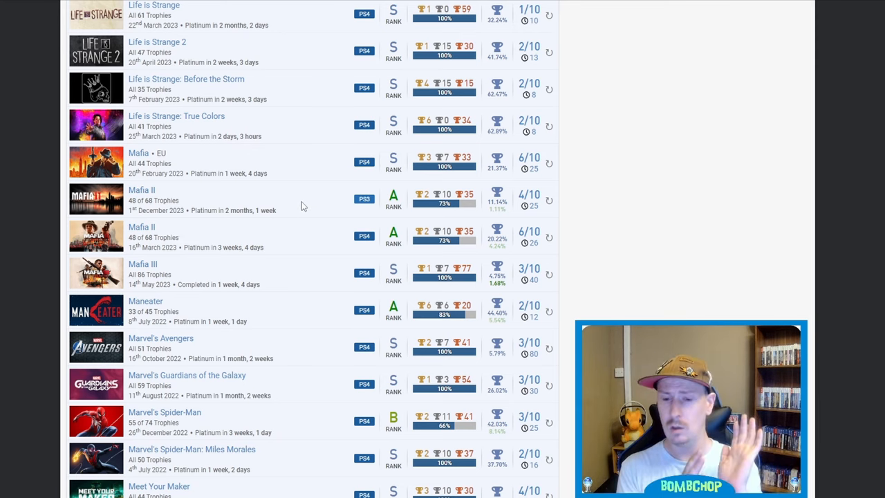
mouse_move(151, 84)
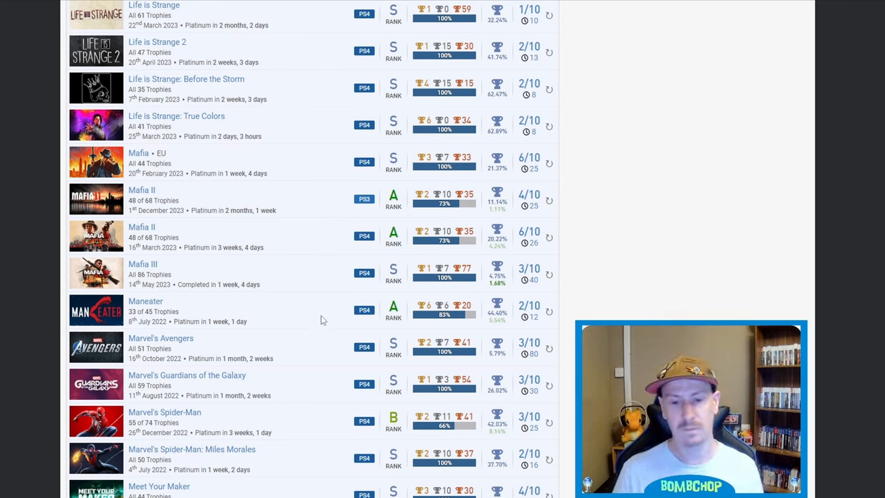
mouse_move(290, 320)
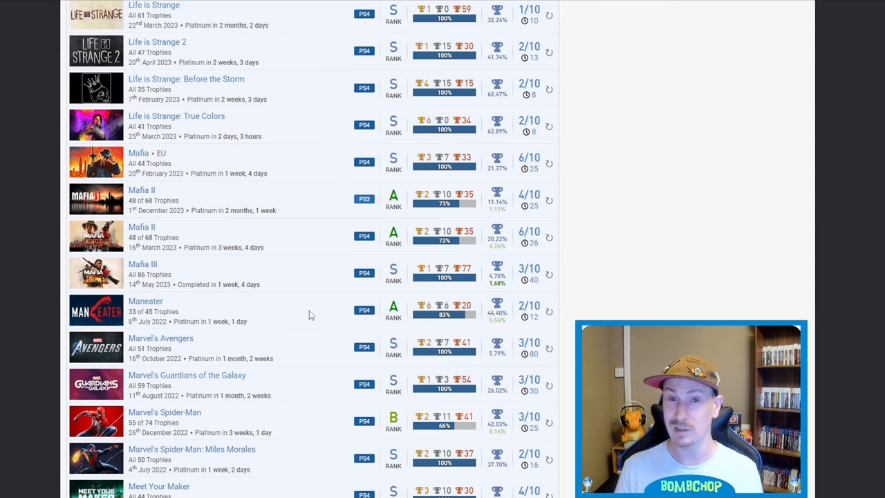
scroll(down, 3)
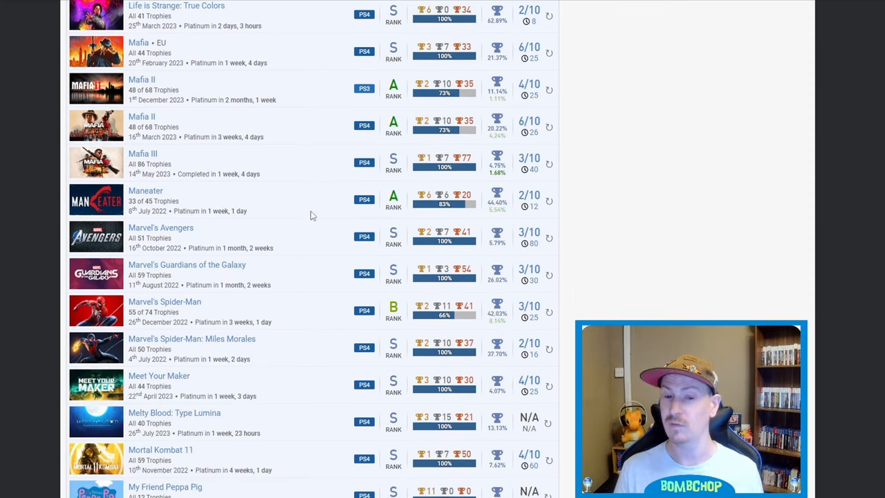
mouse_move(293, 211)
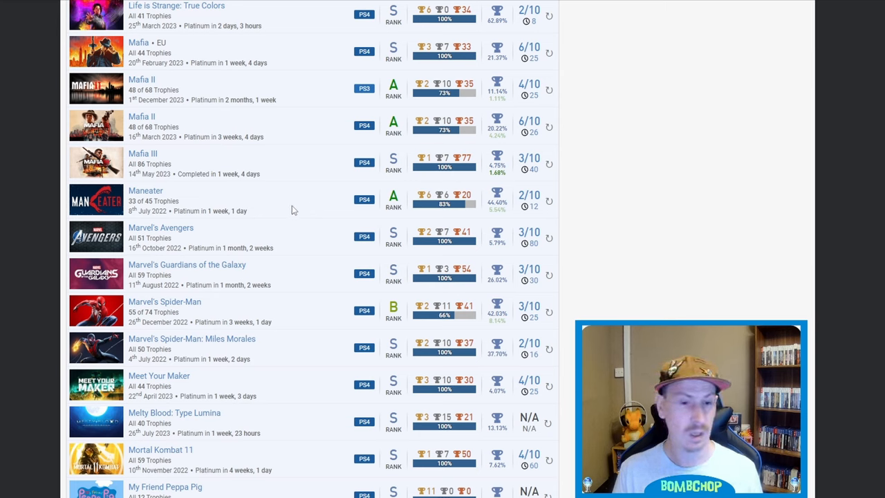
mouse_move(306, 236)
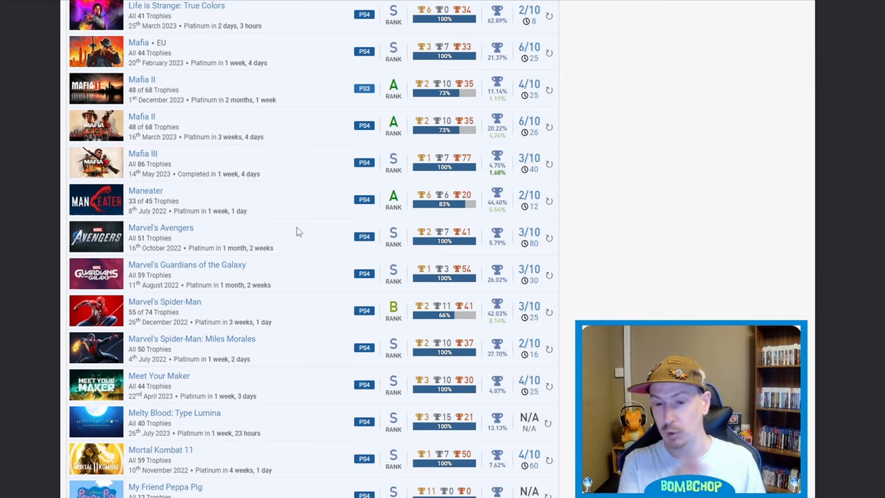
mouse_move(358, 142)
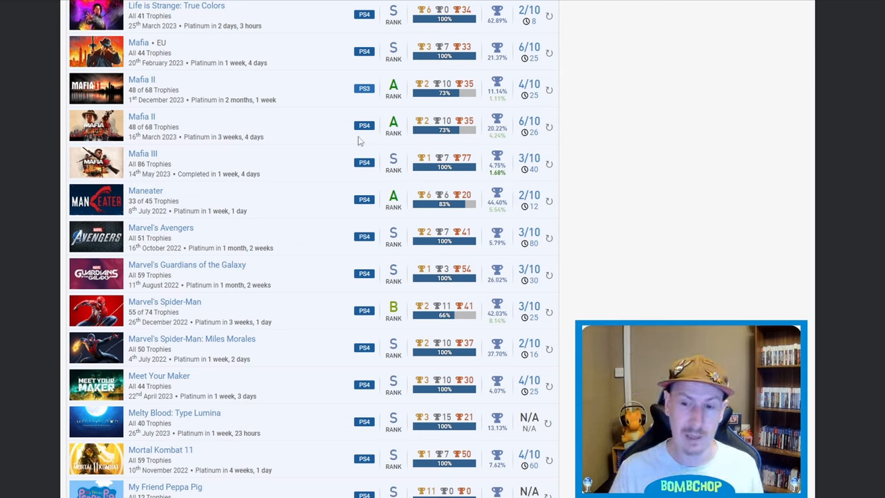
mouse_move(258, 274)
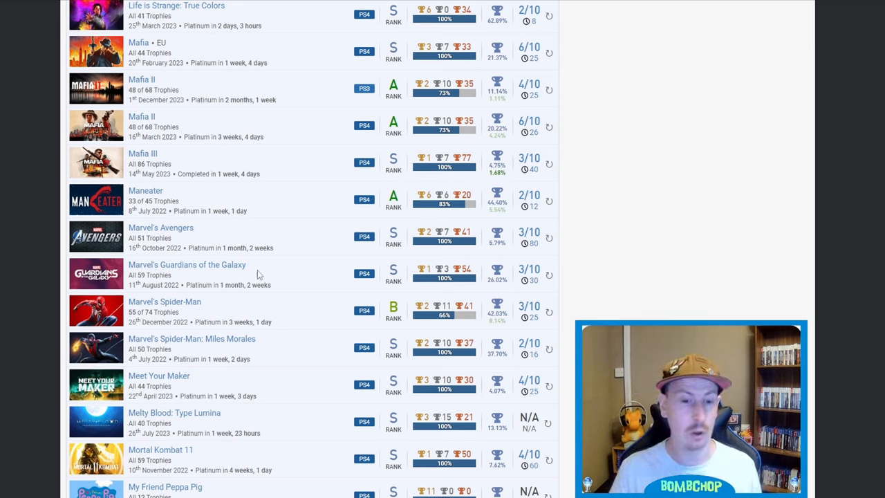
mouse_move(266, 240)
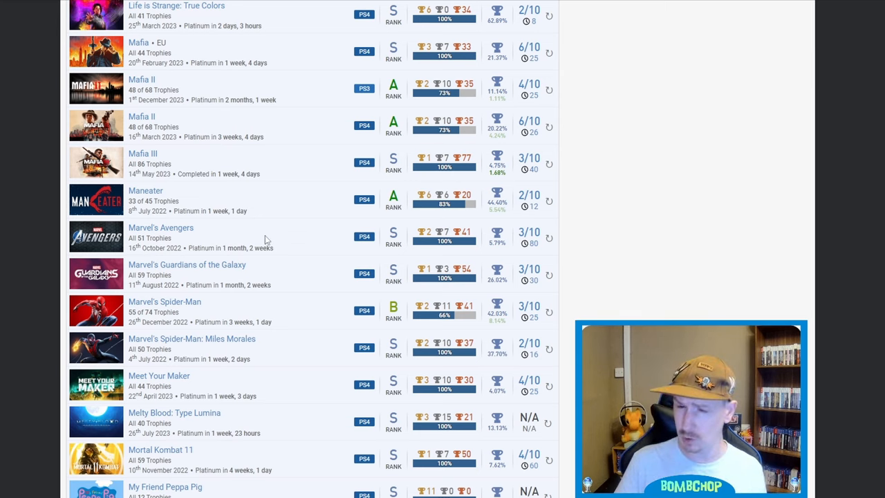
Scroll the games list to My Friend Peppa Pig and the Naruto Shippuden entries.
scroll(down, 3)
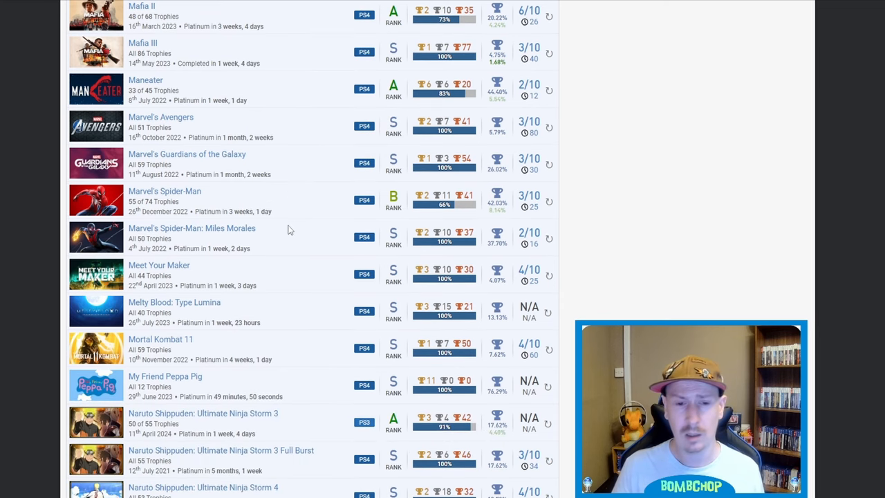
mouse_move(301, 187)
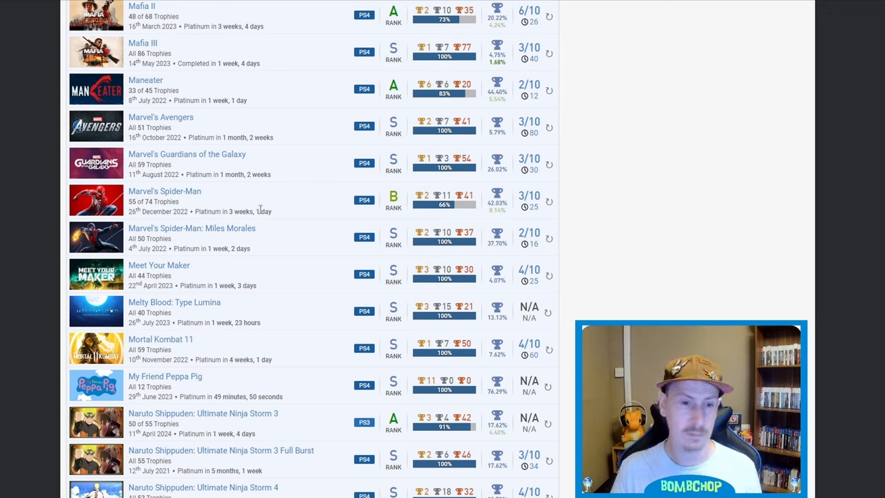
mouse_move(296, 239)
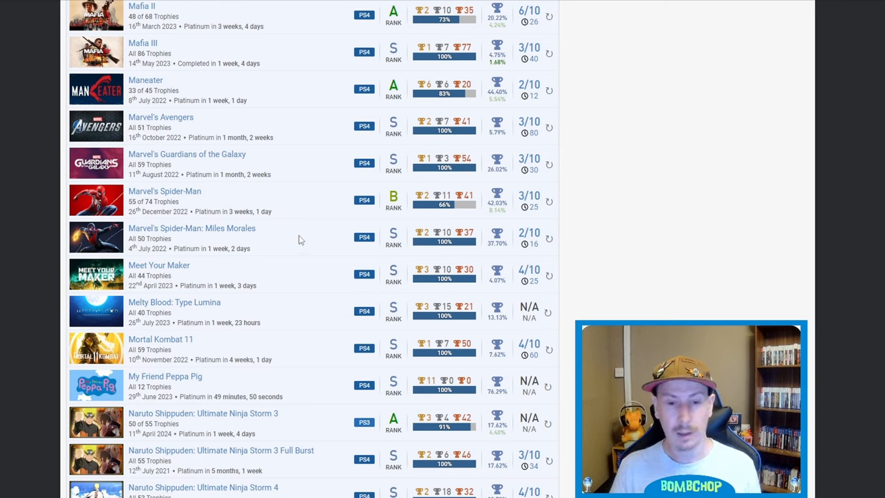
mouse_move(317, 242)
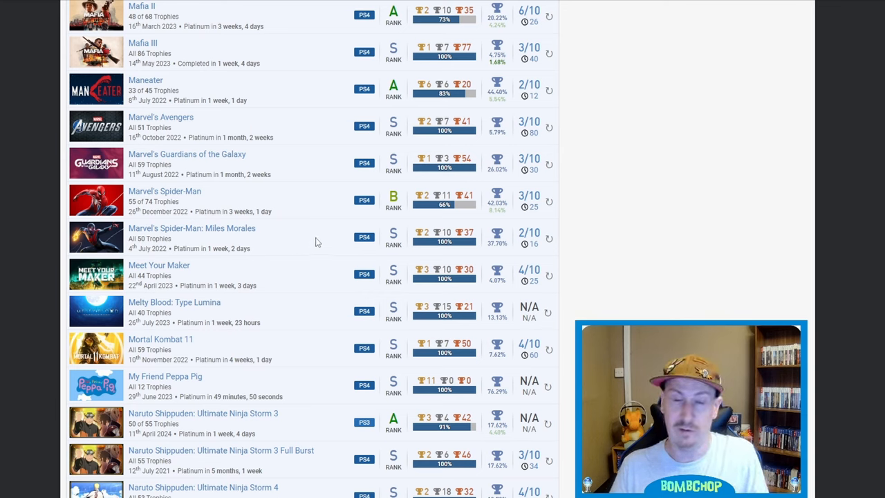
mouse_move(277, 209)
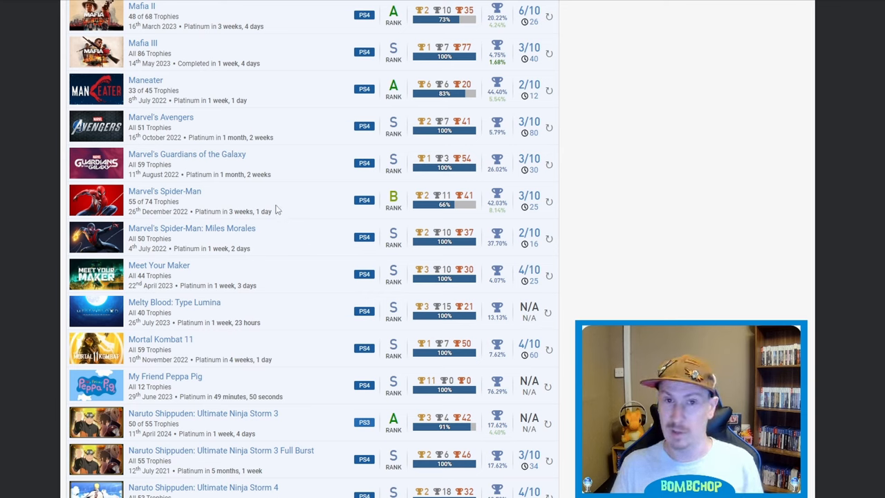
mouse_move(287, 234)
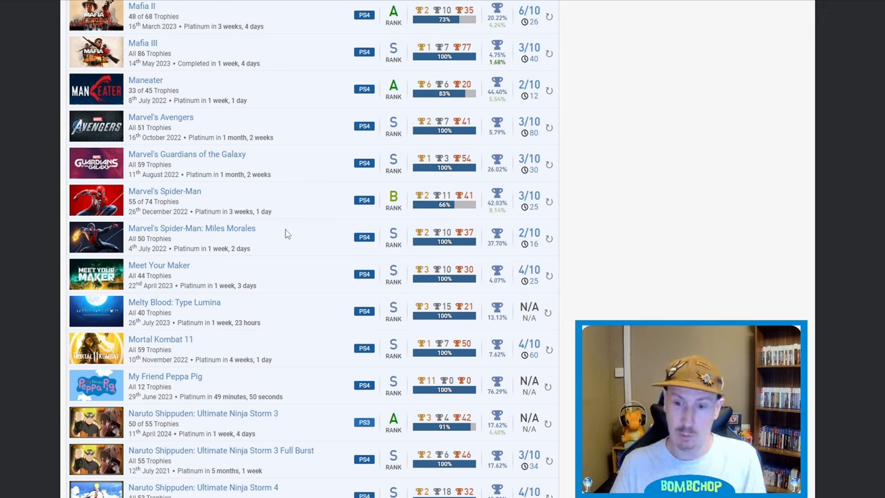
mouse_move(281, 264)
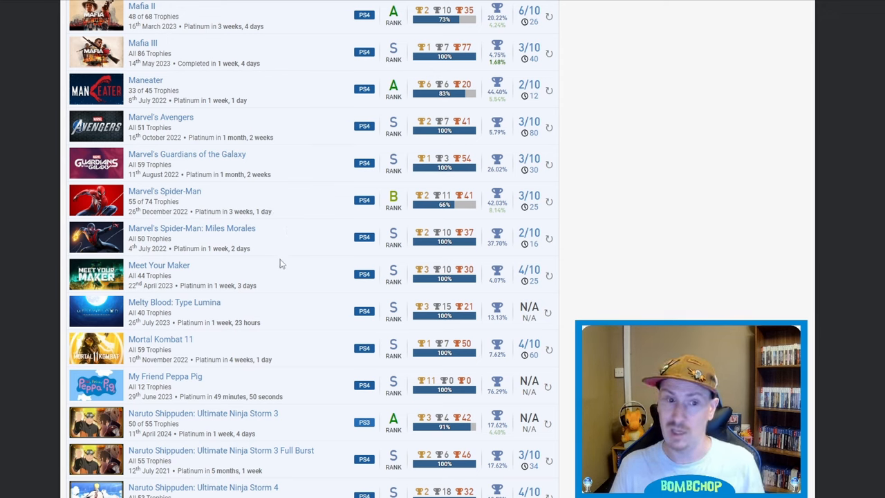
mouse_move(291, 271)
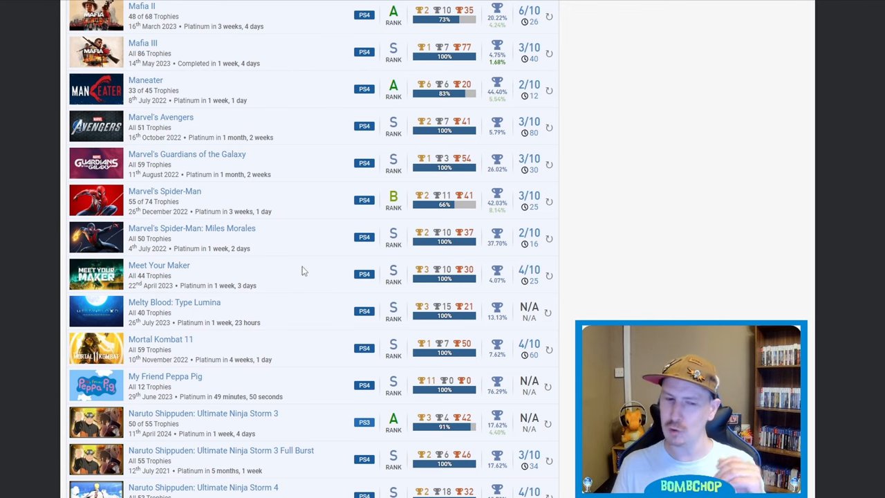
Scroll past Melty Blood and Mortal Kombat 11 to Shinobi Striker and both Naruto x Boruto Connections entries.
scroll(down, 3)
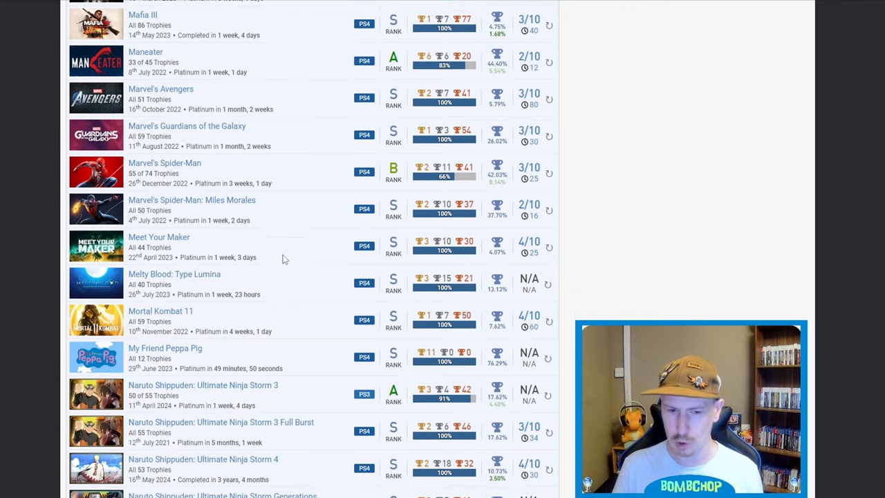
scroll(down, 3)
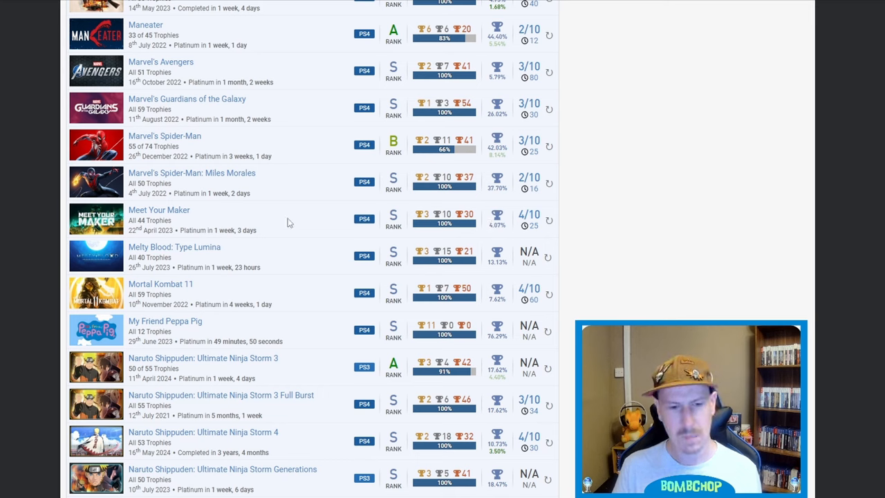
mouse_move(261, 240)
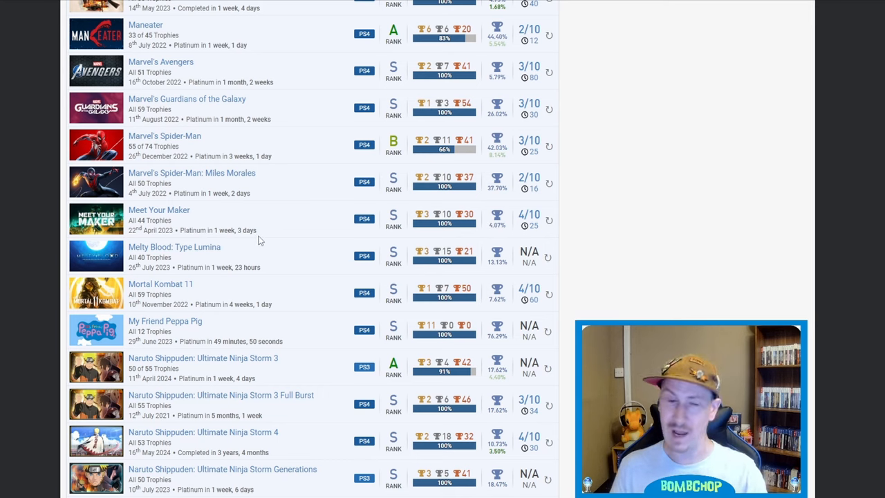
mouse_move(298, 261)
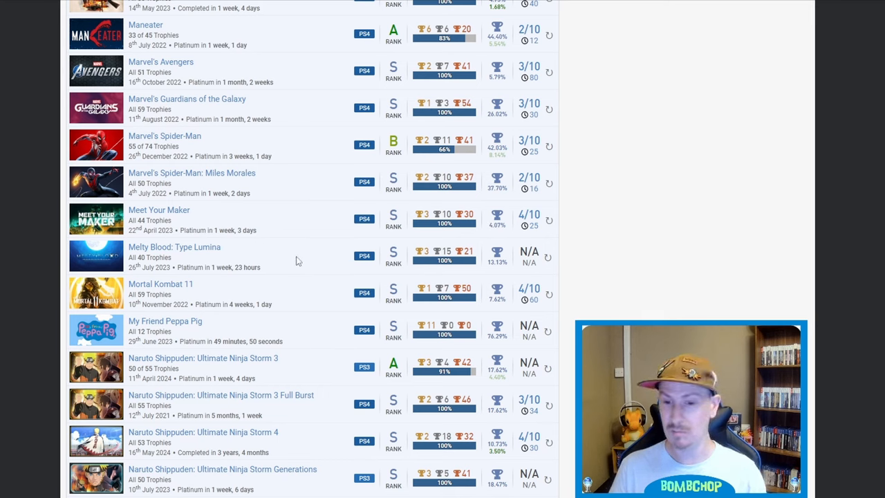
mouse_move(197, 254)
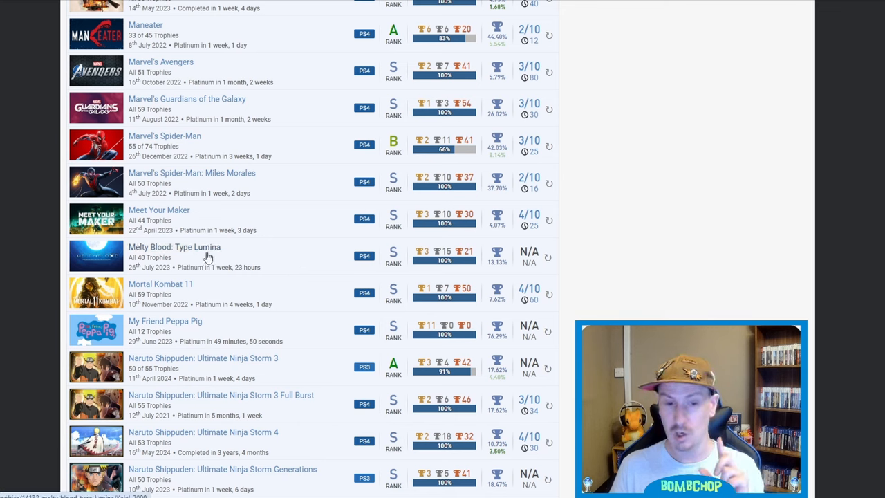
mouse_move(242, 247)
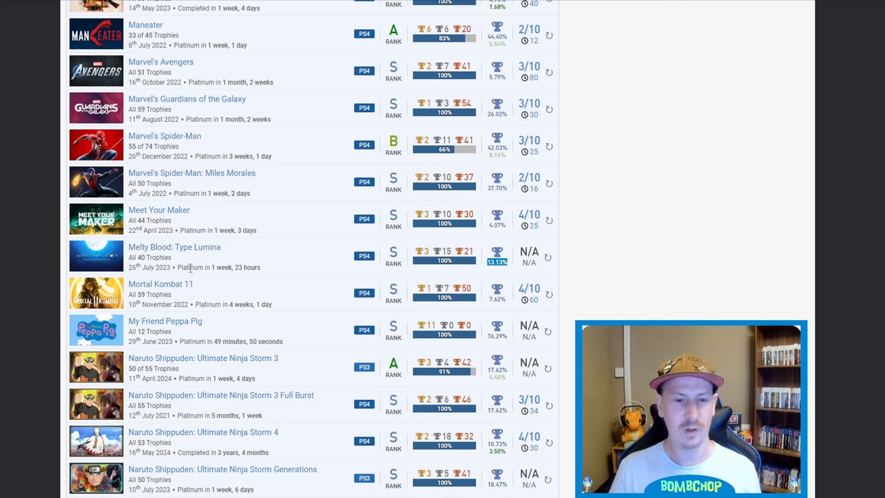
mouse_move(285, 269)
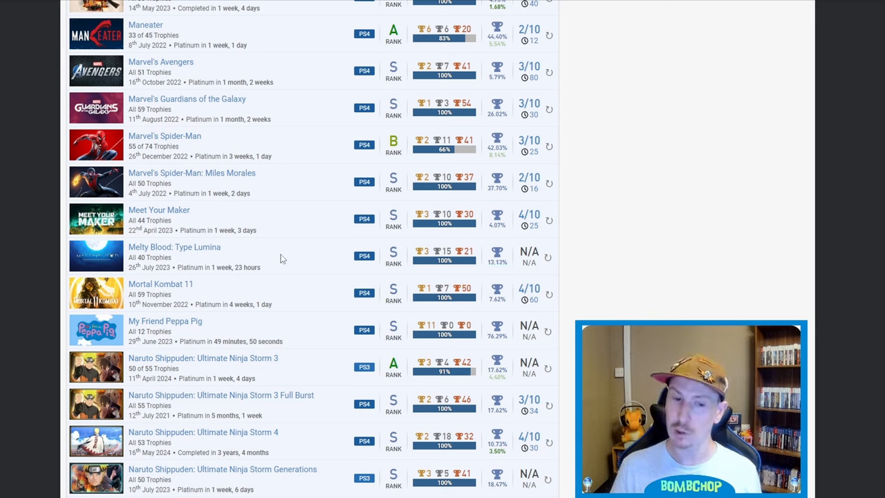
mouse_move(266, 263)
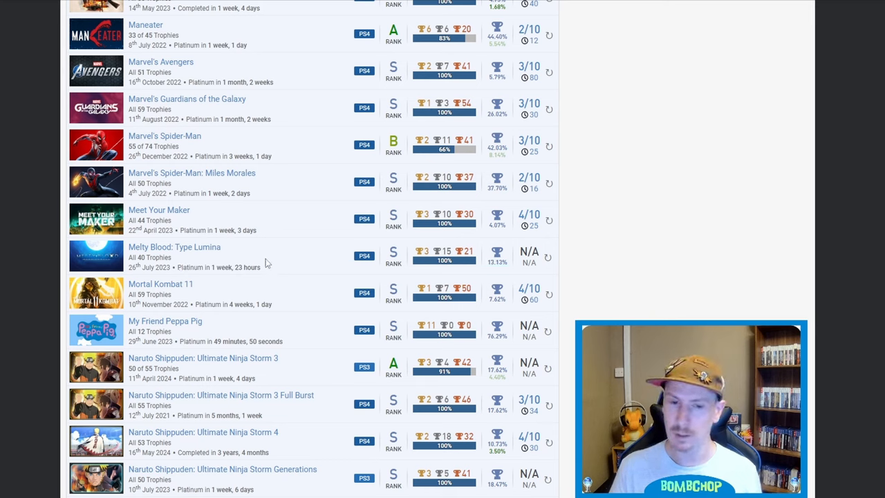
scroll(down, 3)
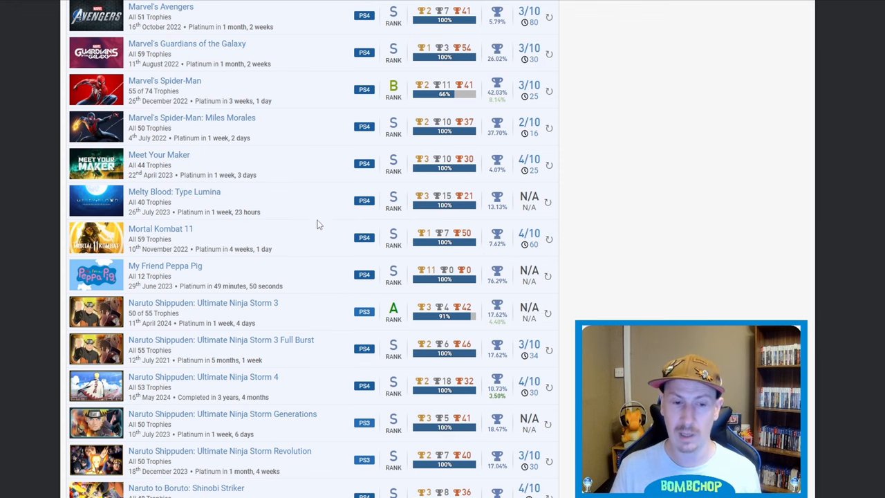
scroll(down, 3)
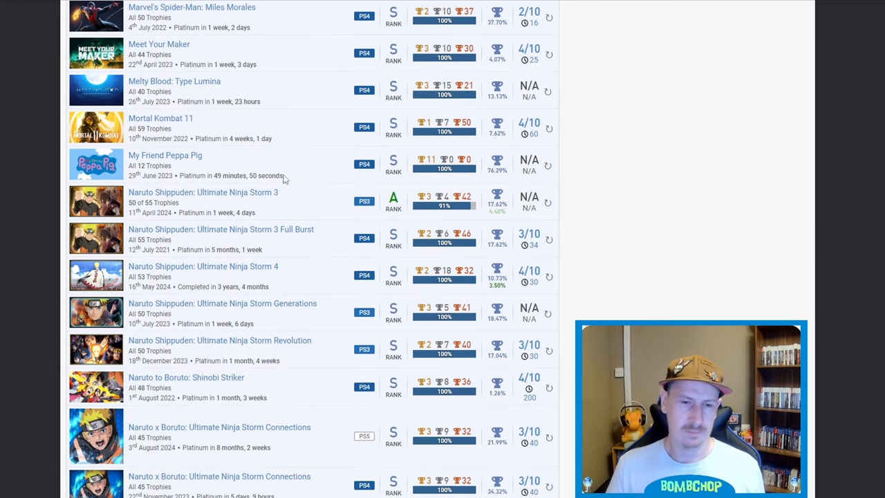
mouse_move(282, 172)
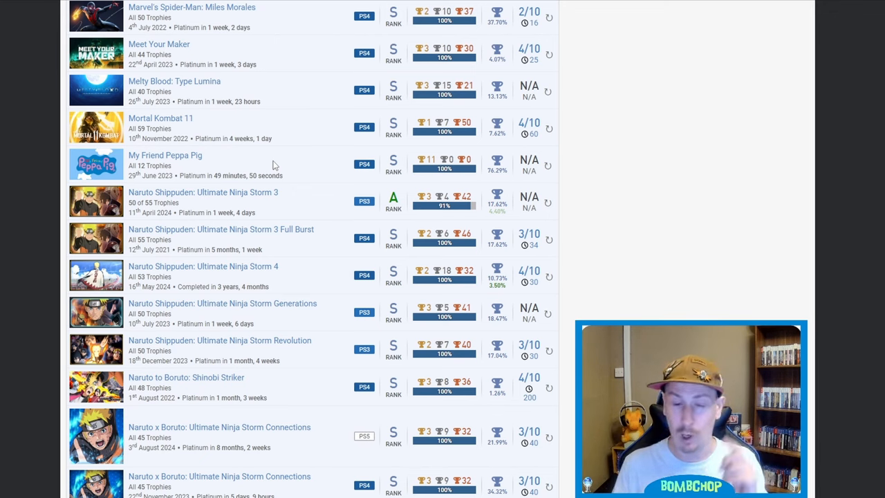
mouse_move(282, 224)
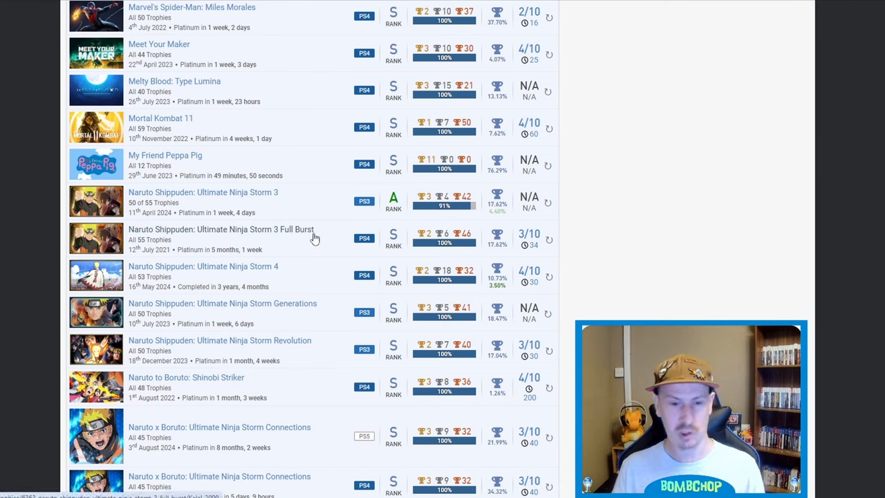
mouse_move(258, 275)
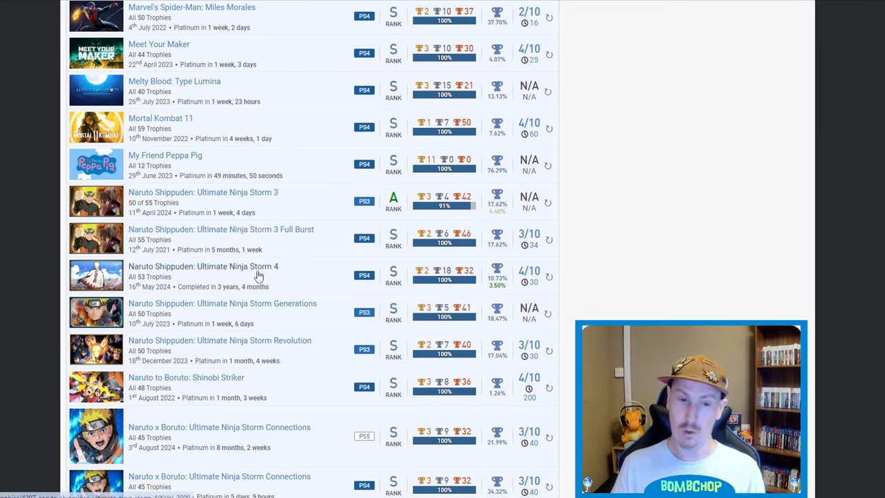
mouse_move(329, 345)
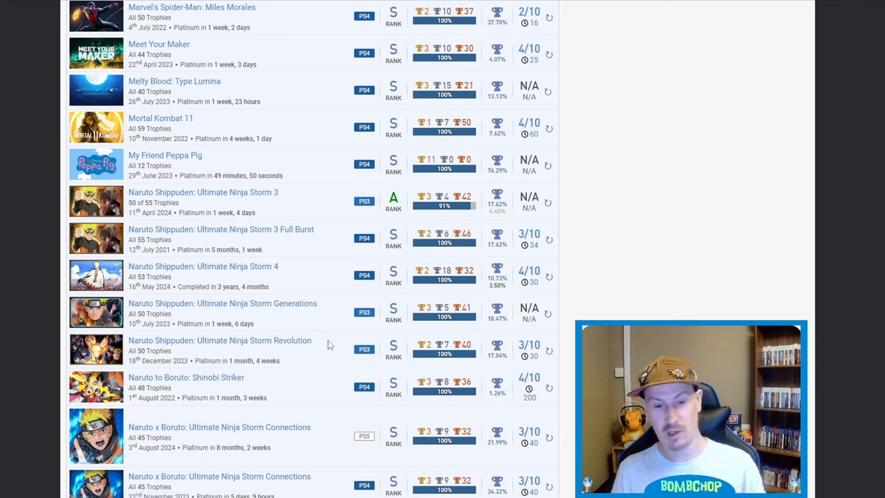
mouse_move(269, 345)
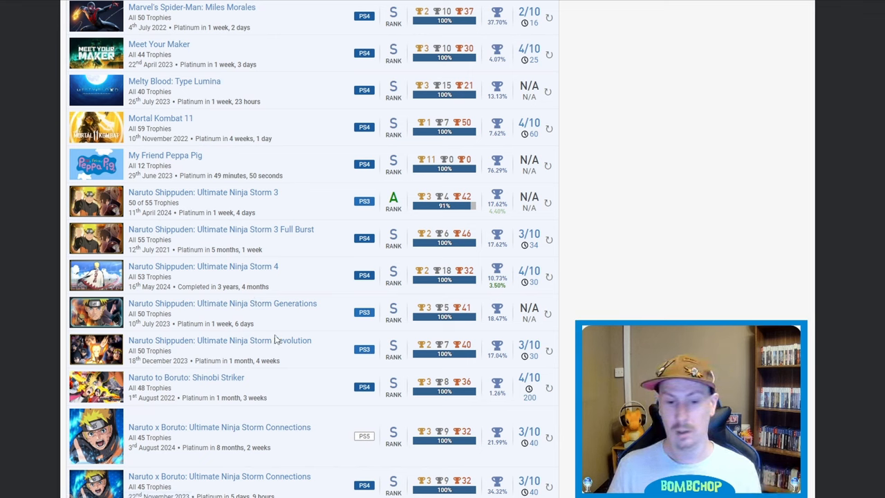
scroll(down, 3)
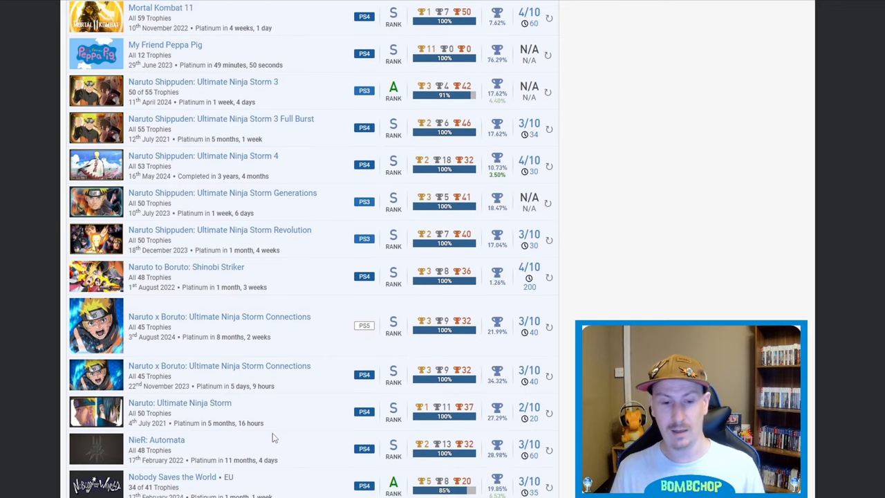
mouse_move(246, 379)
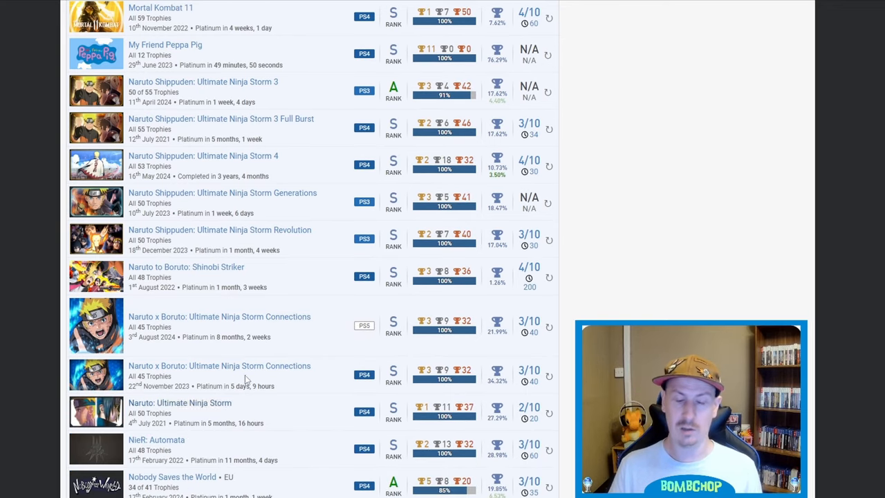
scroll(up, 3)
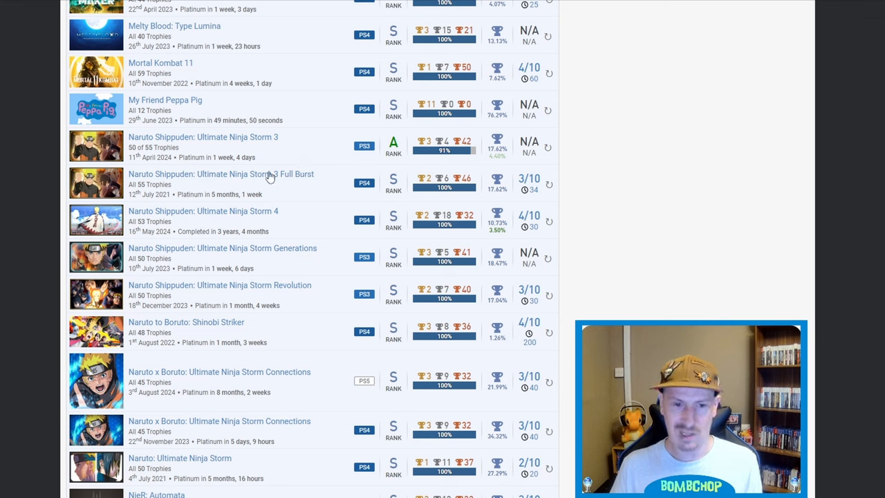
mouse_move(210, 132)
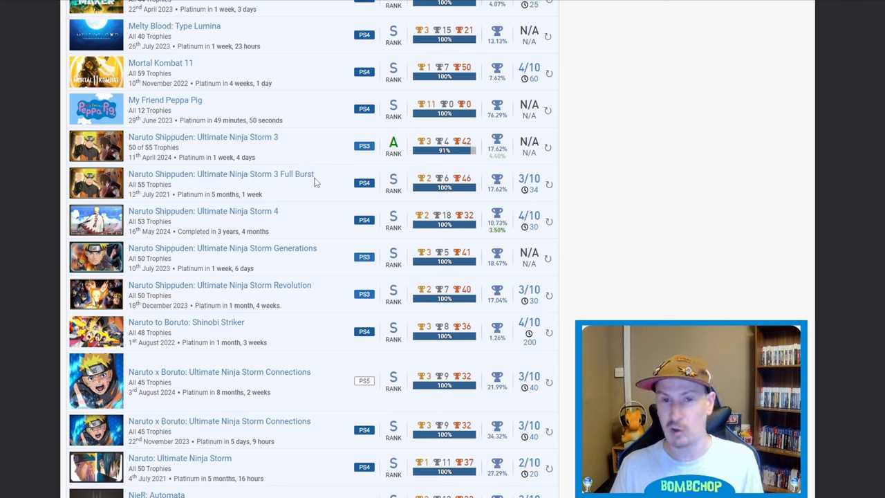
mouse_move(243, 209)
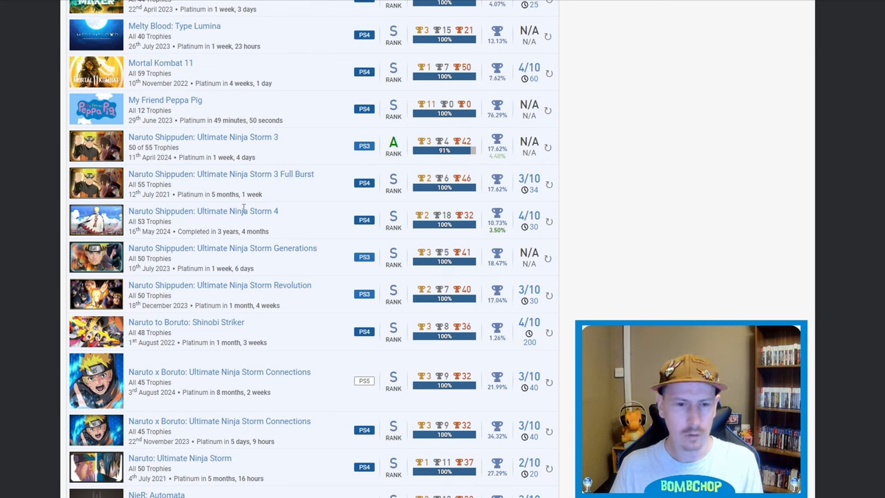
mouse_move(275, 223)
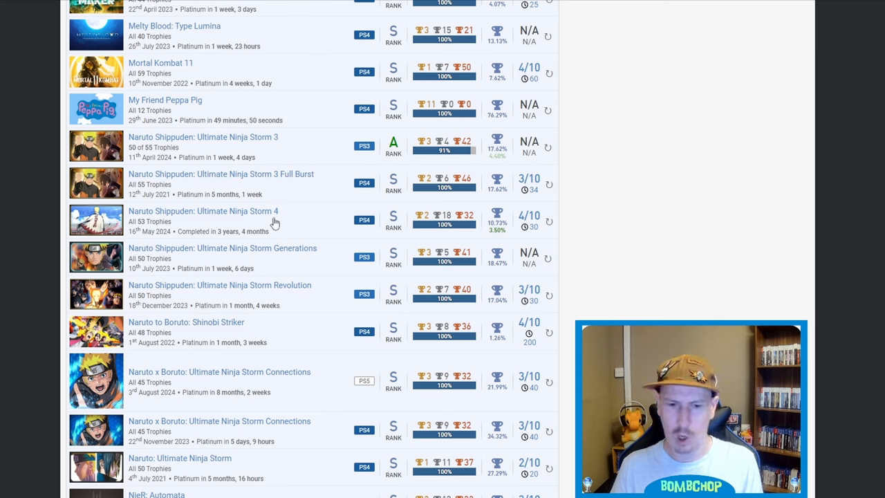
mouse_move(225, 132)
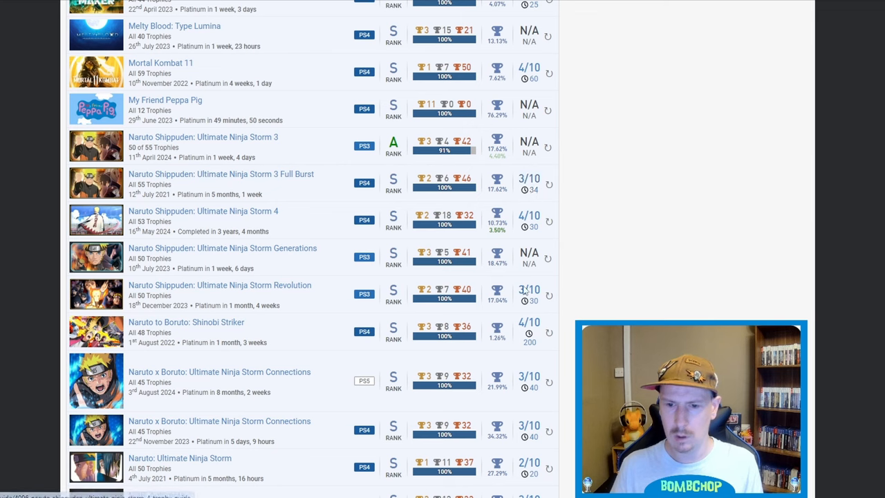
mouse_move(436, 345)
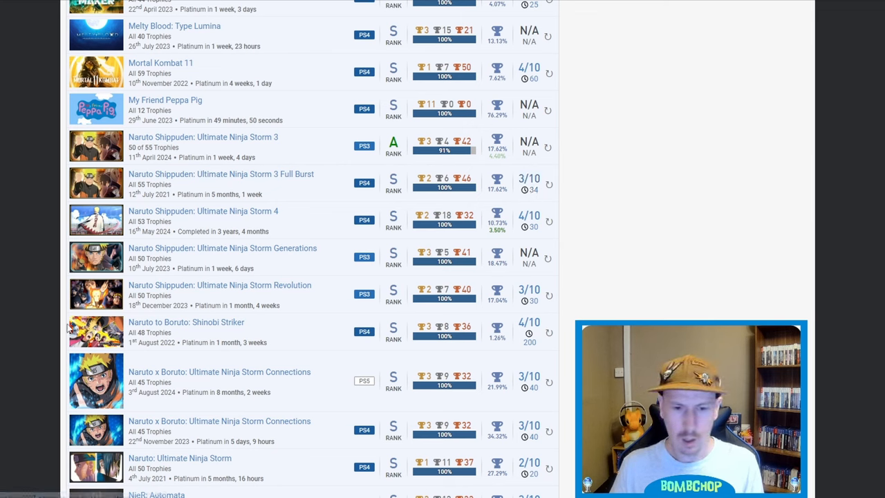
mouse_move(529, 349)
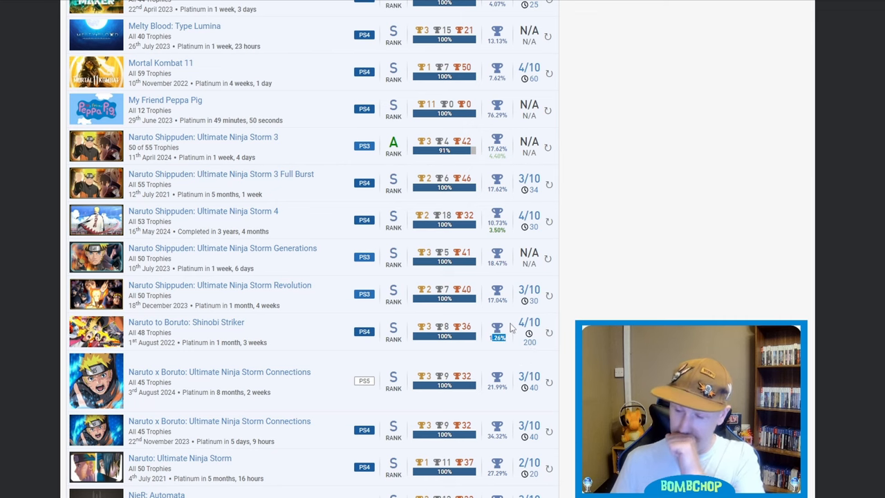
mouse_move(510, 328)
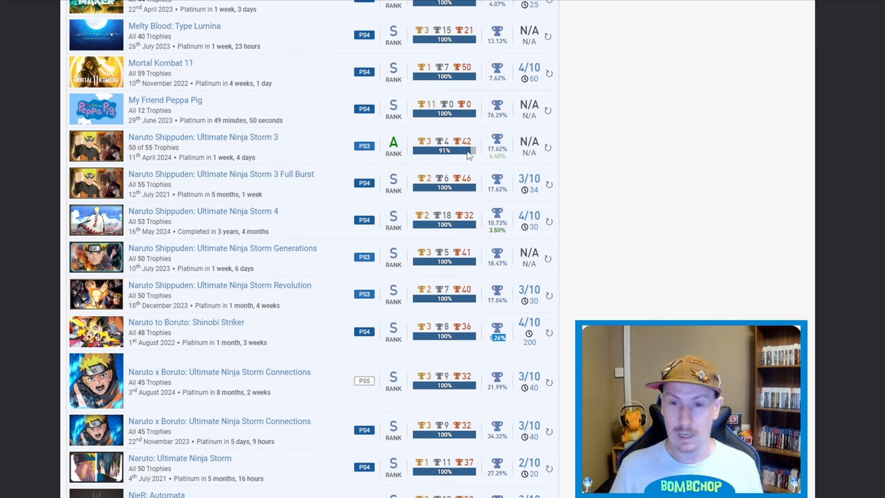
mouse_move(477, 157)
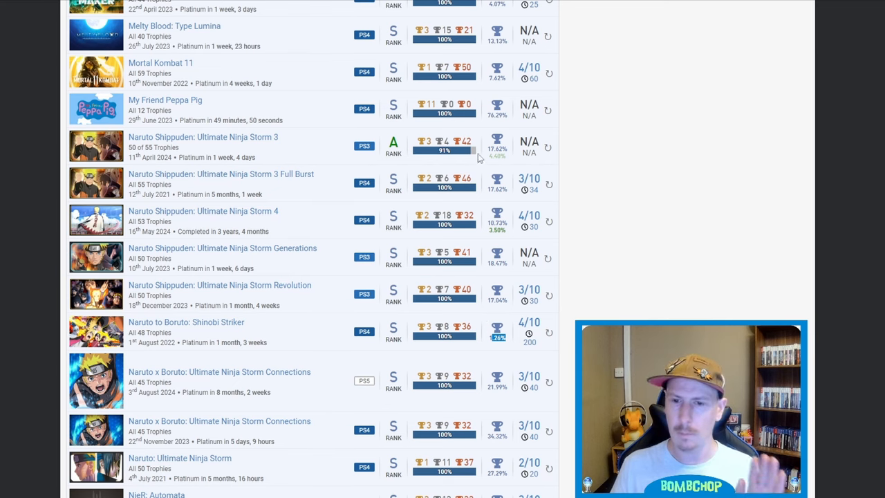
mouse_move(479, 187)
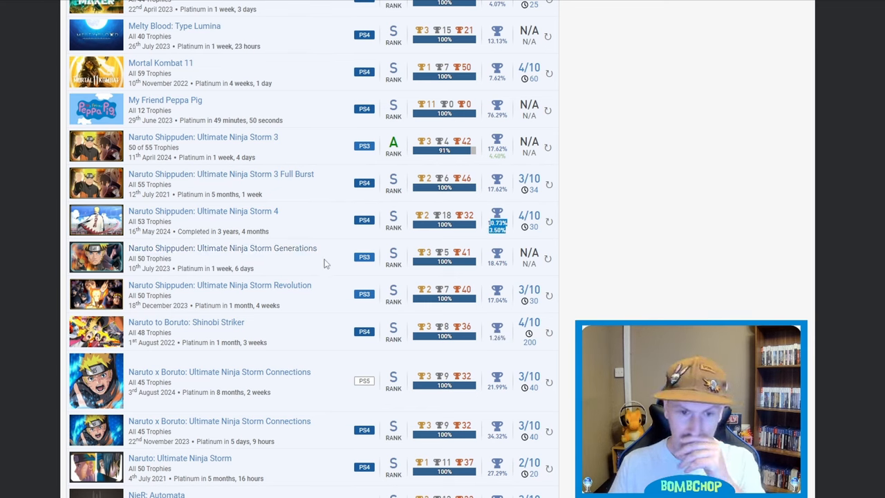
mouse_move(322, 270)
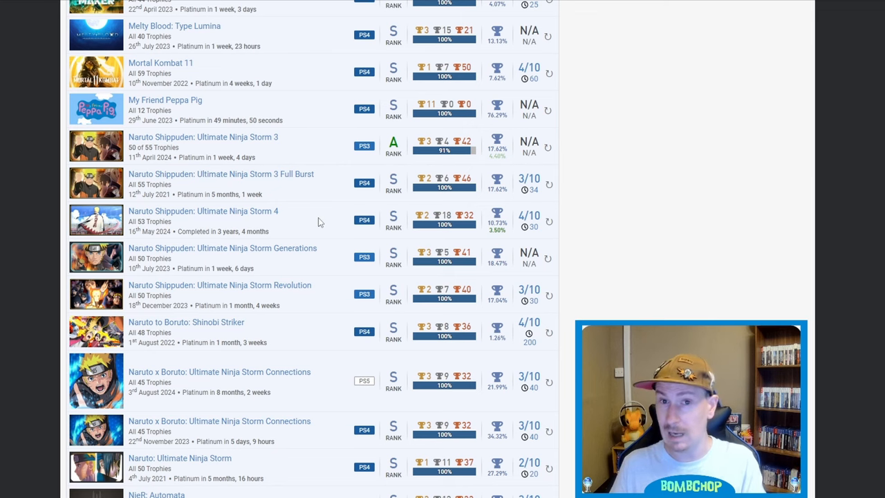
Scroll down the games list until Rollerdrome, Saints Row and Saints Row: The Third appear.
scroll(down, 3)
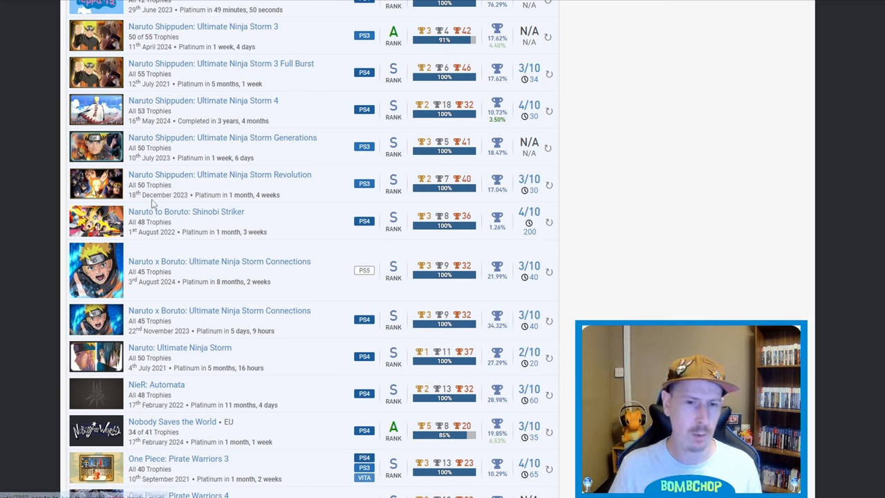
mouse_move(296, 223)
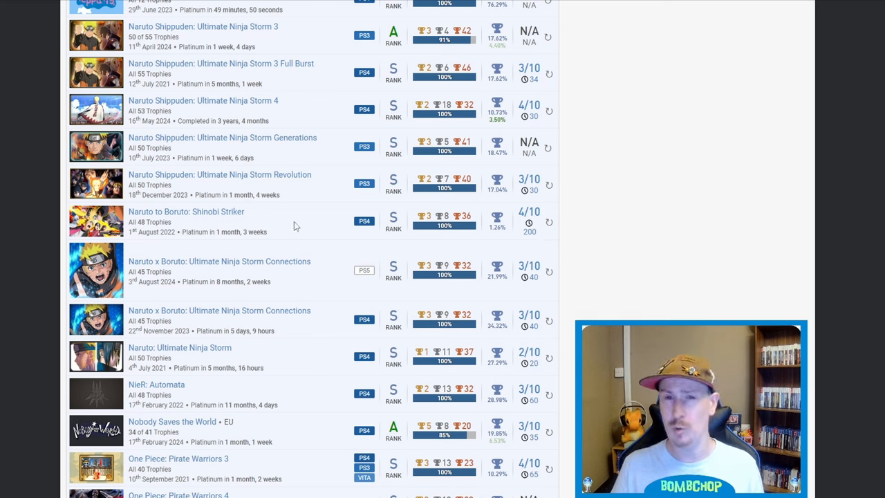
mouse_move(303, 215)
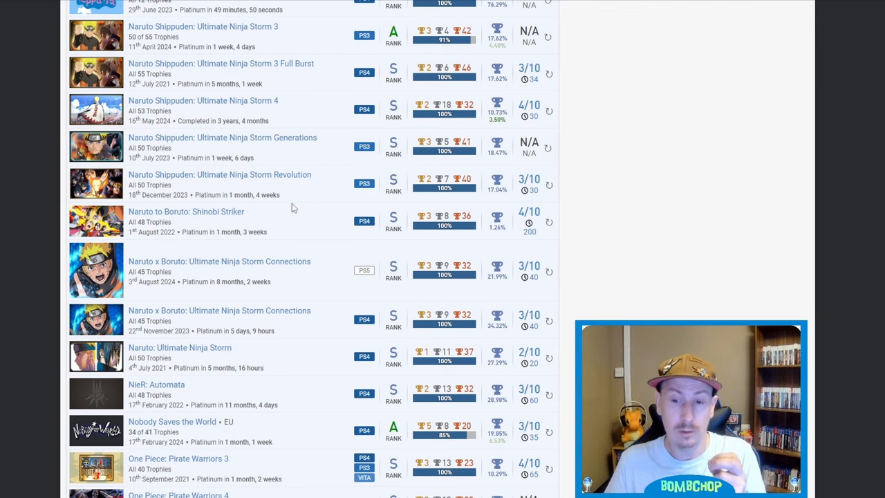
mouse_move(309, 200)
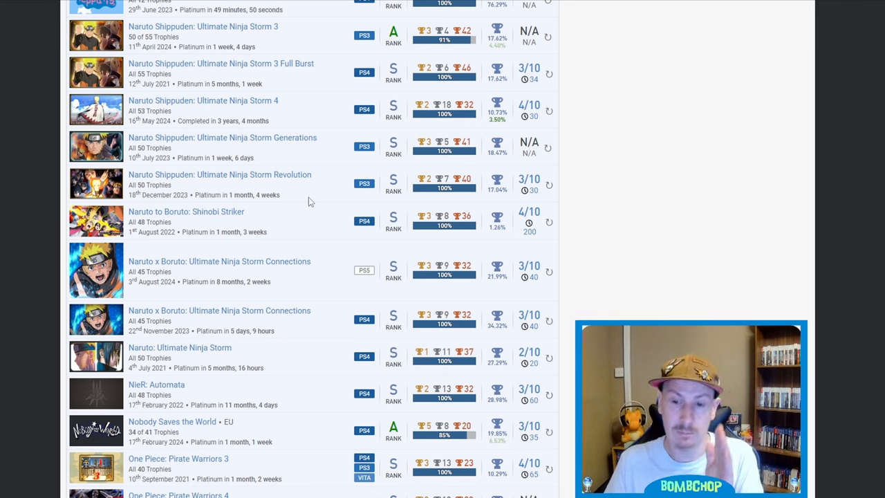
mouse_move(371, 234)
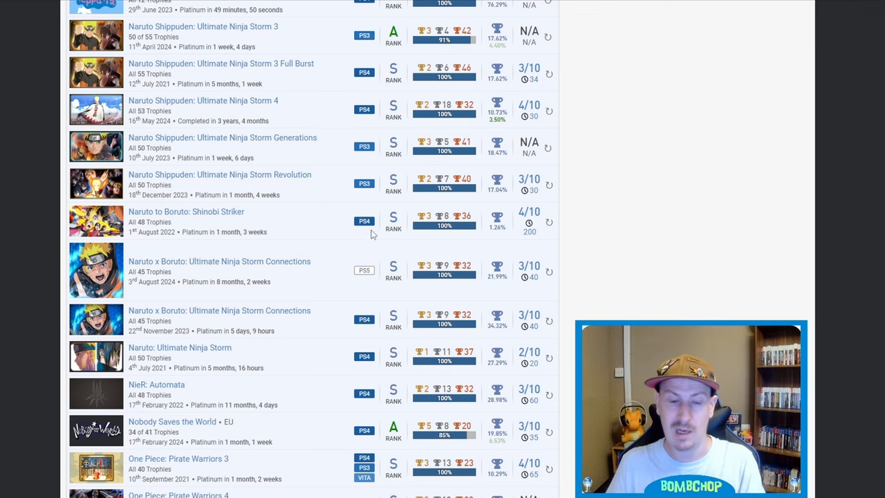
mouse_move(361, 229)
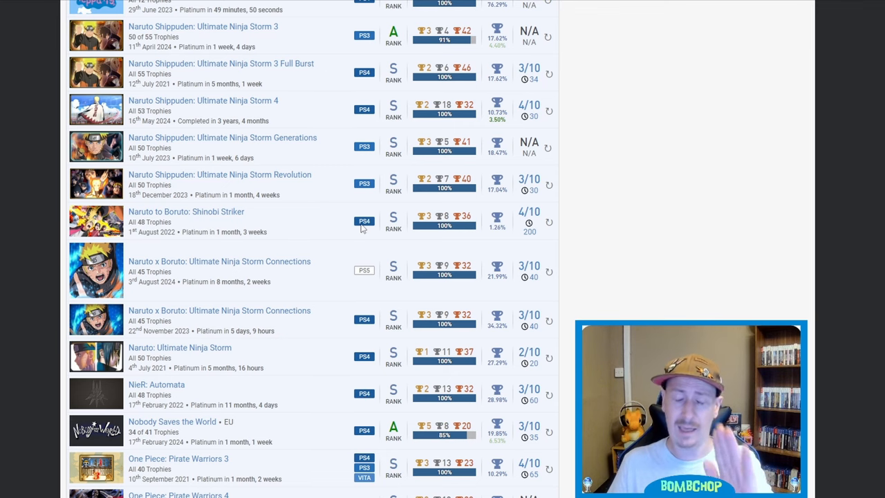
scroll(down, 3)
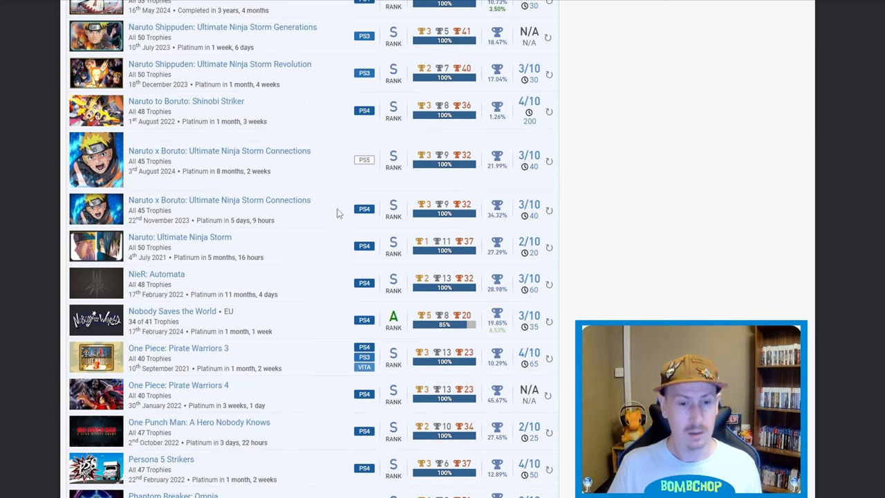
scroll(down, 3)
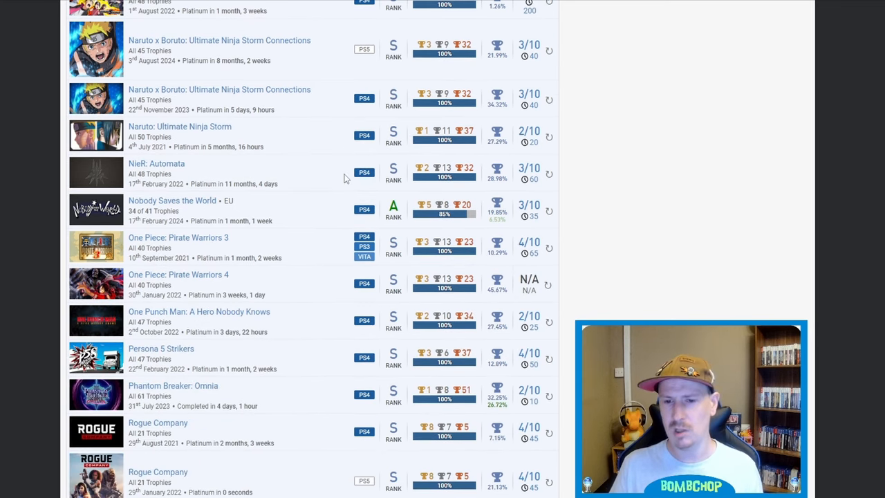
mouse_move(339, 179)
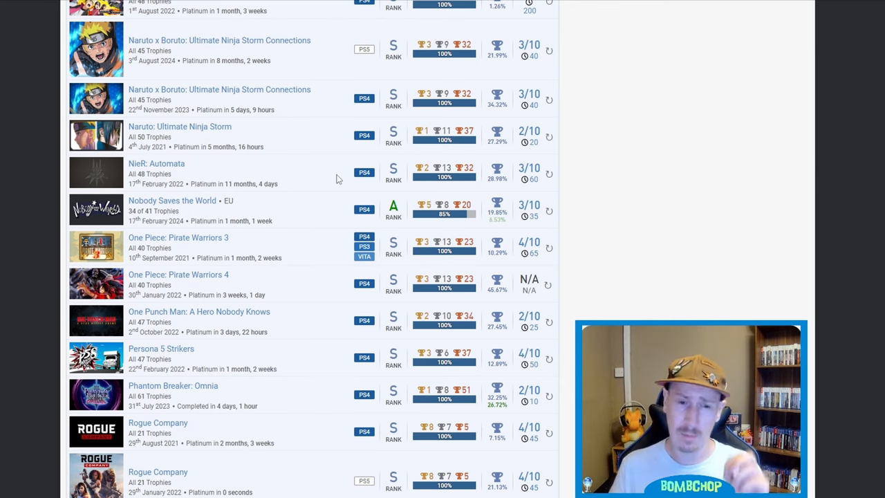
mouse_move(214, 233)
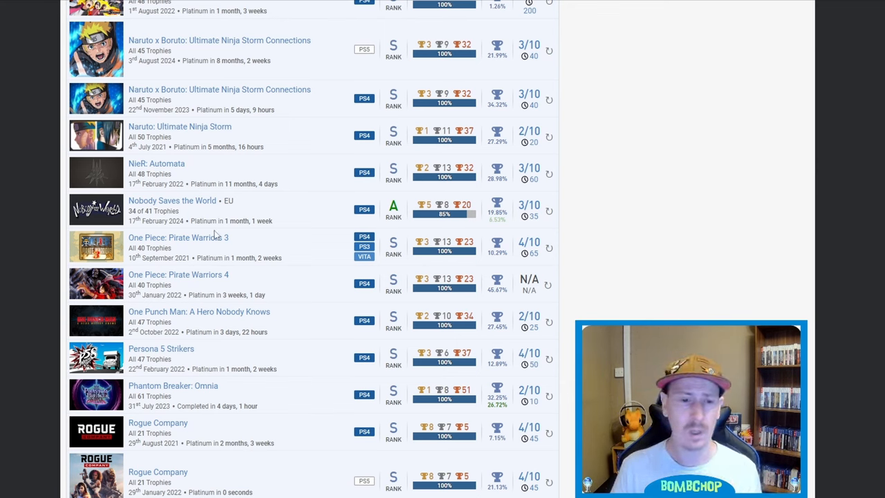
mouse_move(428, 199)
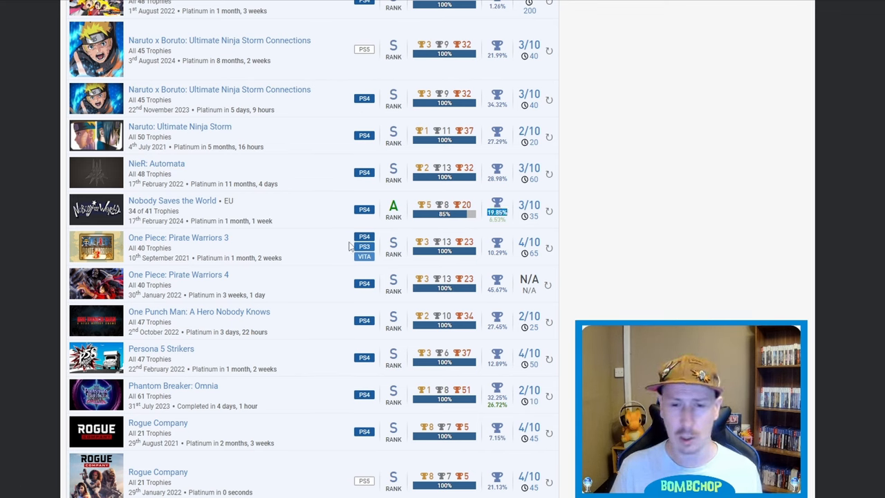
scroll(down, 3)
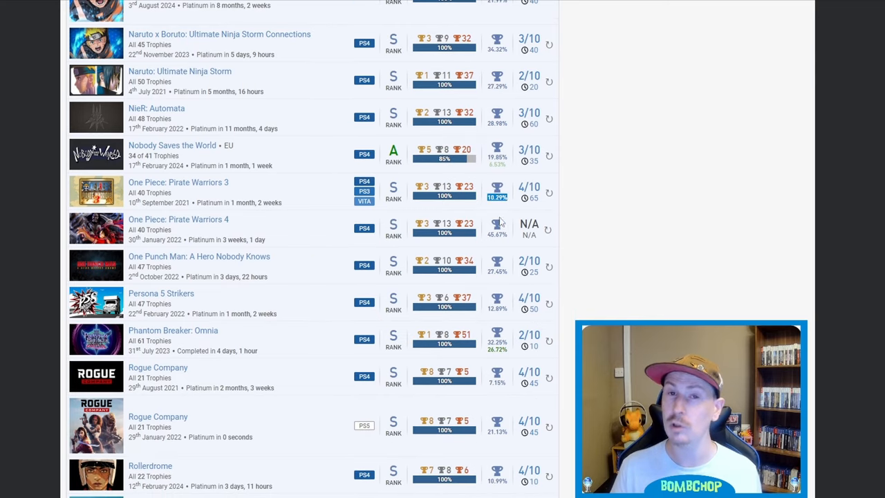
mouse_move(323, 185)
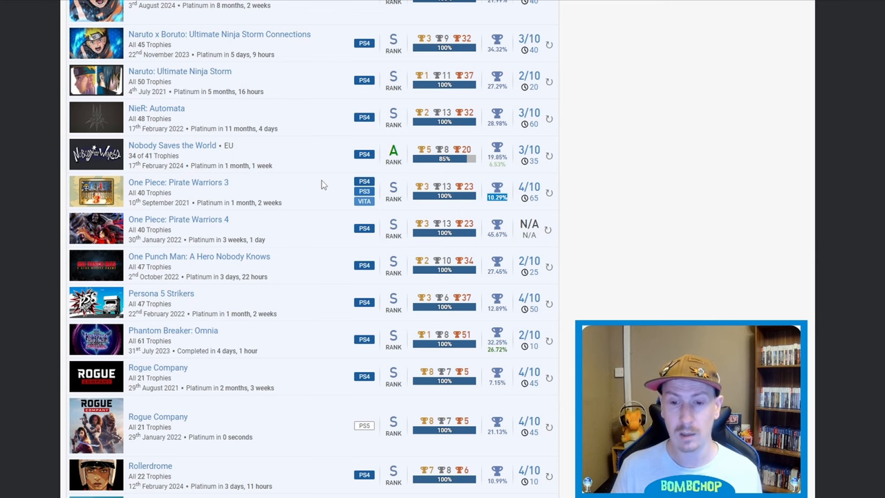
scroll(down, 3)
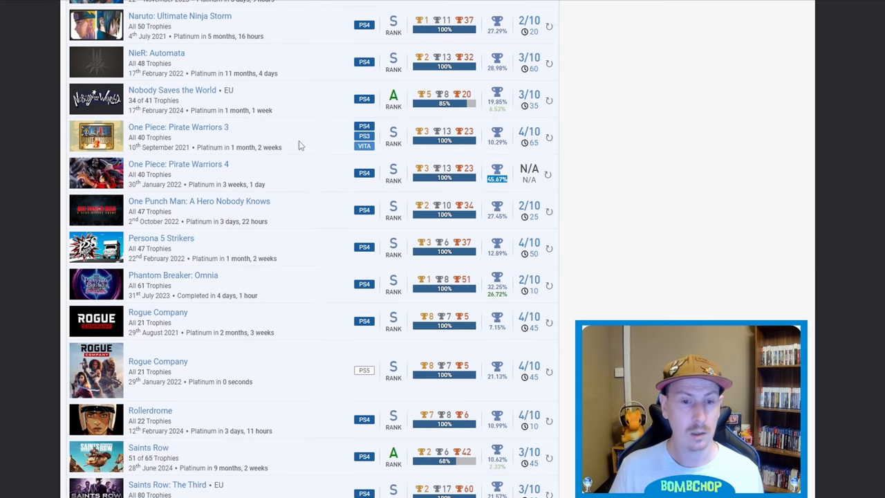
mouse_move(233, 204)
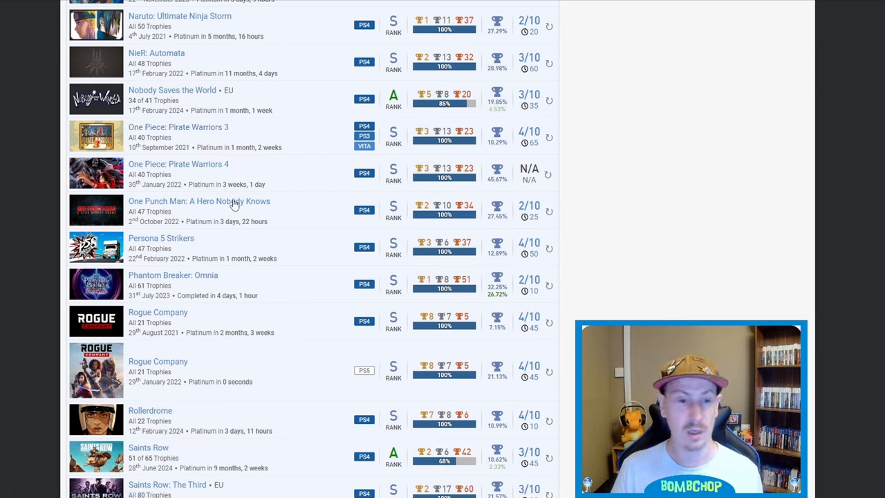
mouse_move(242, 182)
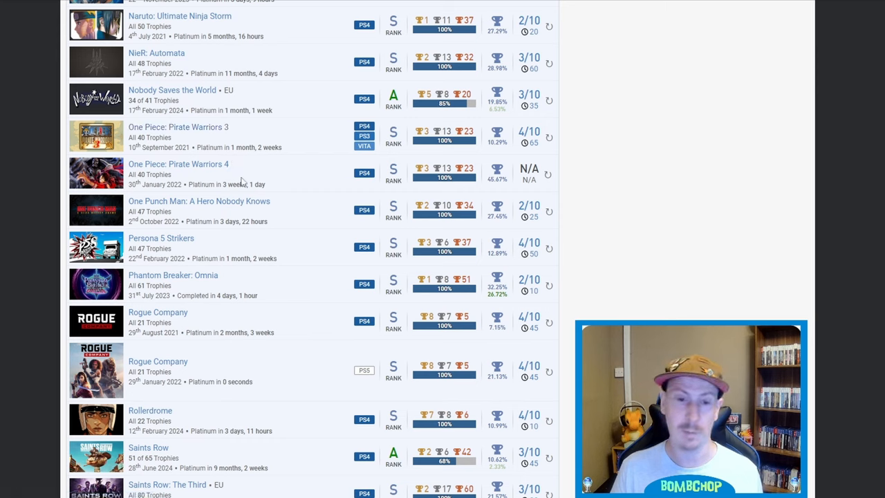
mouse_move(259, 184)
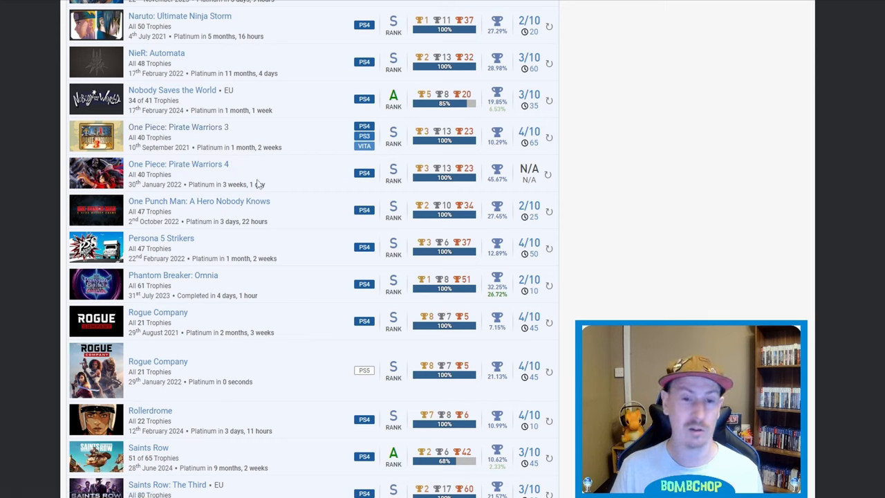
mouse_move(302, 173)
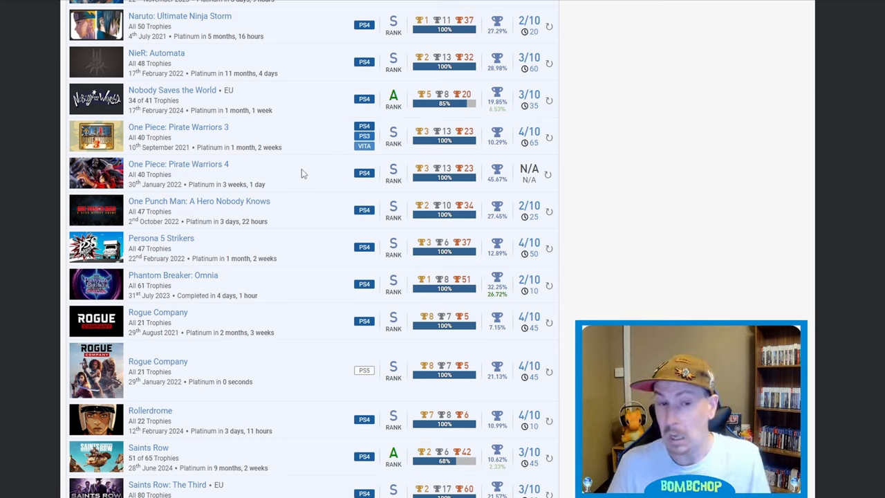
mouse_move(310, 224)
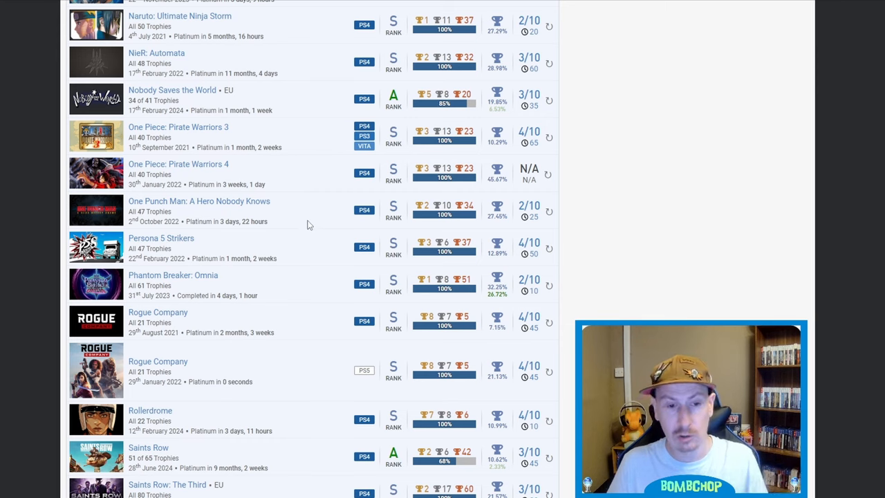
mouse_move(311, 212)
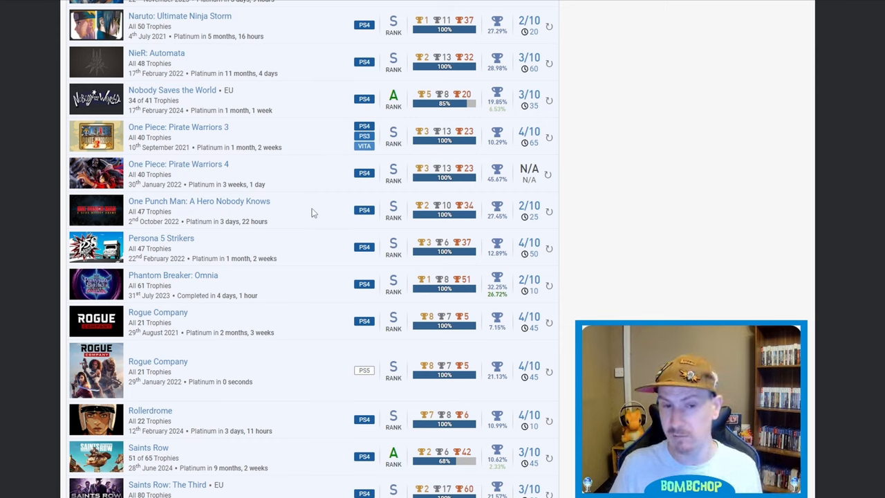
mouse_move(301, 234)
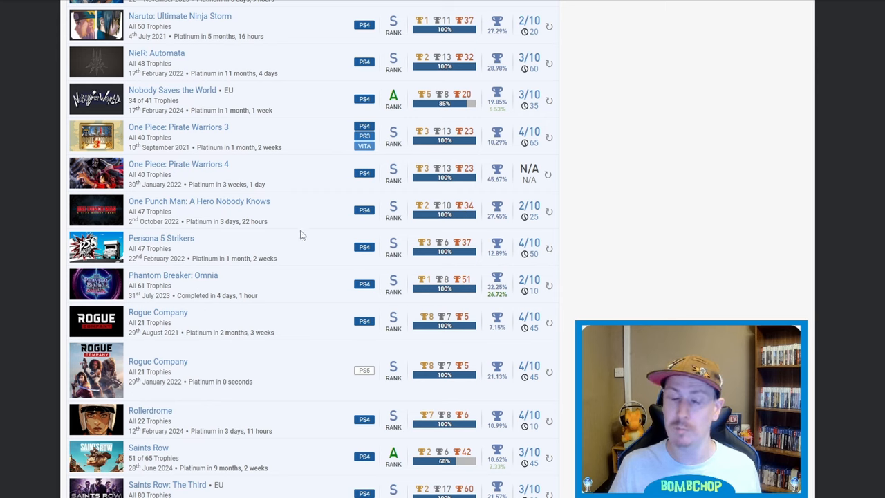
mouse_move(311, 226)
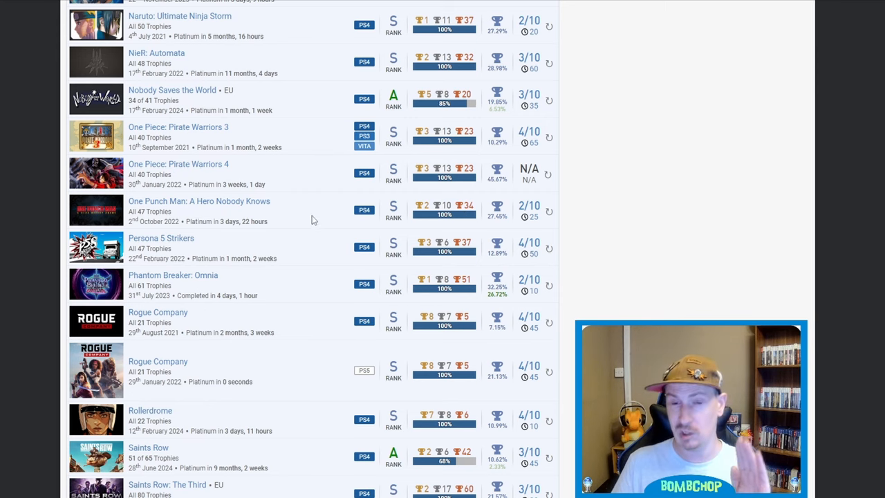
mouse_move(313, 224)
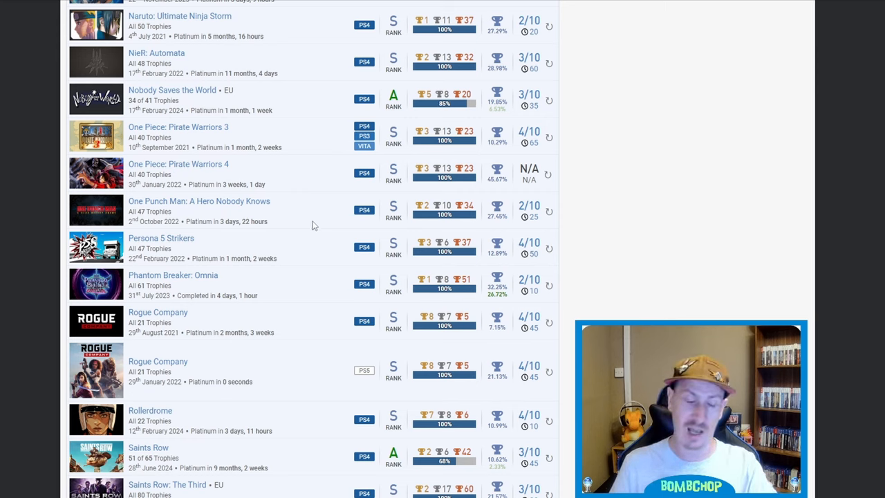
mouse_move(278, 222)
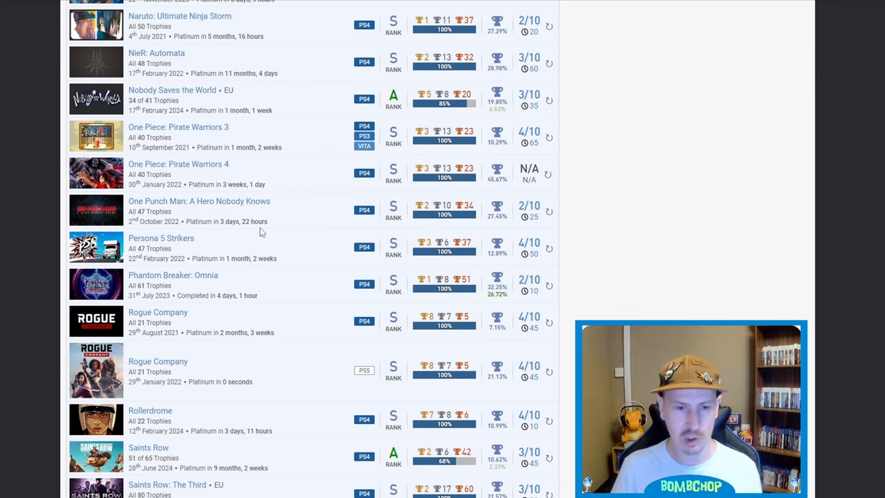
mouse_move(272, 291)
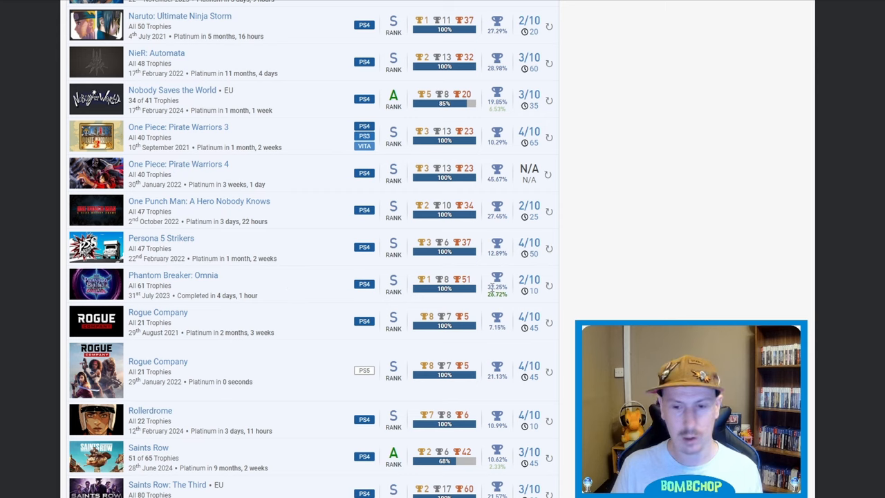
mouse_move(488, 301)
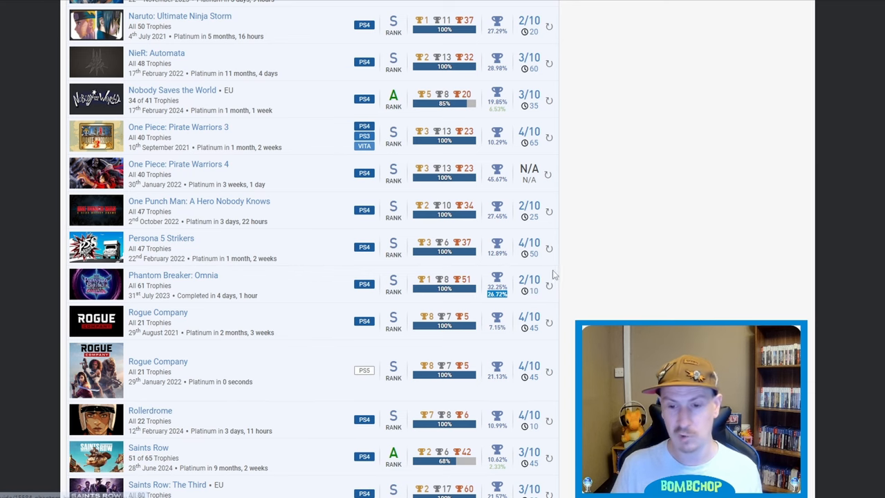
scroll(down, 3)
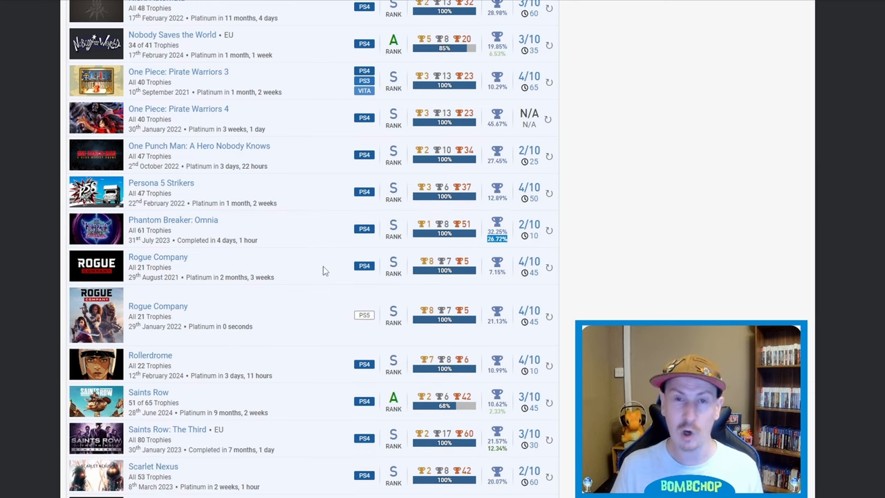
mouse_move(290, 258)
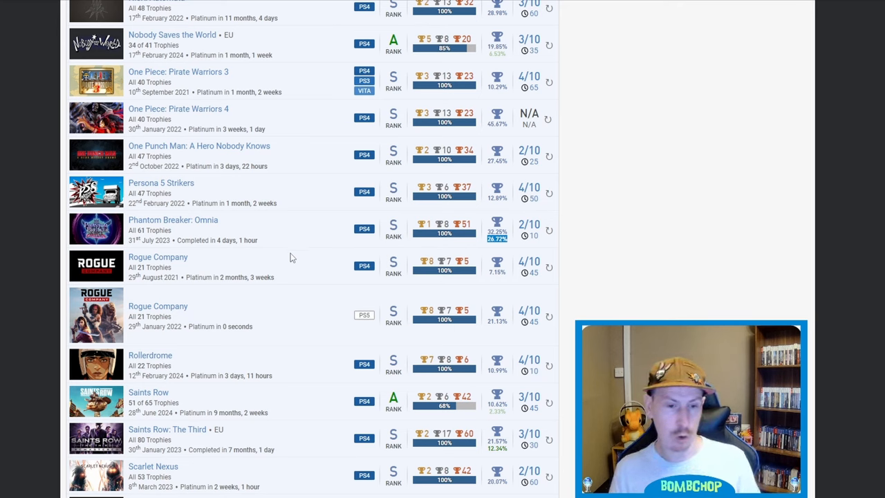
mouse_move(218, 316)
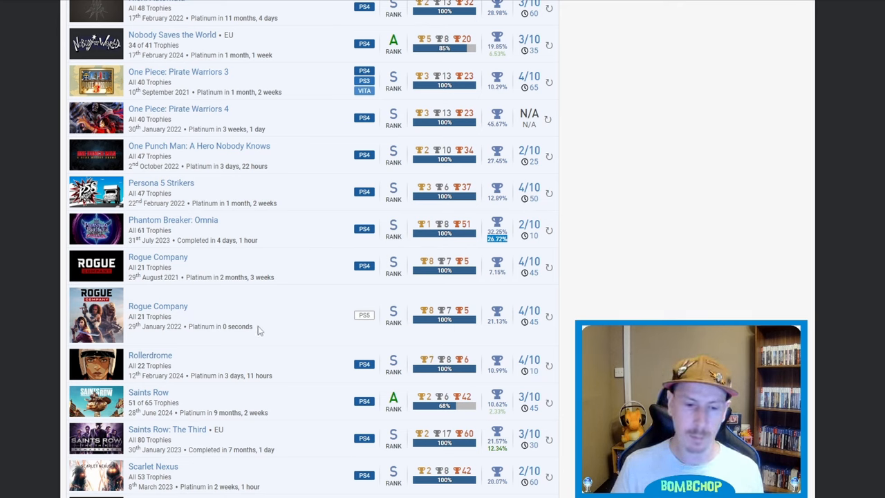
mouse_move(271, 298)
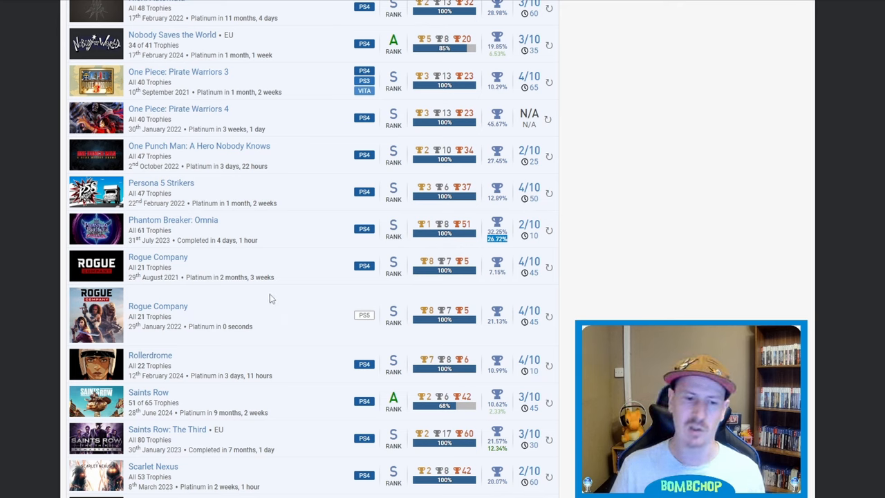
mouse_move(289, 286)
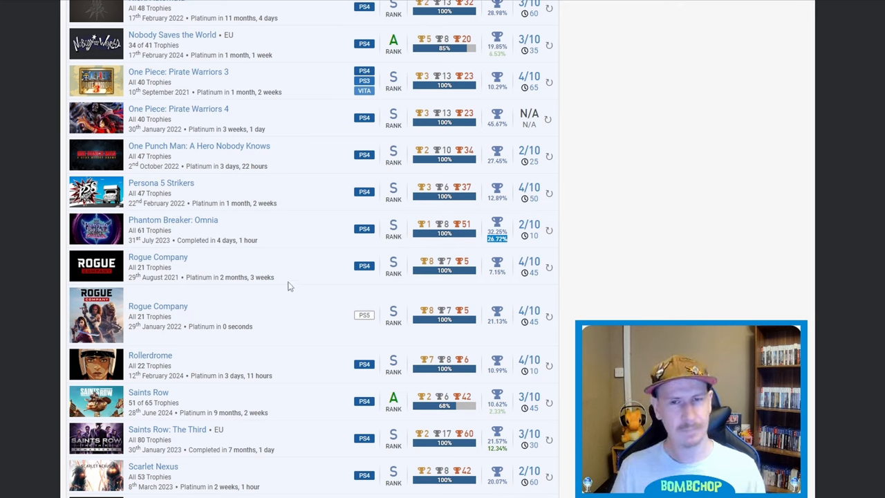
mouse_move(295, 282)
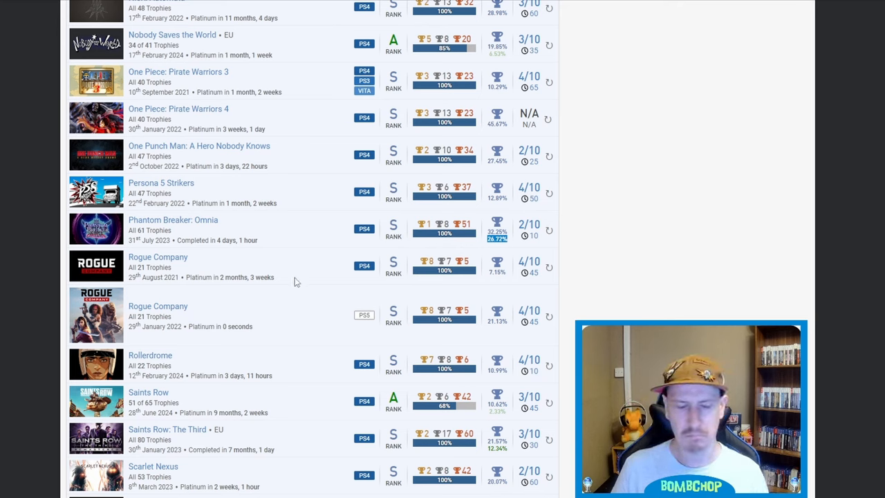
mouse_move(495, 272)
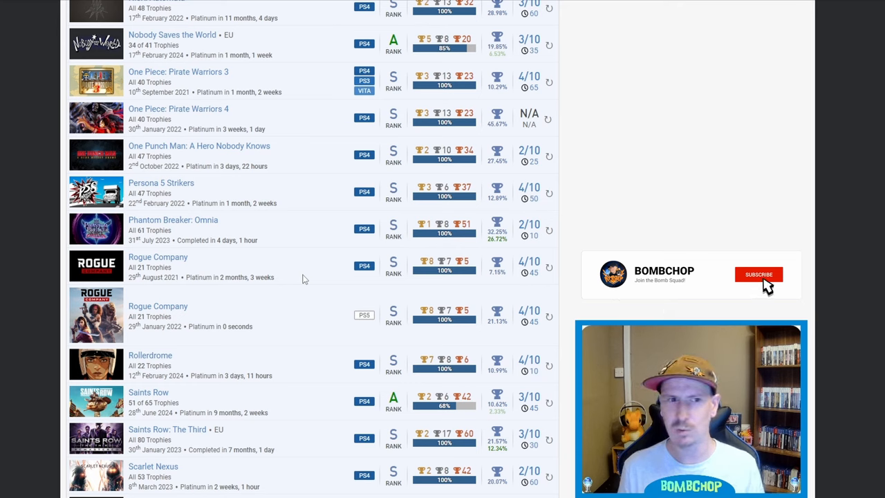
click(758, 274)
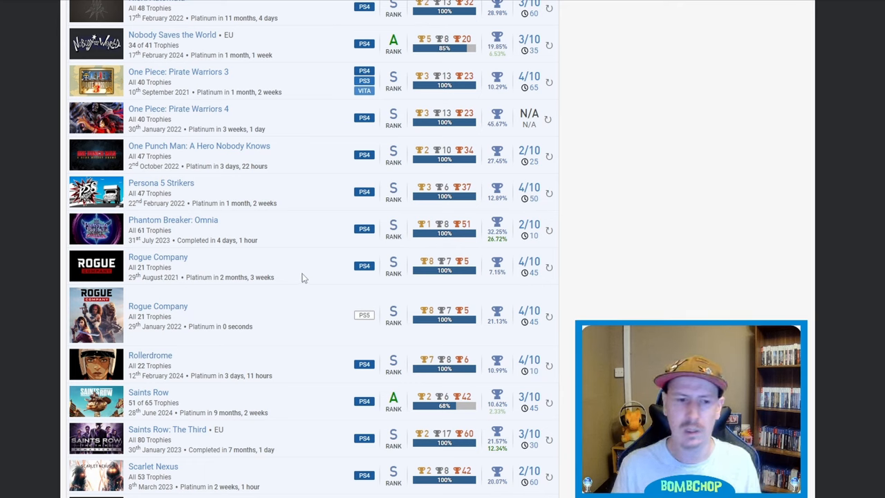
mouse_move(197, 290)
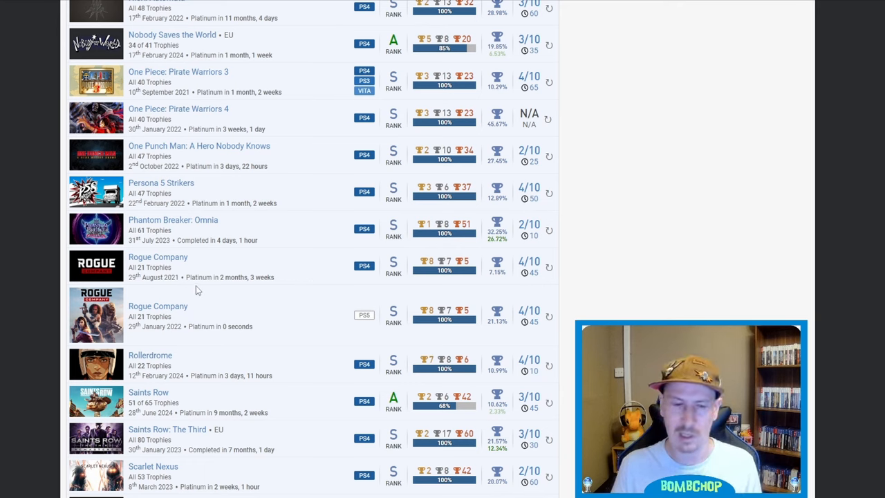
mouse_move(250, 277)
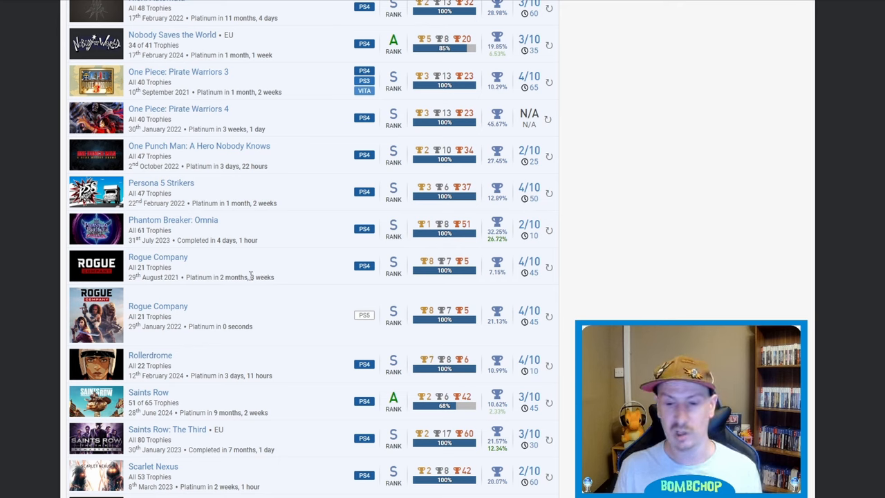
mouse_move(291, 272)
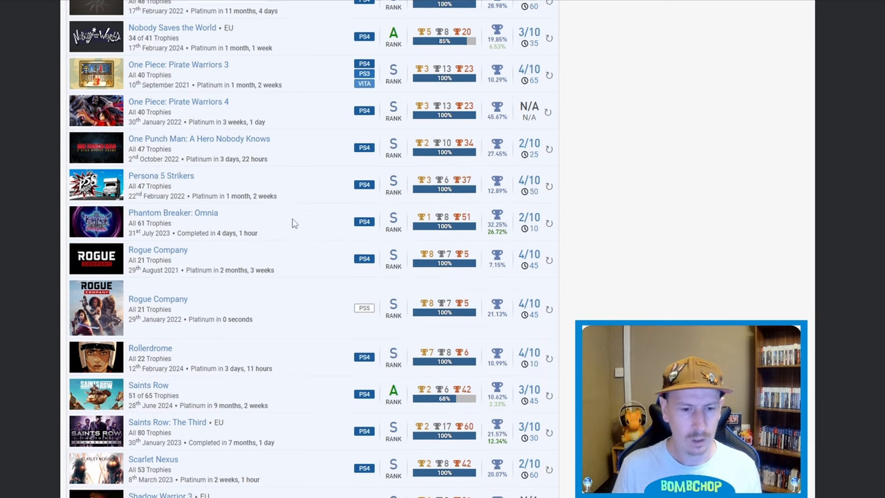
Scroll down from Rollerdrome until Subnautica, Tails of Iron and Tekken 7 are visible.
scroll(down, 3)
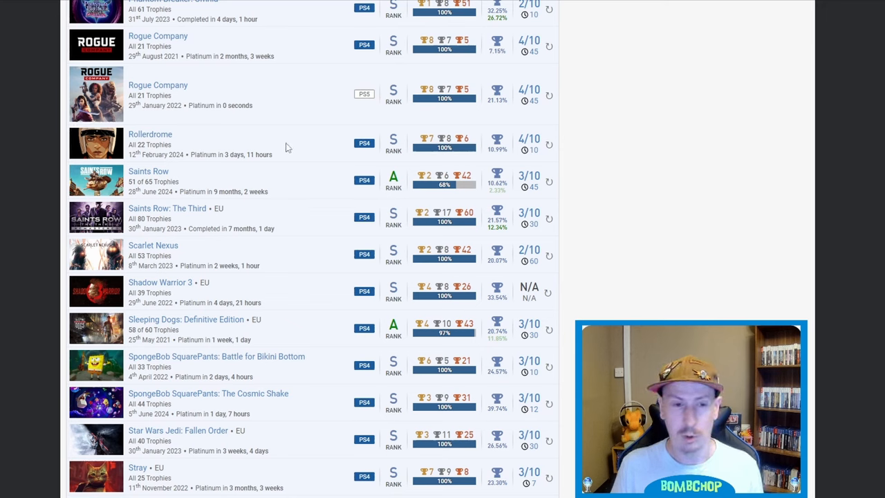
mouse_move(484, 132)
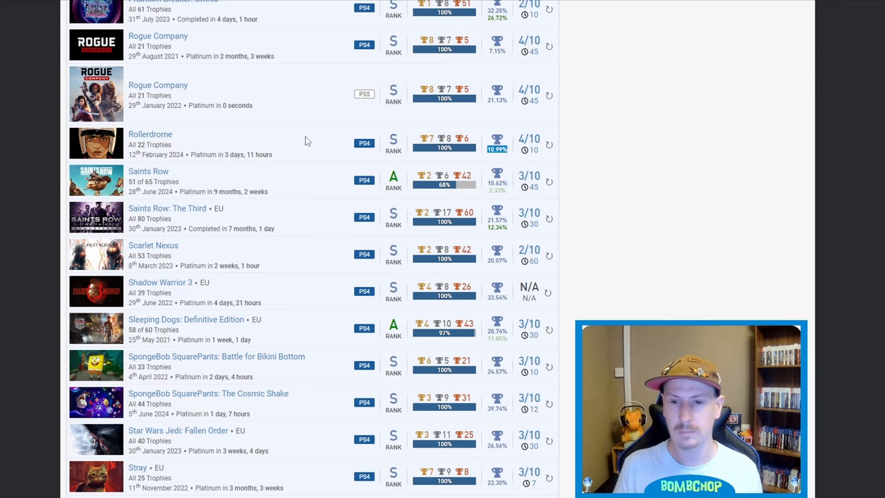
scroll(down, 3)
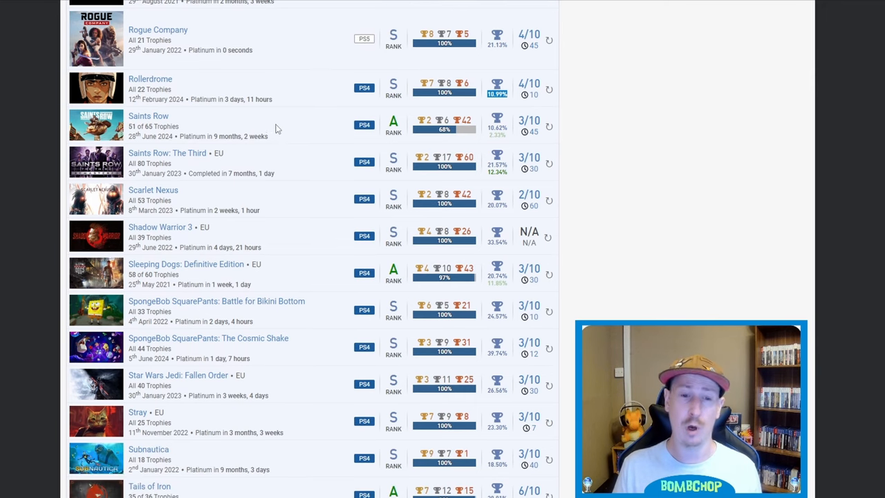
mouse_move(476, 127)
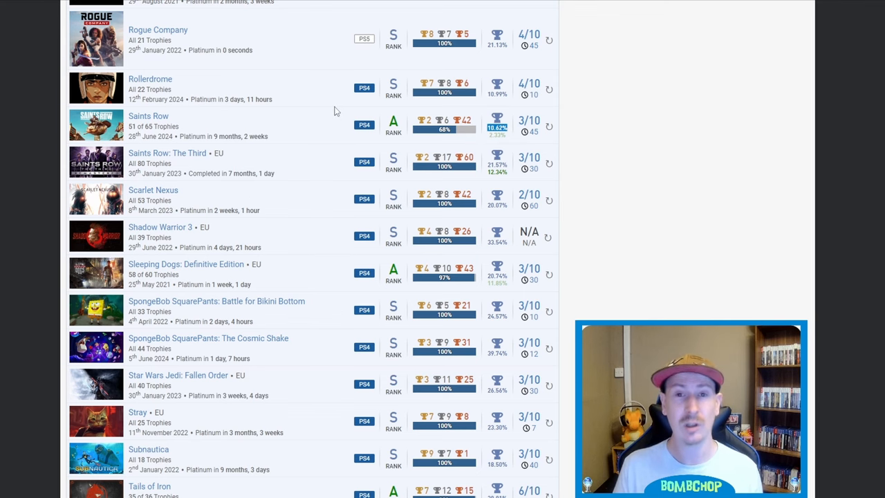
scroll(down, 3)
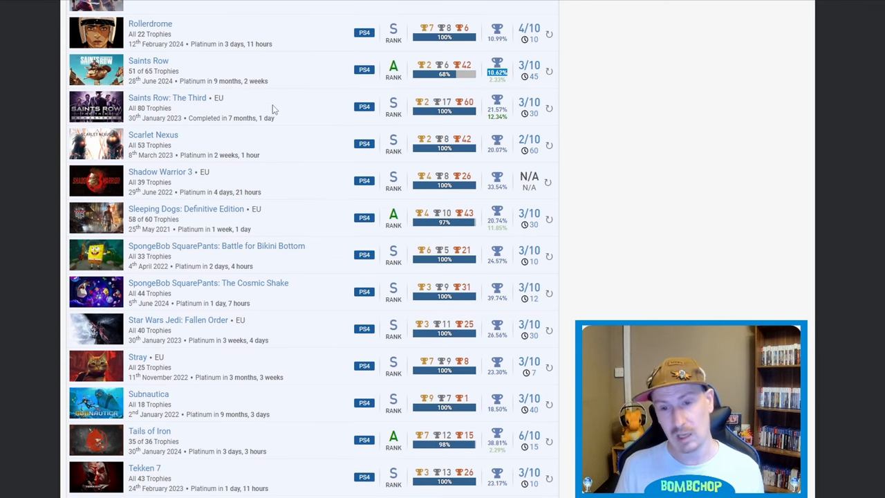
mouse_move(282, 108)
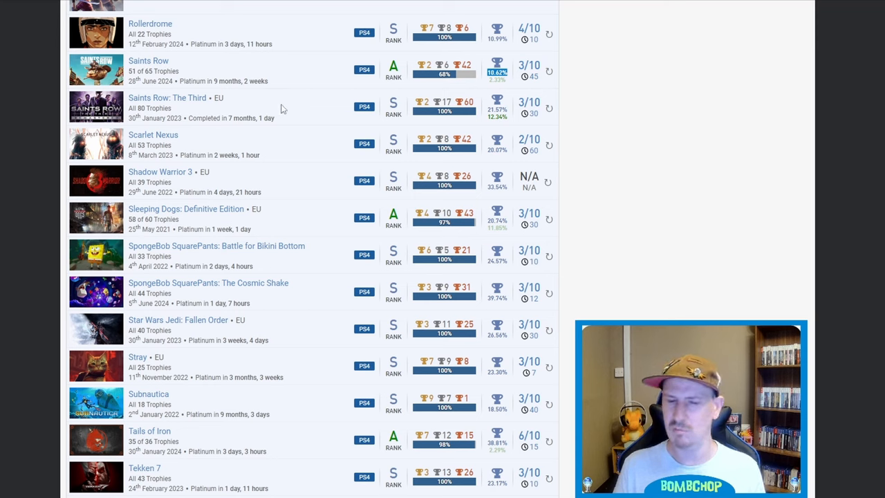
mouse_move(219, 115)
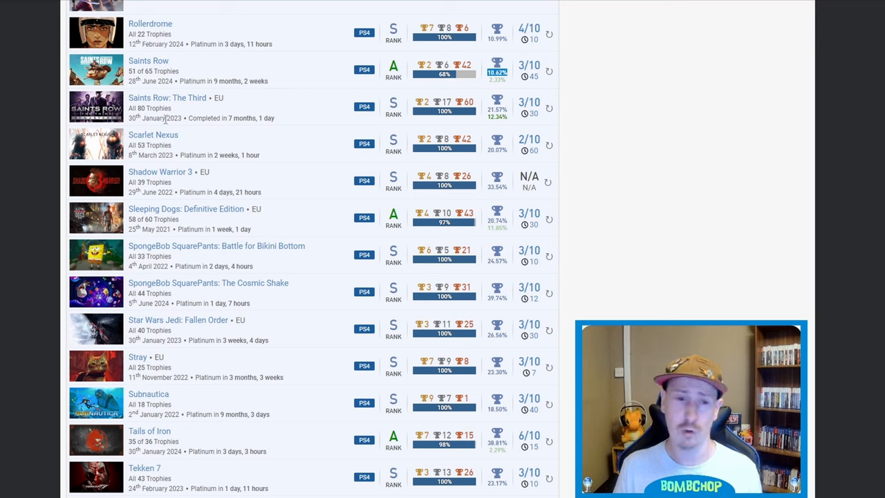
mouse_move(228, 62)
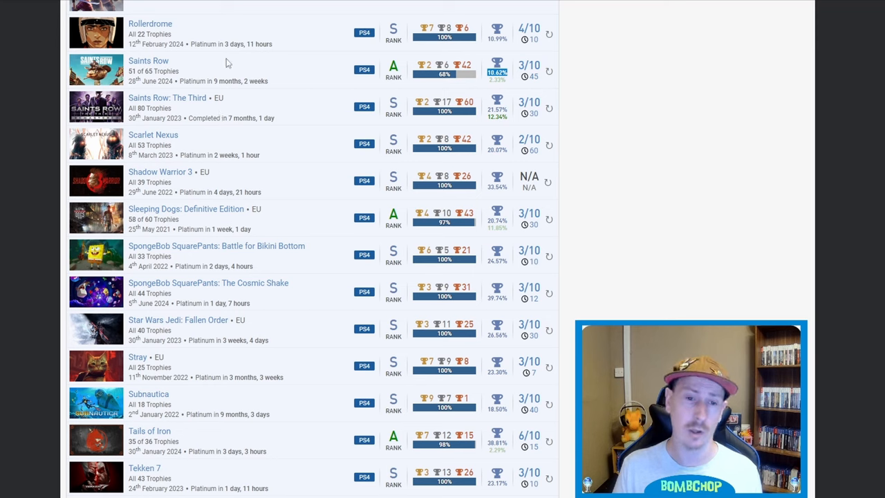
mouse_move(291, 84)
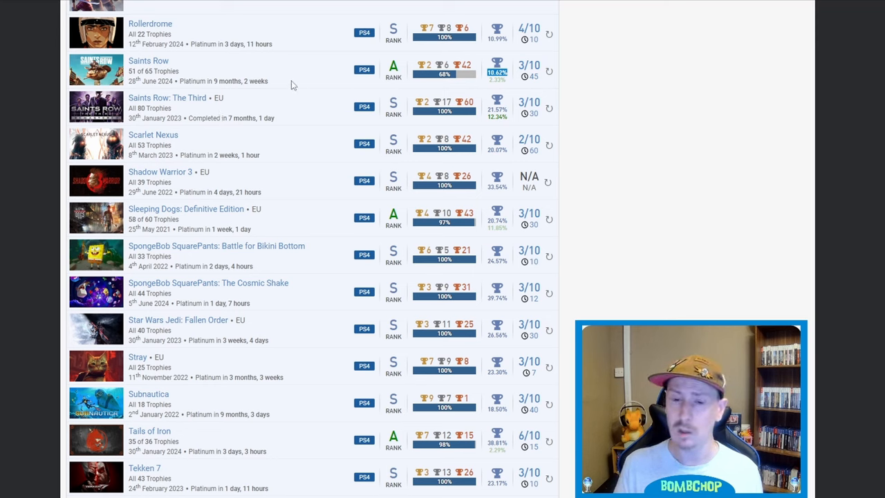
mouse_move(359, 166)
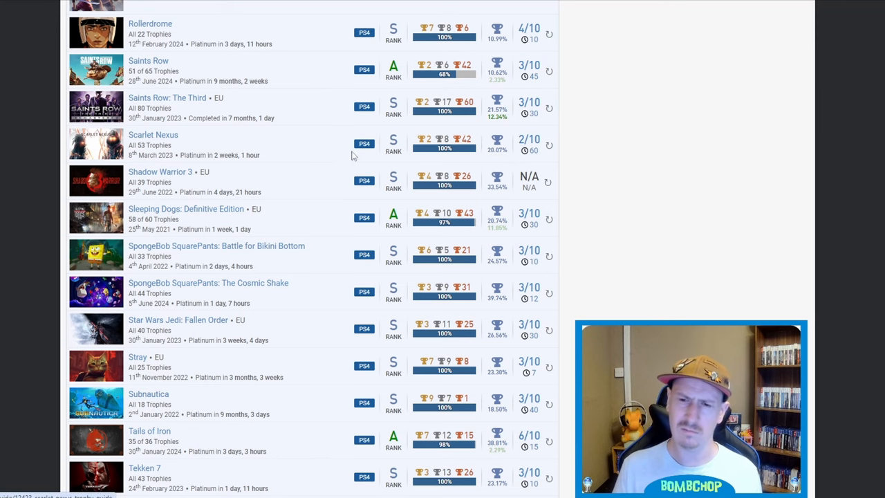
Scroll past The Callisto Protocol and The Gardens Between to The Last of Us Part II.
scroll(down, 3)
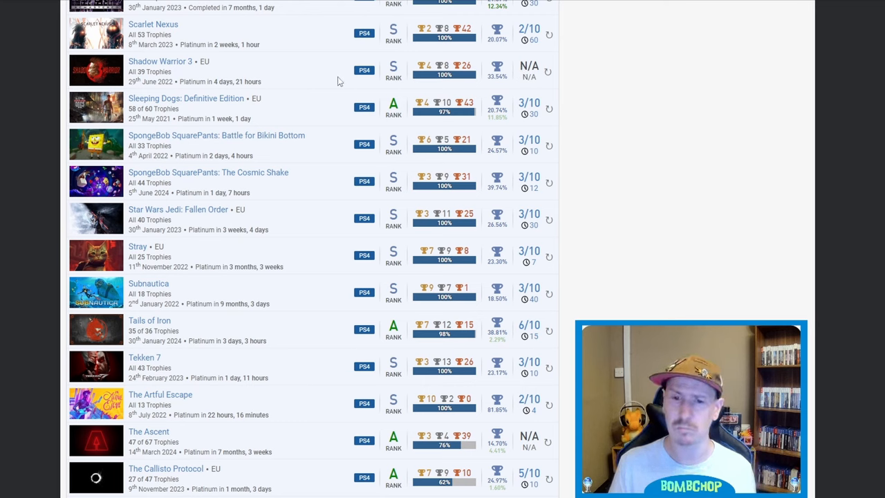
mouse_move(408, 61)
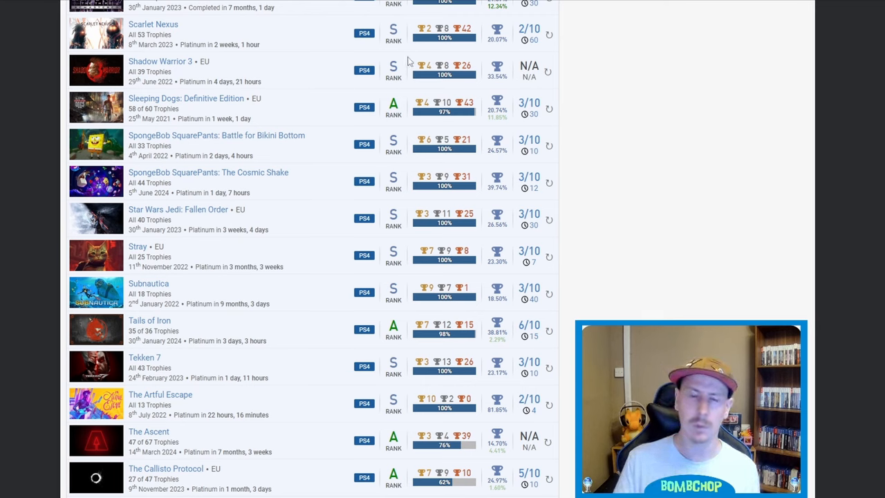
mouse_move(308, 74)
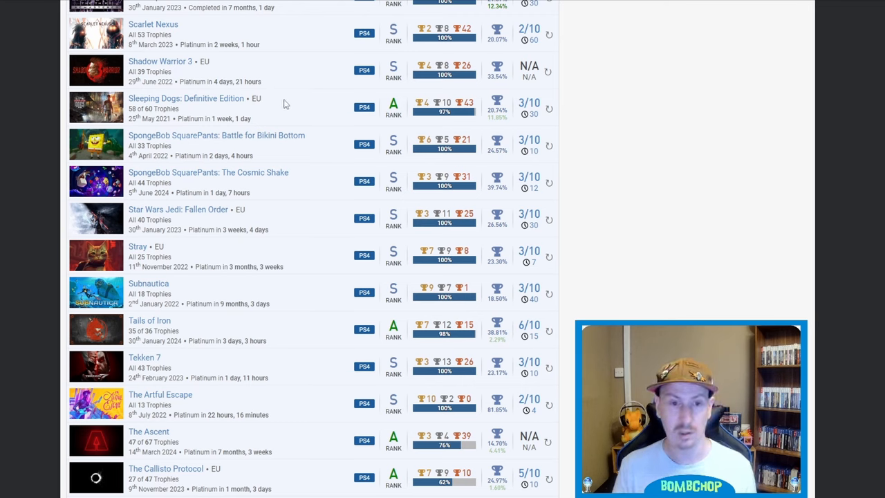
mouse_move(280, 89)
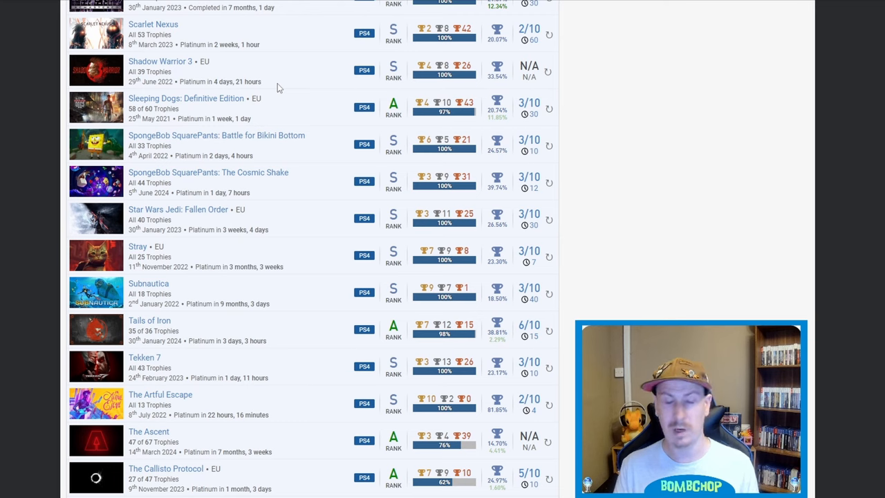
mouse_move(309, 72)
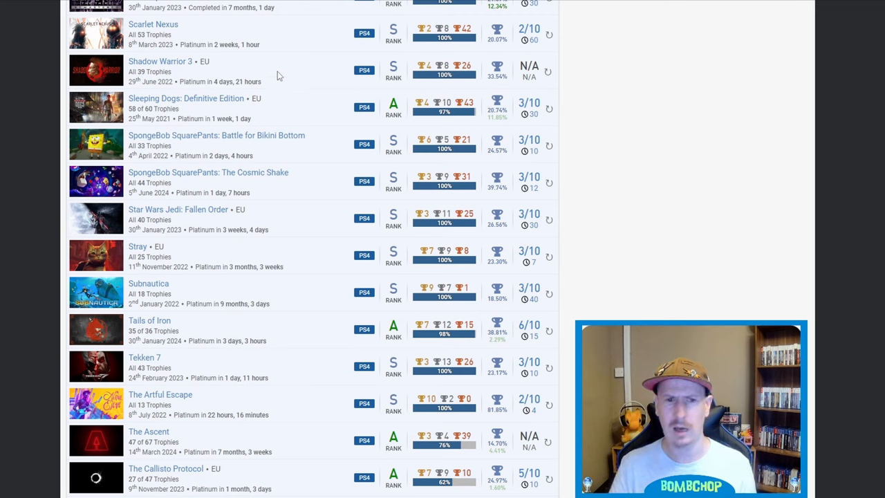
mouse_move(273, 80)
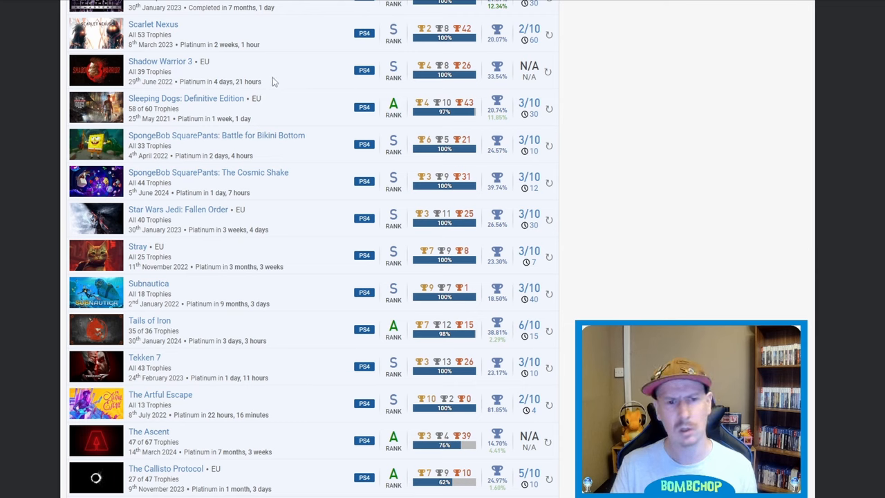
mouse_move(296, 97)
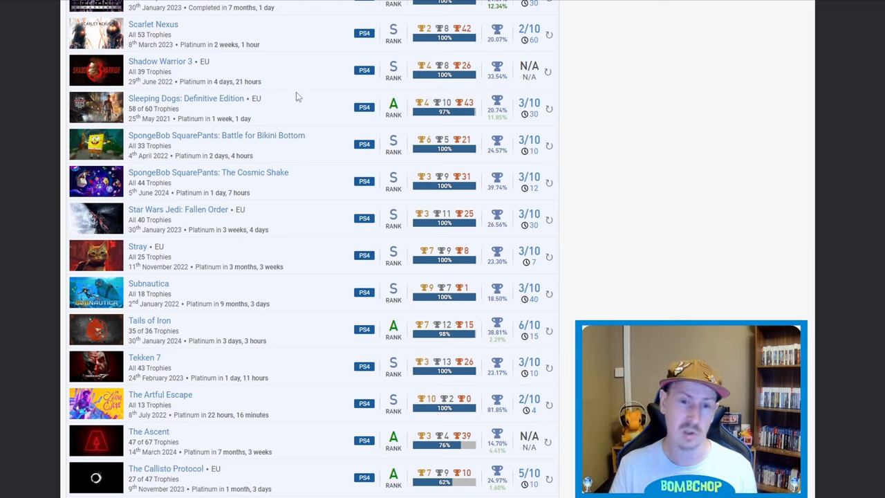
mouse_move(132, 145)
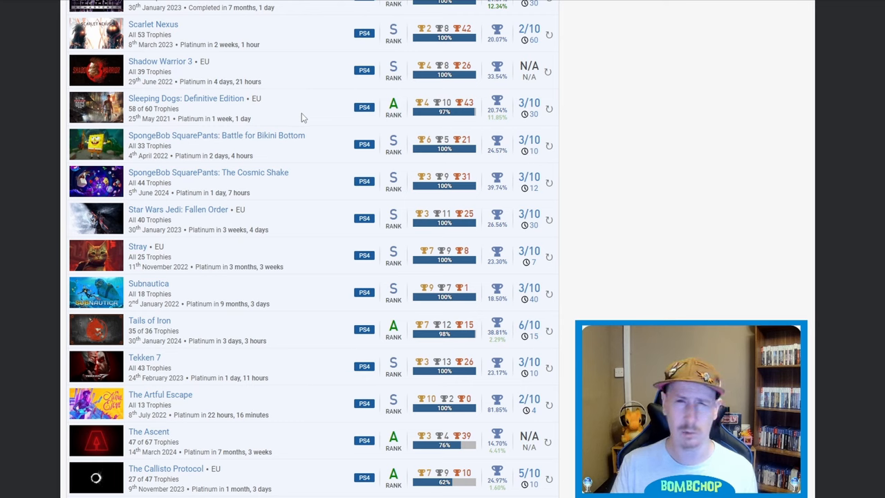
mouse_move(320, 135)
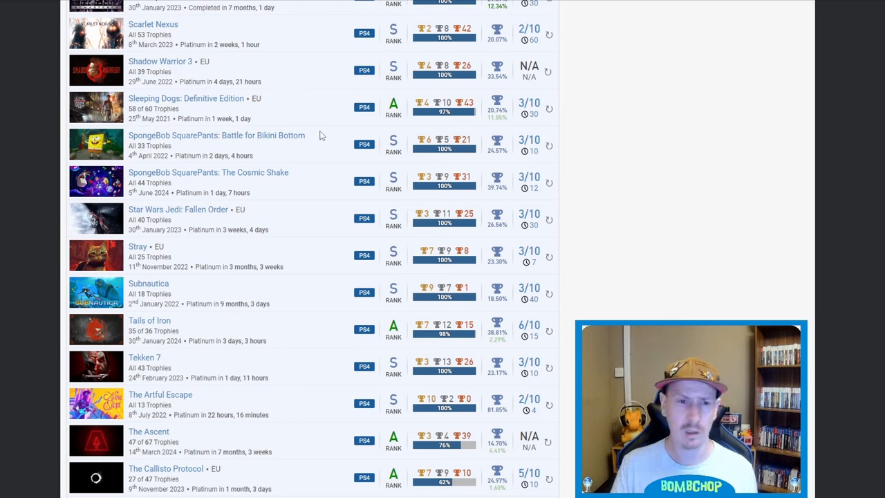
mouse_move(302, 192)
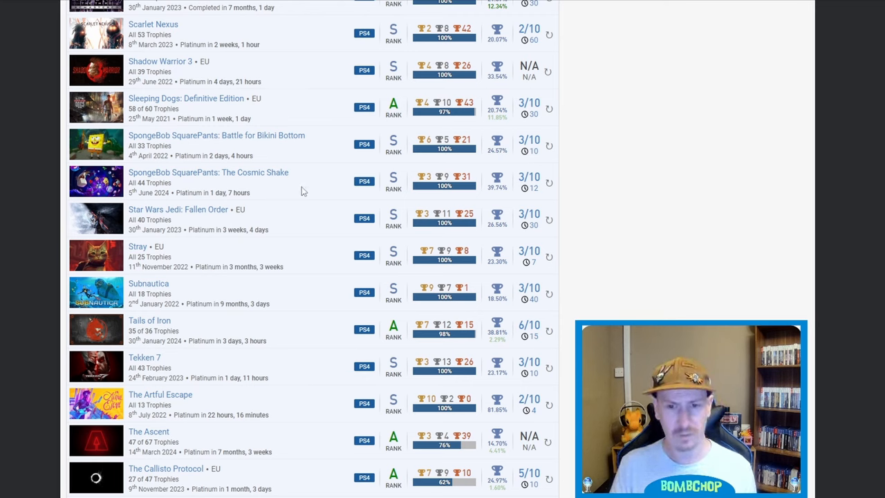
mouse_move(258, 183)
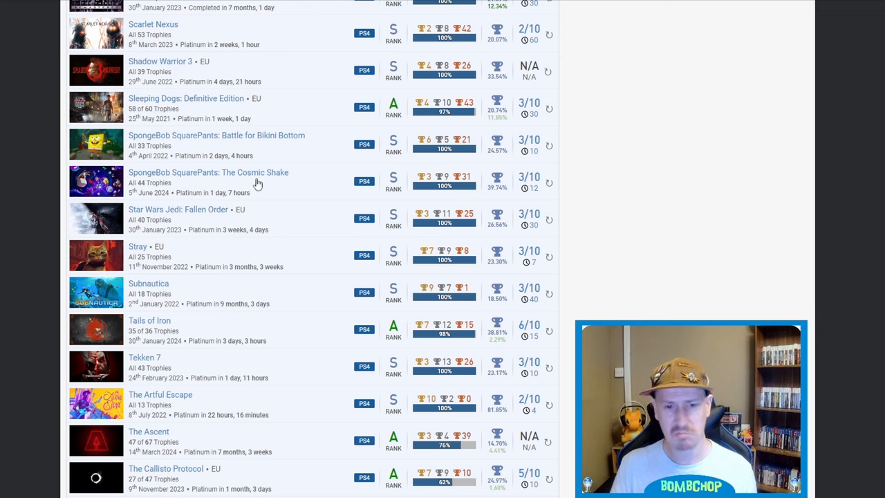
mouse_move(329, 148)
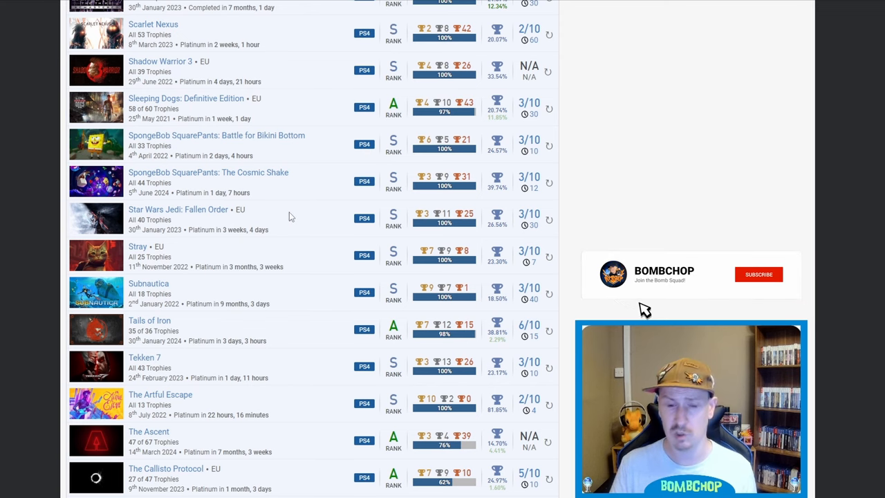
click(759, 274)
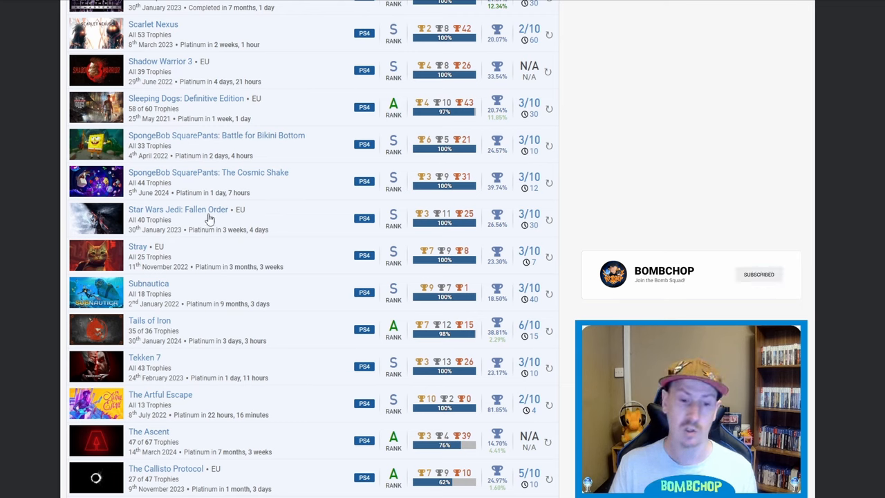
mouse_move(266, 217)
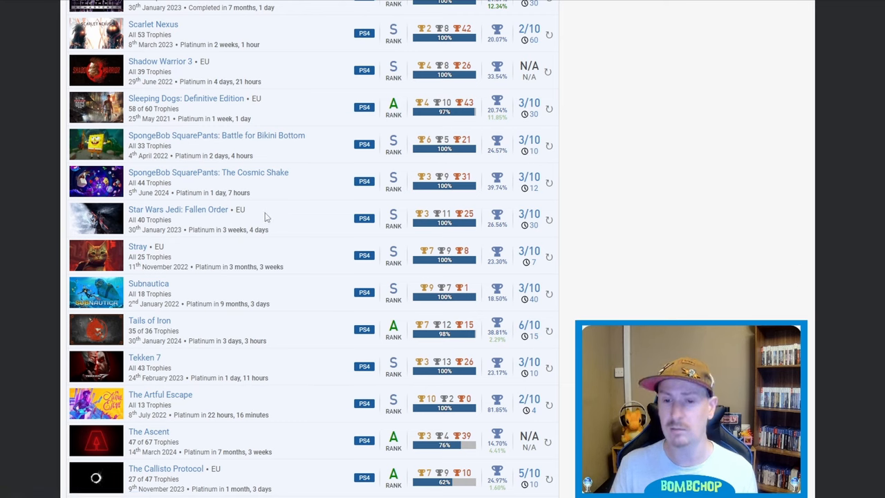
mouse_move(300, 255)
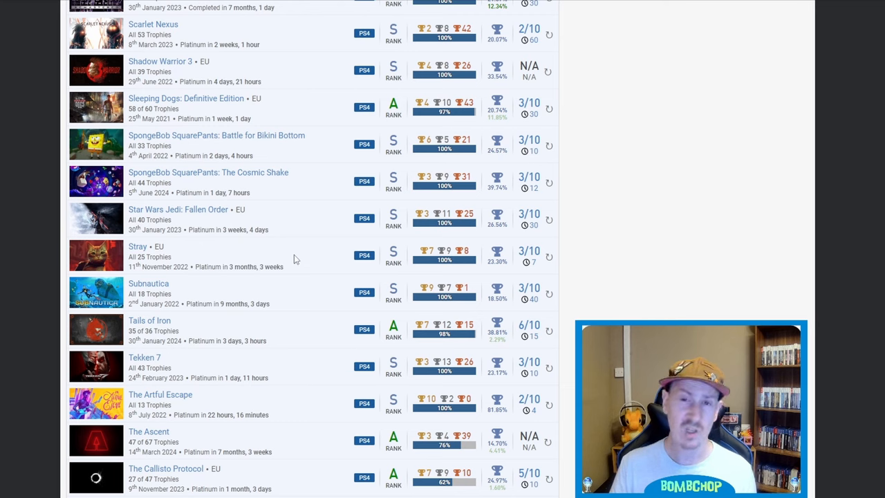
mouse_move(290, 264)
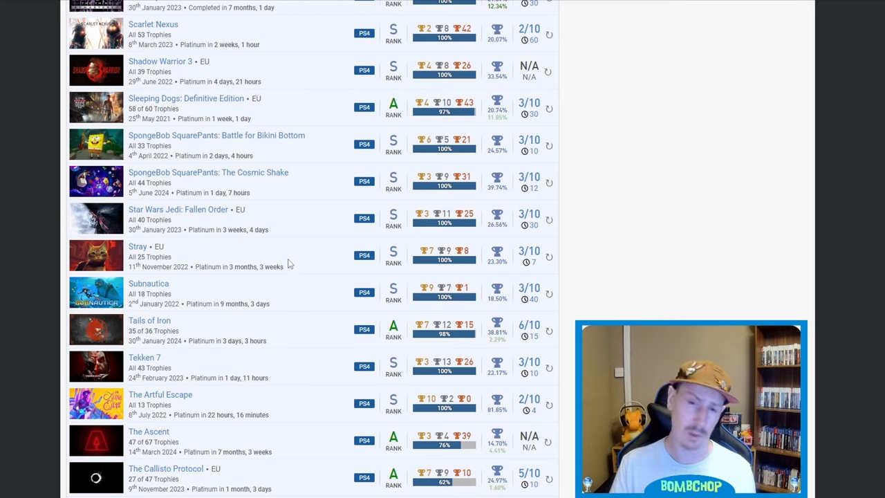
mouse_move(280, 260)
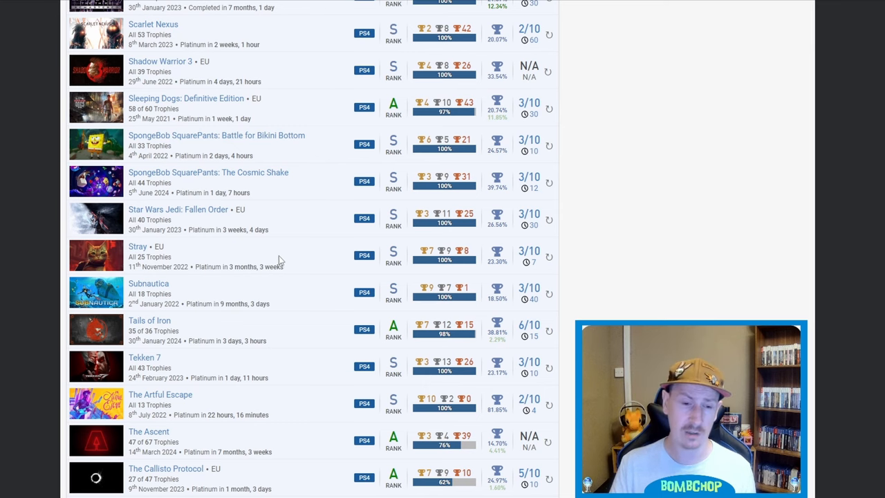
scroll(down, 3)
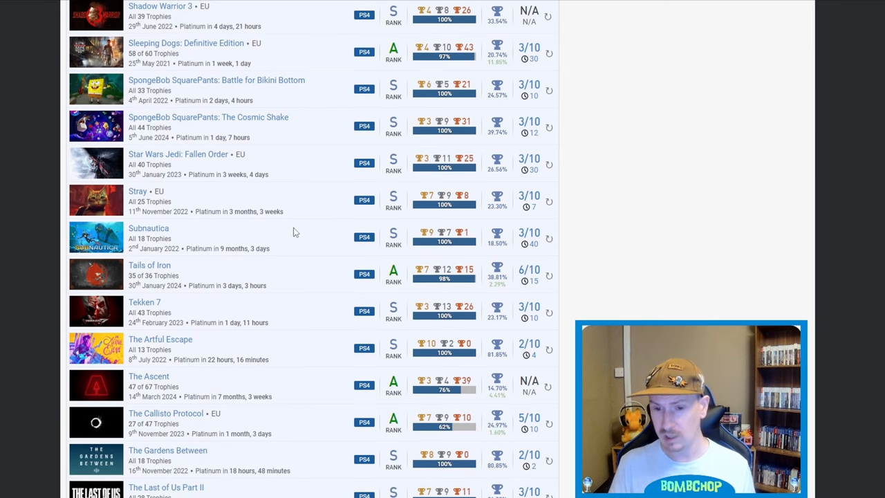
mouse_move(238, 253)
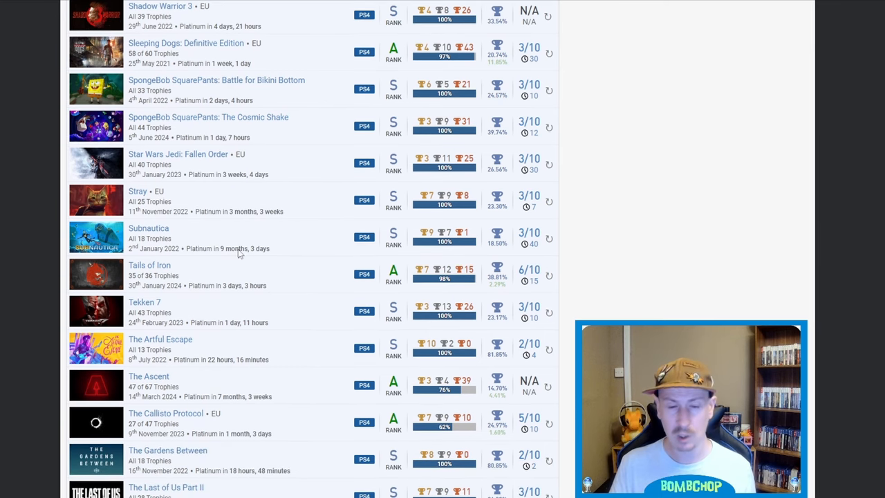
mouse_move(175, 285)
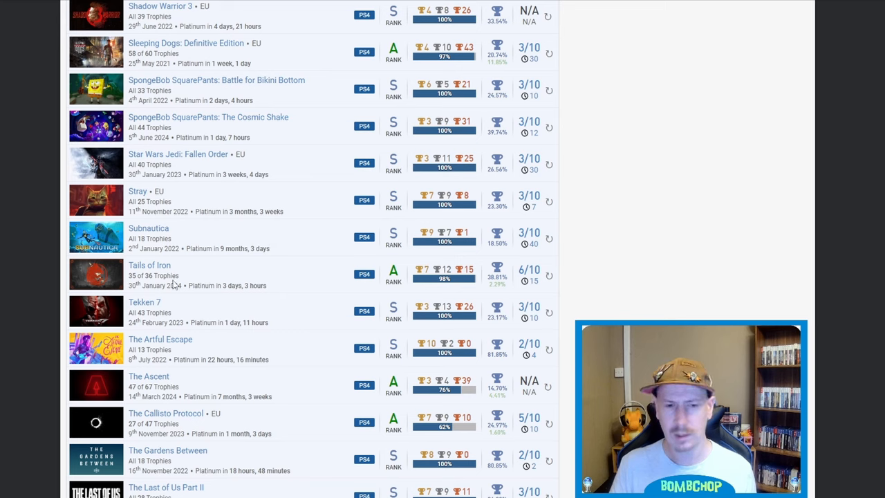
mouse_move(277, 291)
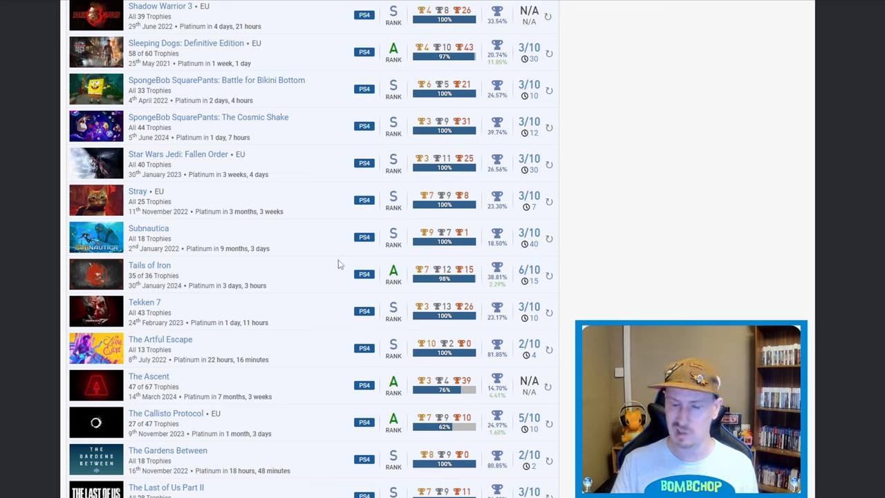
mouse_move(311, 276)
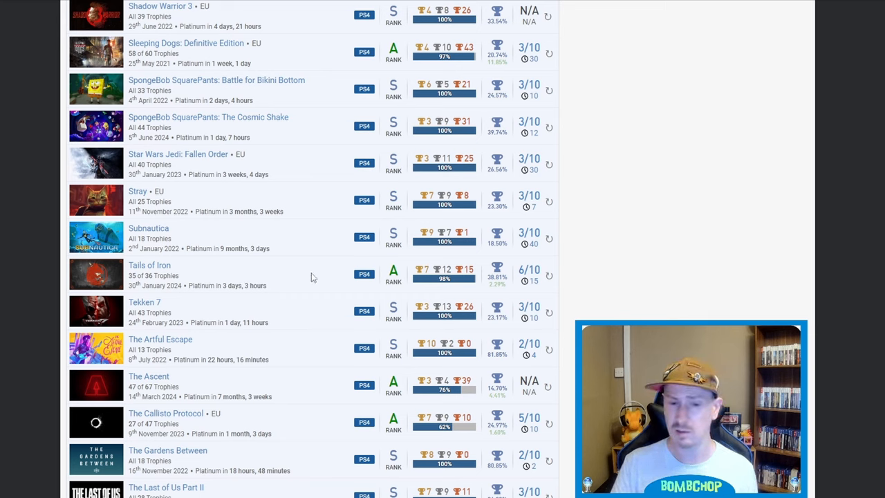
mouse_move(320, 270)
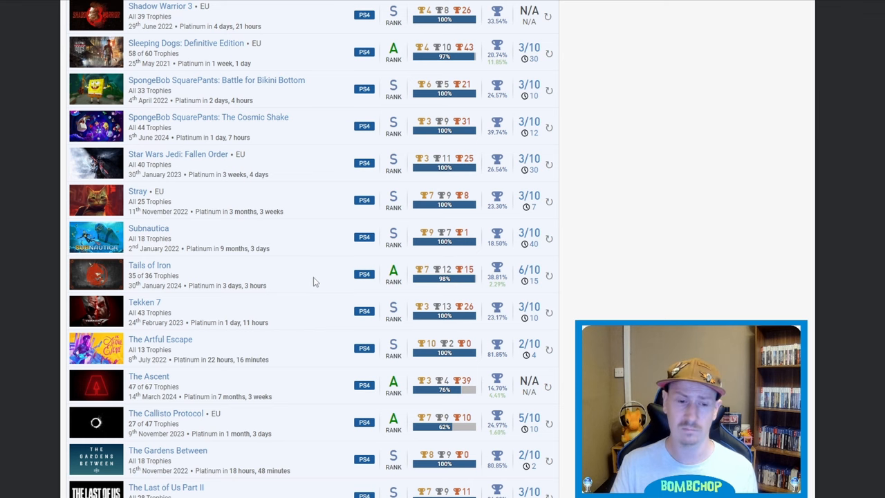
Scroll down to Tinykin, Uncharted 4, Uncharted: The Lost Legacy and Unpacking.
scroll(down, 3)
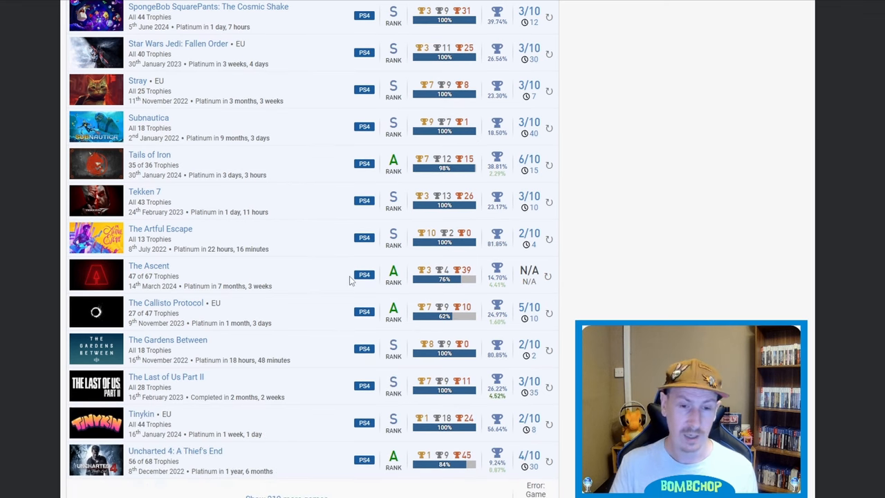
mouse_move(461, 191)
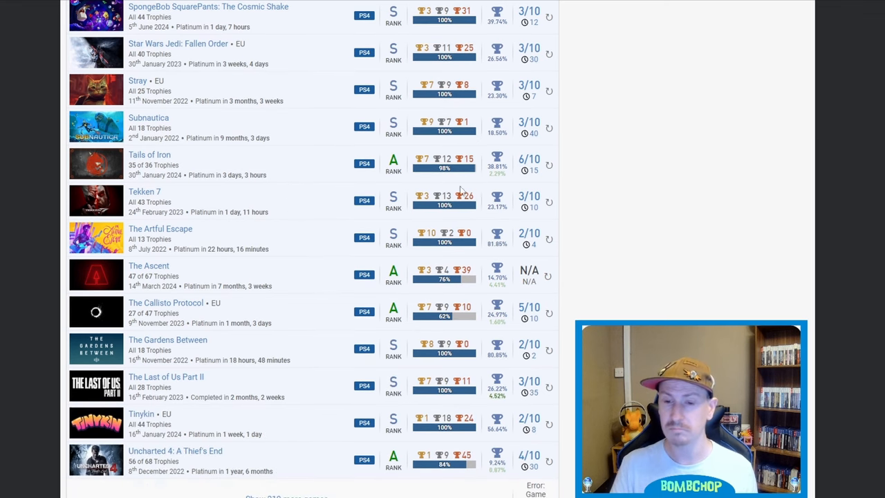
mouse_move(277, 224)
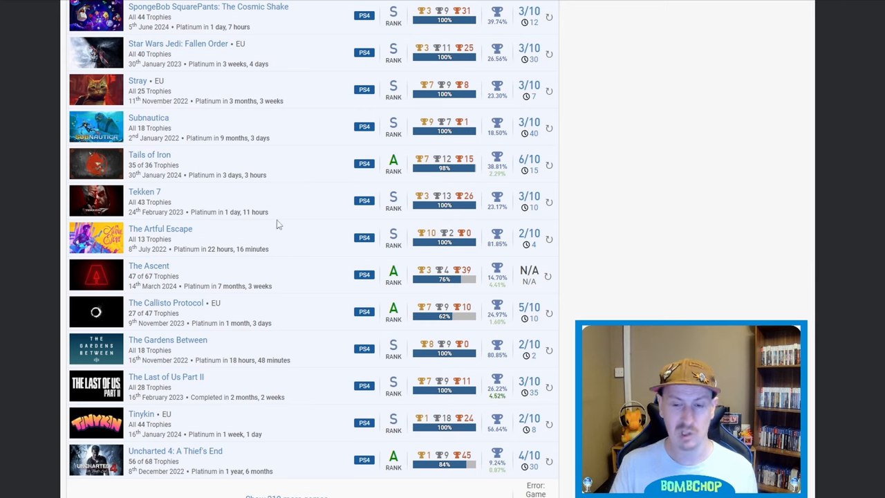
mouse_move(312, 203)
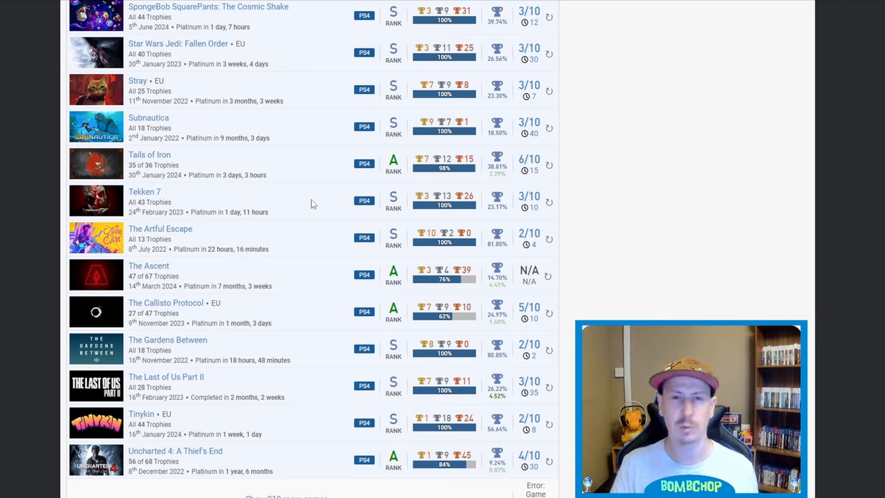
mouse_move(271, 241)
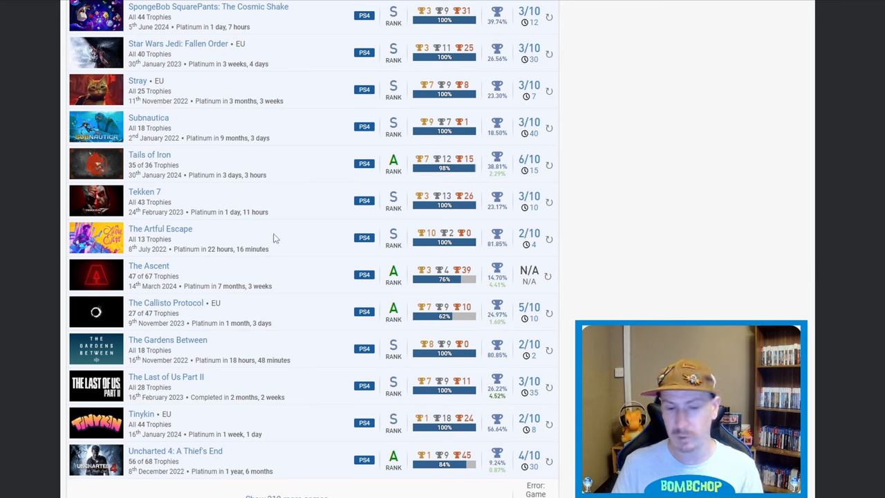
mouse_move(307, 235)
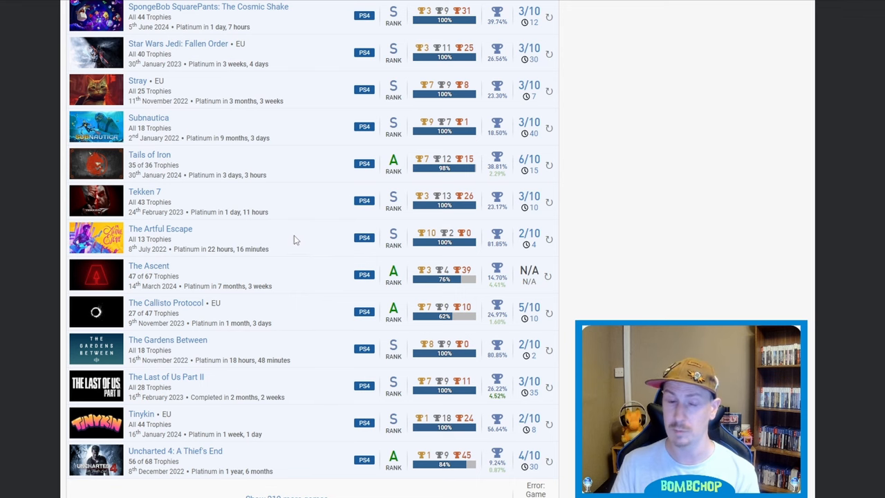
scroll(down, 3)
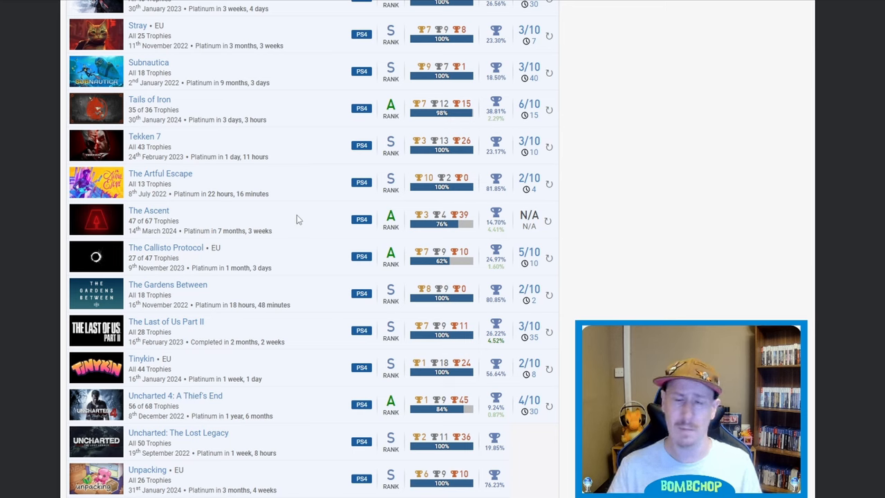
mouse_move(327, 256)
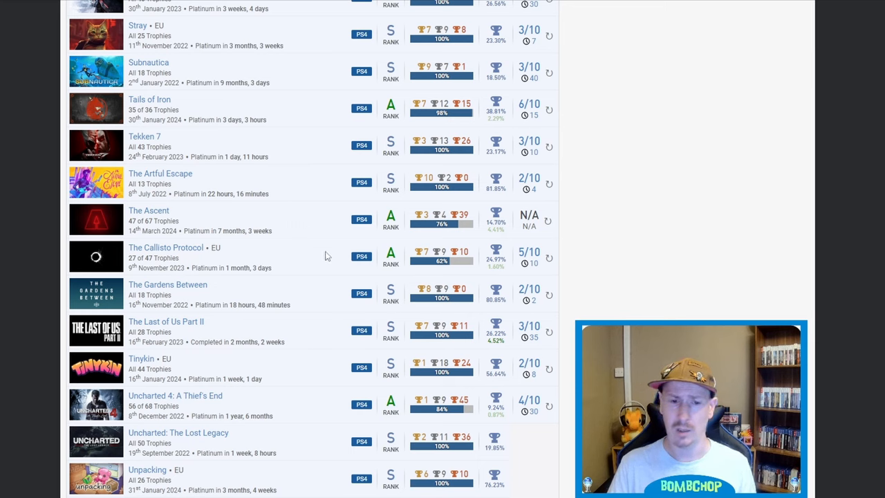
mouse_move(310, 217)
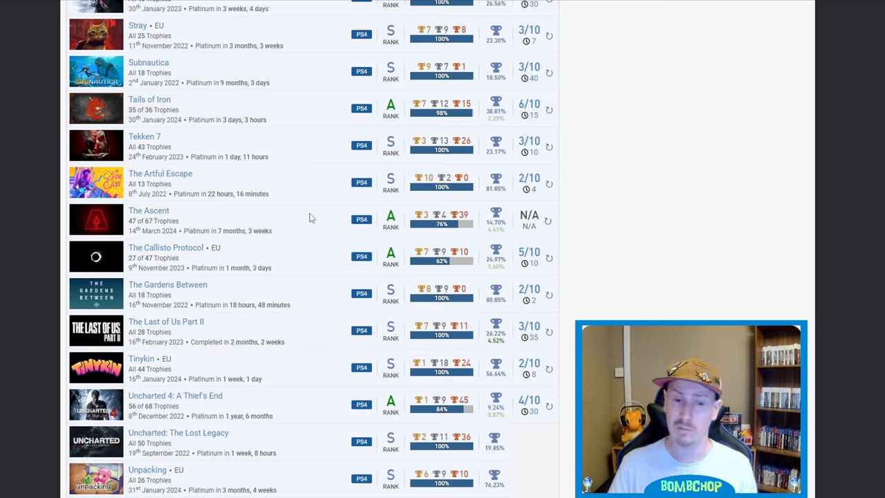
mouse_move(484, 228)
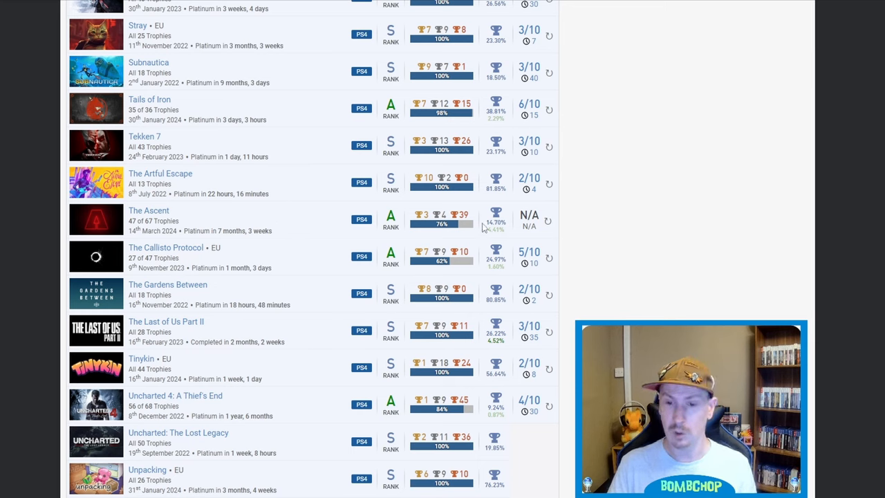
mouse_move(300, 223)
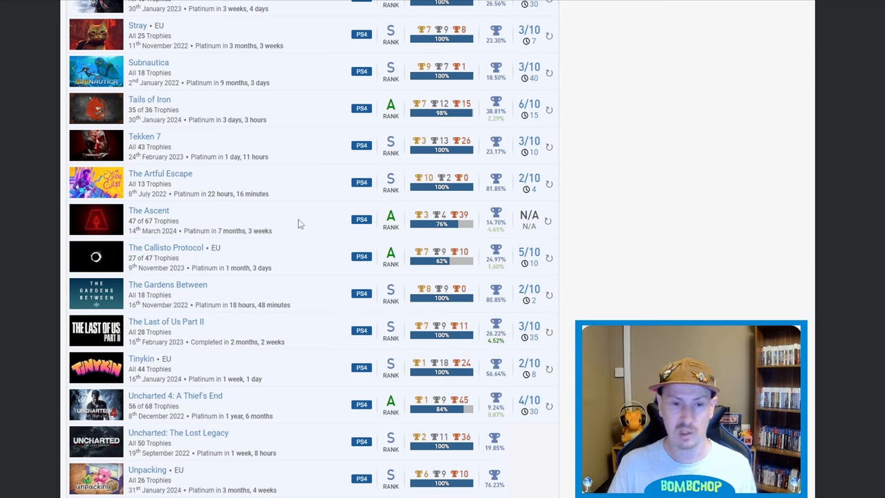
mouse_move(415, 231)
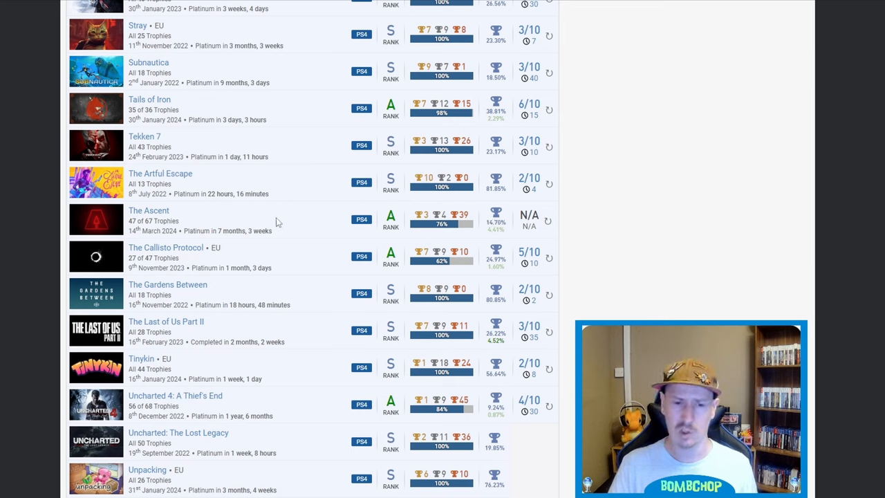
mouse_move(287, 240)
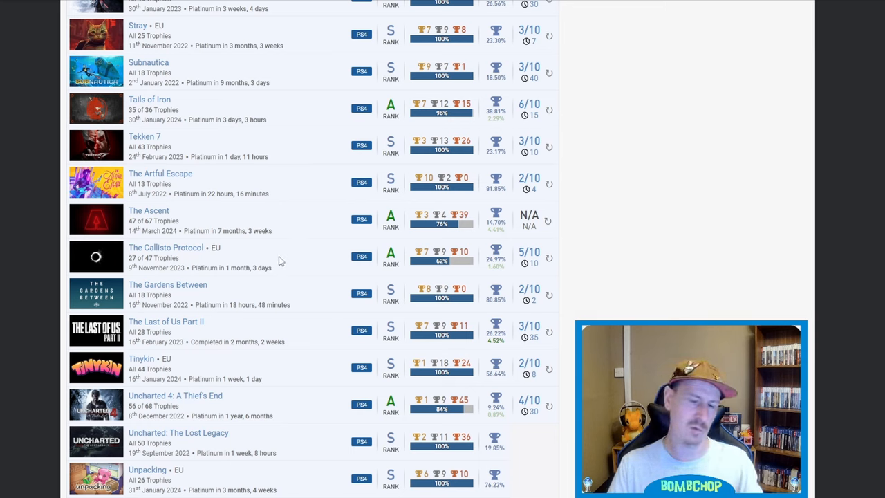
mouse_move(269, 268)
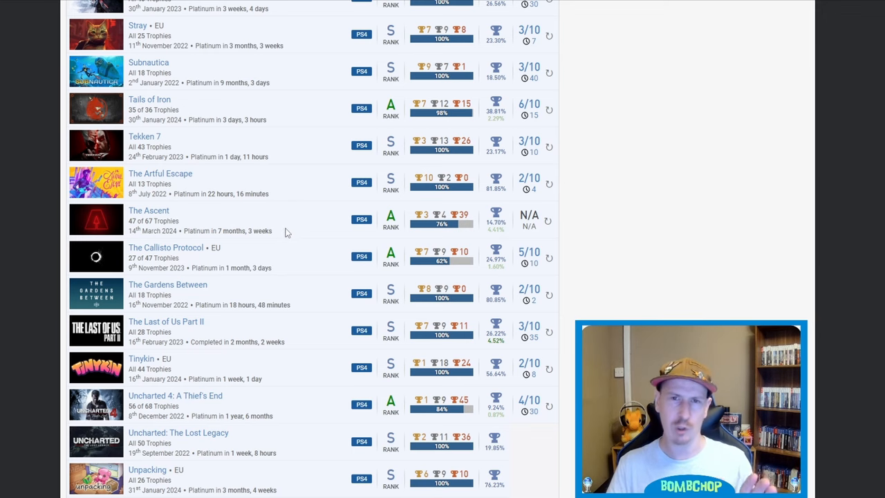
mouse_move(207, 263)
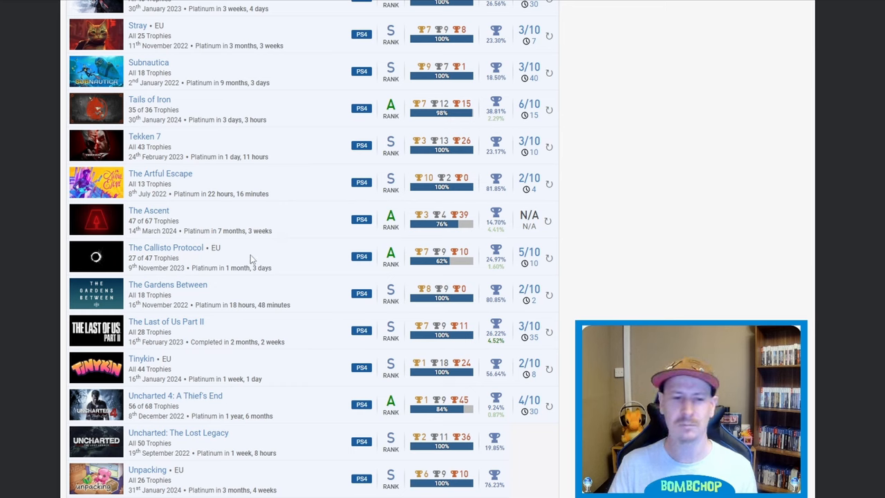
mouse_move(295, 255)
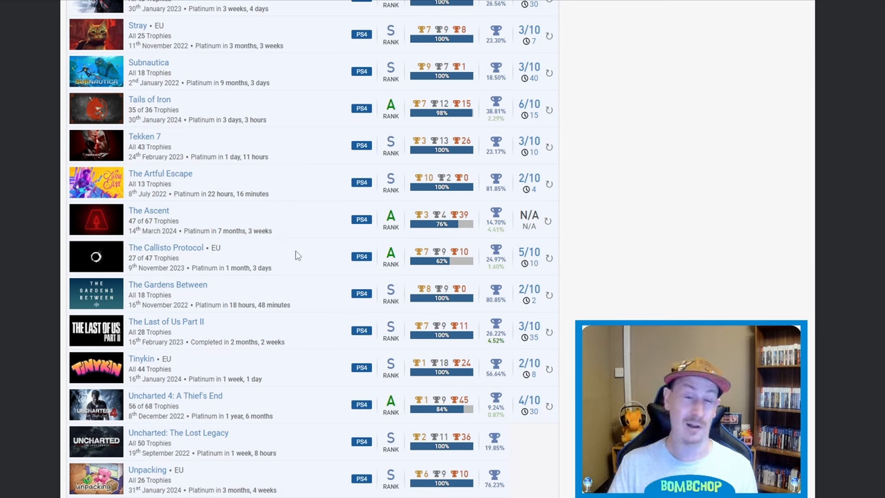
mouse_move(307, 254)
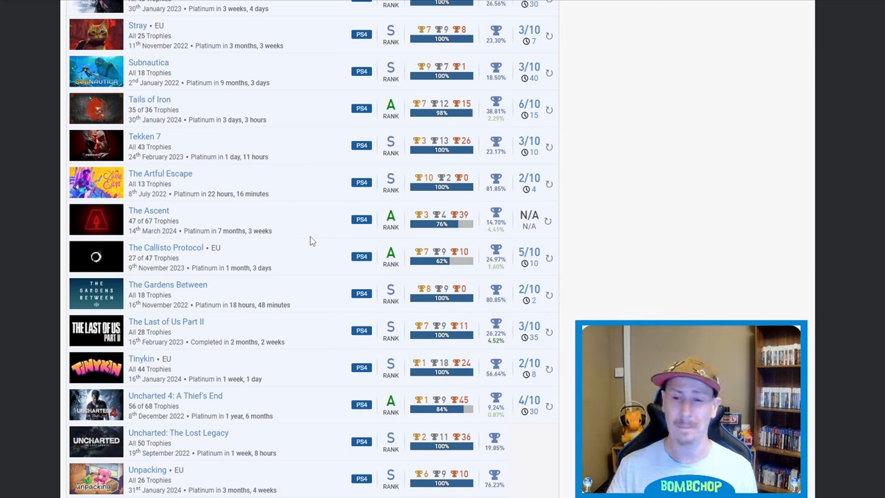
mouse_move(301, 249)
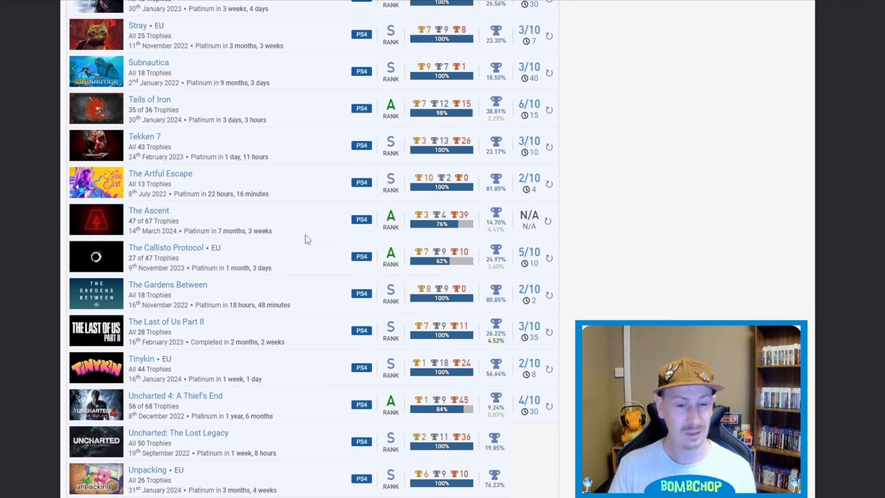
scroll(down, 3)
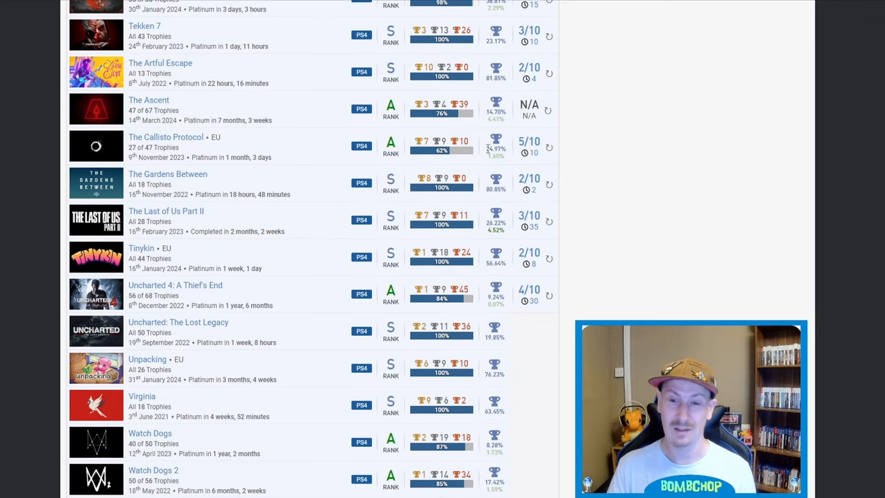
mouse_move(293, 148)
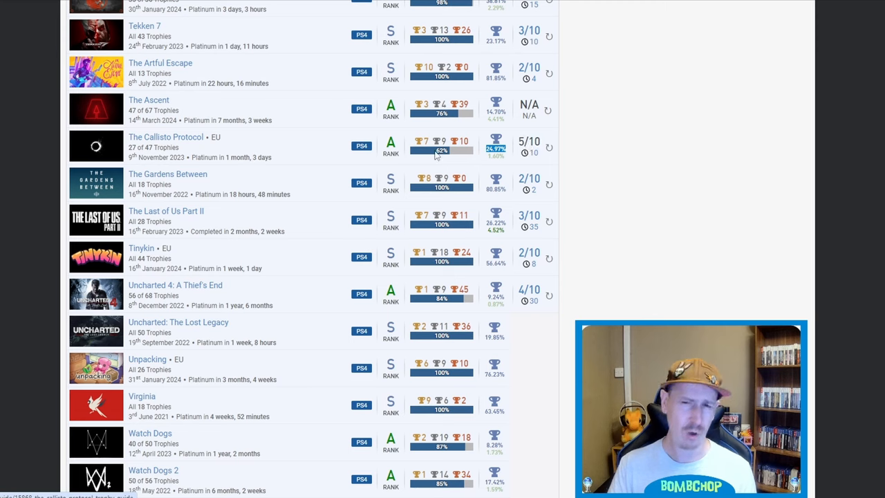
mouse_move(301, 148)
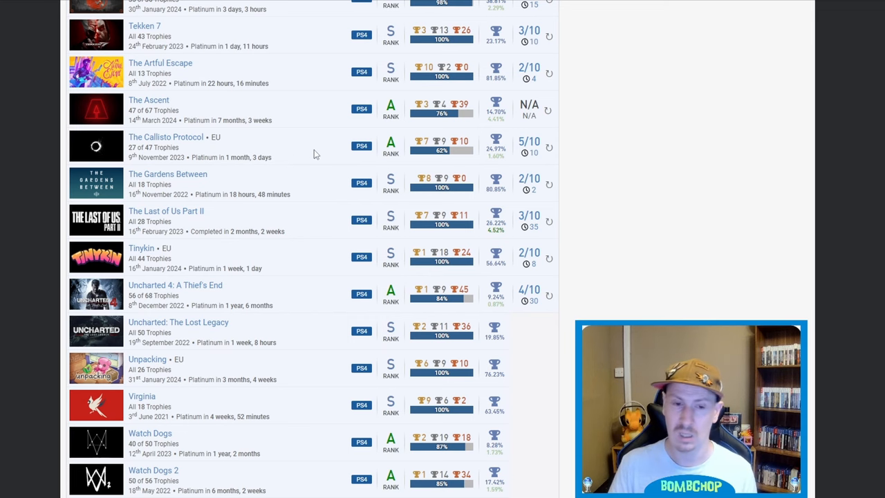
Scroll to the bottom so WWE 2K22 appears below Watch Dogs 2.
scroll(down, 3)
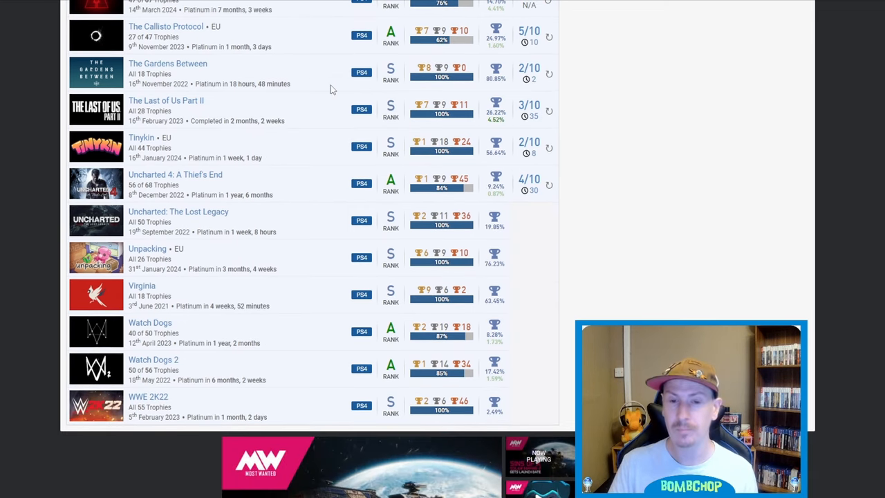
mouse_move(426, 90)
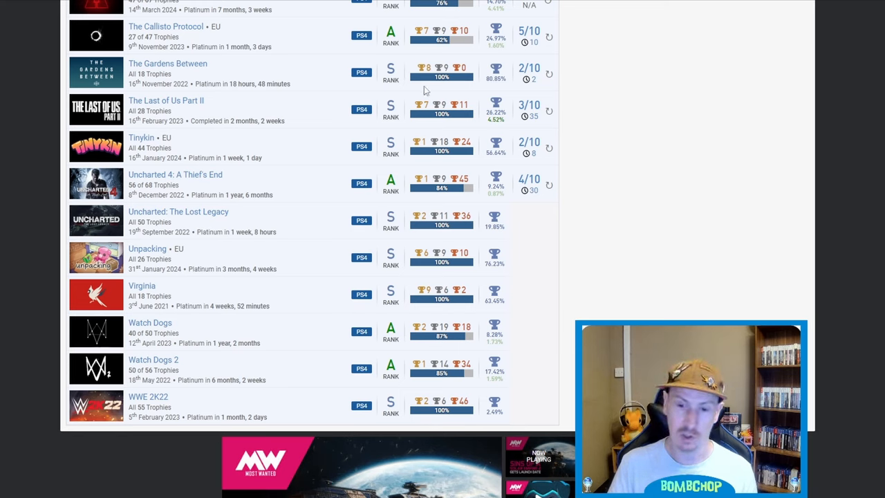
mouse_move(294, 113)
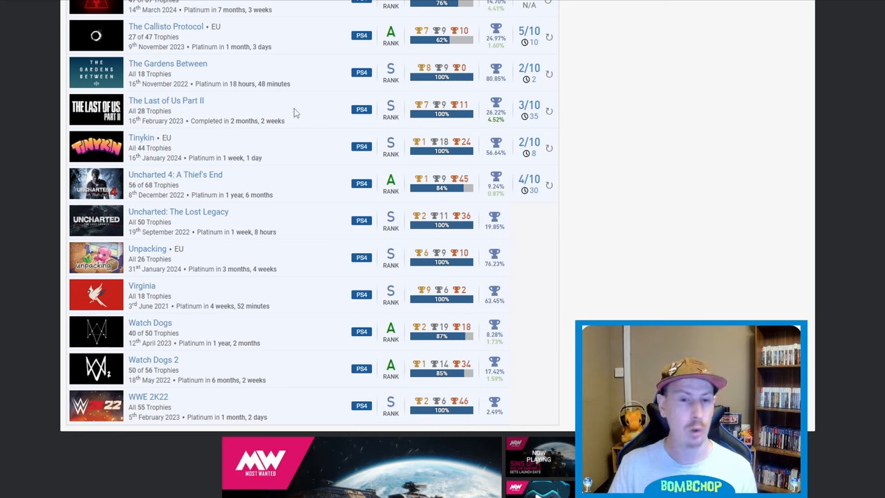
mouse_move(187, 104)
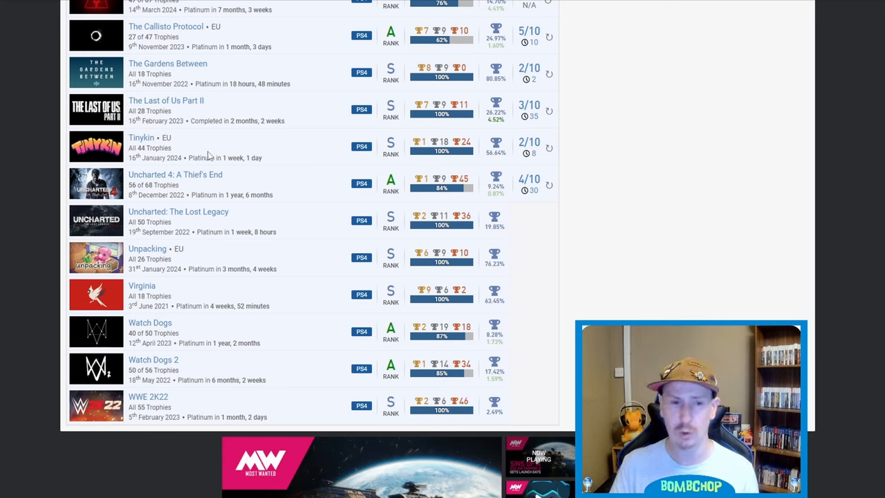
mouse_move(503, 151)
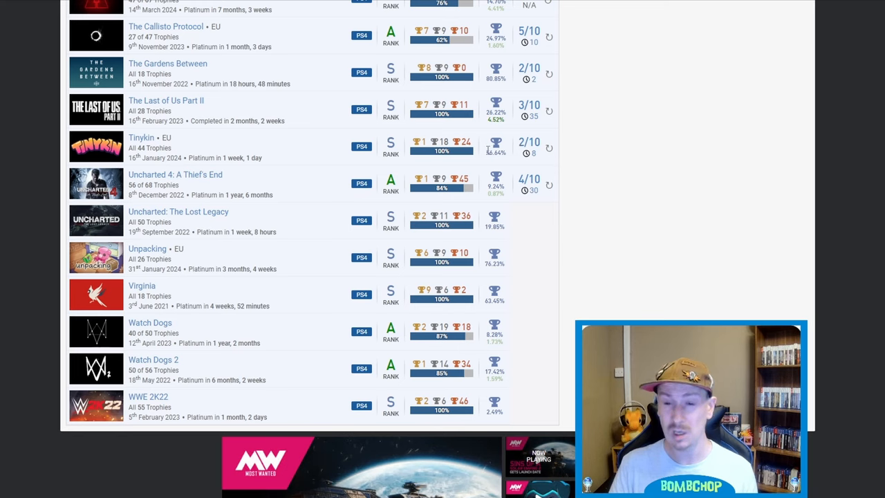
mouse_move(322, 150)
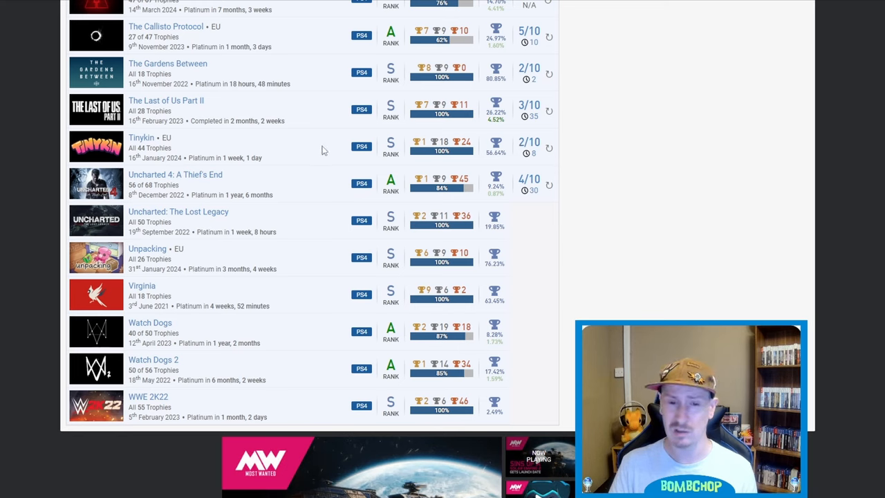
mouse_move(310, 180)
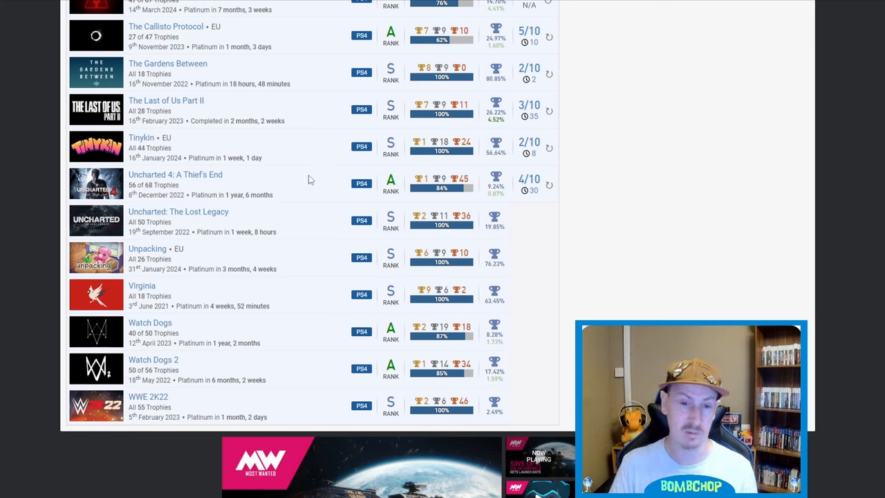
mouse_move(293, 182)
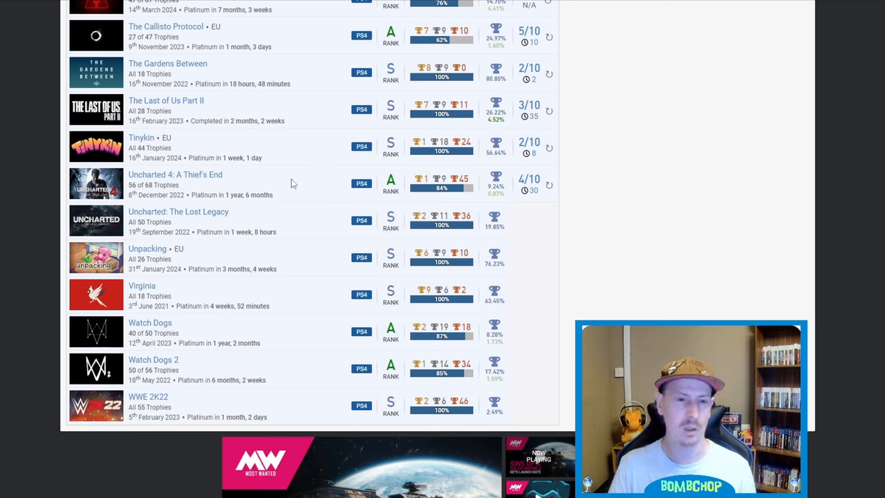
mouse_move(273, 208)
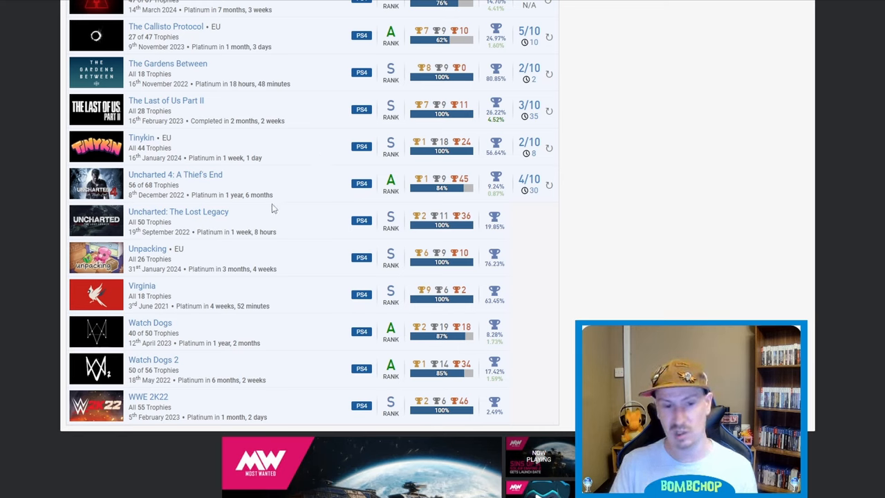
mouse_move(348, 208)
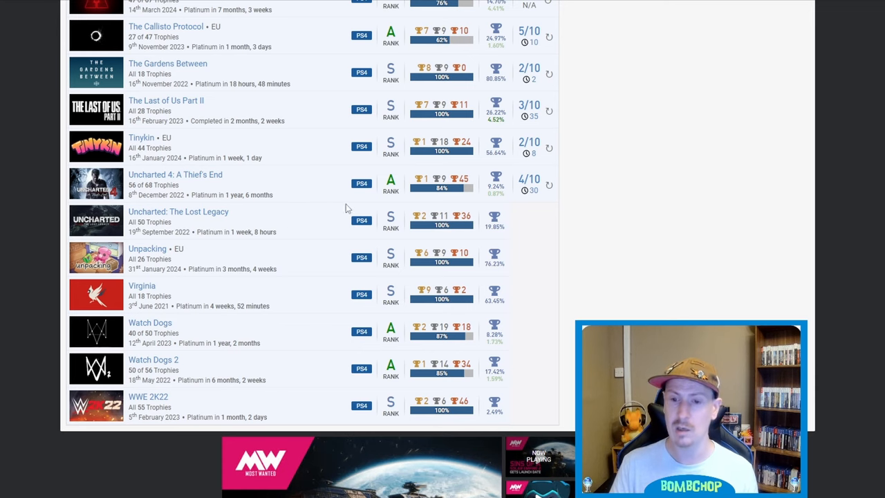
mouse_move(541, 230)
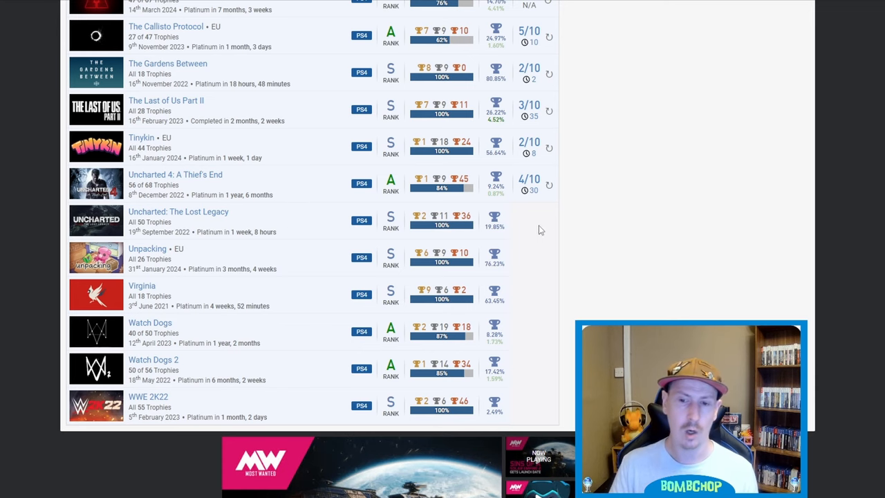
mouse_move(521, 205)
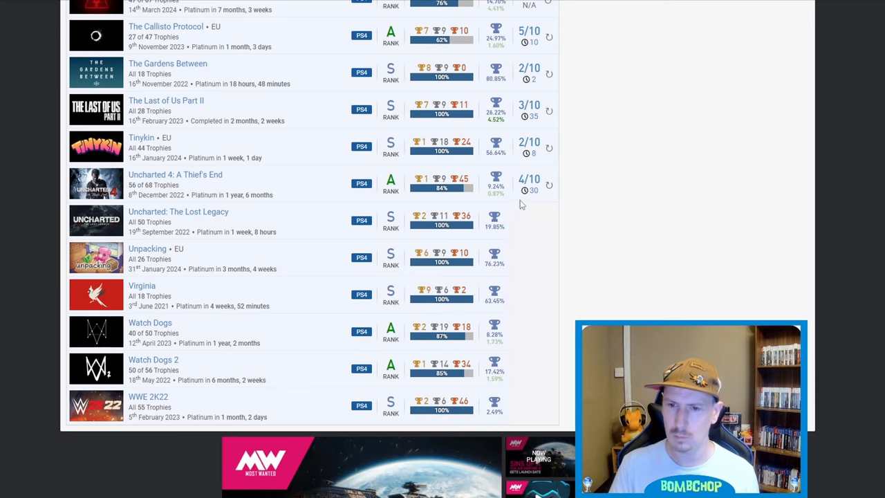
scroll(up, 3)
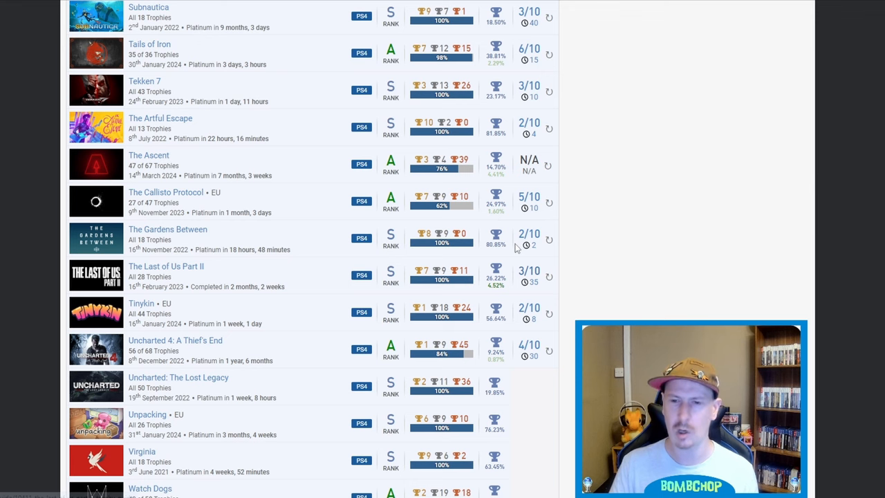
scroll(down, 3)
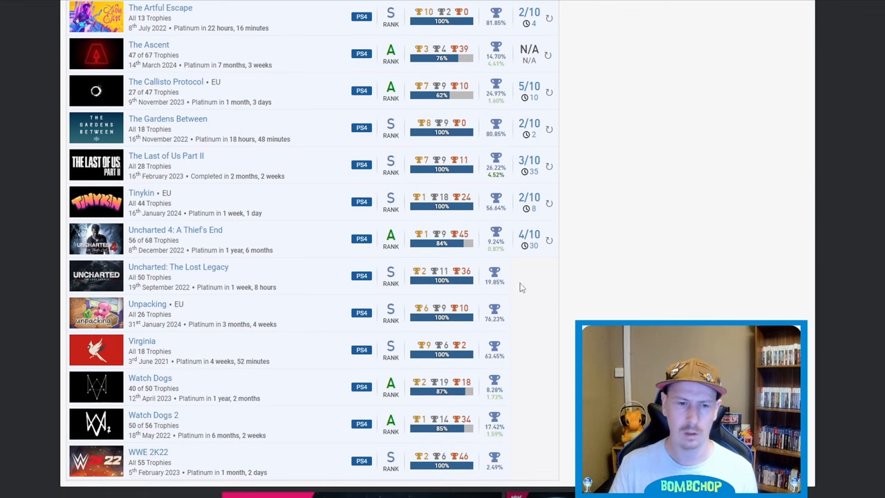
mouse_move(626, 190)
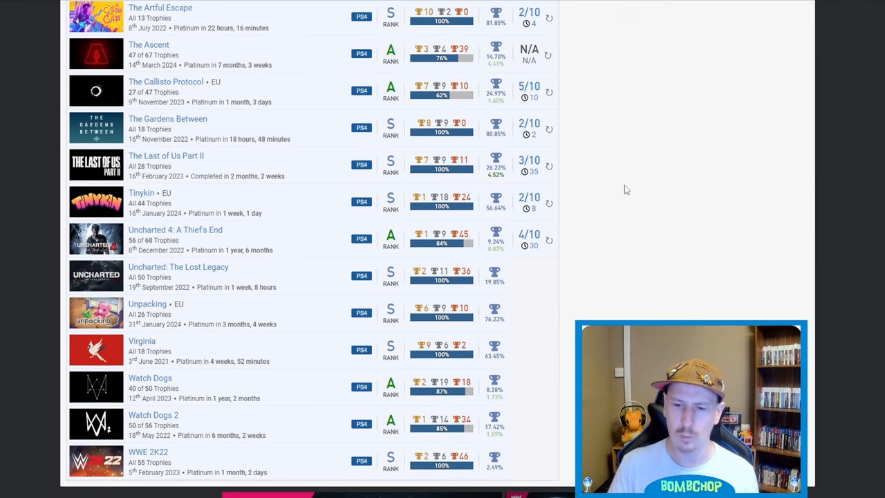
mouse_move(508, 341)
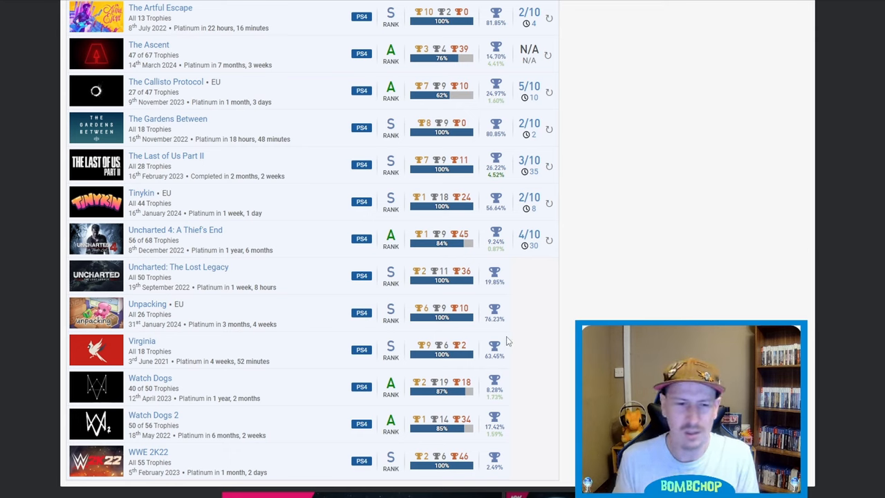
mouse_move(253, 275)
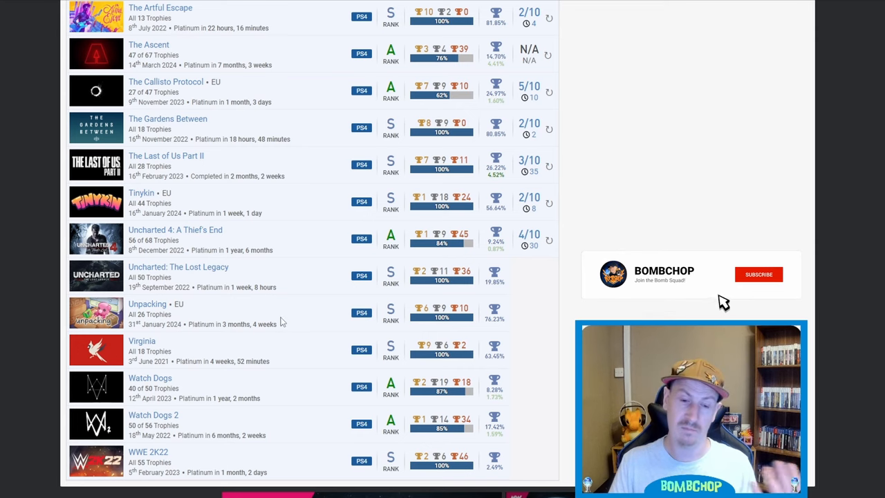
click(759, 275)
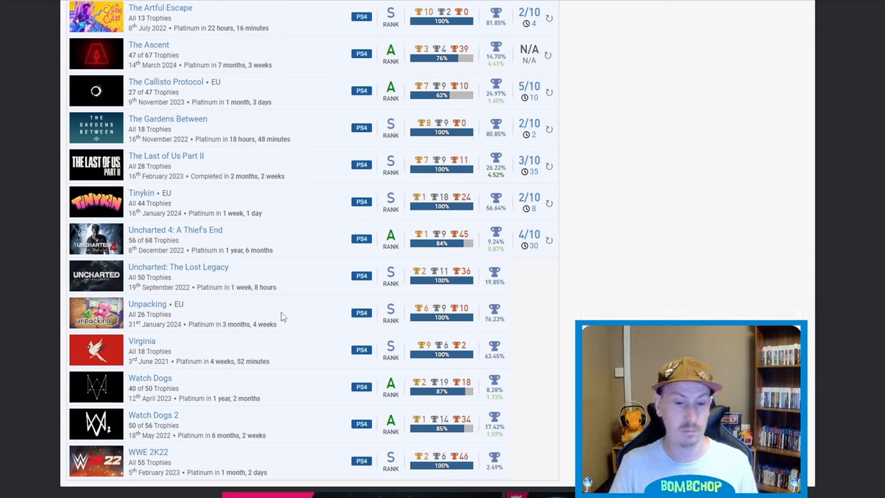
mouse_move(382, 337)
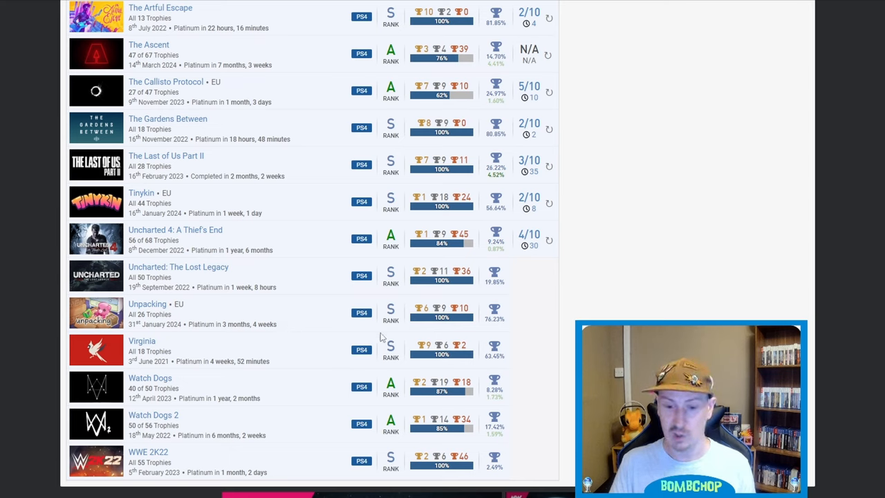
mouse_move(245, 363)
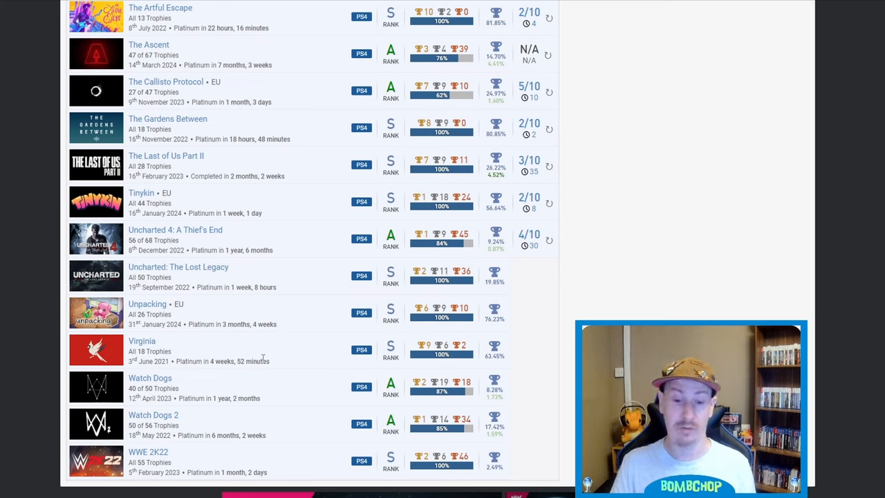
mouse_move(231, 374)
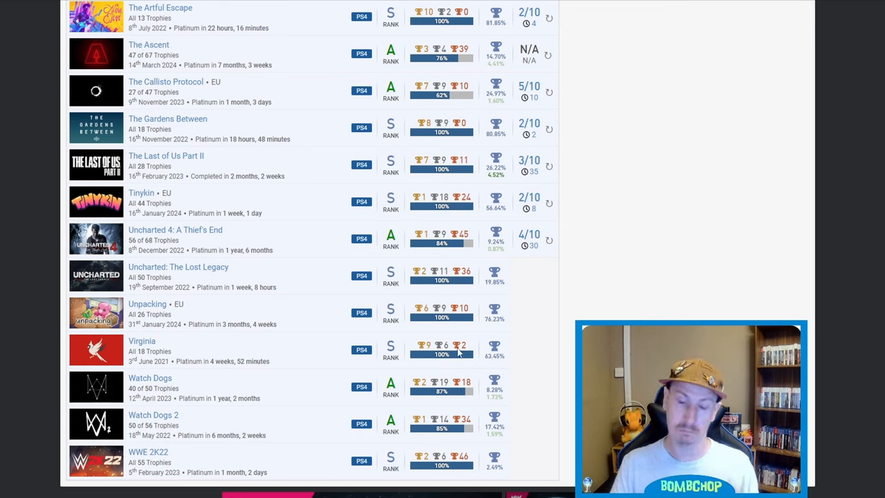
mouse_move(290, 372)
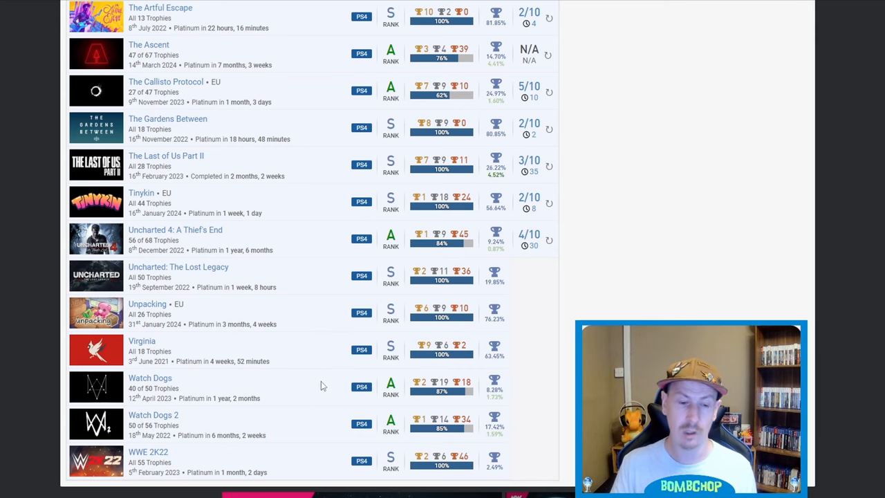
scroll(down, 3)
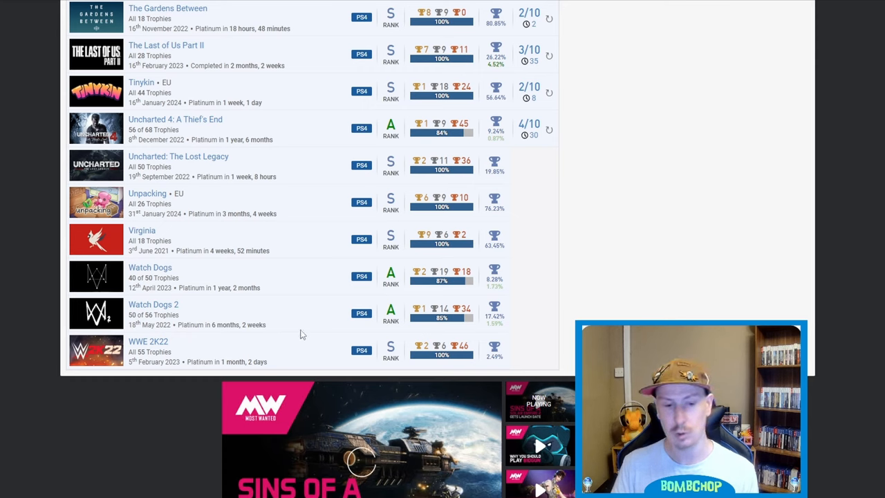
mouse_move(491, 357)
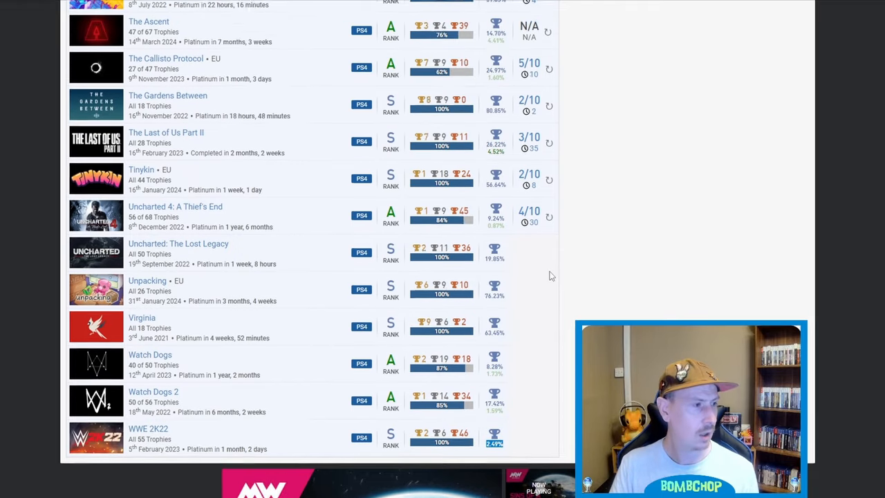
Scroll up through the Trophy Milestones panel to THE BEST DIVER platinum from Dave the Diver.
scroll(up, 3)
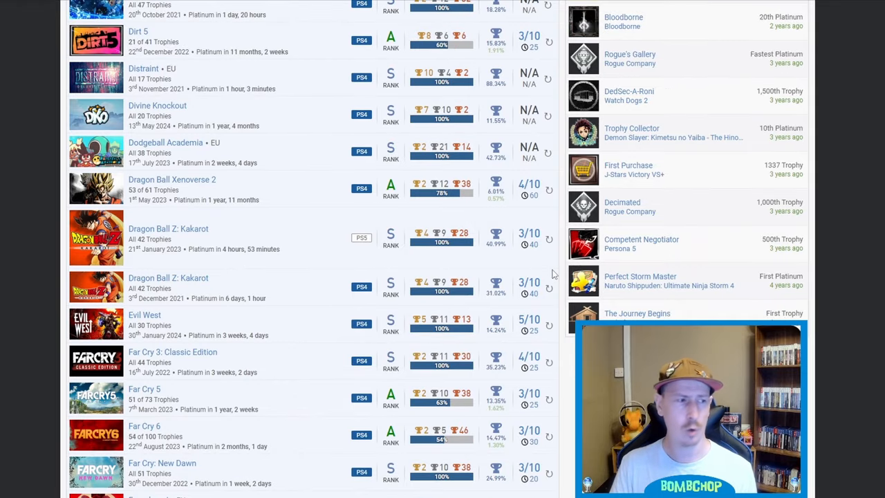
scroll(down, 3)
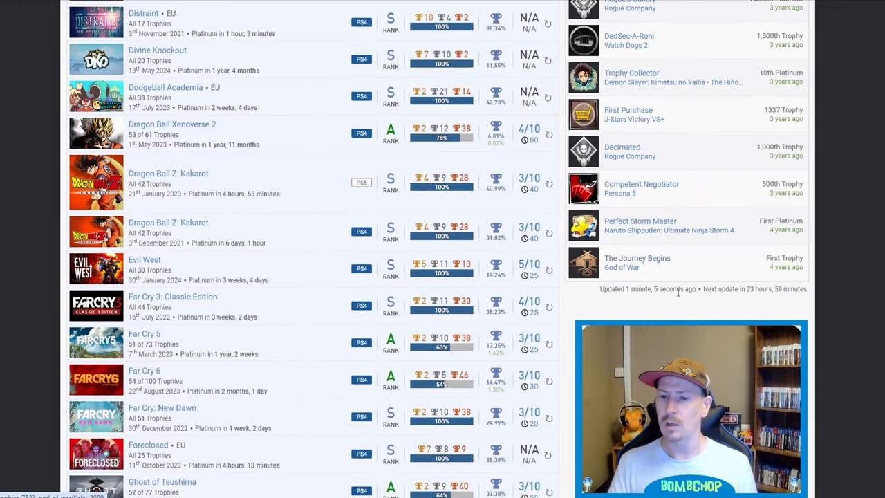
mouse_move(626, 268)
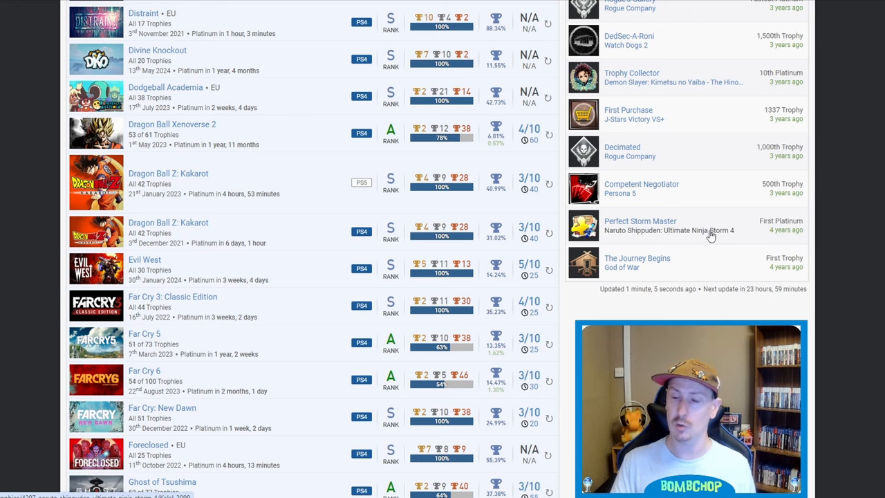
mouse_move(668, 212)
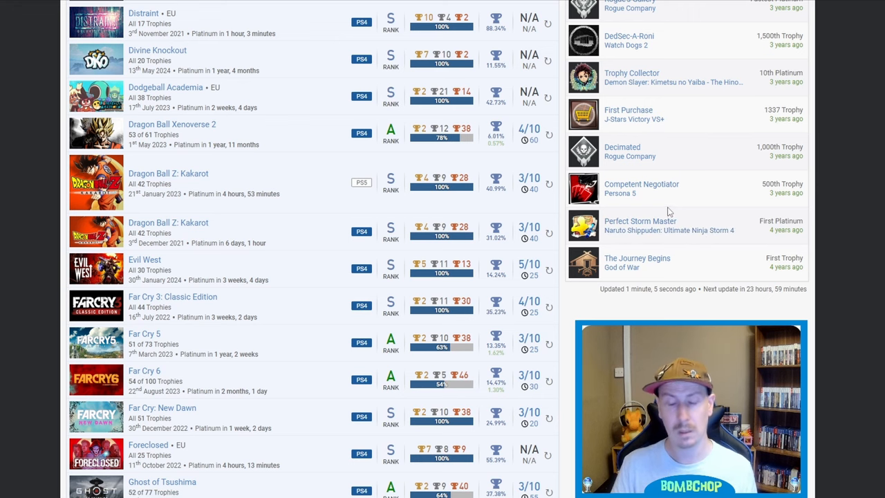
scroll(up, 3)
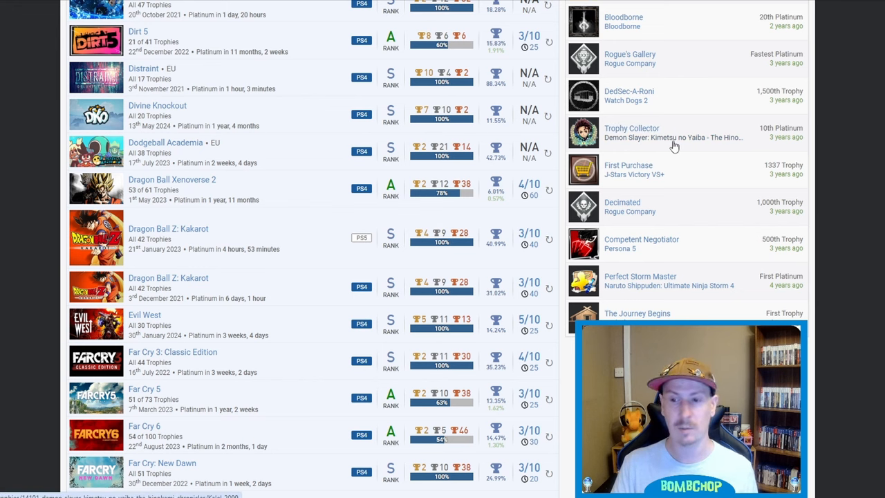
mouse_move(712, 143)
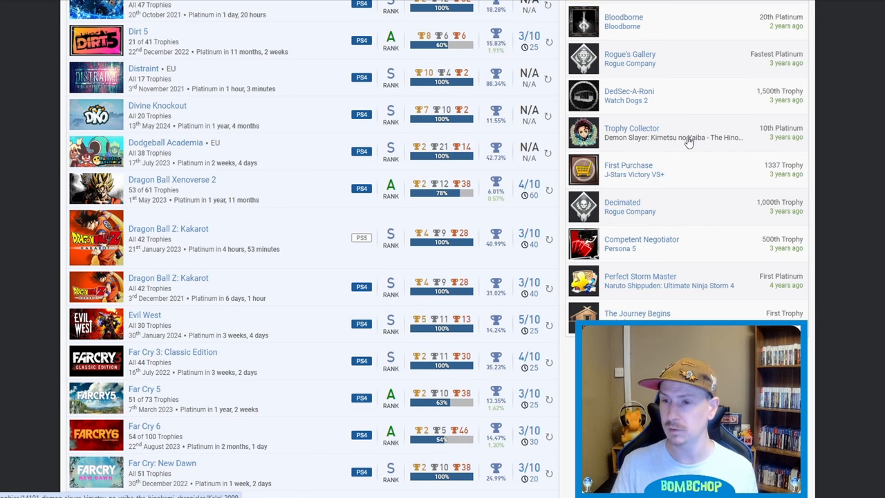
scroll(up, 3)
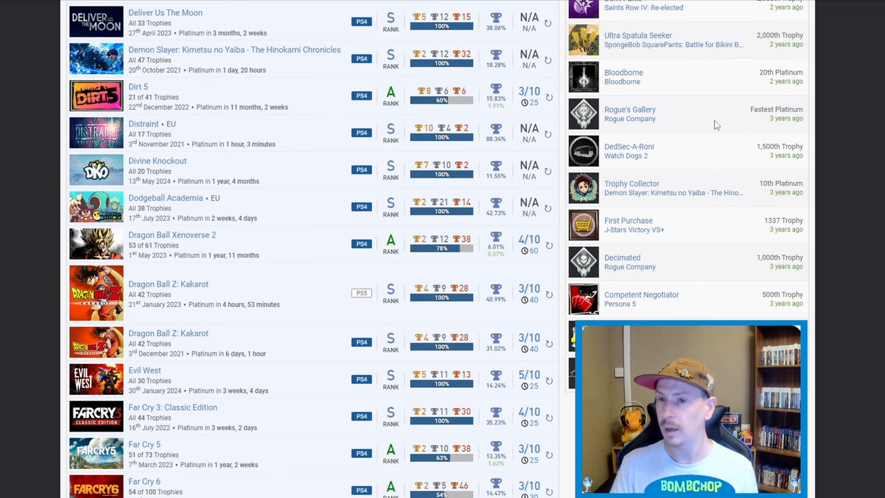
mouse_move(719, 117)
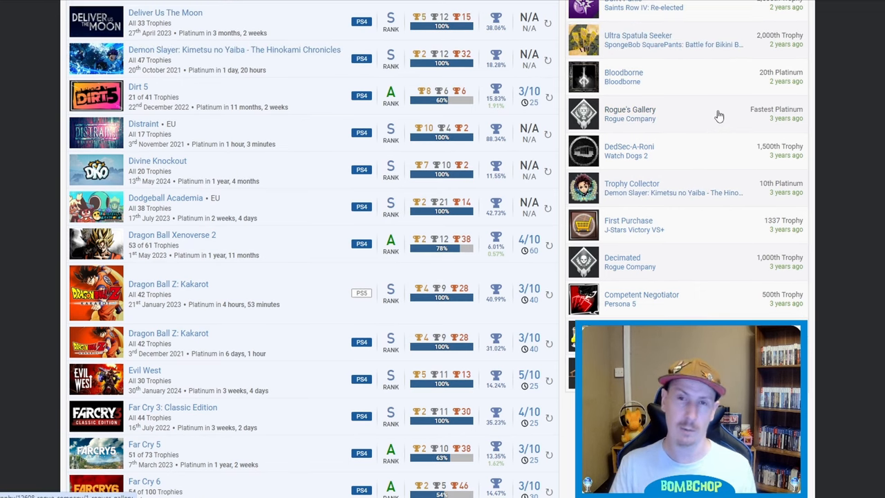
mouse_move(692, 119)
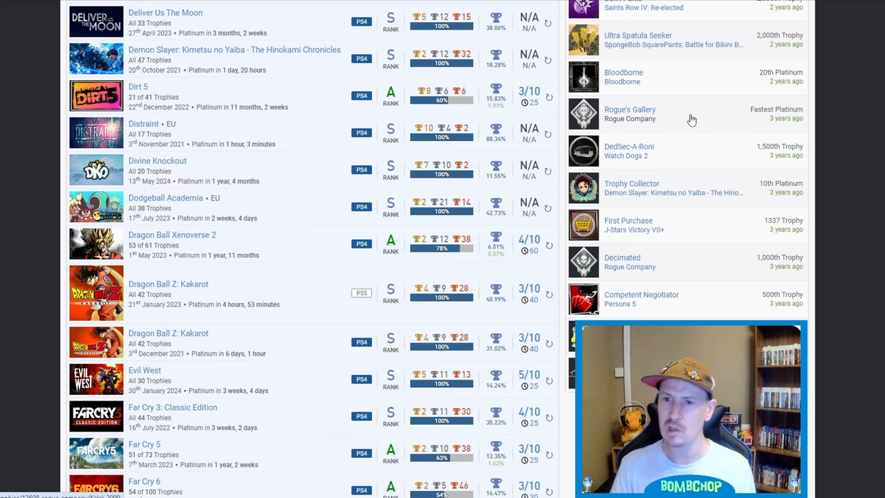
scroll(up, 3)
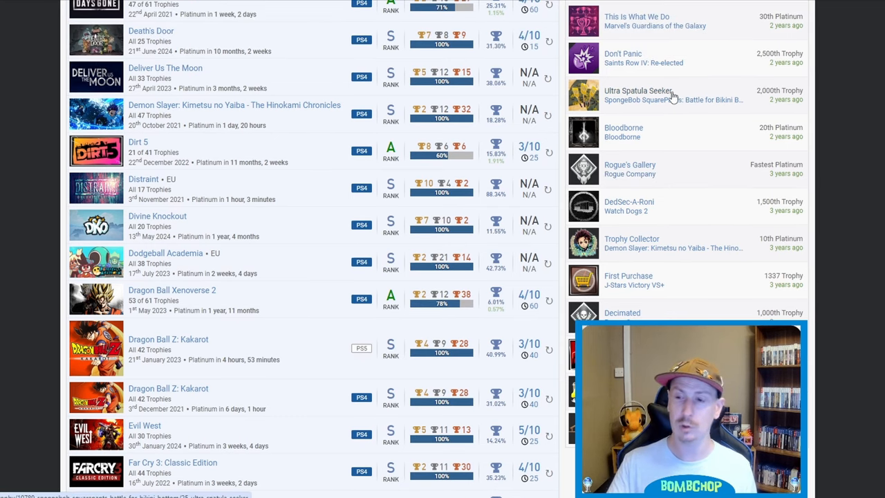
scroll(up, 3)
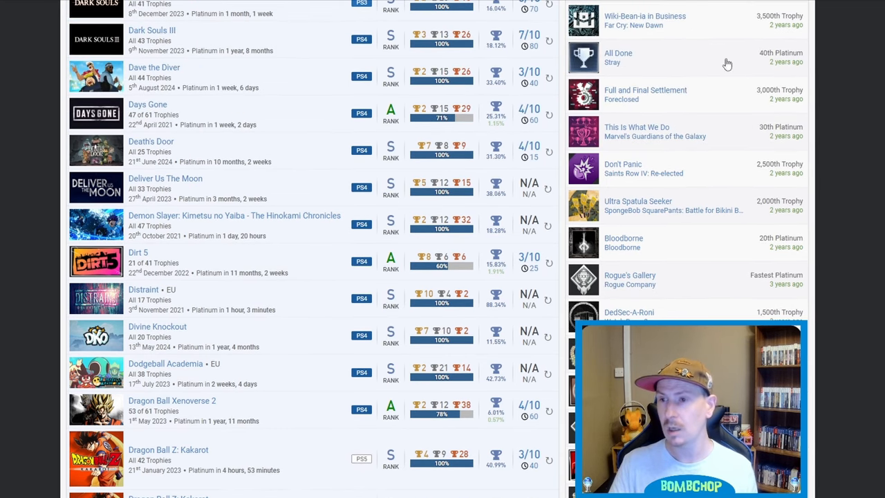
mouse_move(714, 139)
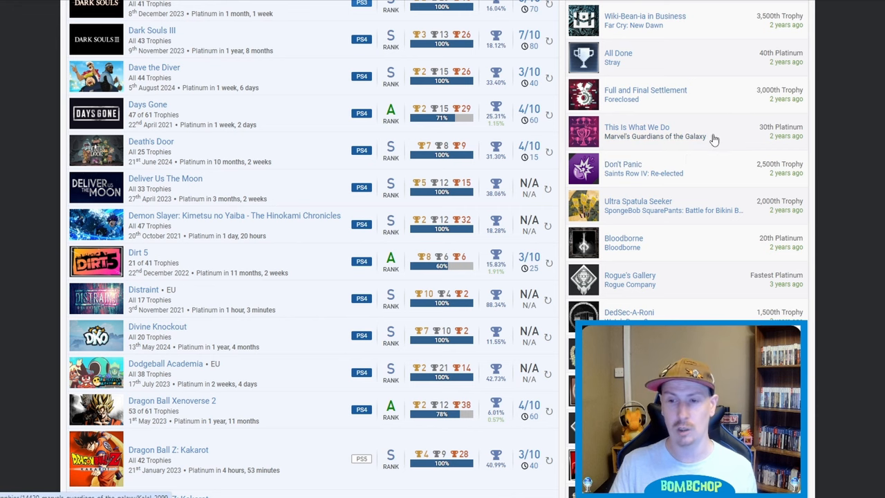
mouse_move(719, 70)
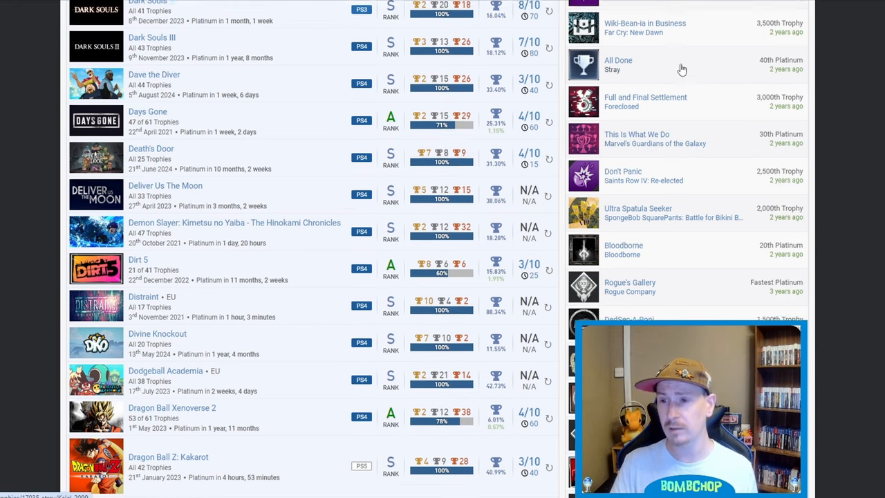
scroll(up, 3)
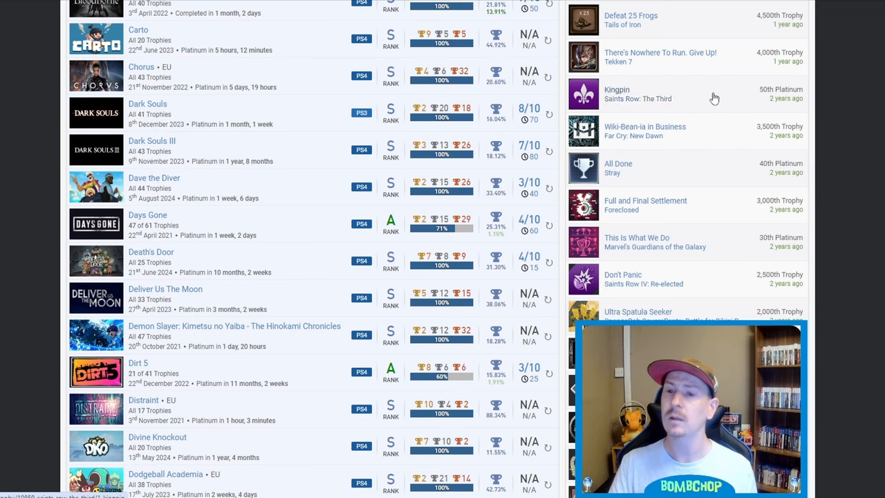
mouse_move(709, 100)
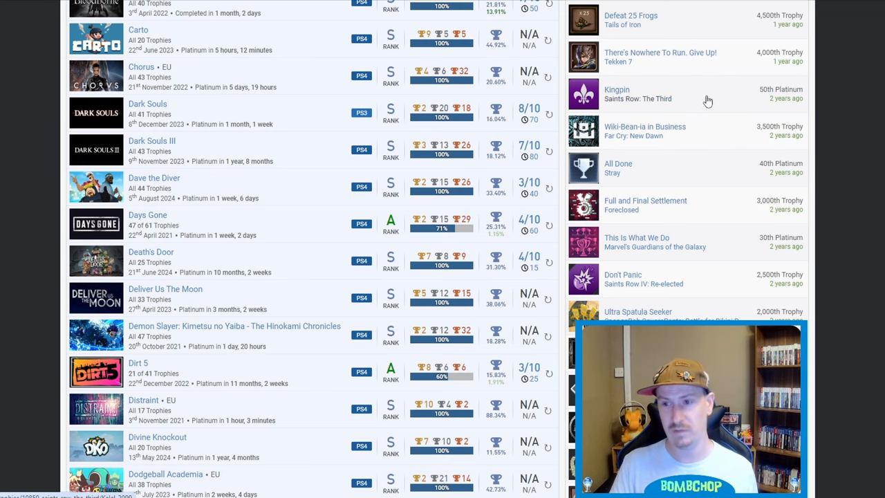
scroll(up, 3)
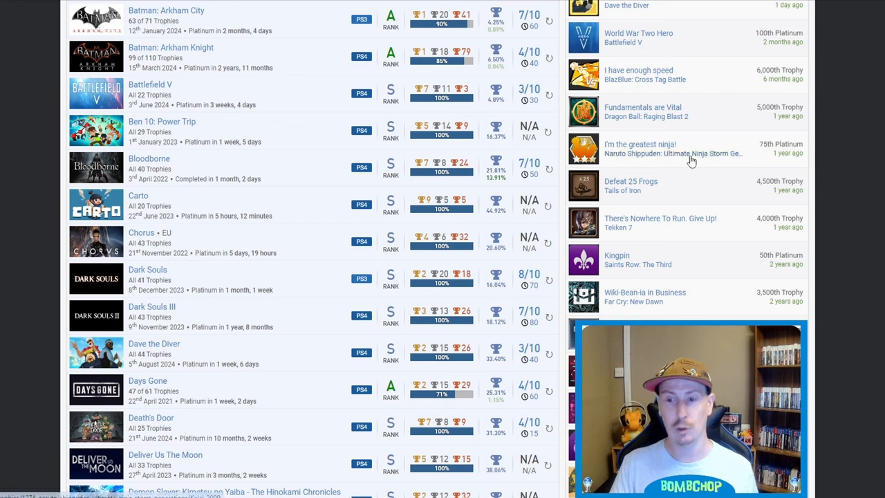
mouse_move(698, 159)
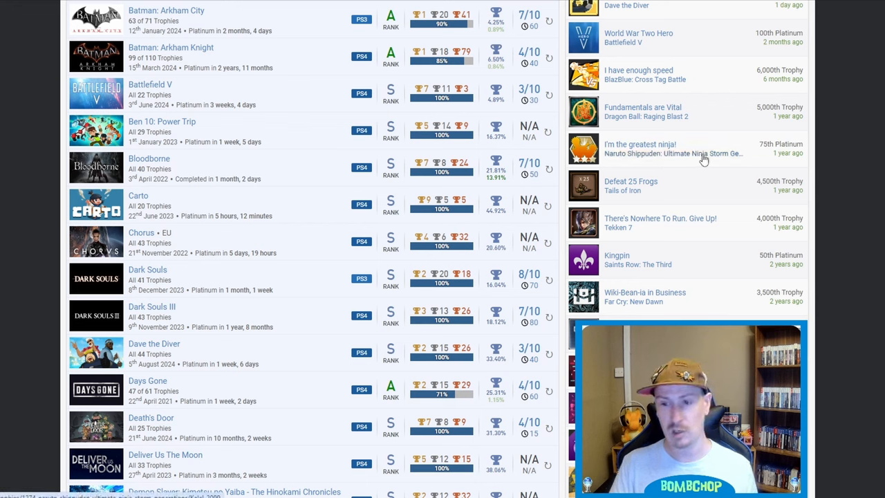
mouse_move(737, 155)
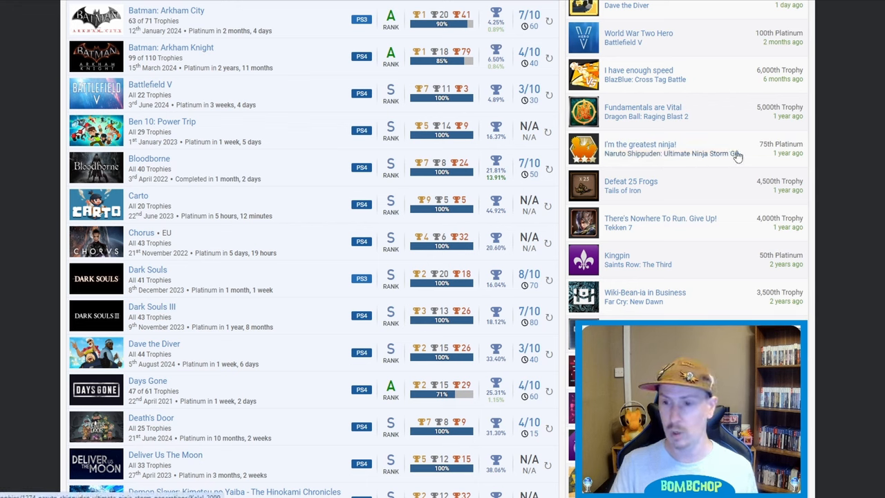
mouse_move(726, 169)
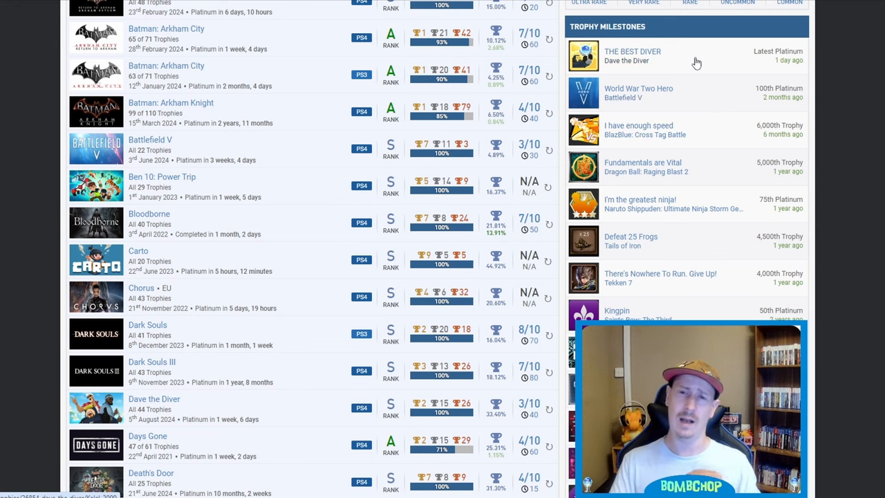
Scroll to Kalel_2099's header: 319 games played, 82 completed, 43.76% completion.
scroll(up, 3)
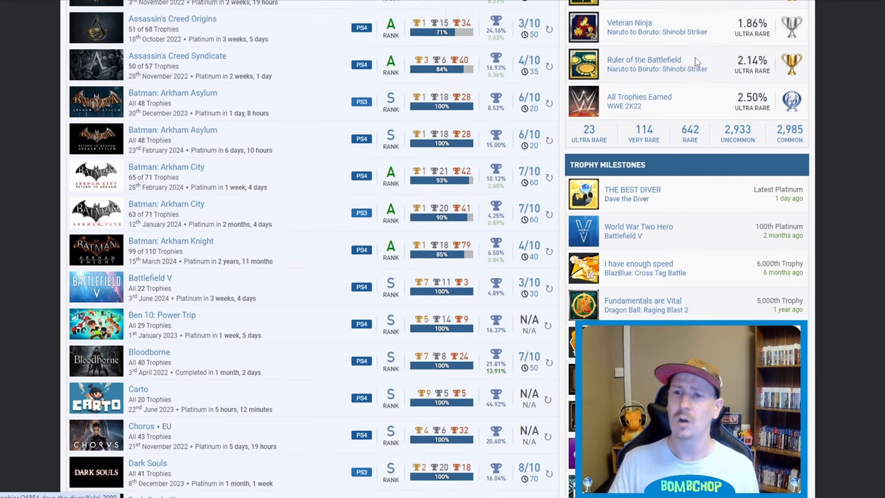
scroll(up, 3)
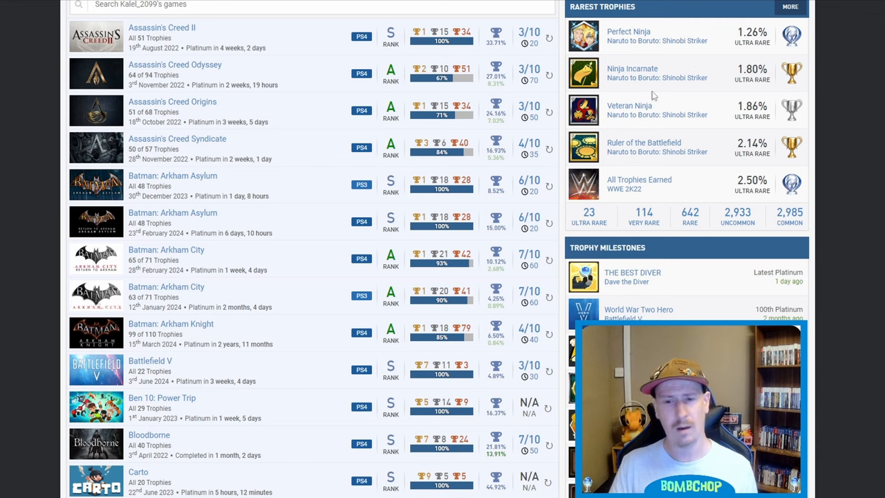
scroll(up, 3)
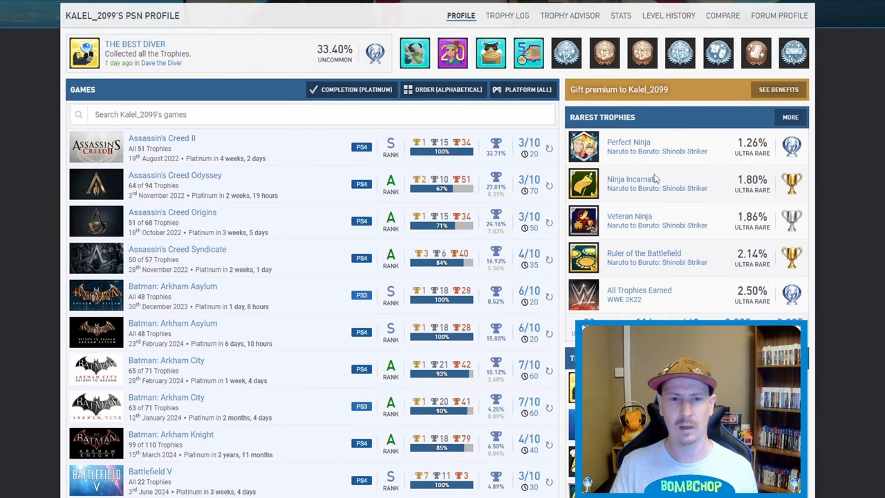
scroll(up, 3)
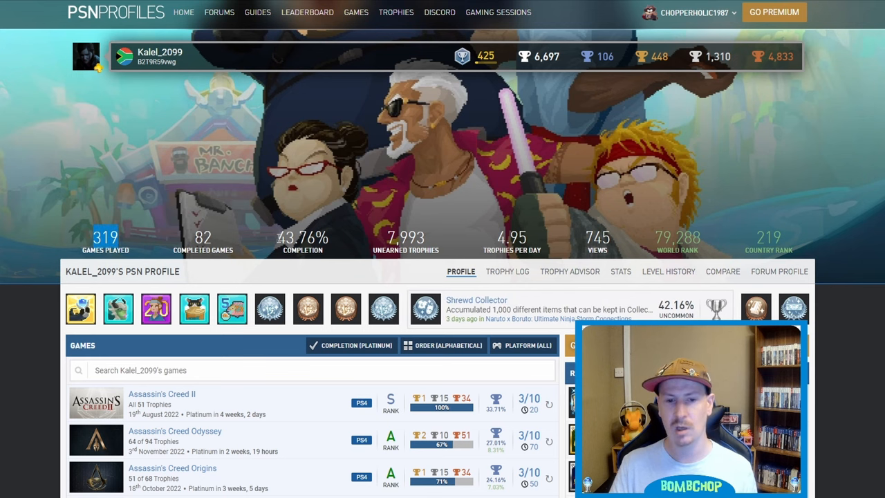
mouse_move(148, 247)
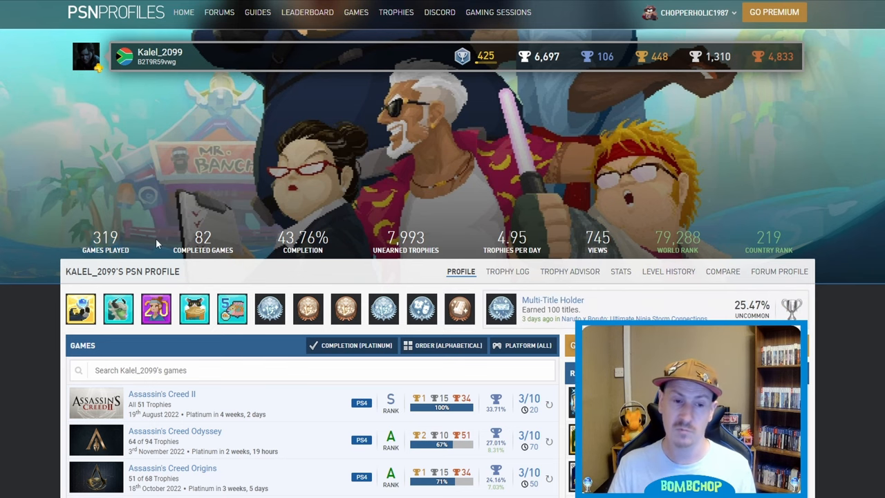
scroll(down, 3)
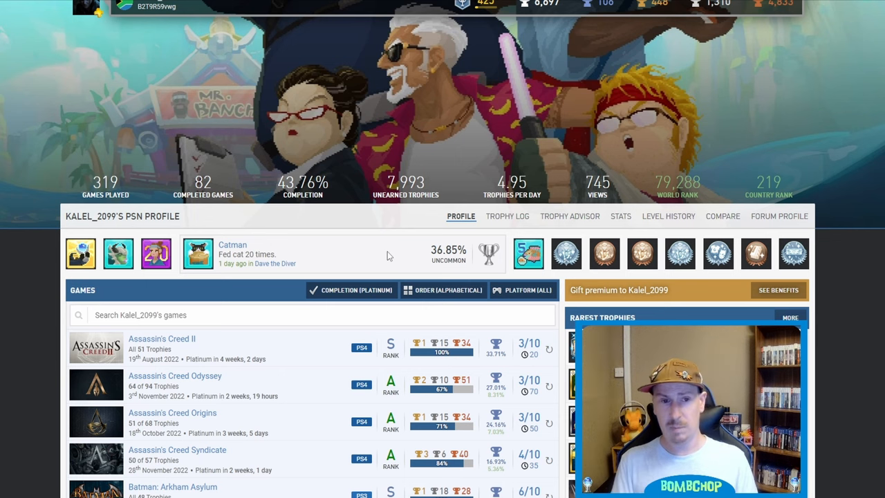
mouse_move(391, 280)
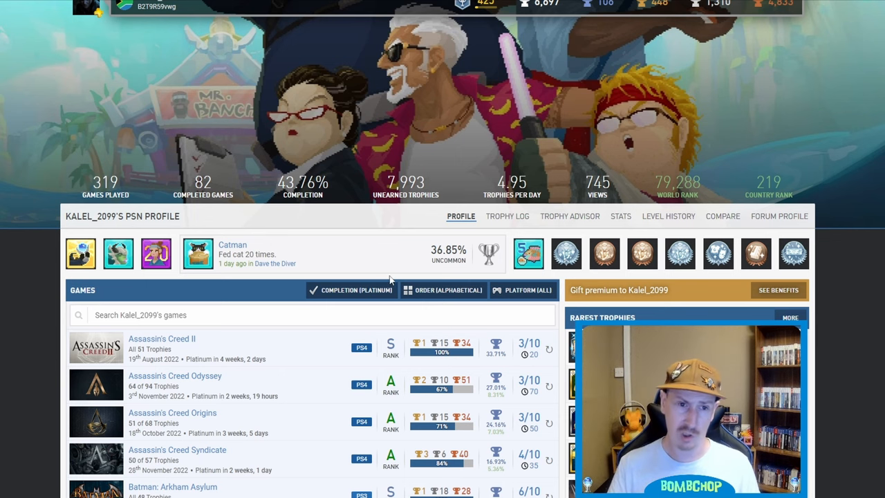
scroll(up, 3)
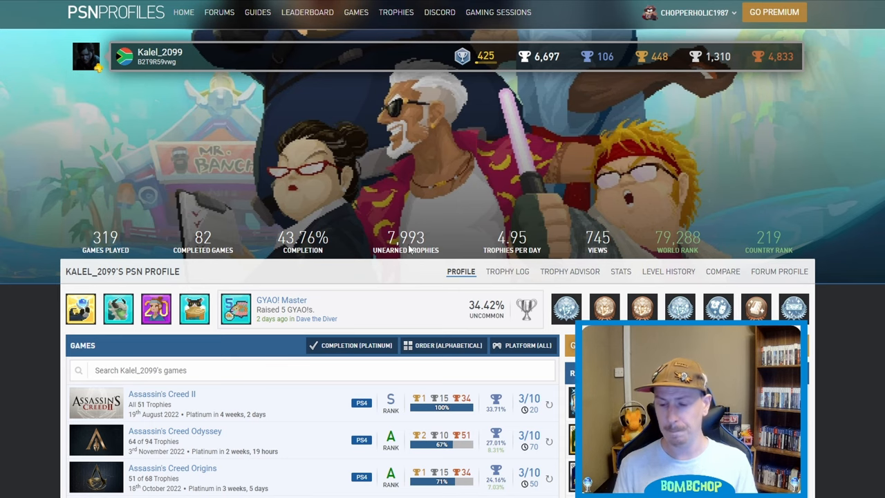
scroll(down, 3)
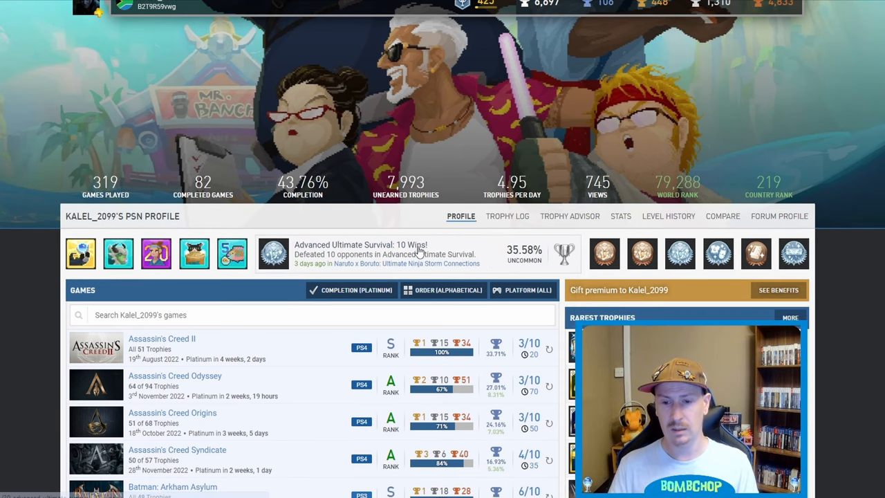